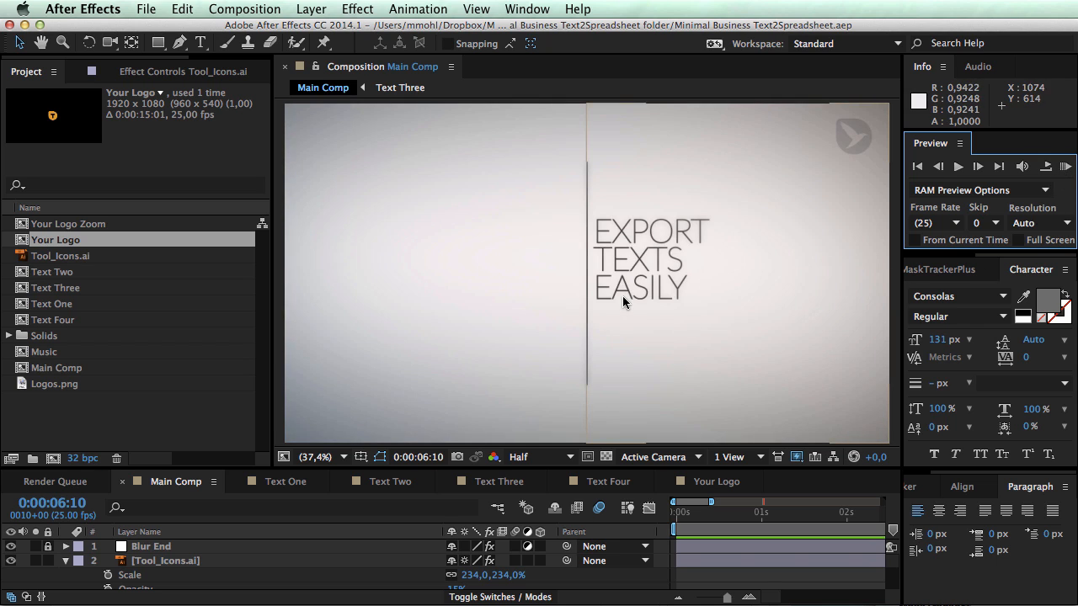
{"action": "mouse_move", "coordinate": [655, 328]}
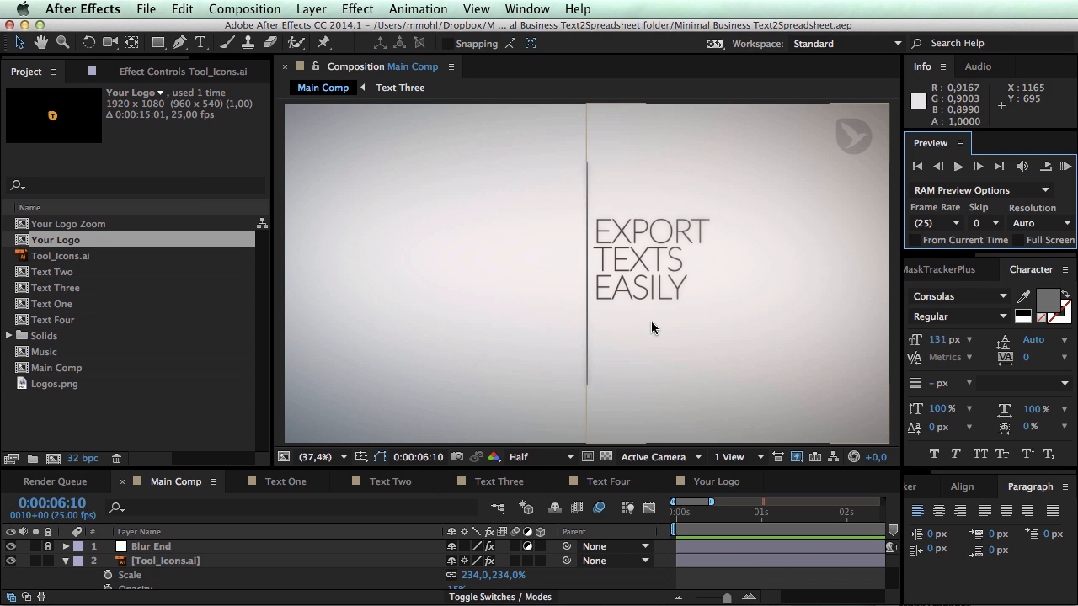
{"action": "mouse_move", "coordinate": [649, 297]}
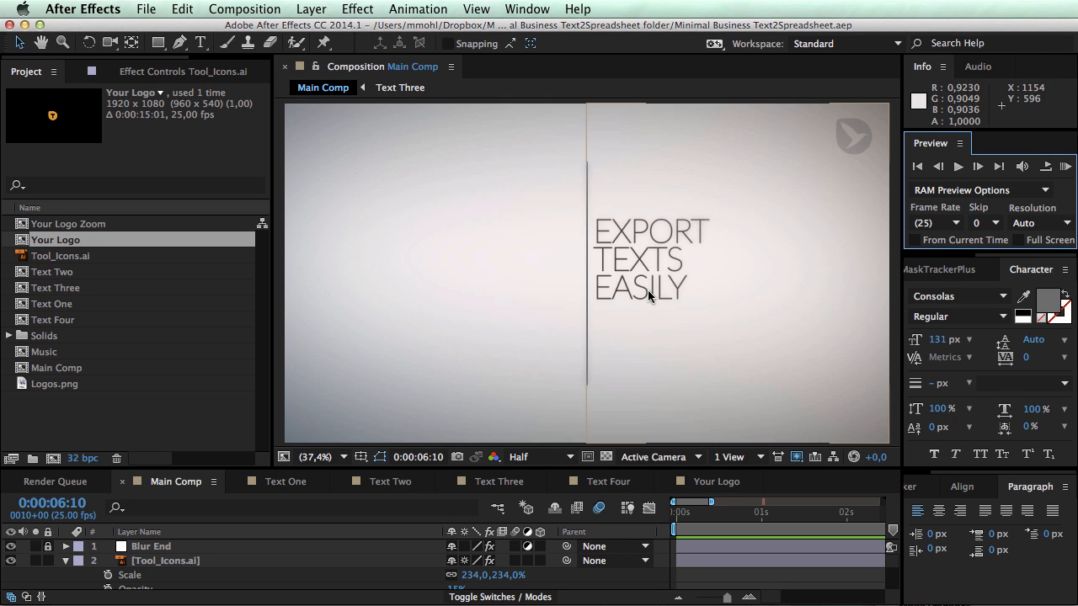
{"action": "mouse_move", "coordinate": [531, 11]}
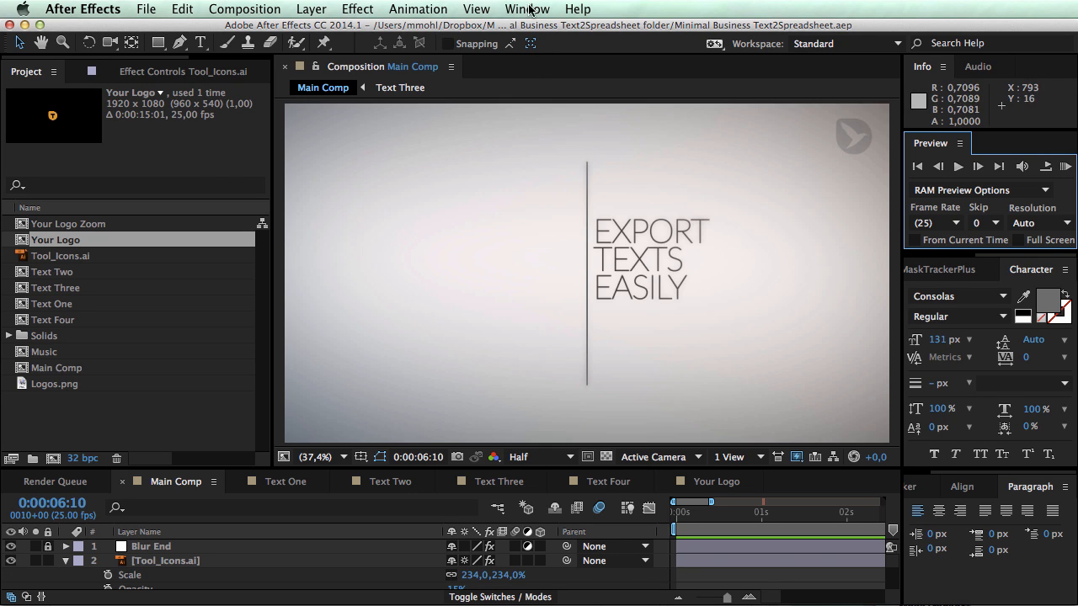
- Show the Text2Spreadsheet panel from the Window menu and settle on its export settings
{"action": "left_click", "coordinate": [526, 9]}
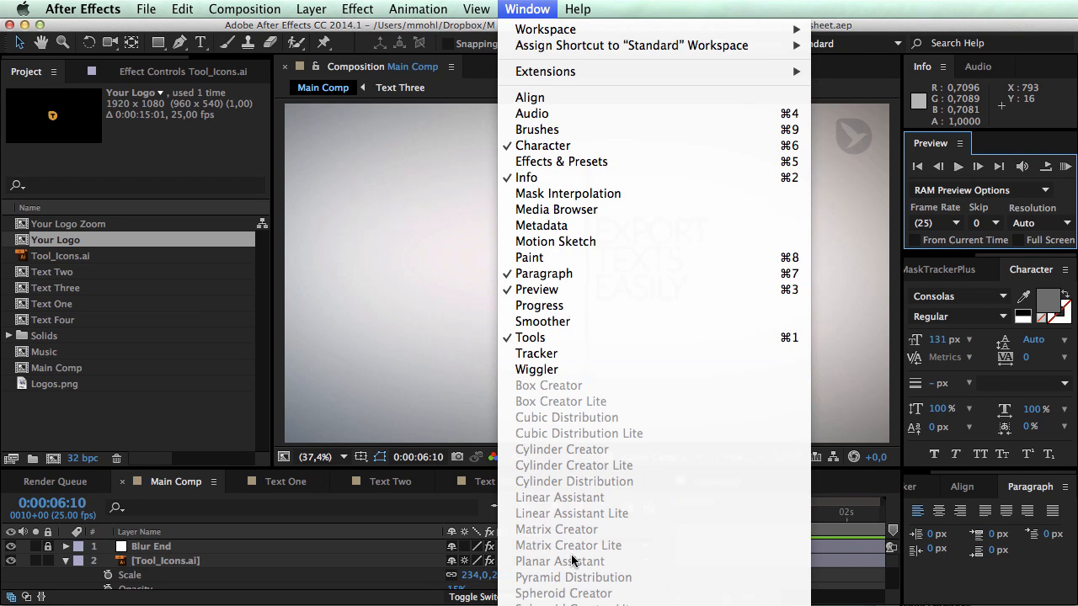
{"action": "mouse_move", "coordinate": [556, 515]}
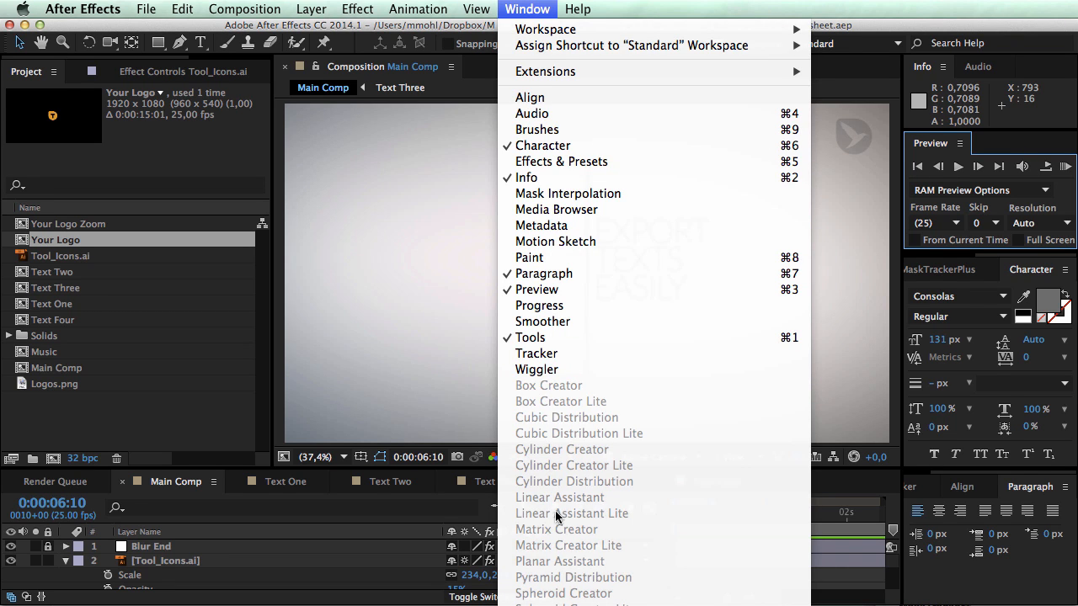
{"action": "mouse_move", "coordinate": [555, 519]}
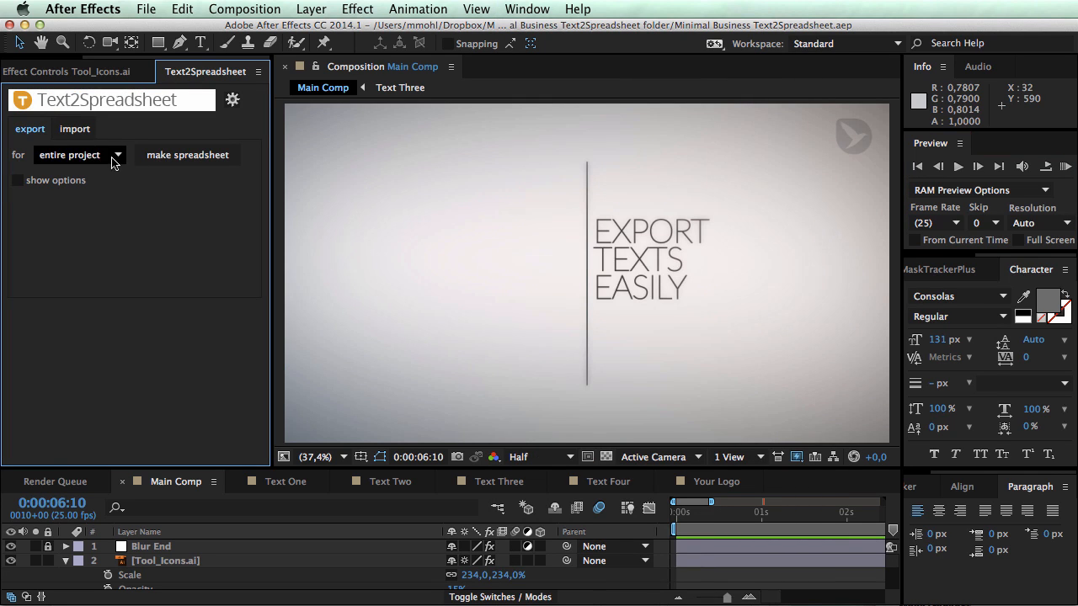
{"action": "left_click", "coordinate": [74, 128]}
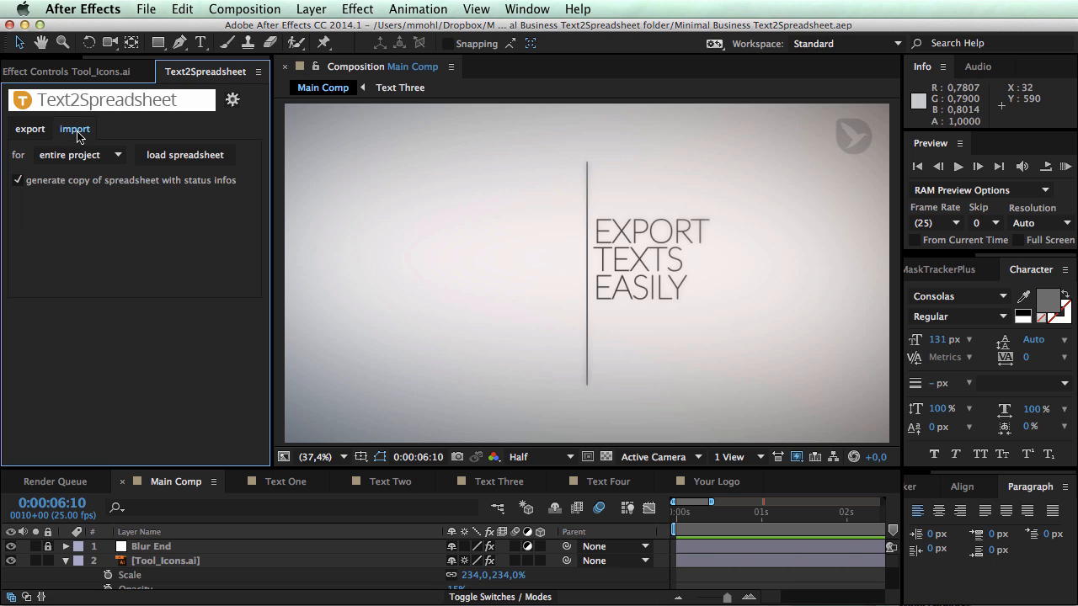
{"action": "left_click", "coordinate": [30, 128]}
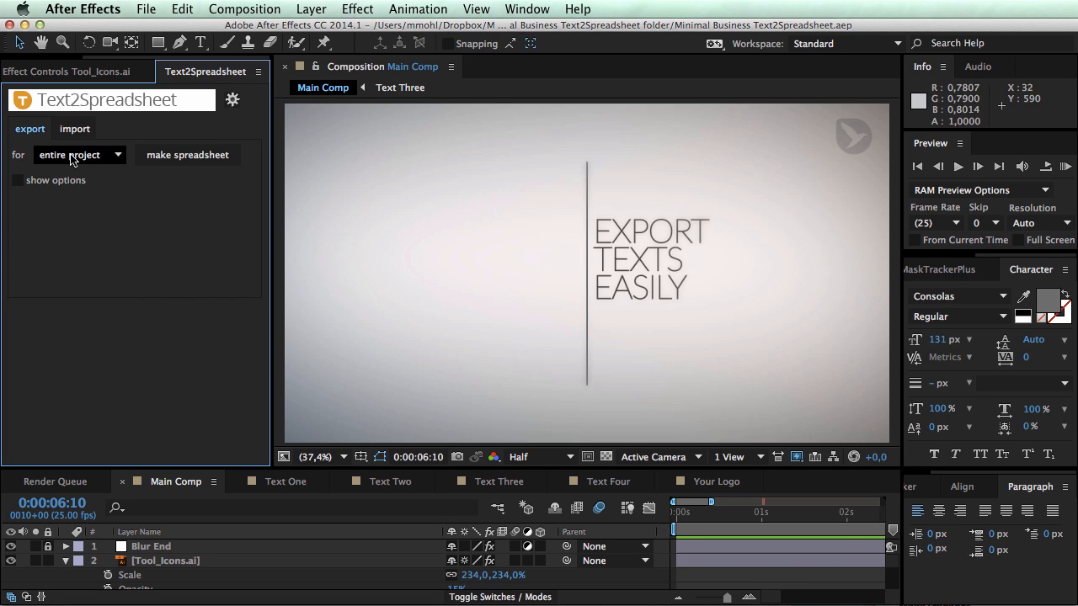
- Make a spreadsheet of the project texts saved as client_review.xml in temp and dismiss the 4-texts report
{"action": "left_click", "coordinate": [187, 155]}
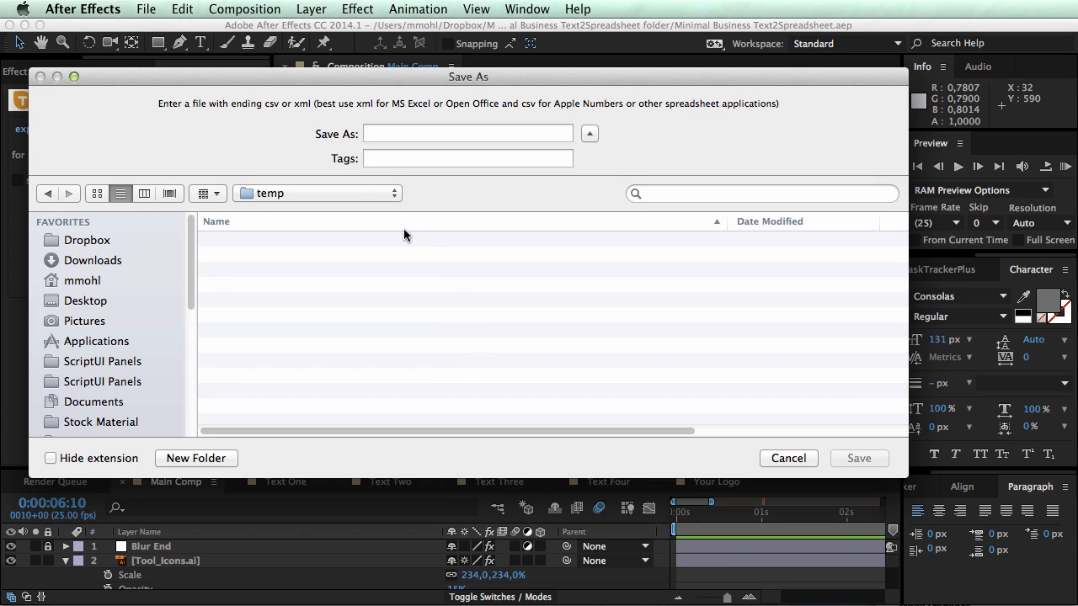
{"action": "mouse_move", "coordinate": [278, 111]}
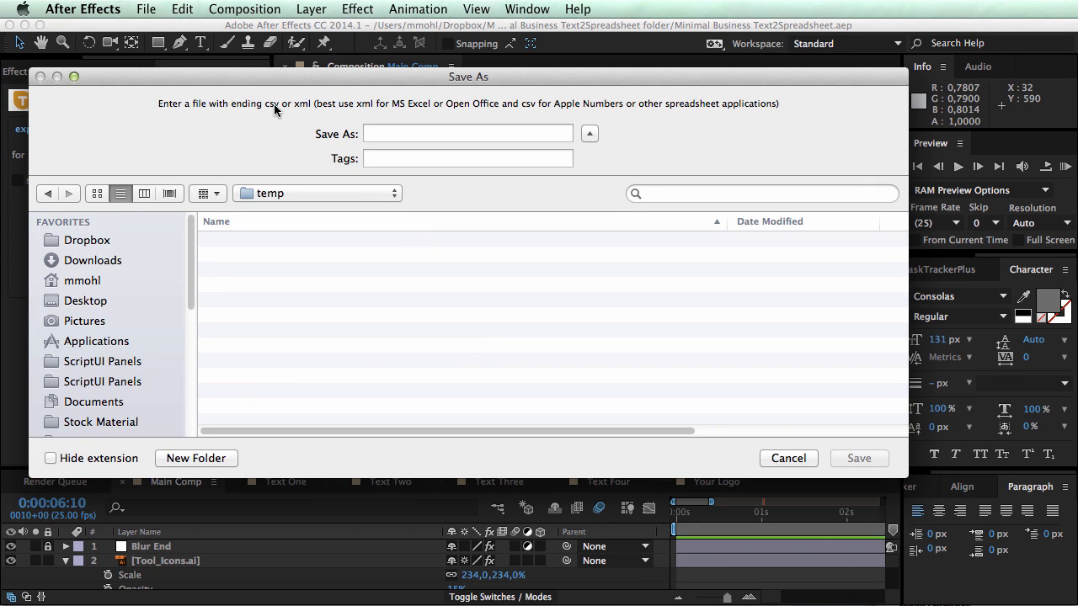
{"action": "mouse_move", "coordinate": [267, 110]}
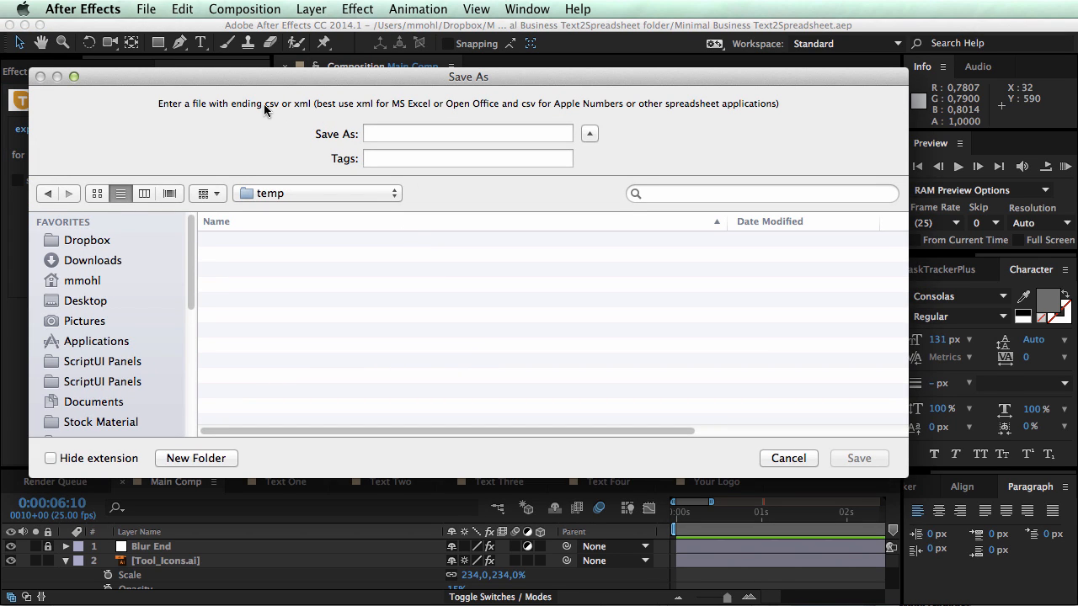
{"action": "mouse_move", "coordinate": [273, 111]}
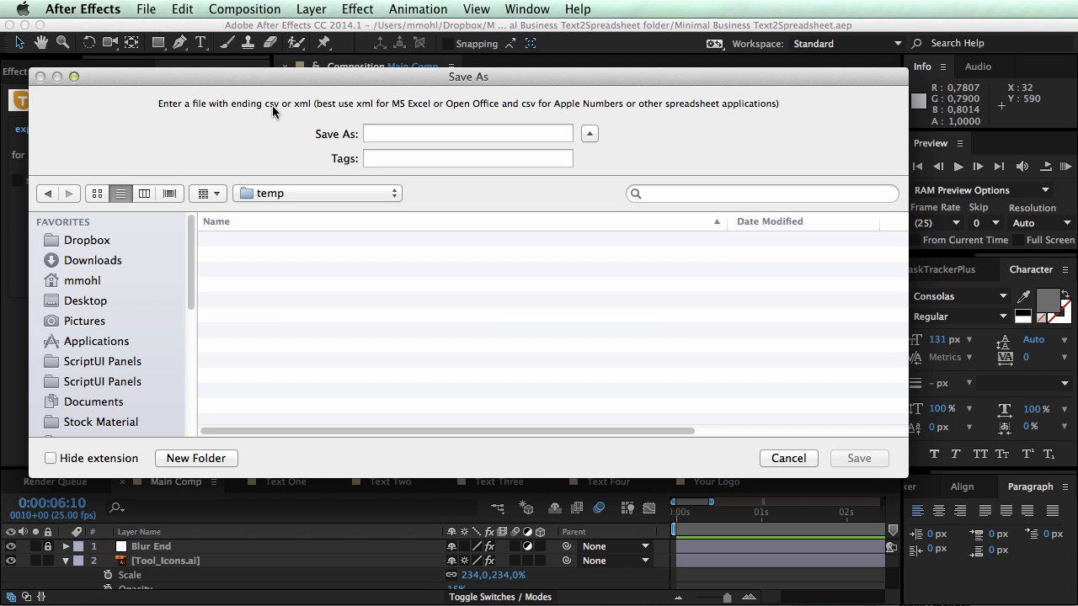
{"action": "mouse_move", "coordinate": [305, 111]}
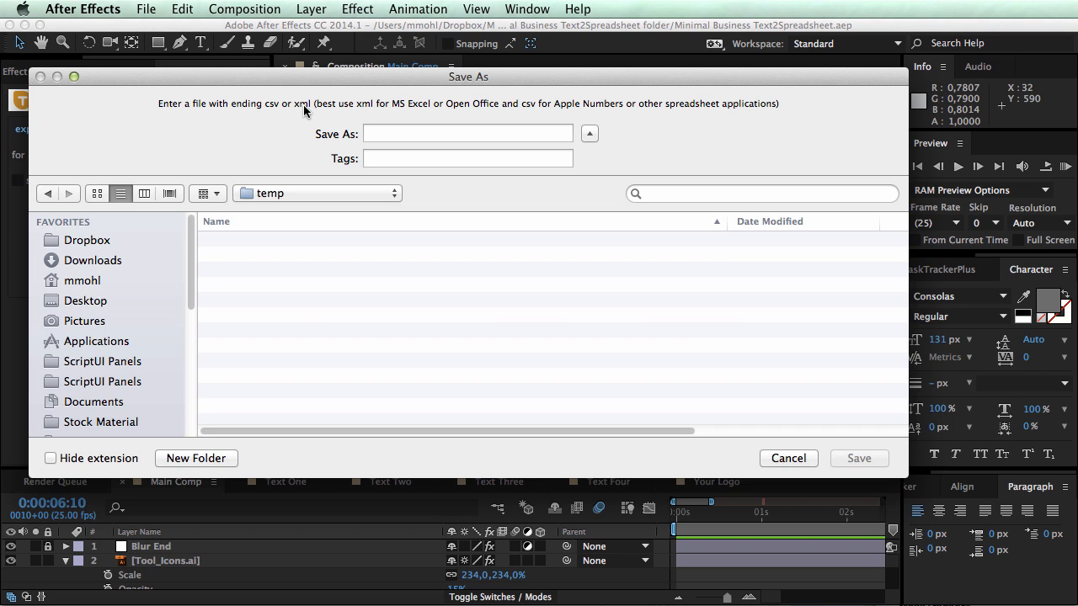
{"action": "mouse_move", "coordinate": [357, 115]}
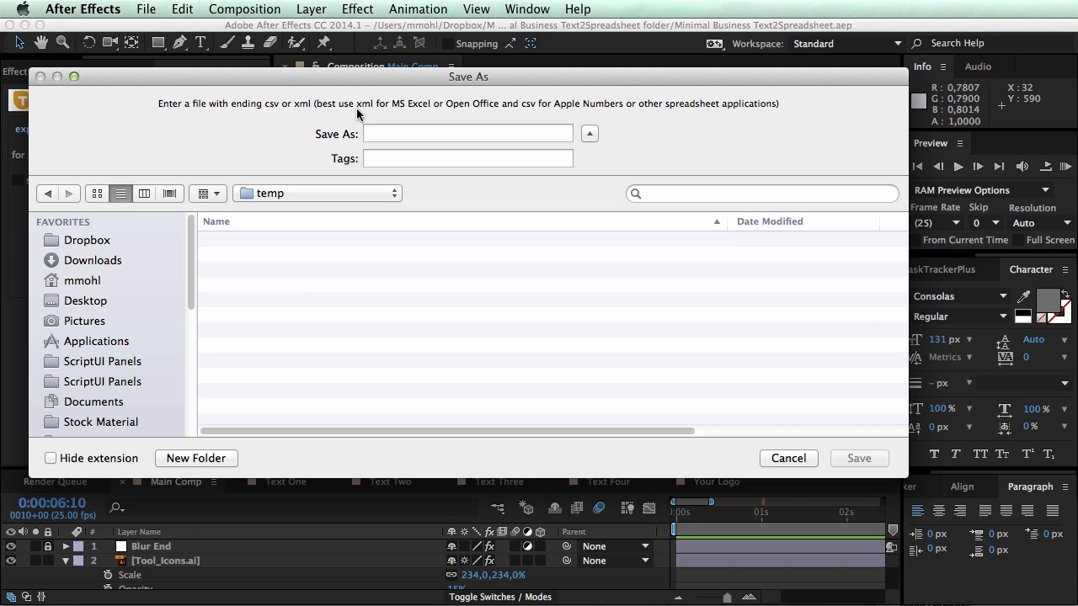
{"action": "mouse_move", "coordinate": [417, 112]}
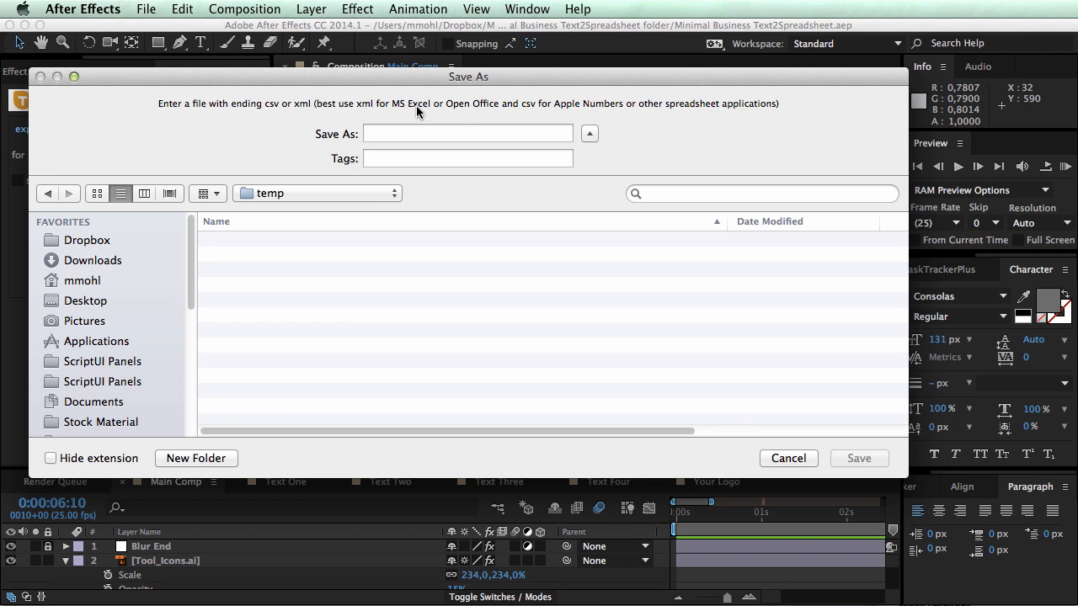
{"action": "mouse_move", "coordinate": [327, 111]}
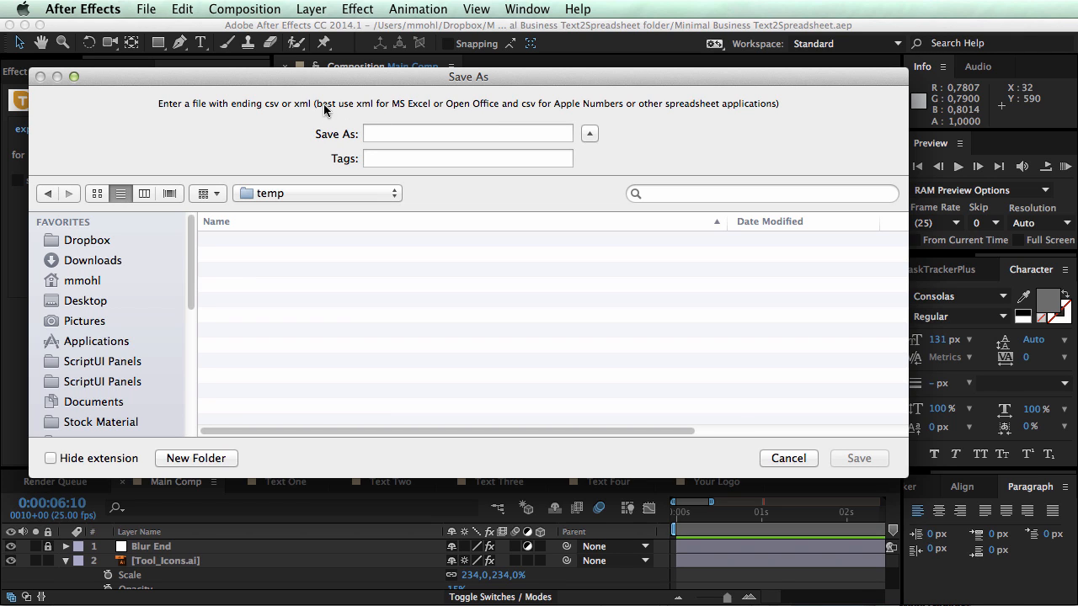
{"action": "mouse_move", "coordinate": [304, 111]}
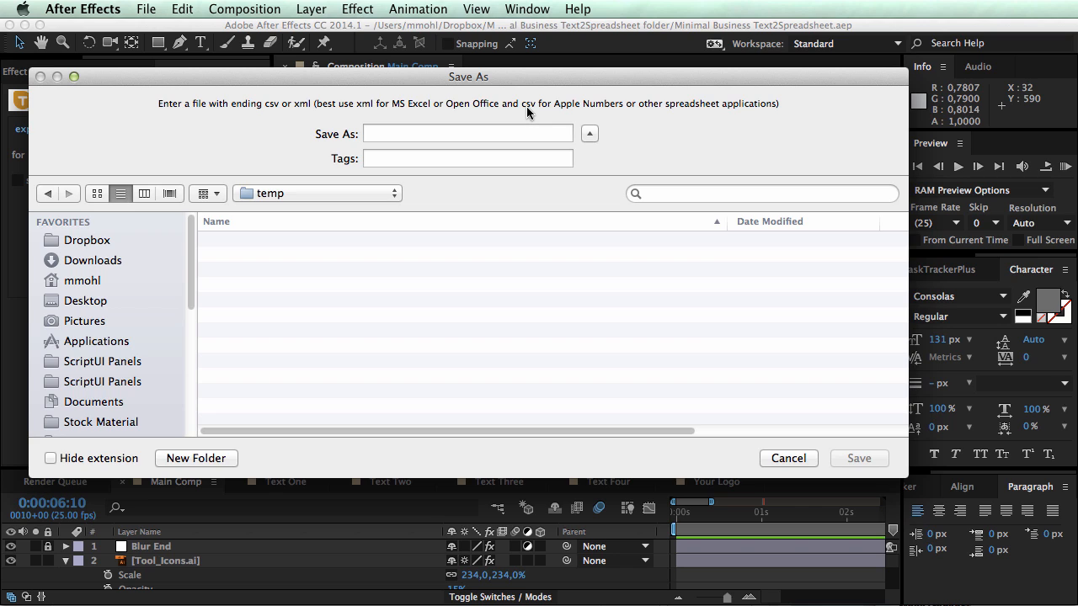
{"action": "mouse_move", "coordinate": [412, 131]}
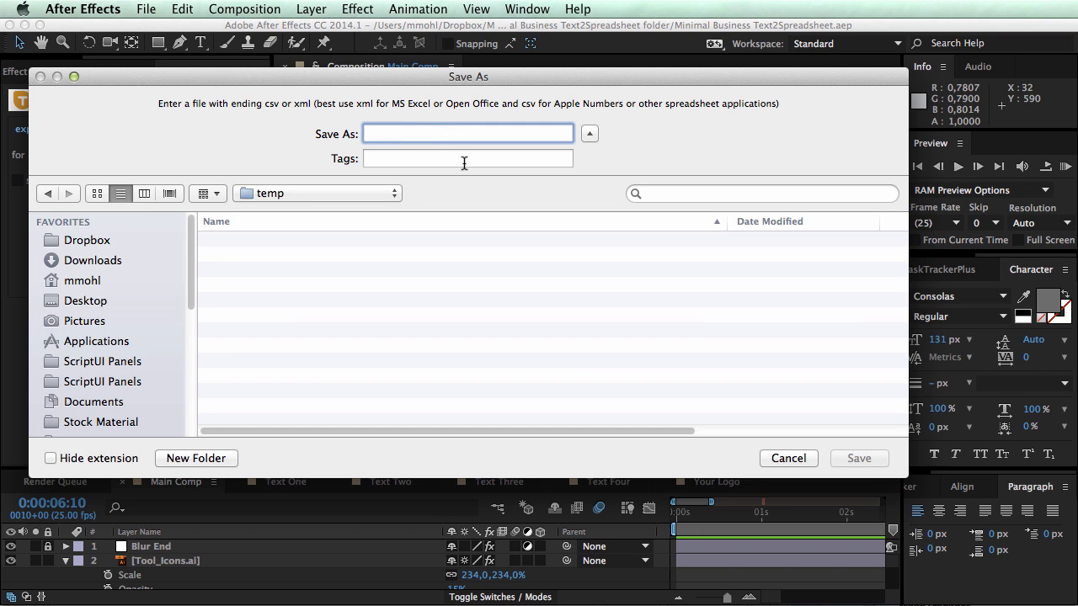
{"action": "type", "text": "client"}
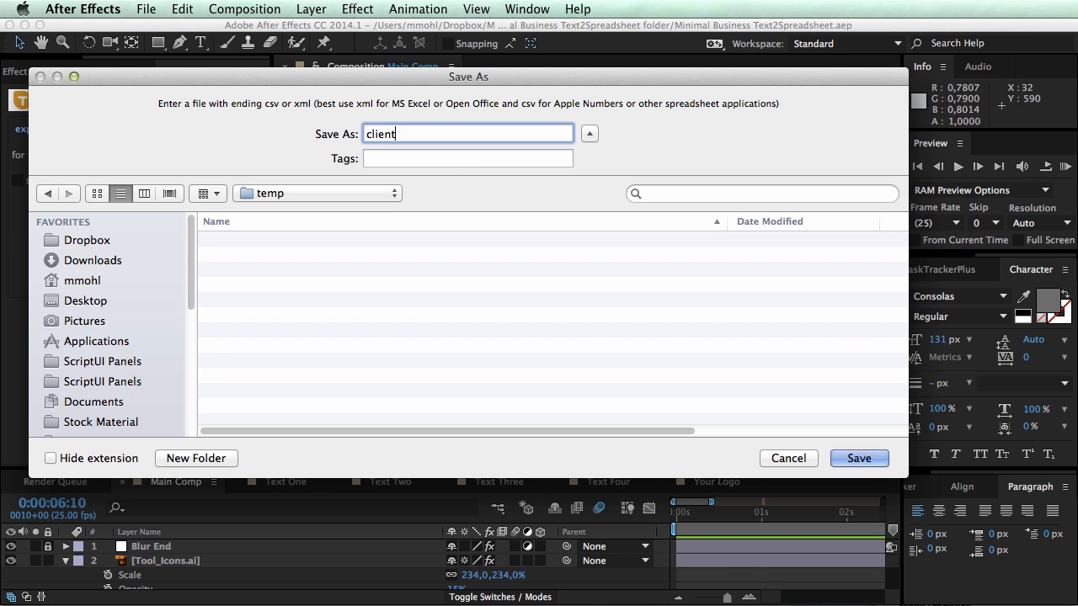
{"action": "type", "text": "_review.xml"}
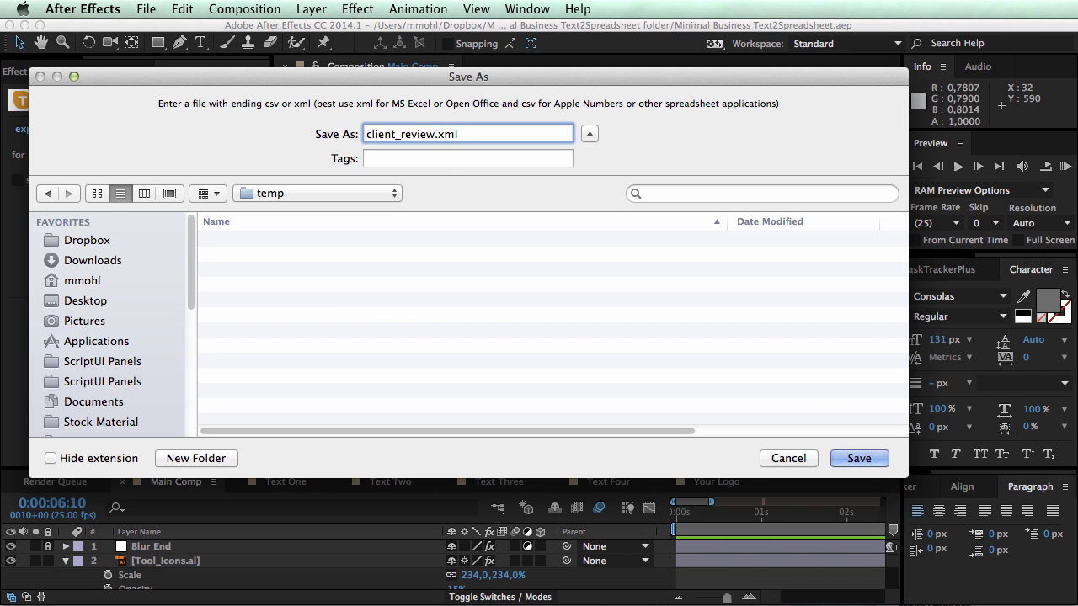
{"action": "left_click", "coordinate": [859, 458]}
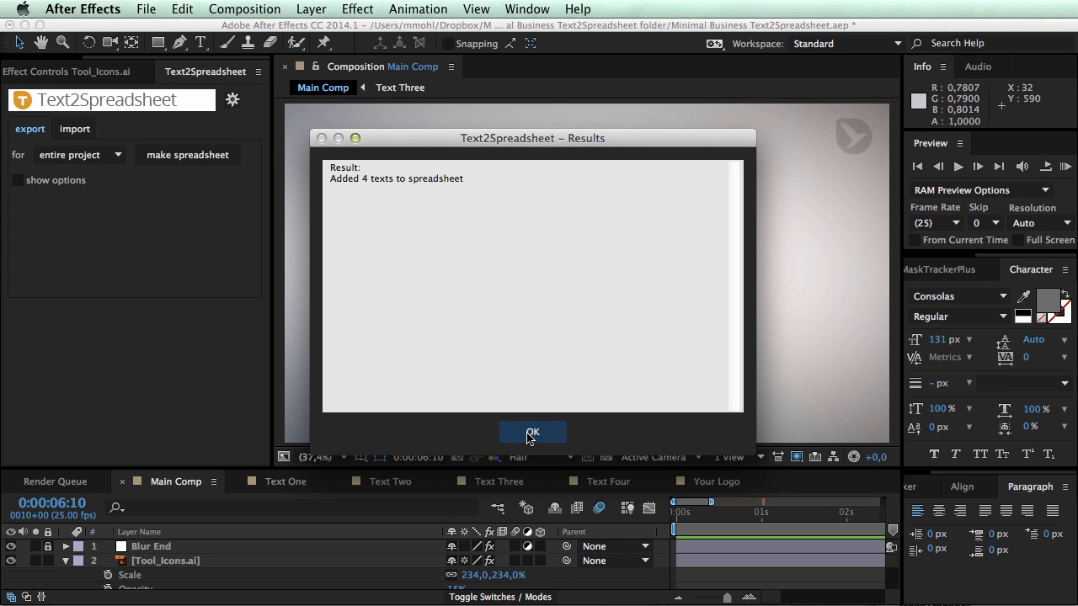
{"action": "left_click", "coordinate": [532, 431]}
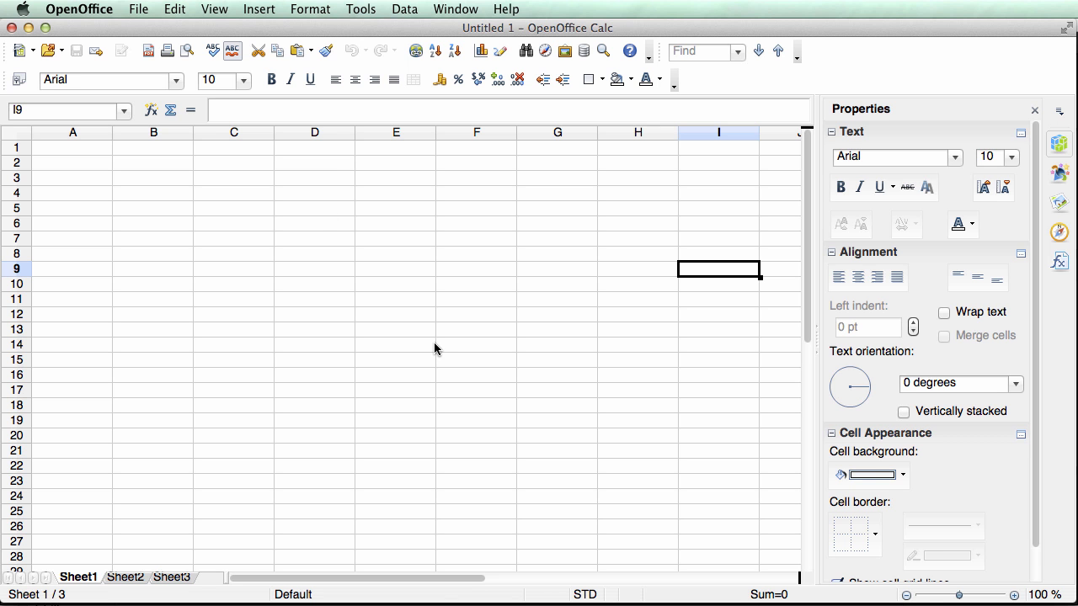
{"action": "mouse_move", "coordinate": [431, 337]}
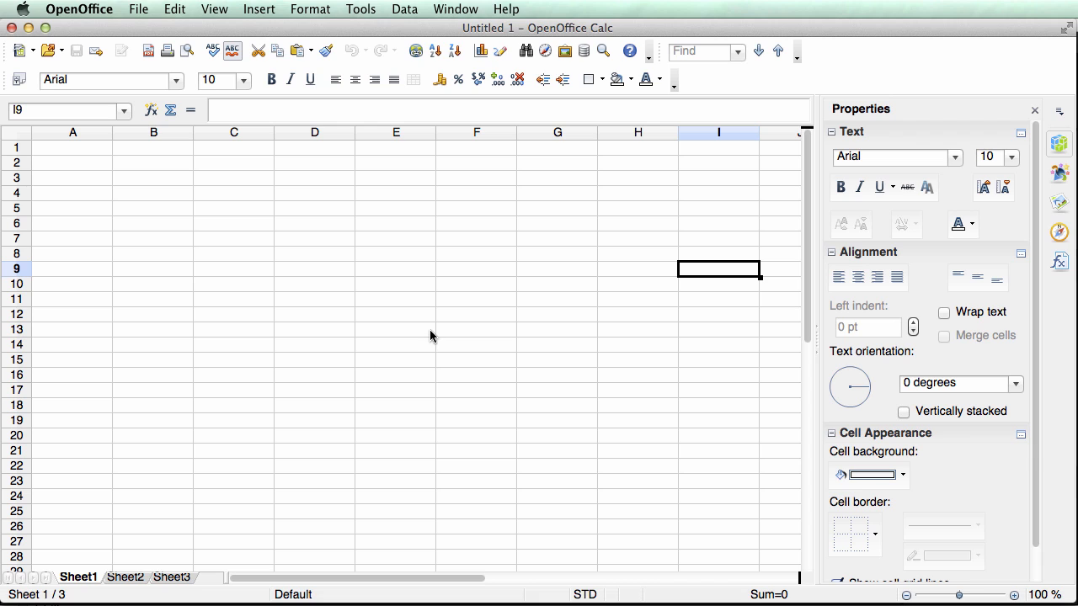
{"action": "mouse_move", "coordinate": [438, 326]}
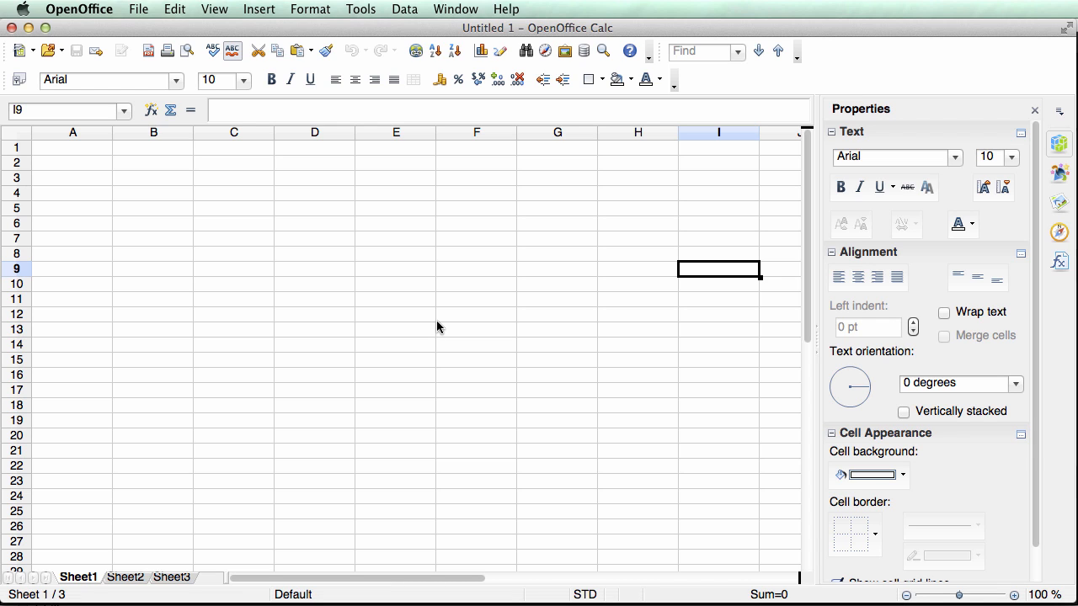
{"action": "mouse_move", "coordinate": [564, 320]}
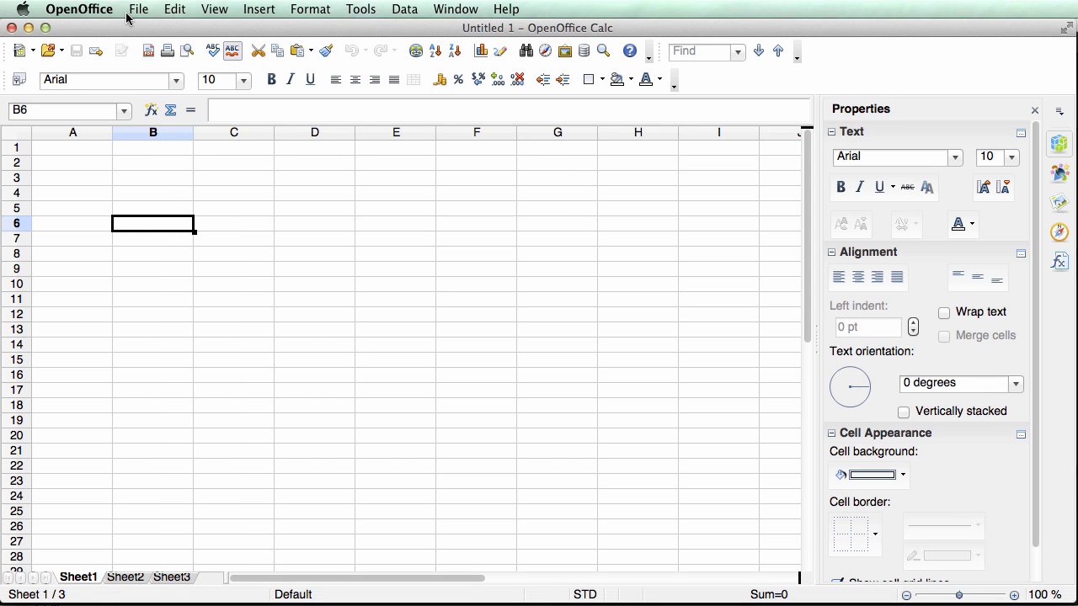
{"action": "left_click", "coordinate": [138, 10]}
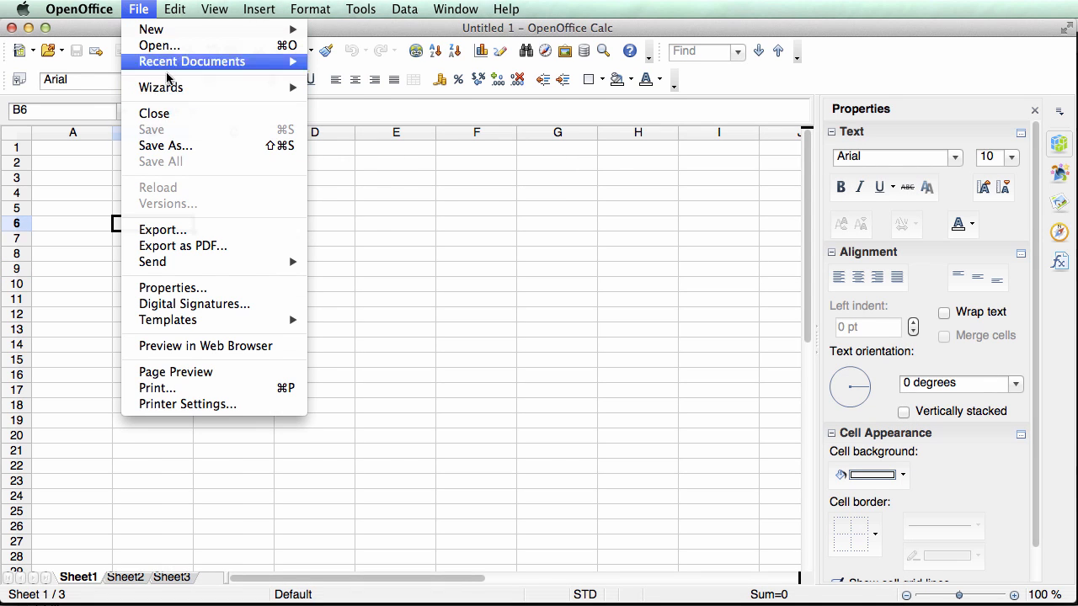
{"action": "left_click", "coordinate": [158, 45]}
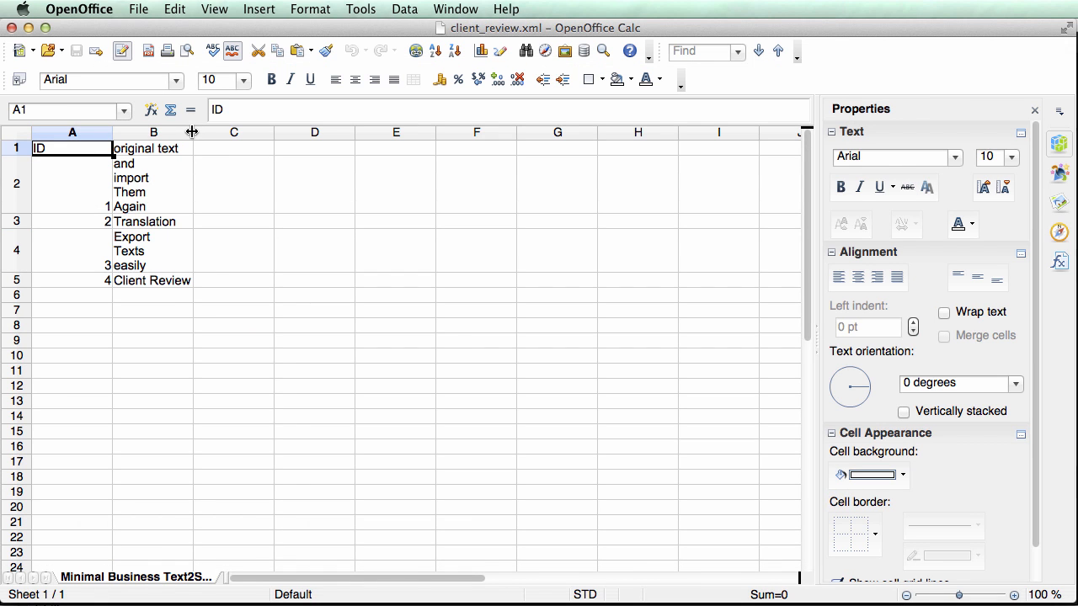
{"action": "left_click_drag", "start_coordinate": [192, 131], "coordinate": [206, 131]}
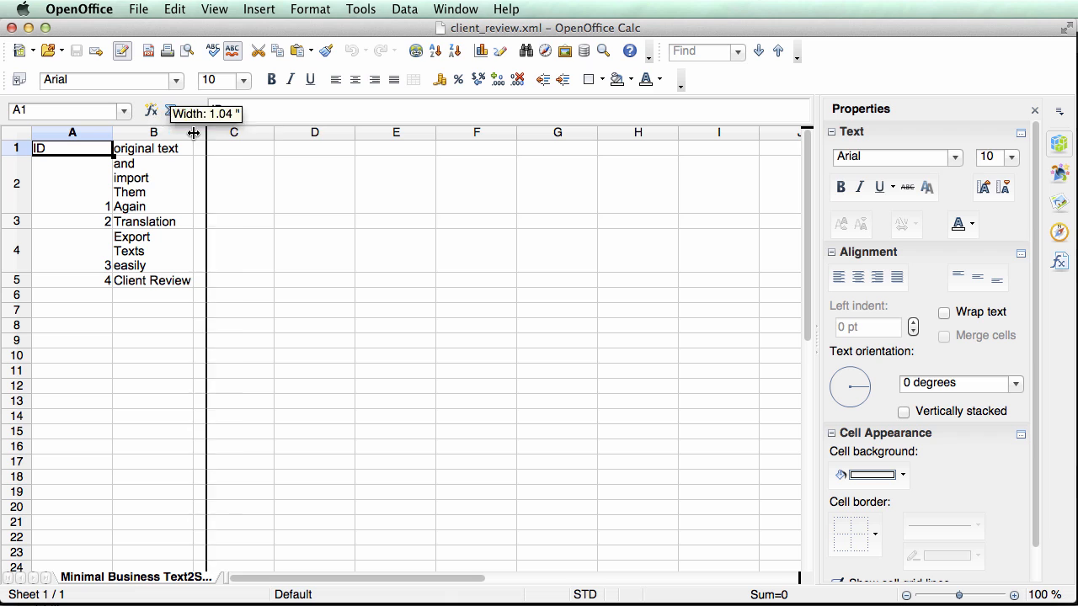
{"action": "left_click_drag", "start_coordinate": [193, 132], "coordinate": [115, 131]}
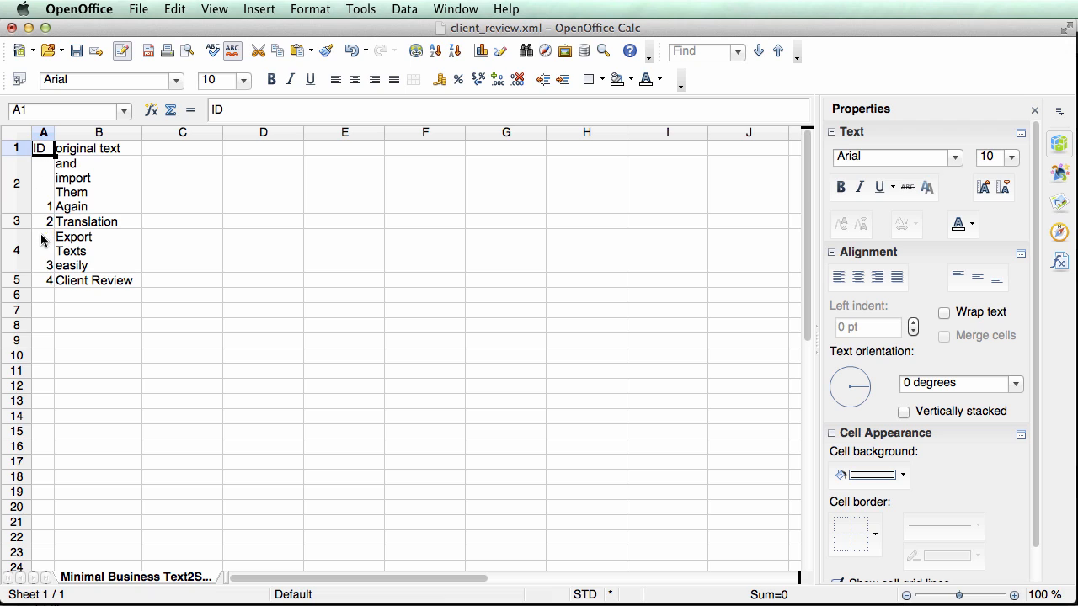
{"action": "mouse_move", "coordinate": [47, 192]}
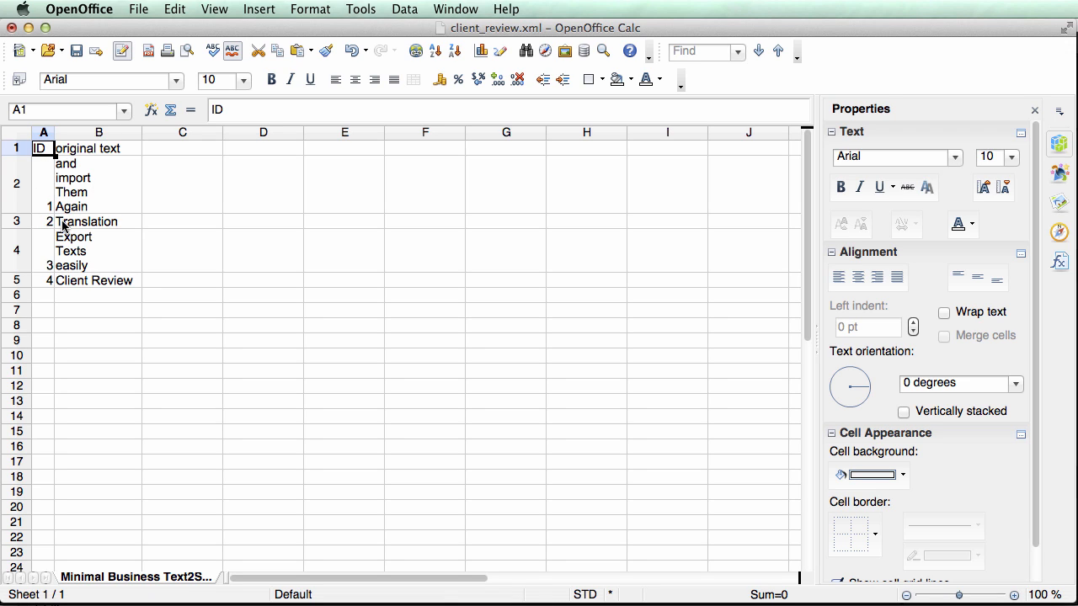
{"action": "mouse_move", "coordinate": [63, 352]}
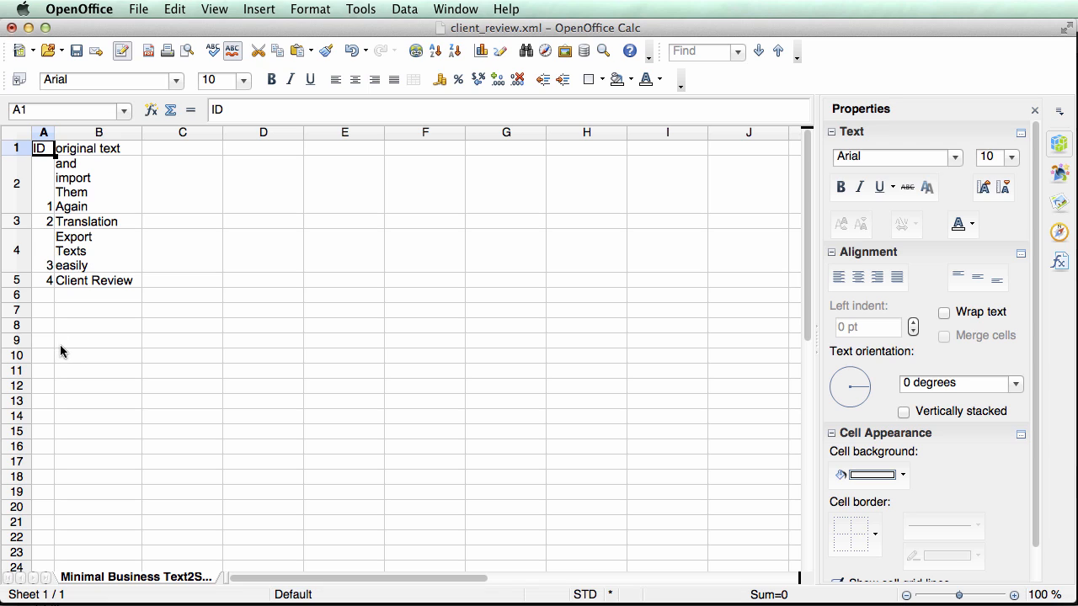
{"action": "mouse_move", "coordinate": [116, 314]}
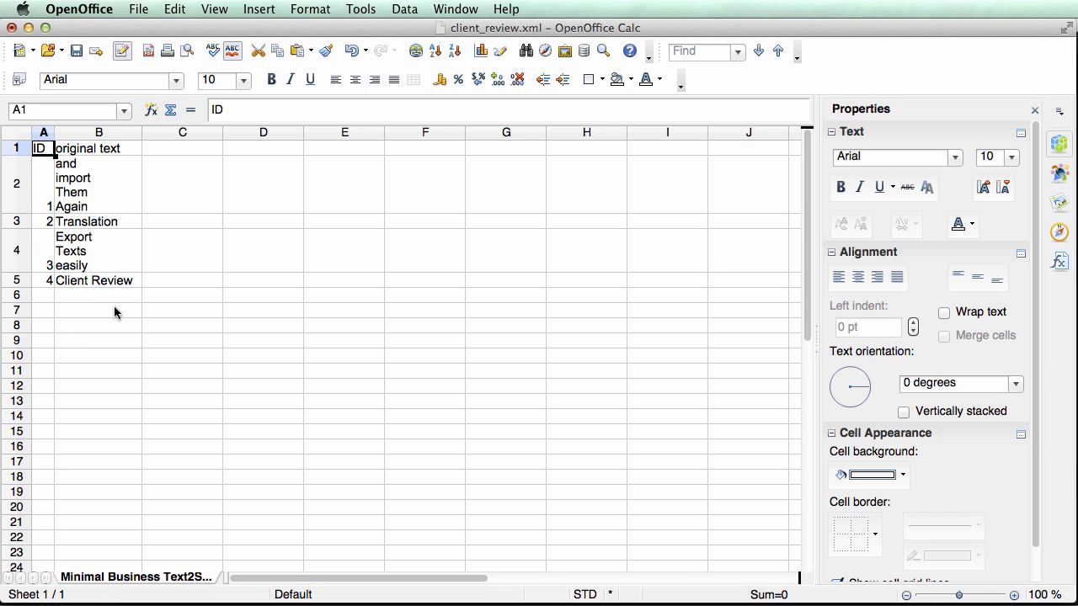
{"action": "mouse_move", "coordinate": [104, 222]}
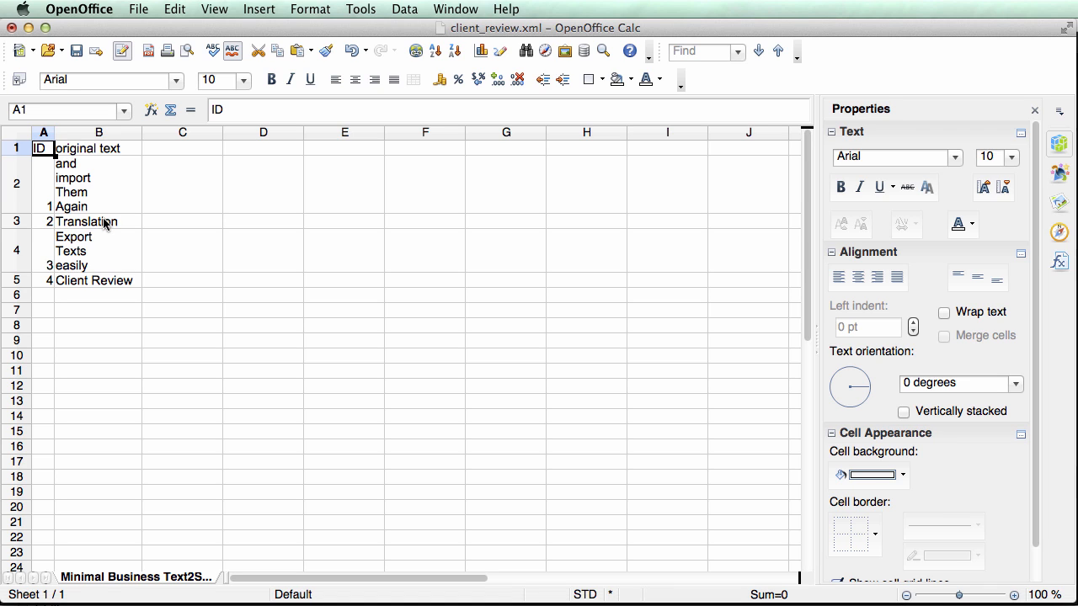
- Replace Translation with Localization in cell B3 and save, keeping the Excel 2003 XML format
{"action": "double_click", "coordinate": [84, 222]}
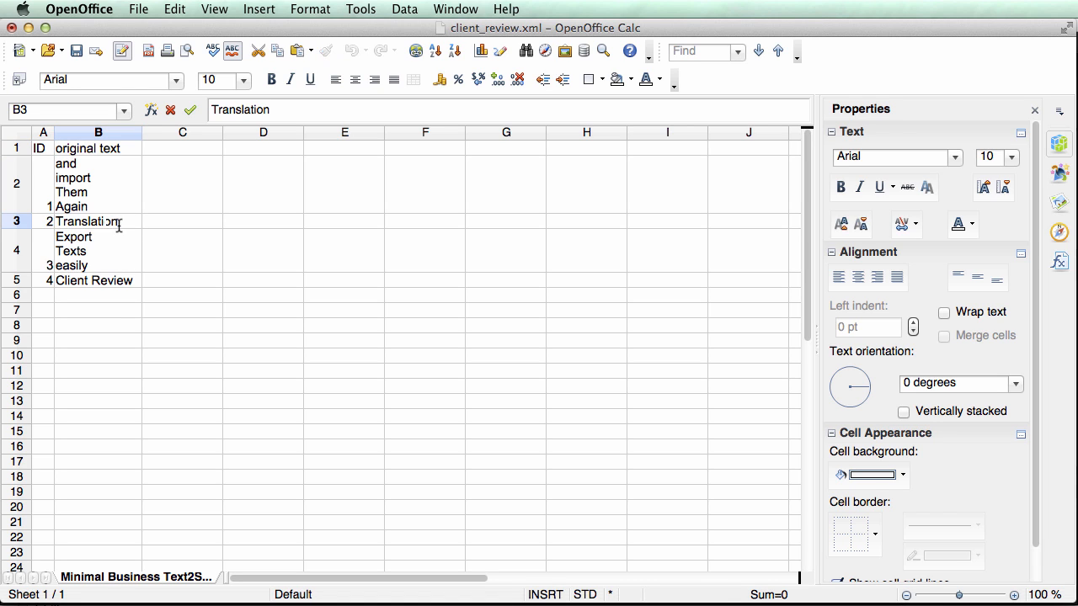
{"action": "double_click", "coordinate": [87, 223]}
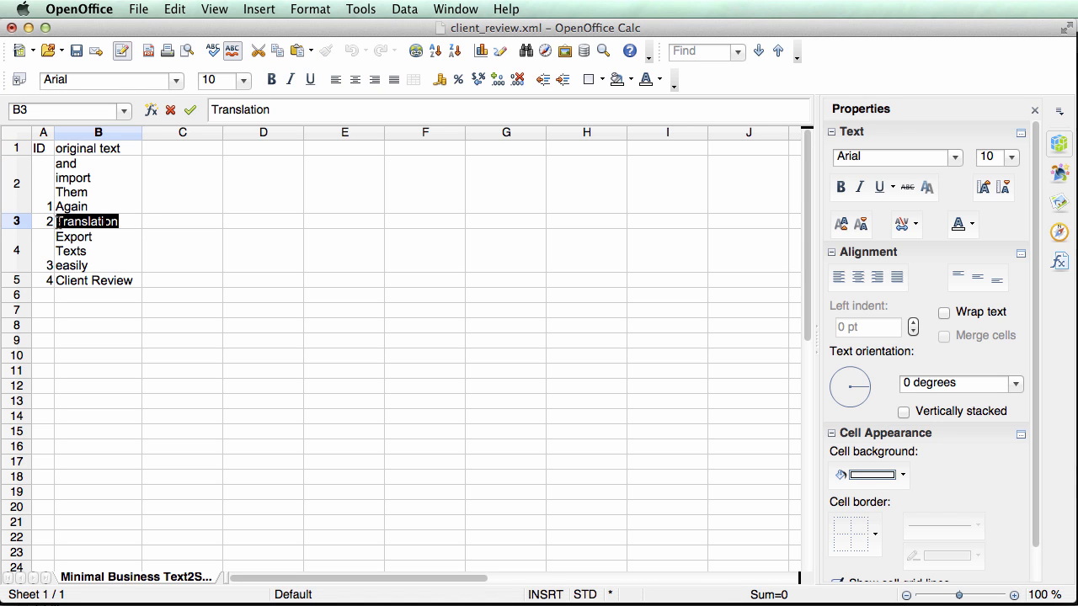
{"action": "type", "text": "Localiz"}
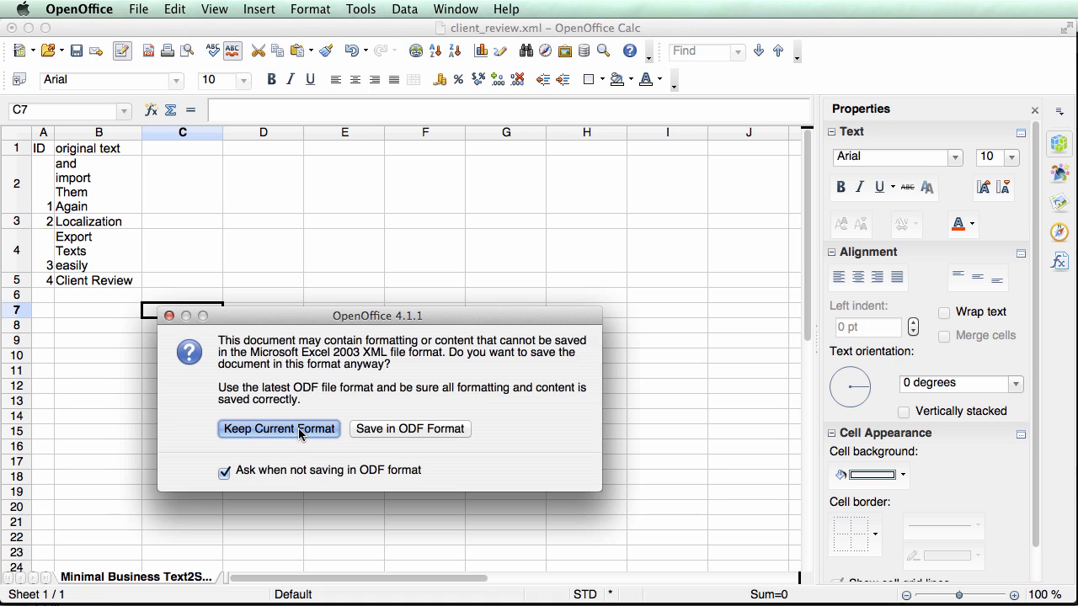
{"action": "left_click", "coordinate": [279, 429]}
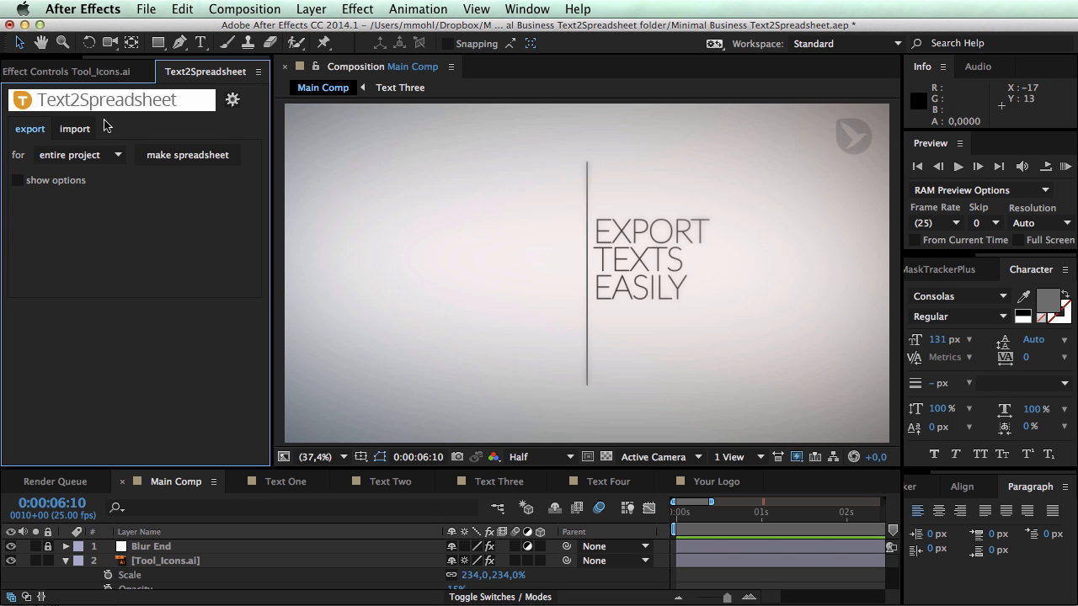
- Load client_review.xml through the import side and dismiss the client_review_status.xml notice
{"action": "left_click", "coordinate": [74, 128]}
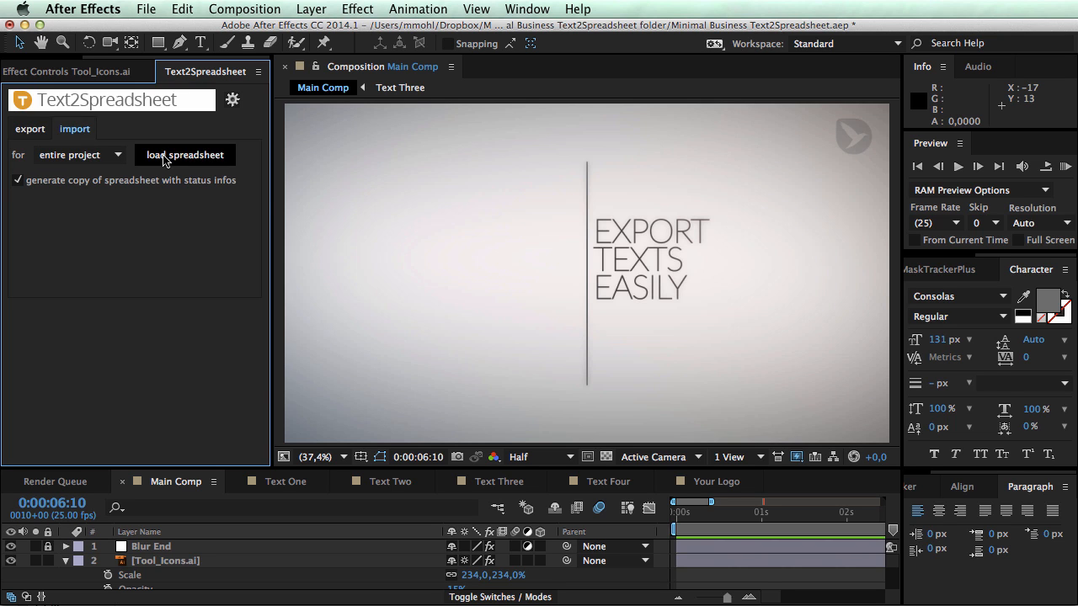
{"action": "left_click", "coordinate": [185, 155]}
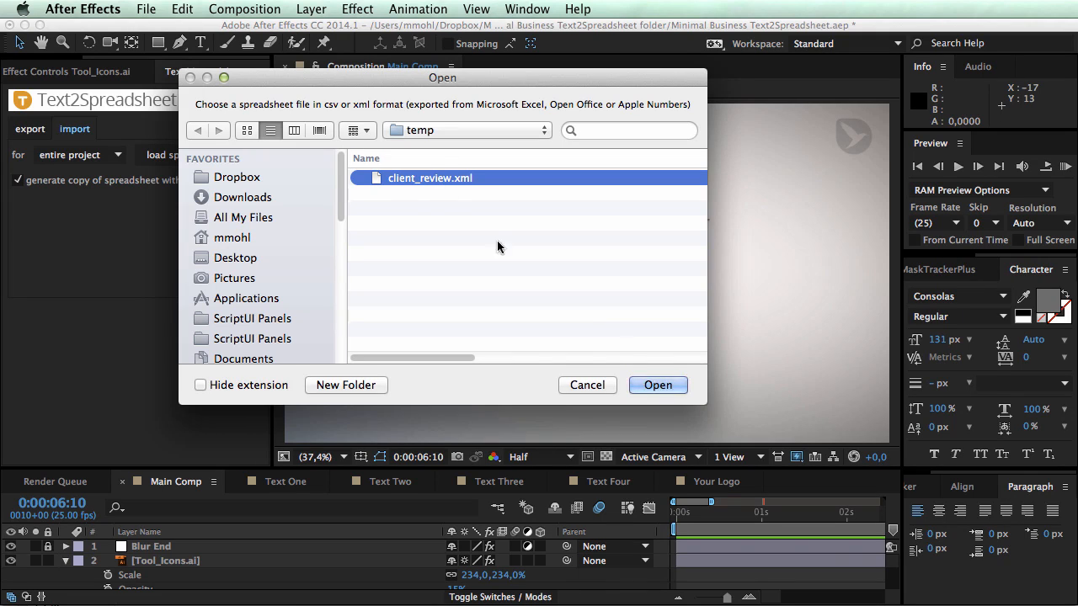
{"action": "left_click", "coordinate": [657, 384]}
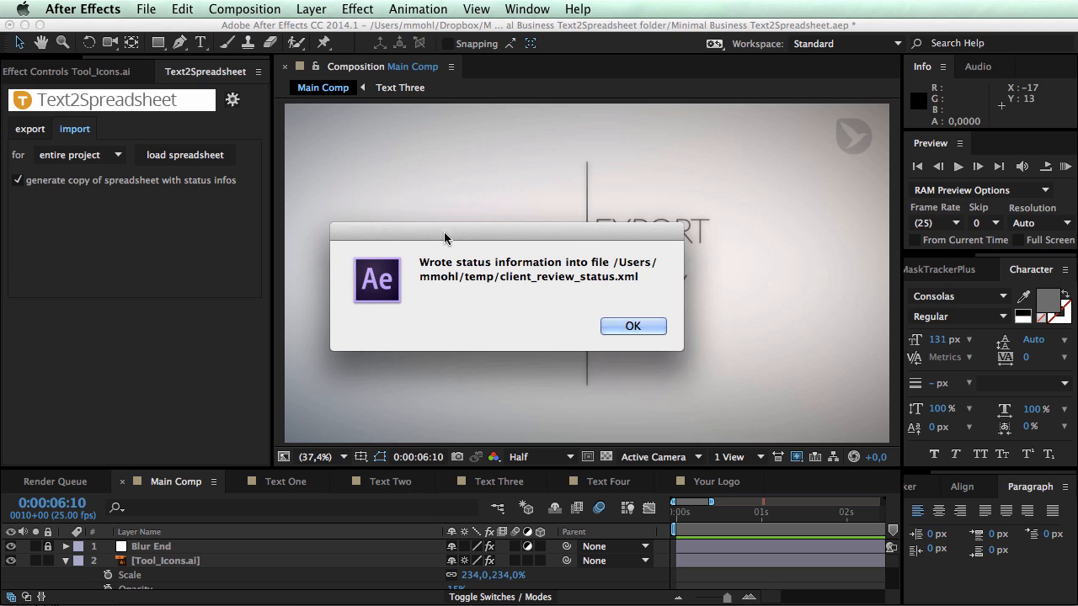
{"action": "mouse_move", "coordinate": [563, 263]}
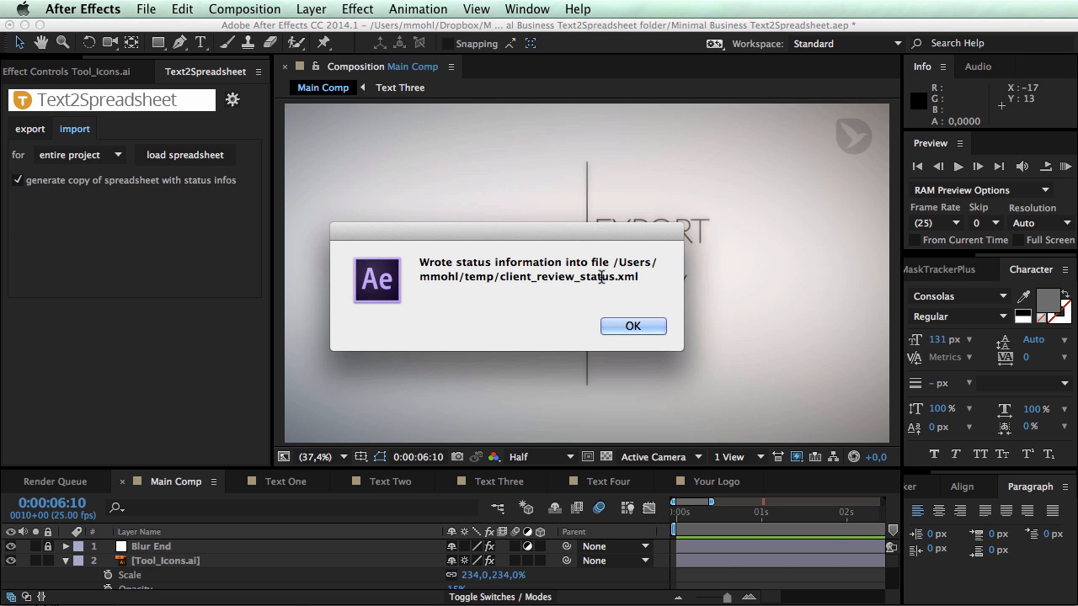
{"action": "left_click", "coordinate": [633, 326]}
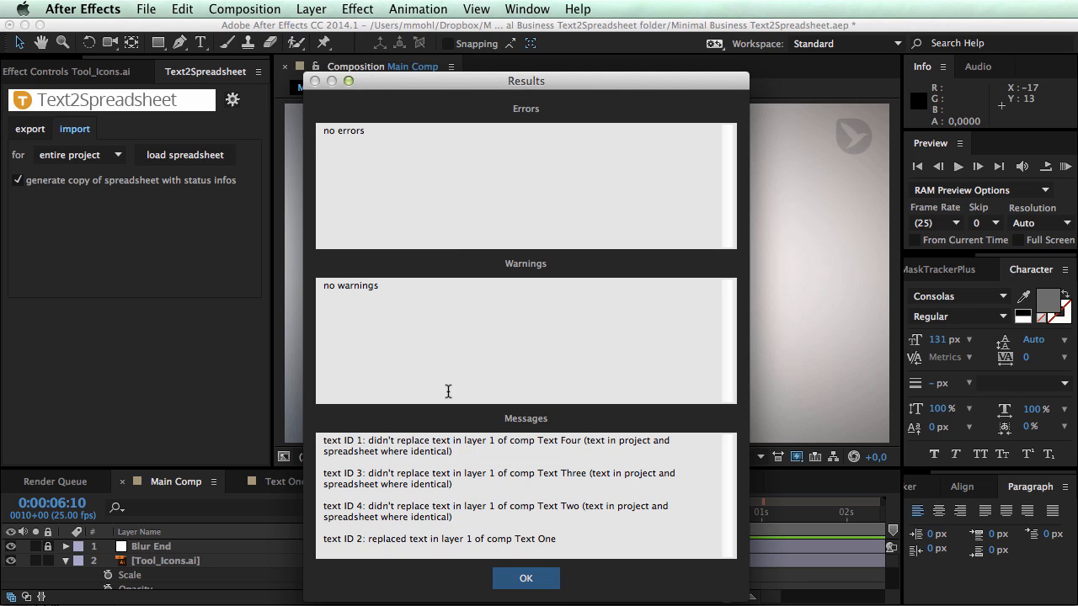
{"action": "mouse_move", "coordinate": [381, 132]}
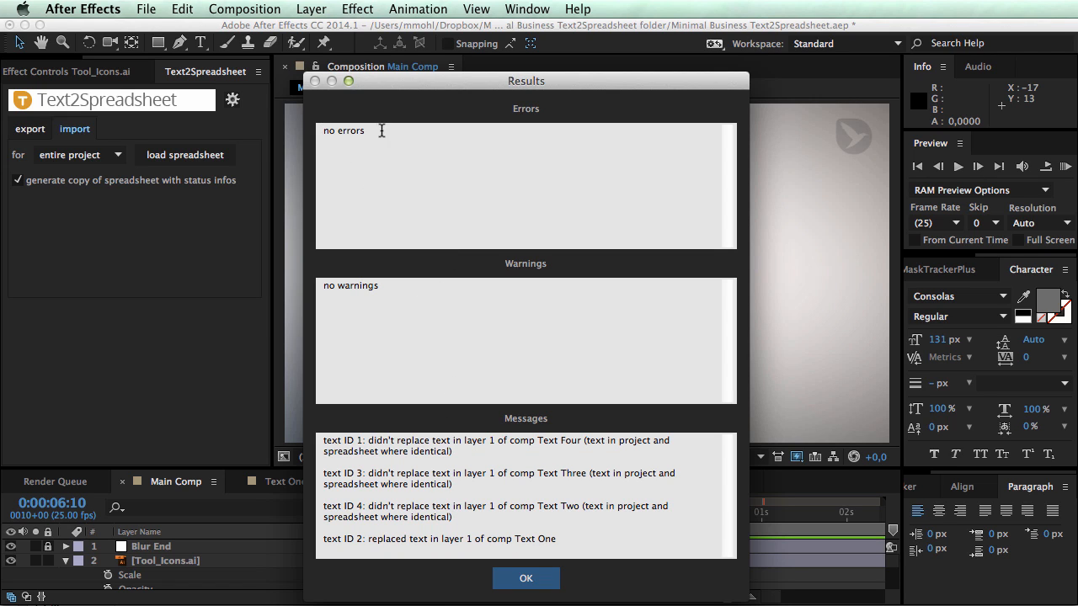
{"action": "mouse_move", "coordinate": [401, 397]}
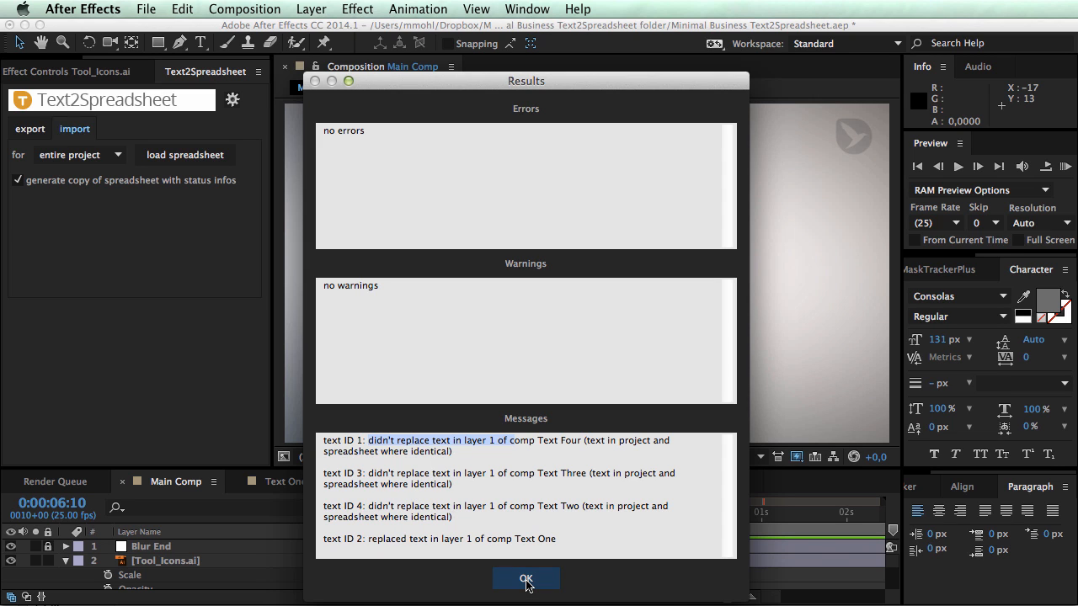
- Close the import Results report after confirming only Text One was replaced
{"action": "left_click", "coordinate": [526, 580]}
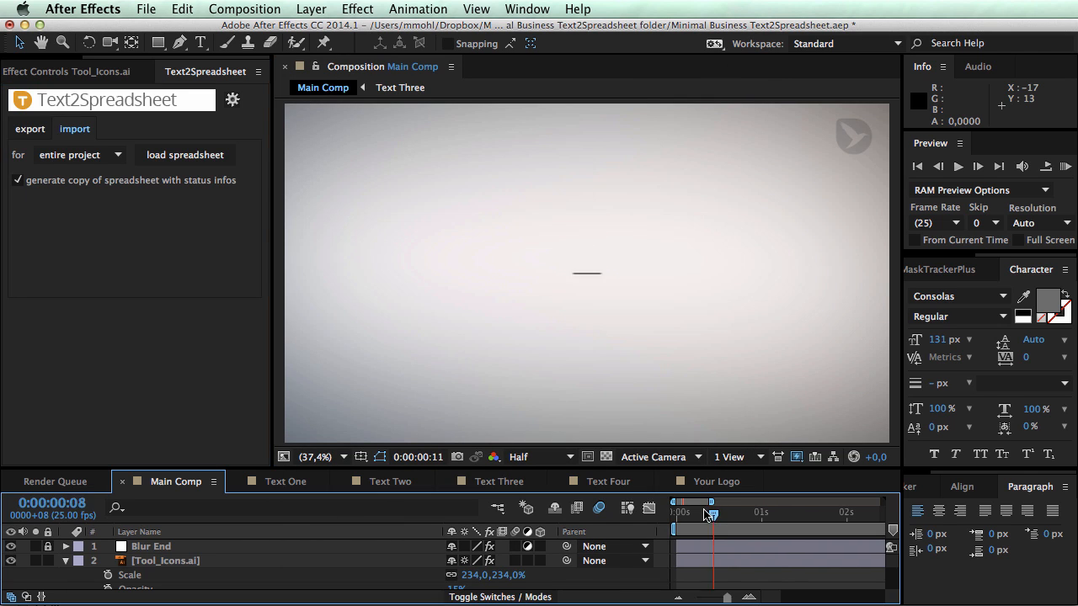
- Scrub the Main Comp timeline to the frame showing the LOCALIZATION title
{"action": "left_click_drag", "start_coordinate": [710, 512], "coordinate": [761, 512]}
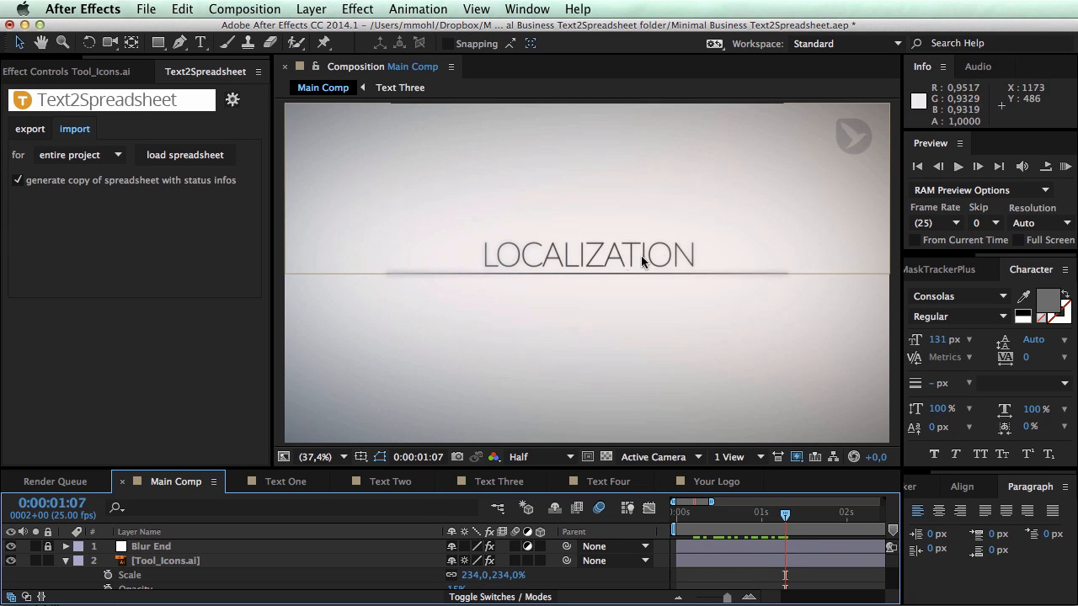
{"action": "left_click_drag", "start_coordinate": [783, 514], "coordinate": [810, 514]}
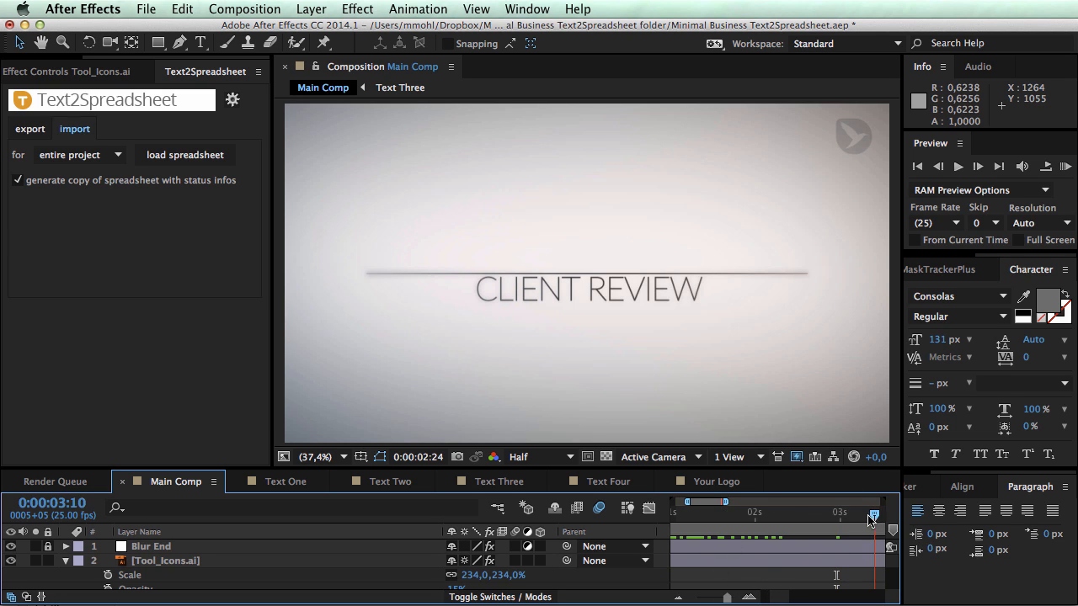
{"action": "left_click_drag", "start_coordinate": [872, 512], "coordinate": [690, 512]}
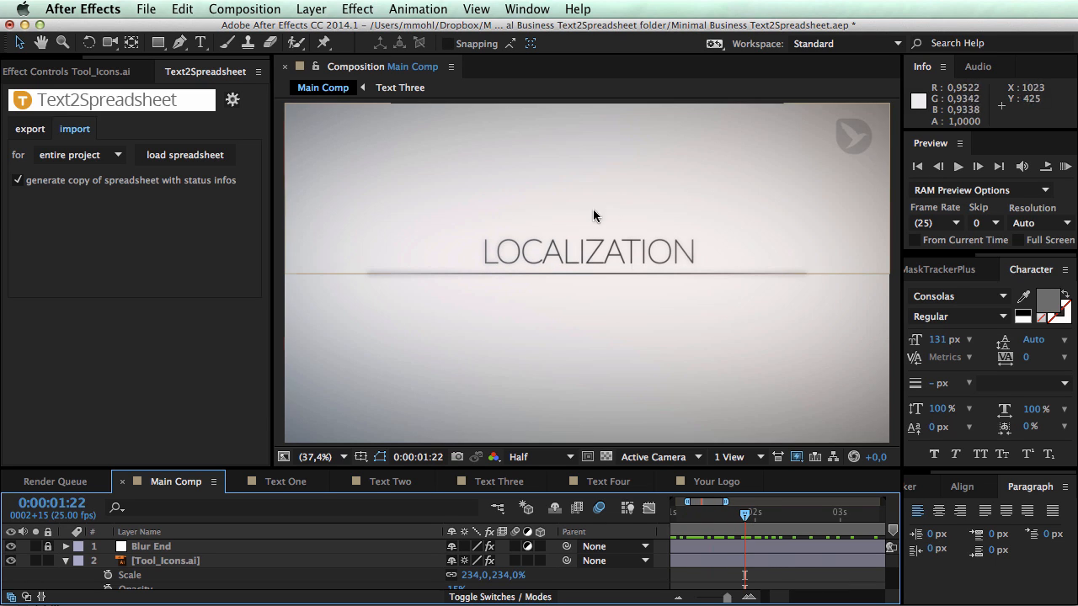
{"action": "mouse_move", "coordinate": [677, 291]}
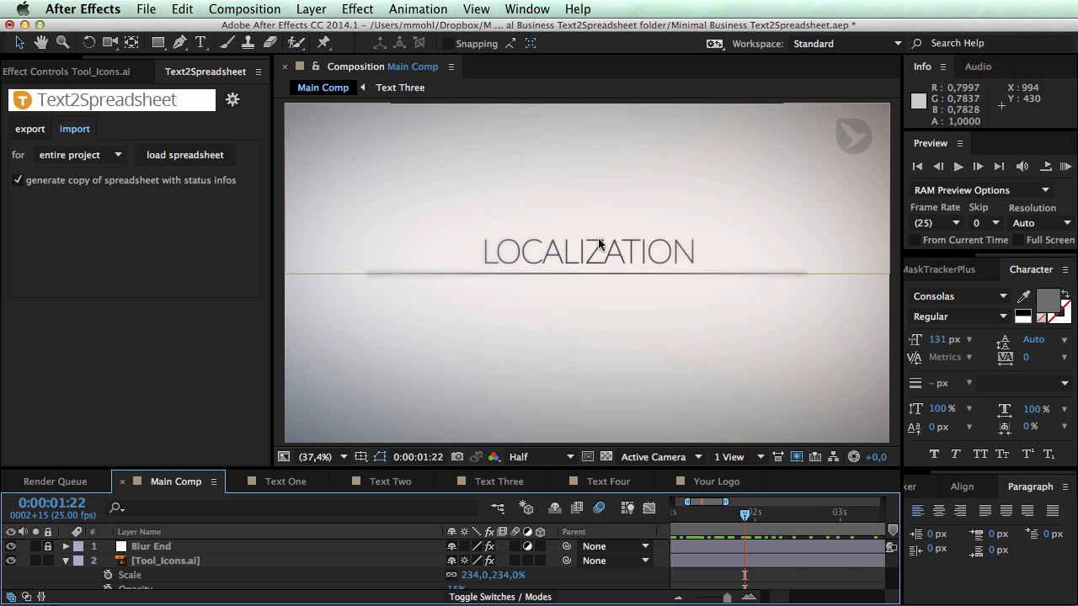
{"action": "mouse_move", "coordinate": [715, 172]}
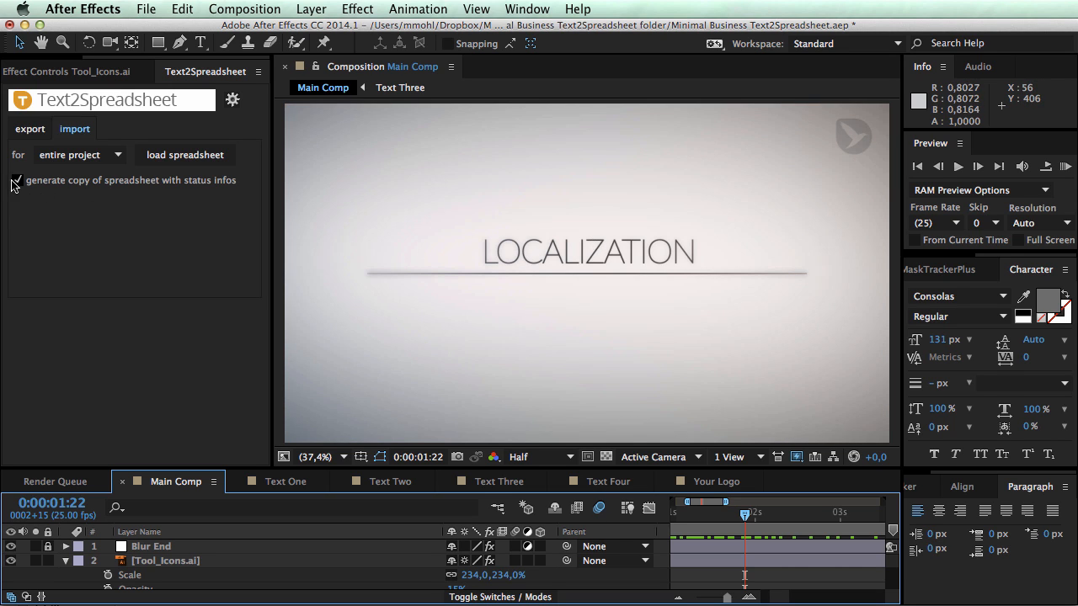
{"action": "left_click", "coordinate": [15, 181]}
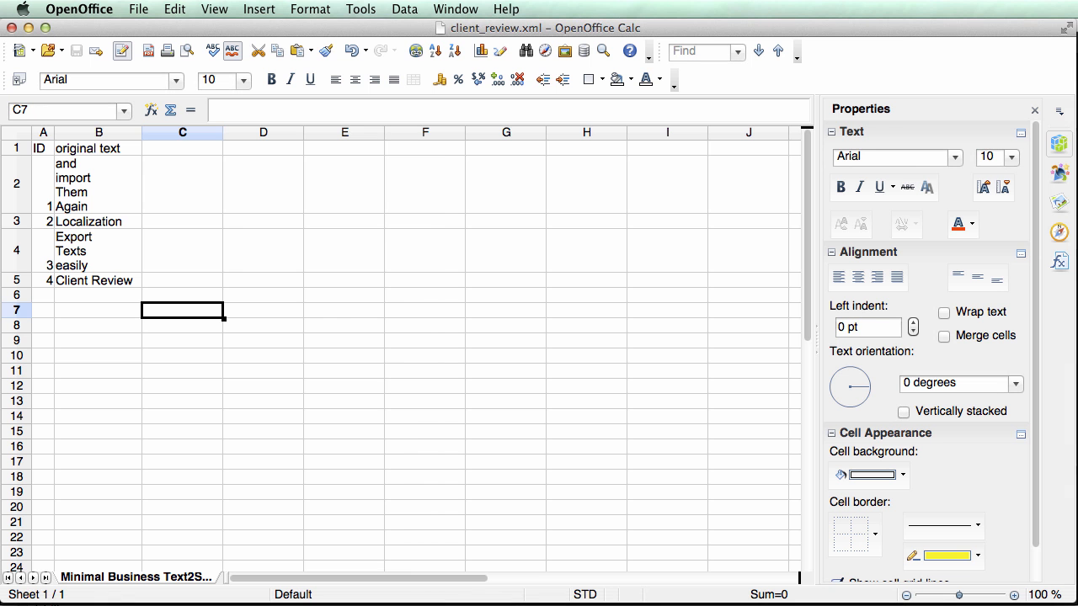
{"action": "mouse_move", "coordinate": [150, 200]}
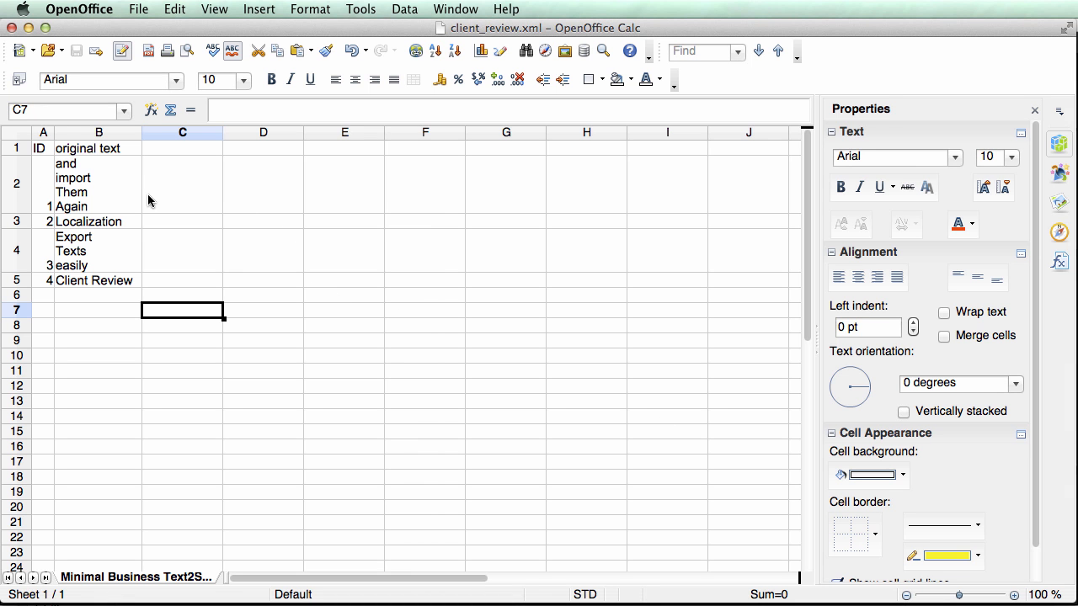
- Open client_review_status.xml from the temp folder in Calc
{"action": "left_click", "coordinate": [138, 10]}
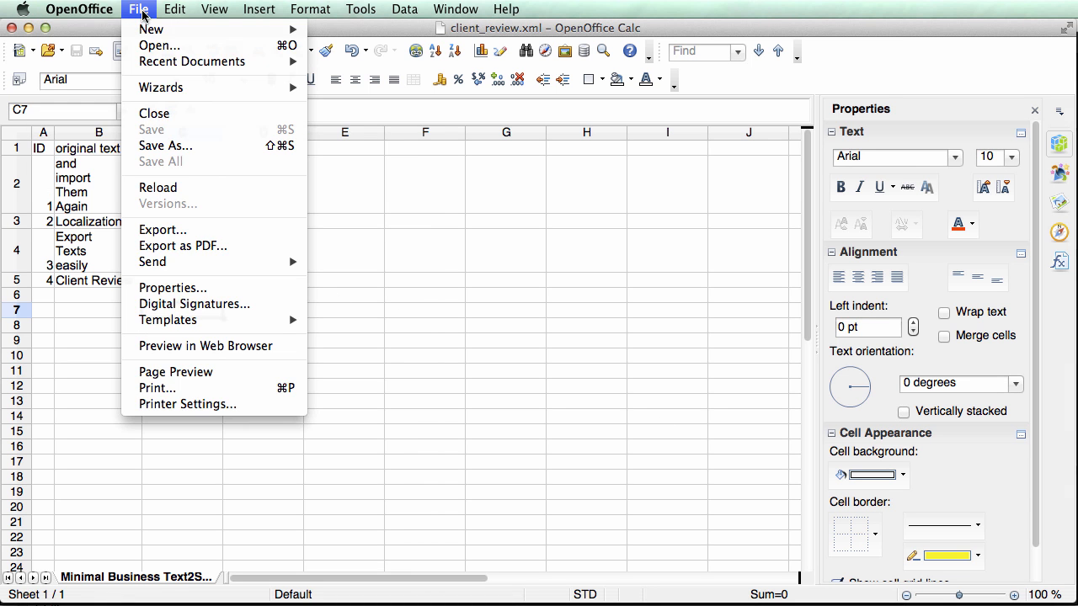
{"action": "left_click", "coordinate": [159, 45]}
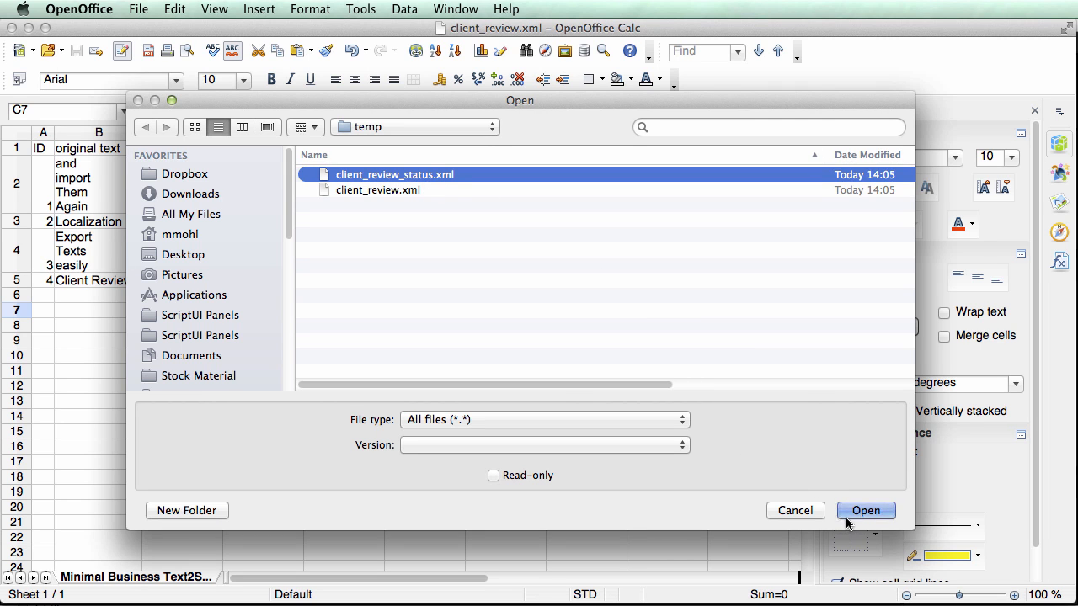
{"action": "left_click", "coordinate": [866, 510]}
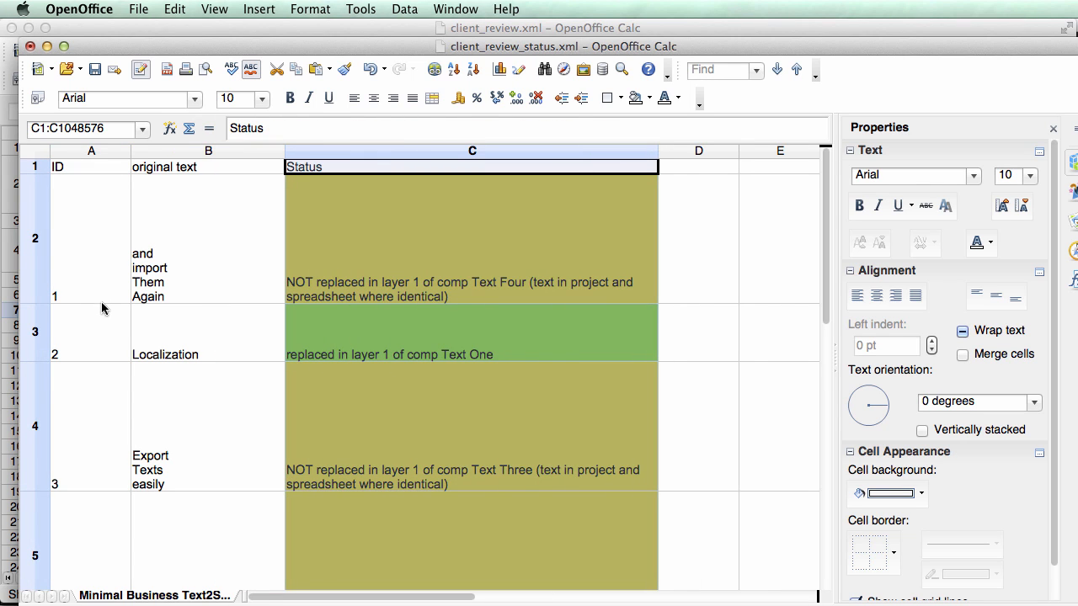
{"action": "left_click", "coordinate": [779, 424]}
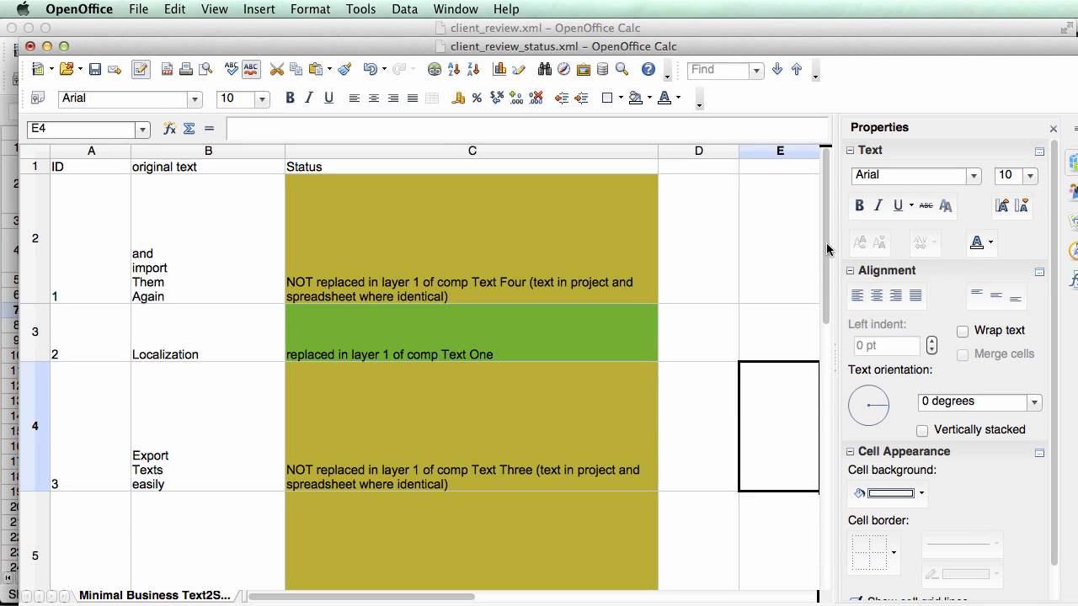
{"action": "mouse_move", "coordinate": [502, 355]}
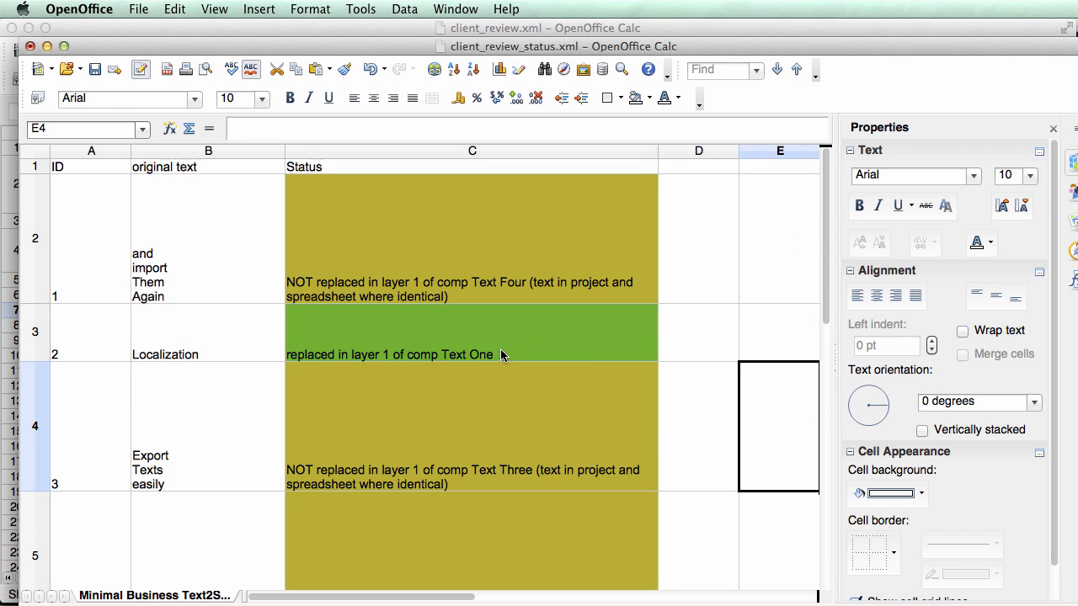
{"action": "mouse_move", "coordinate": [479, 345]}
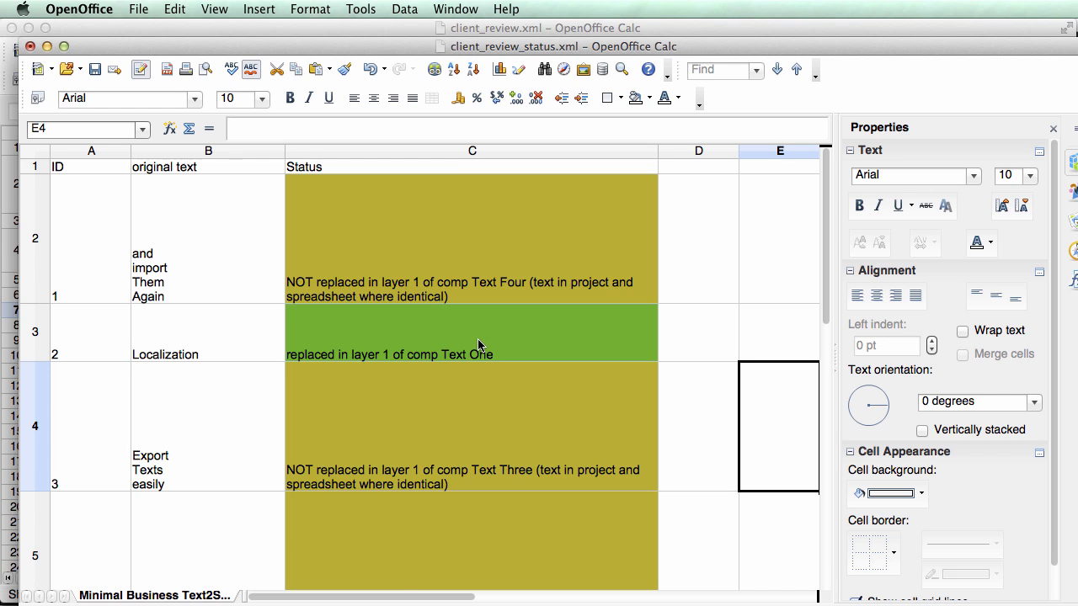
{"action": "mouse_move", "coordinate": [421, 268]}
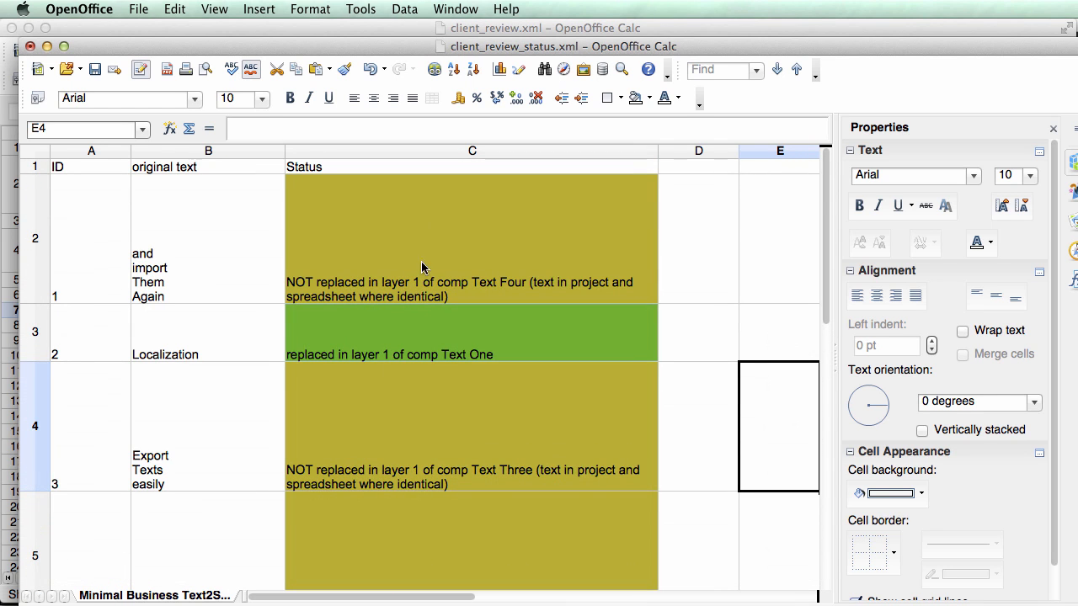
{"action": "mouse_move", "coordinate": [148, 448]}
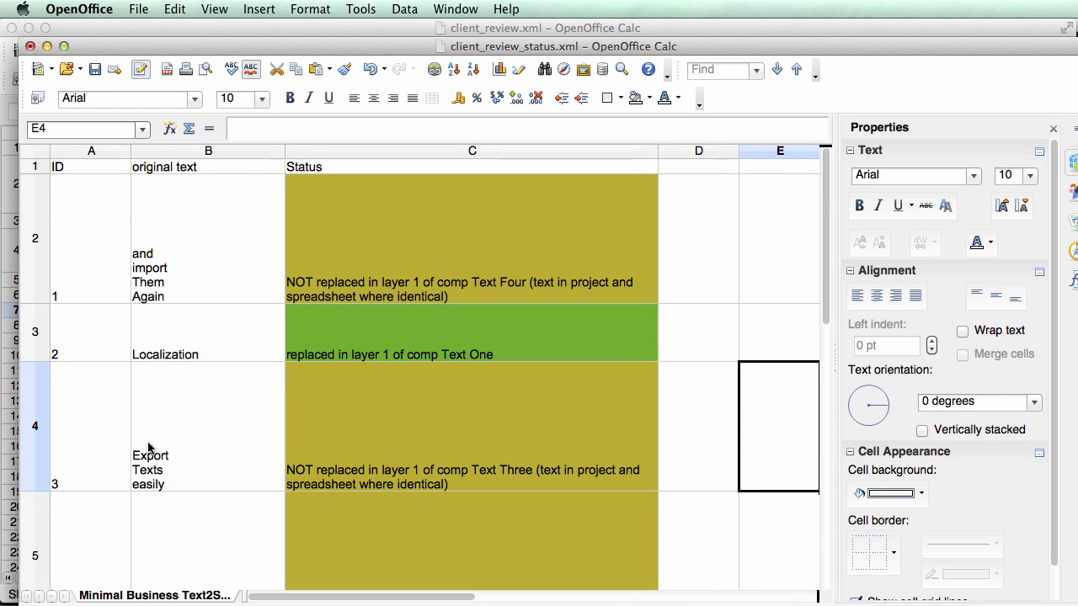
{"action": "mouse_move", "coordinate": [179, 357]}
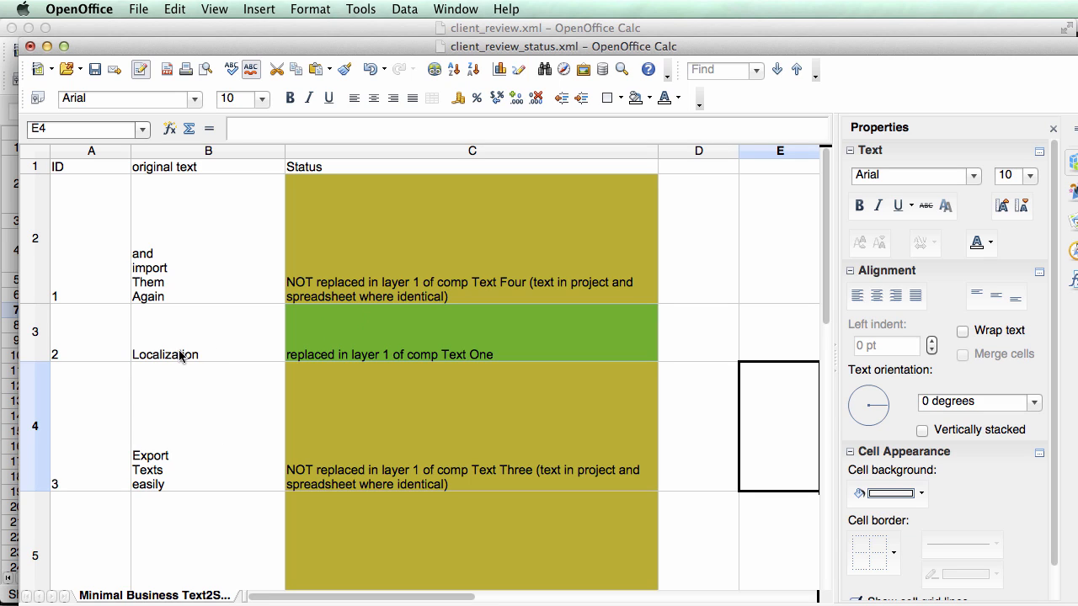
{"action": "mouse_move", "coordinate": [435, 352]}
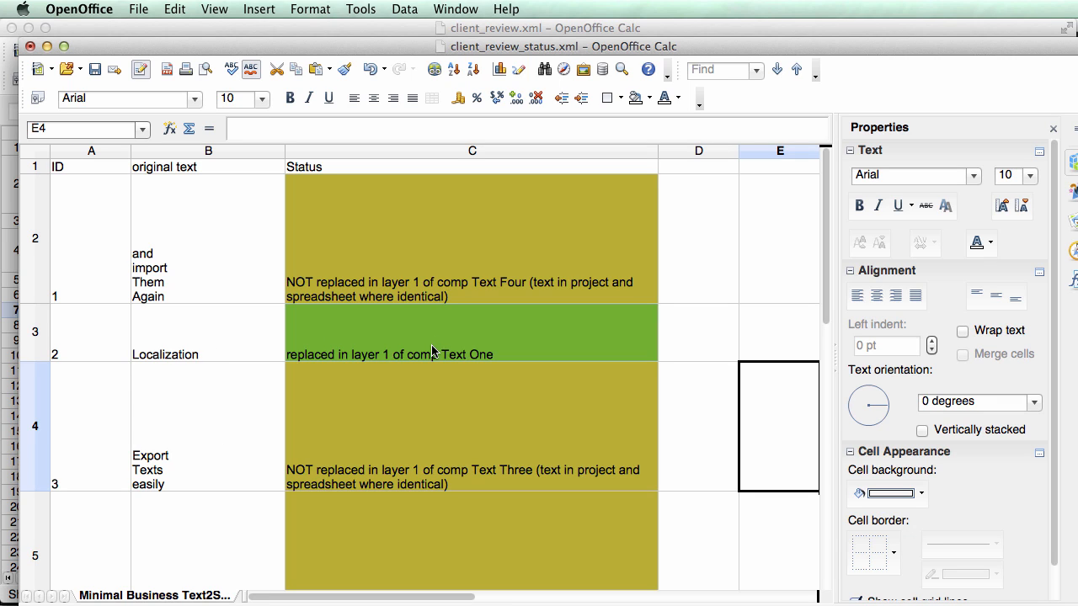
{"action": "mouse_move", "coordinate": [340, 367]}
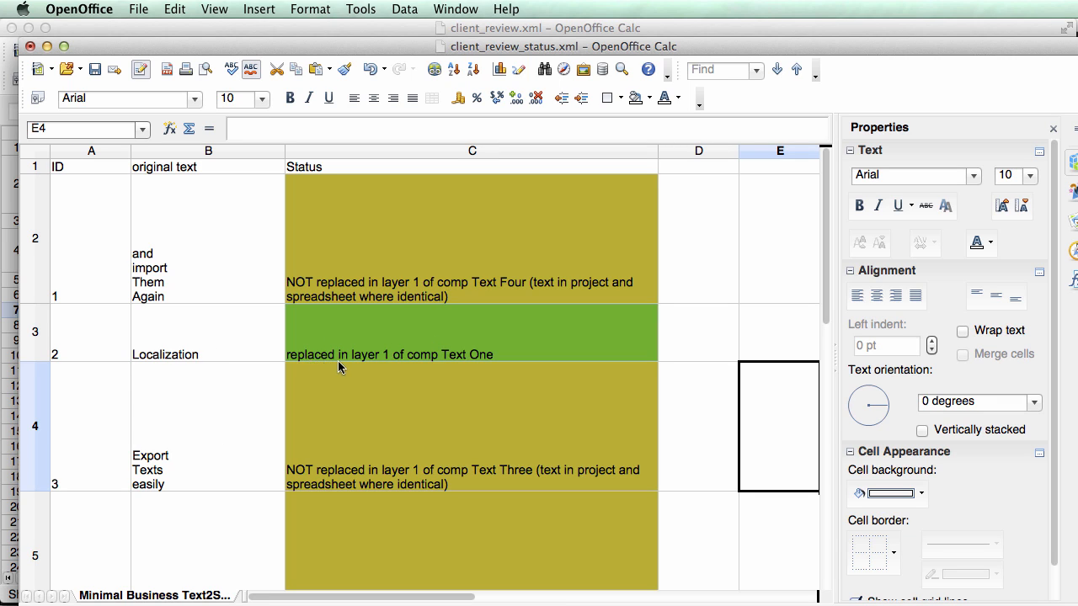
{"action": "mouse_move", "coordinate": [427, 361]}
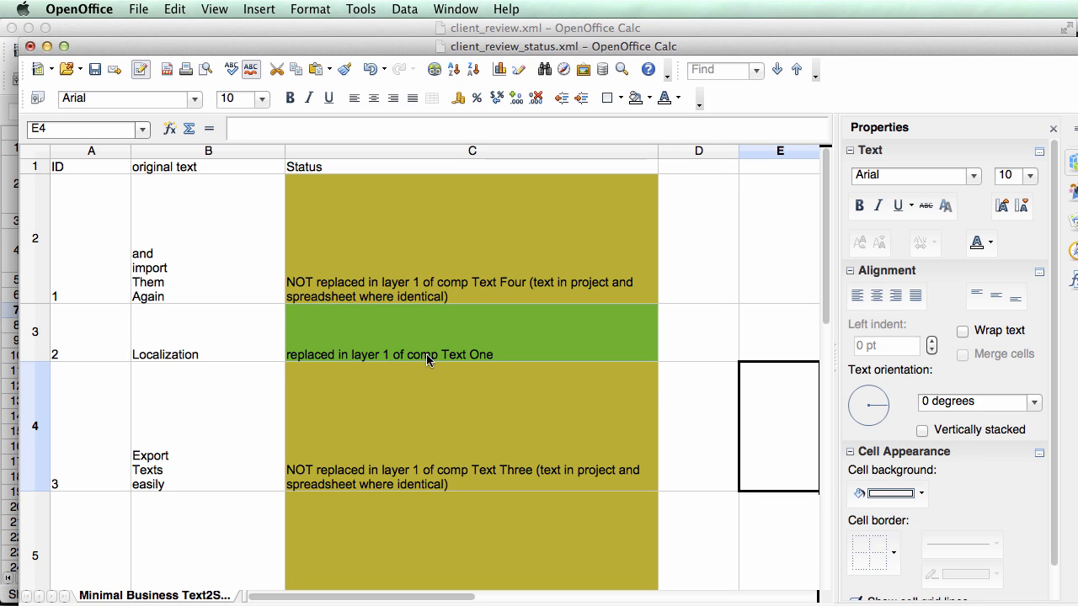
{"action": "mouse_move", "coordinate": [489, 361]}
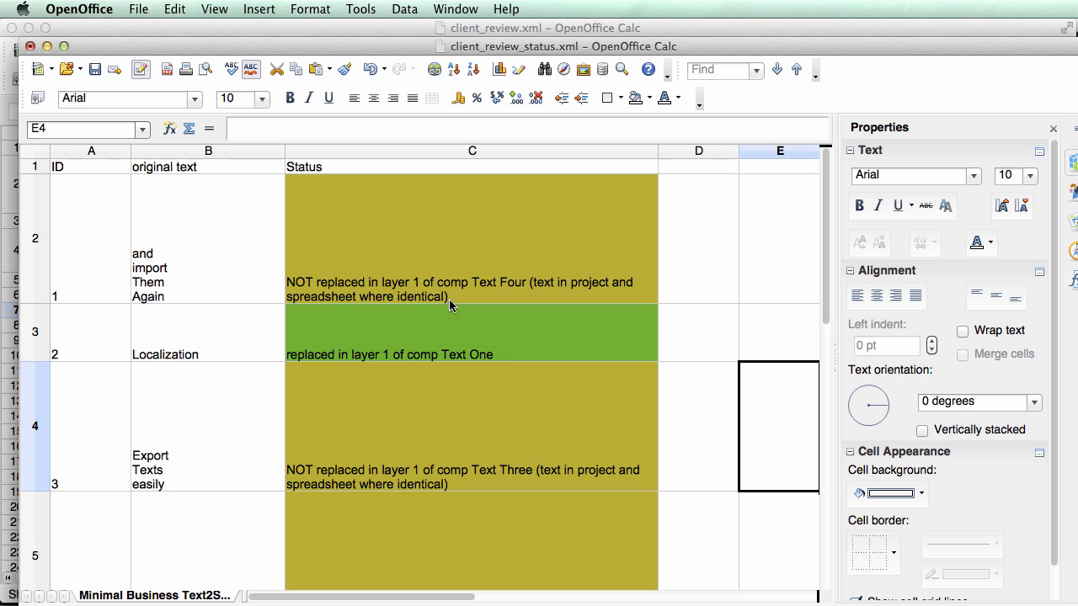
{"action": "mouse_move", "coordinate": [352, 232]}
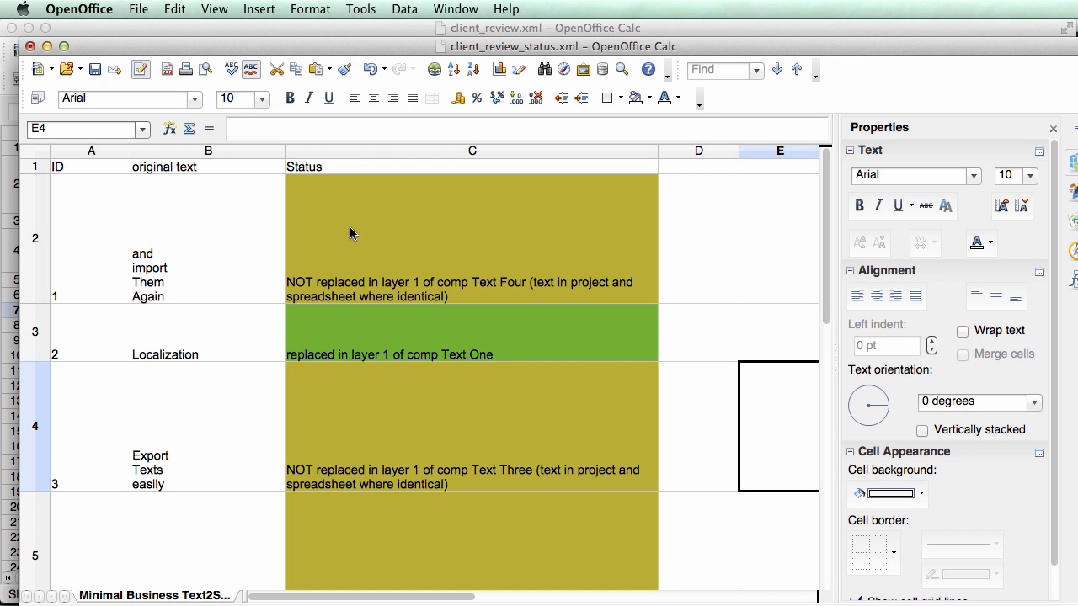
{"action": "mouse_move", "coordinate": [539, 327]}
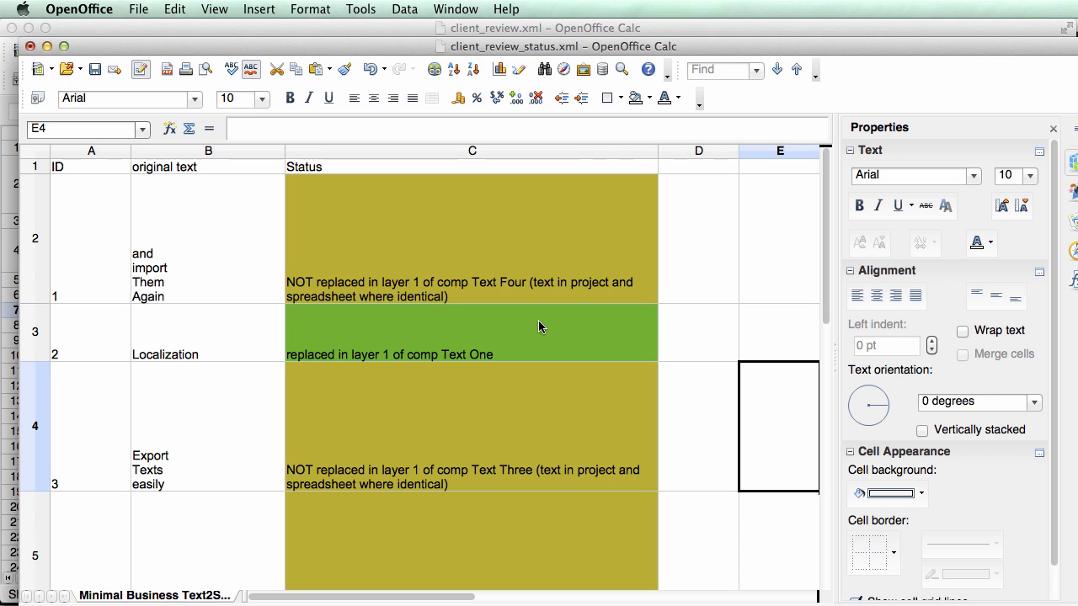
{"action": "mouse_move", "coordinate": [377, 359]}
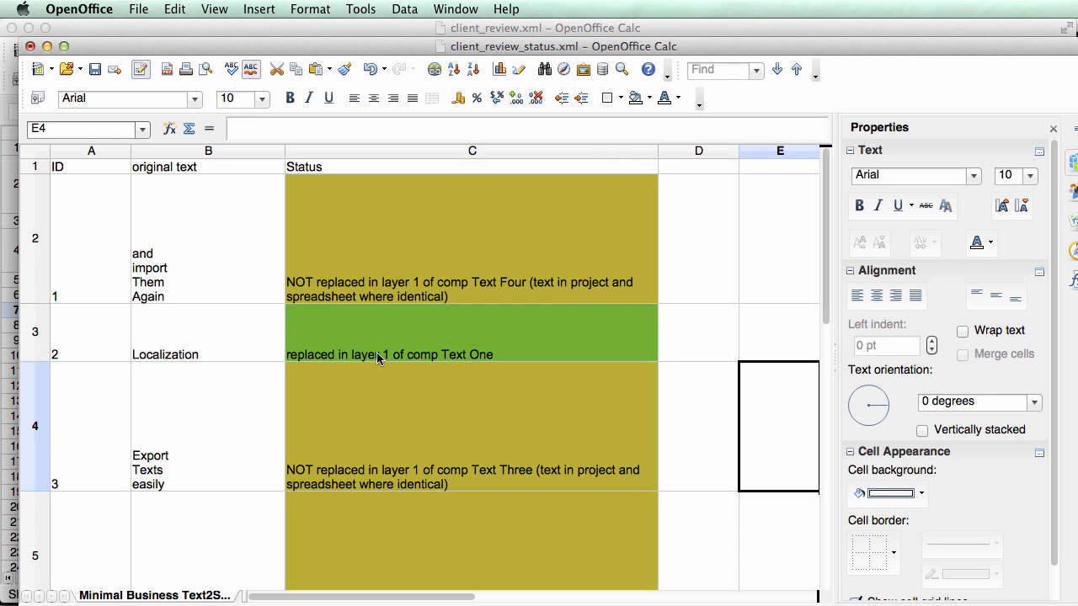
{"action": "mouse_move", "coordinate": [394, 357]}
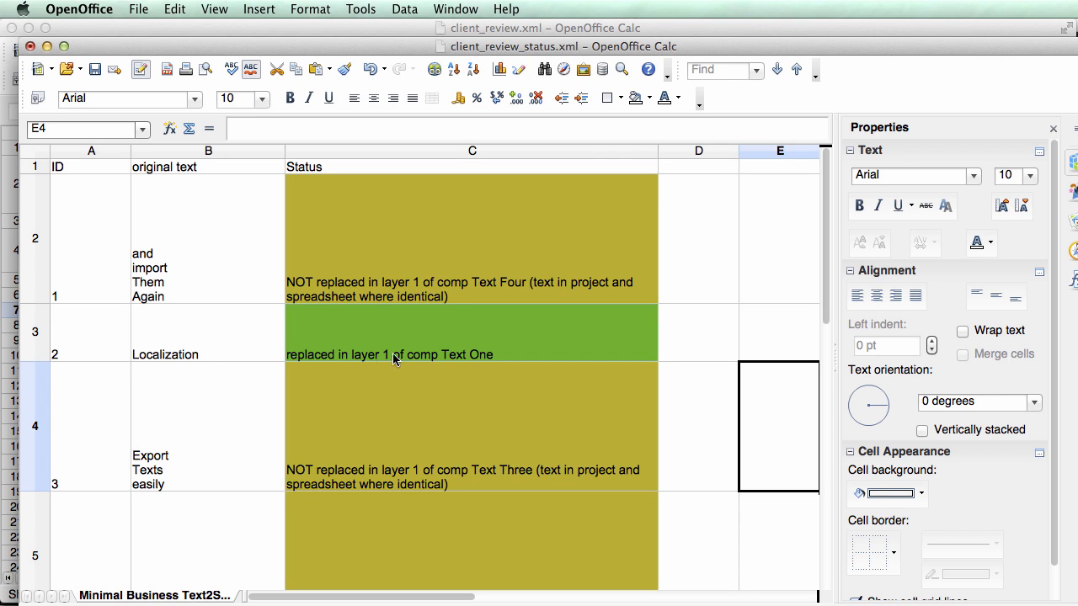
{"action": "mouse_move", "coordinate": [471, 369]}
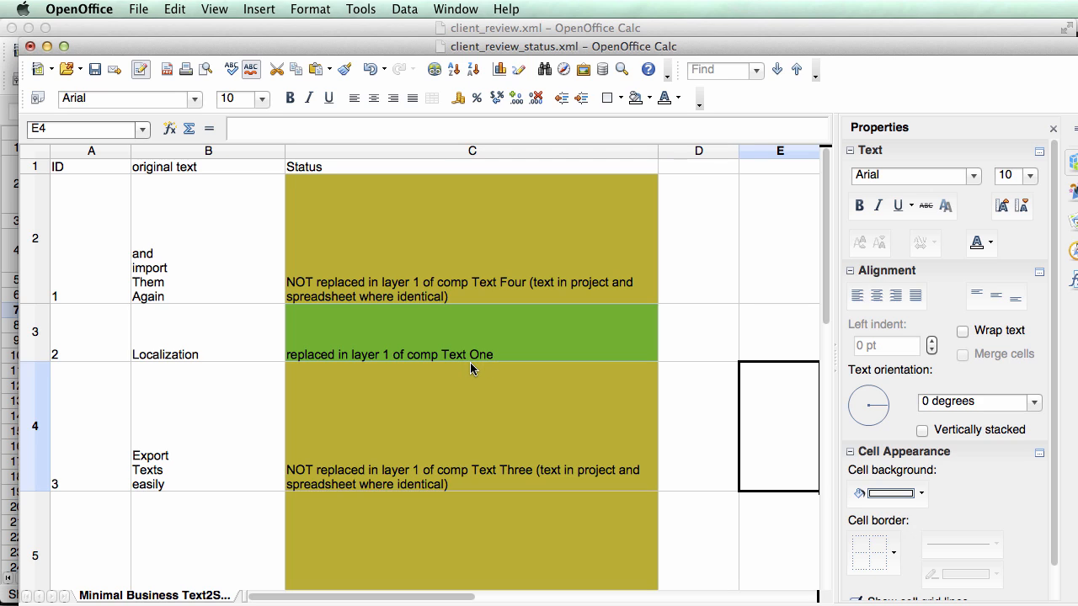
{"action": "mouse_move", "coordinate": [482, 207]}
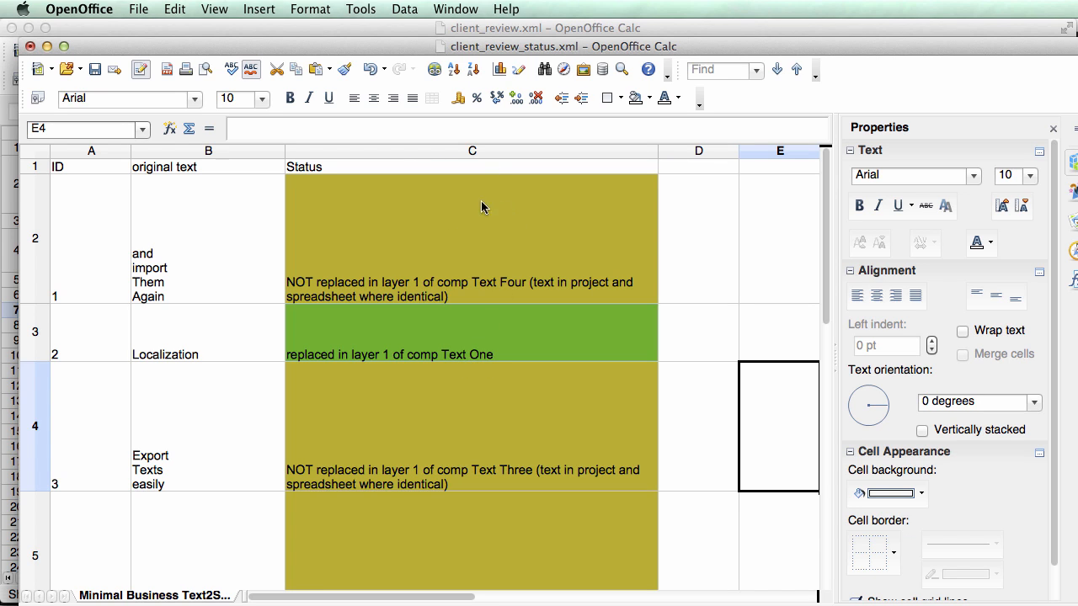
{"action": "mouse_move", "coordinate": [532, 226]}
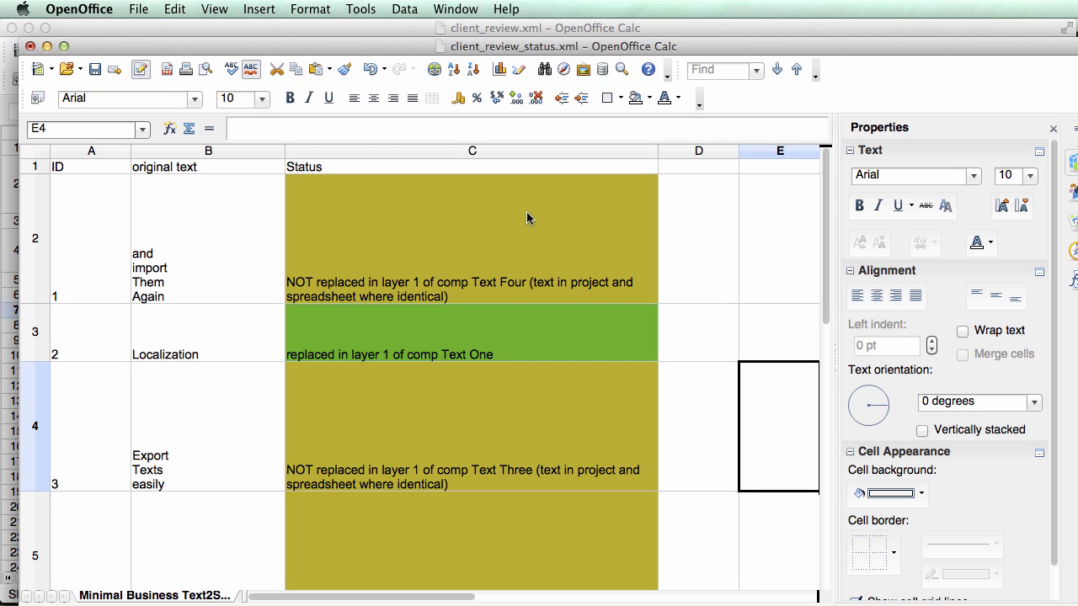
{"action": "mouse_move", "coordinate": [527, 222]}
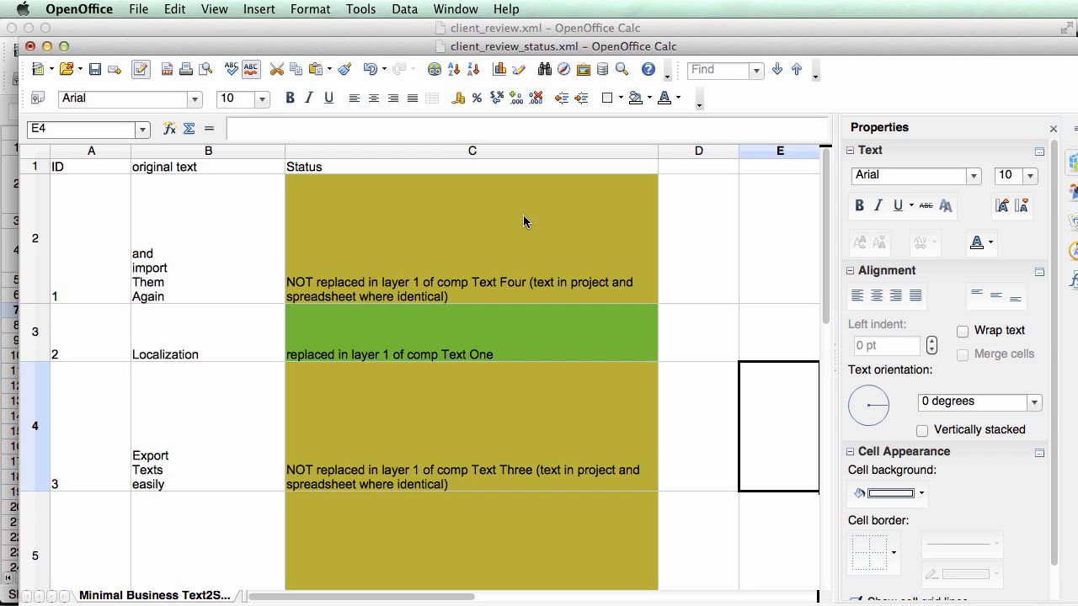
{"action": "mouse_move", "coordinate": [451, 236]}
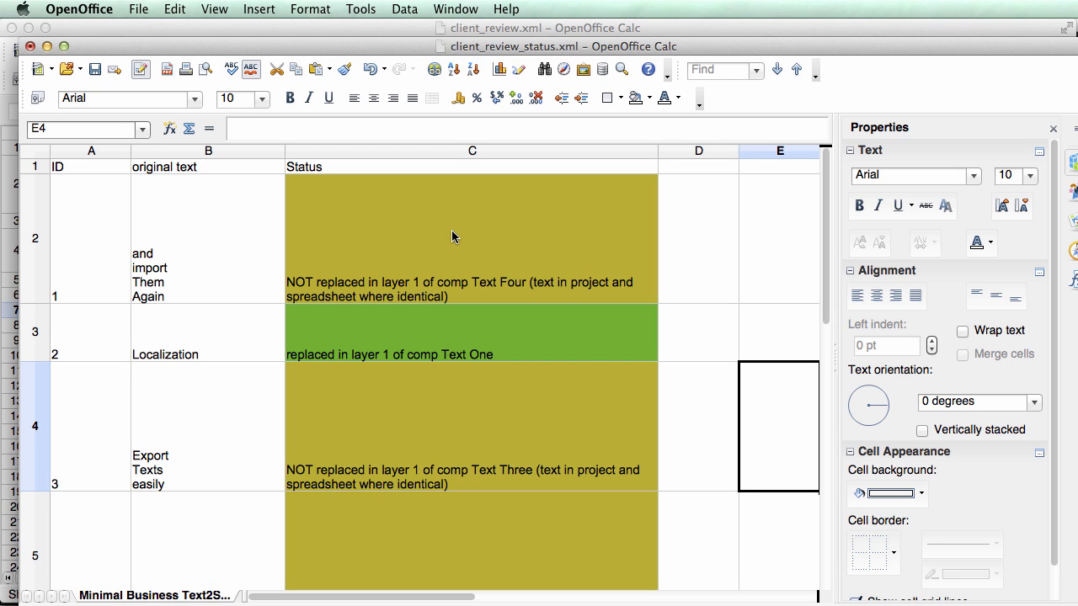
{"action": "mouse_move", "coordinate": [185, 235]}
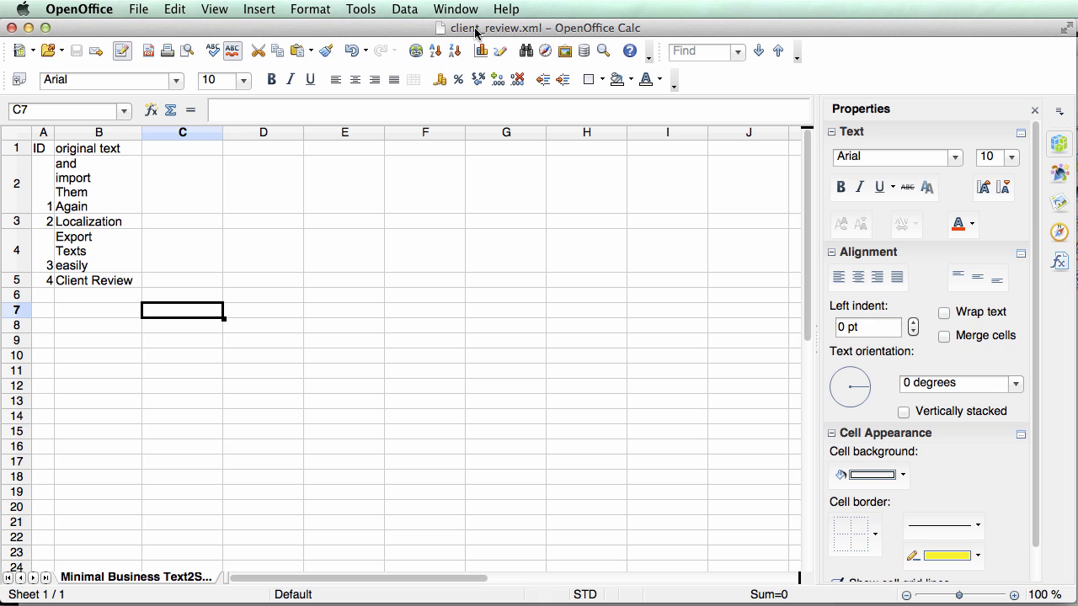
{"action": "mouse_move", "coordinate": [572, 497]}
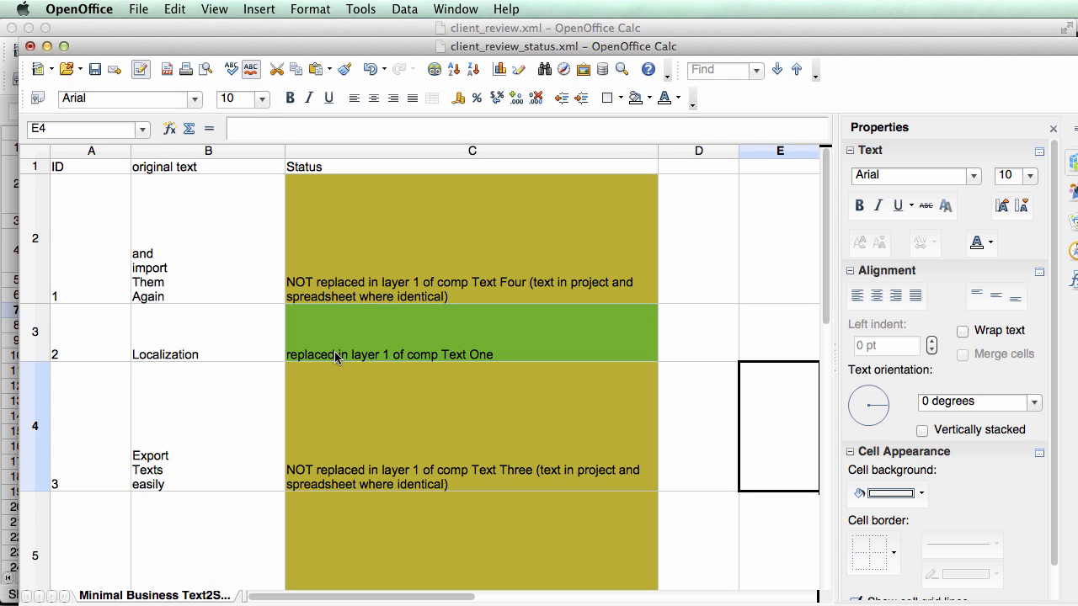
{"action": "mouse_move", "coordinate": [377, 260]}
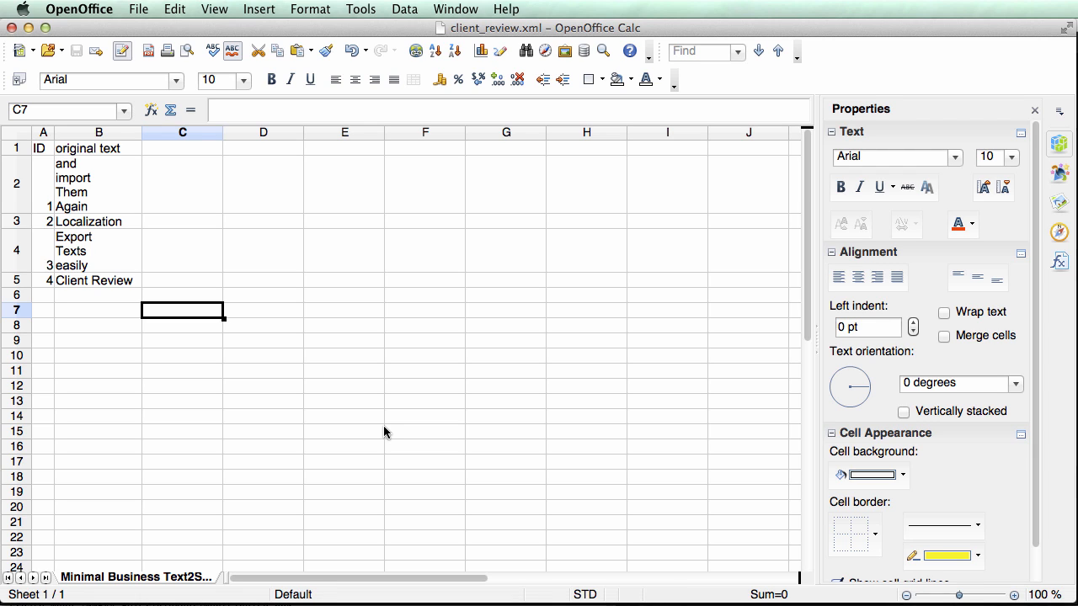
{"action": "mouse_move", "coordinate": [384, 424]}
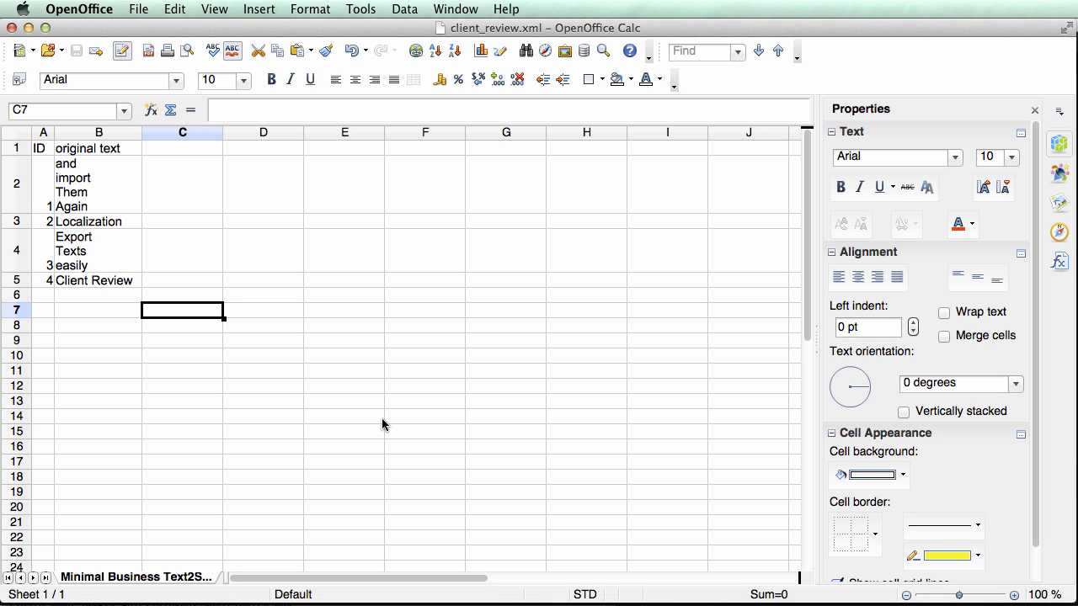
{"action": "mouse_move", "coordinate": [192, 216]}
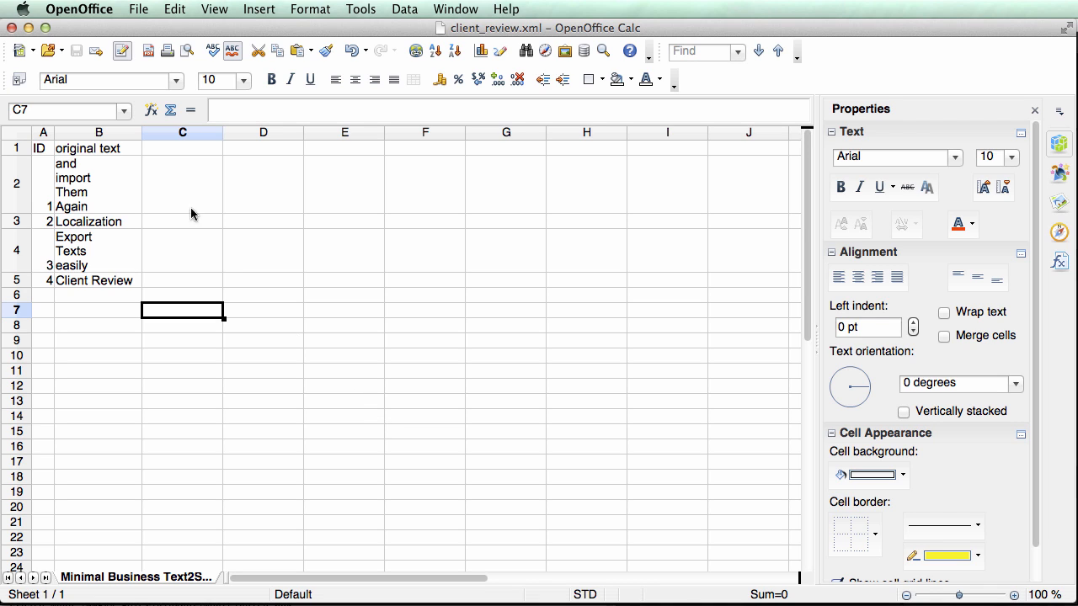
{"action": "mouse_move", "coordinate": [72, 155]}
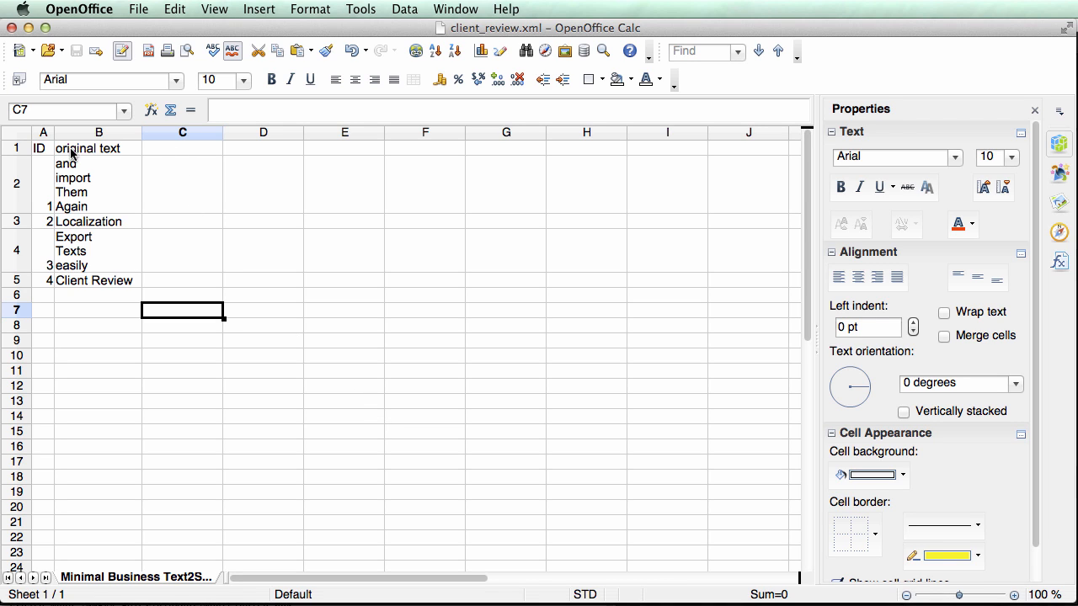
- Rename the text header in B1 to English and add a German header in C1
{"action": "left_click", "coordinate": [98, 148]}
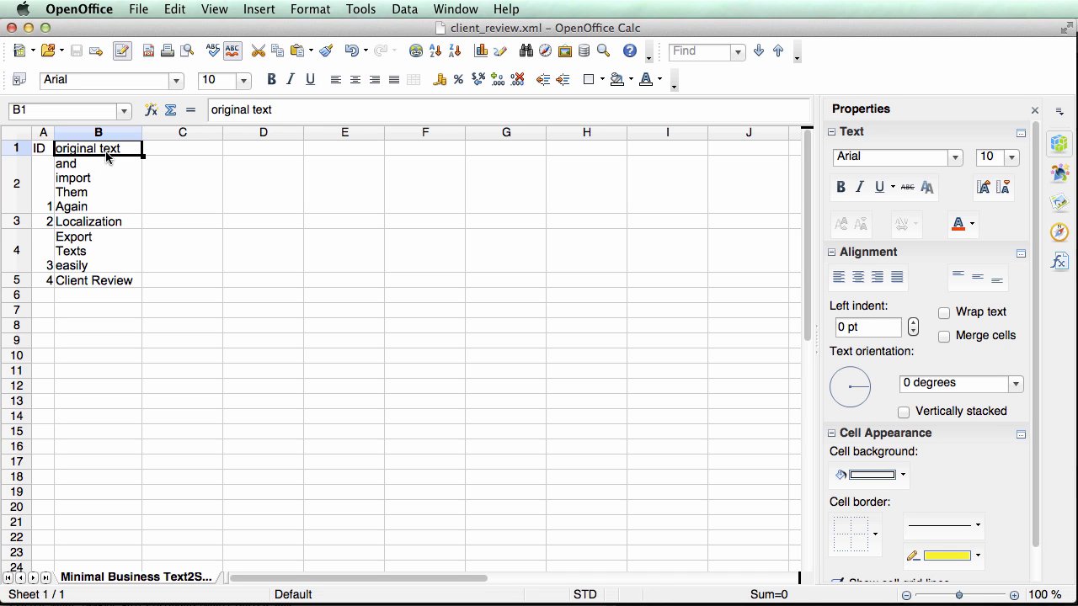
{"action": "type", "text": "eng"}
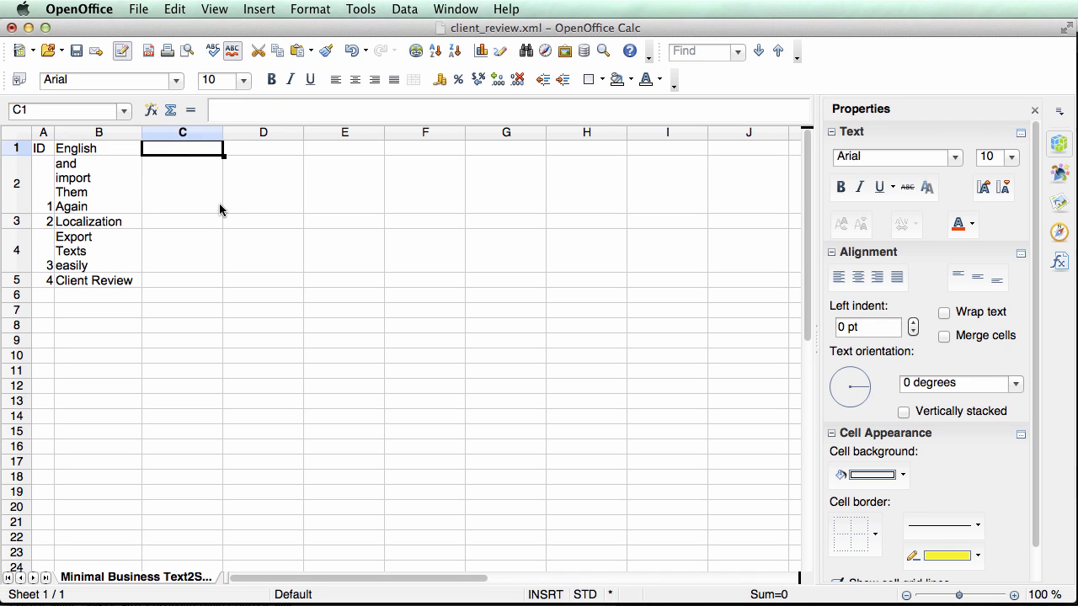
{"action": "type", "text": "German"}
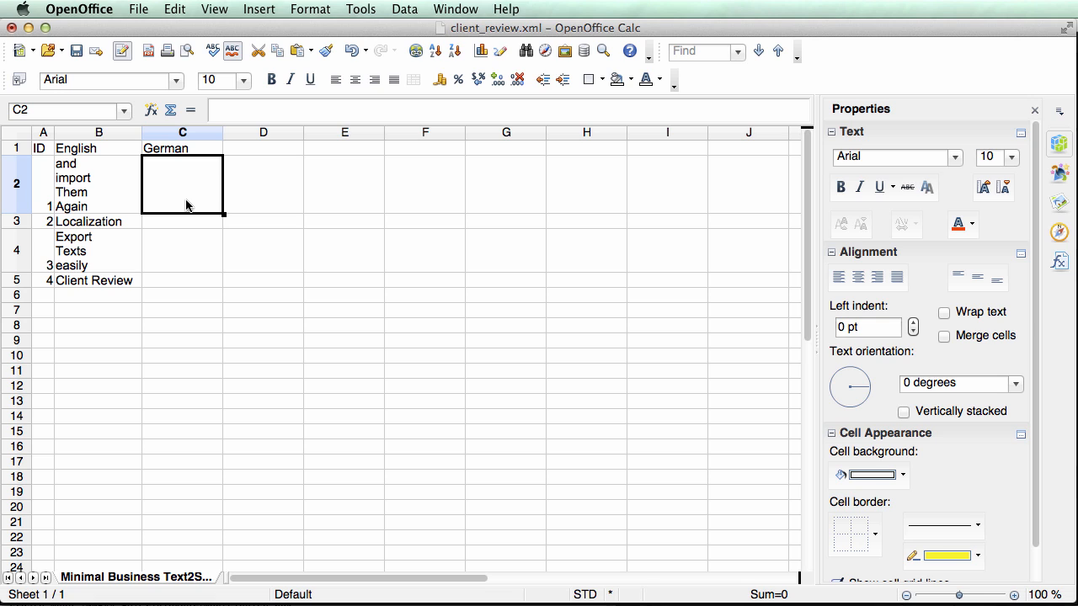
- Enter the German translations, including 'und Importiere' and 'Lokalisierung', and return to After Effects
{"action": "type", "text": "und Importiere"}
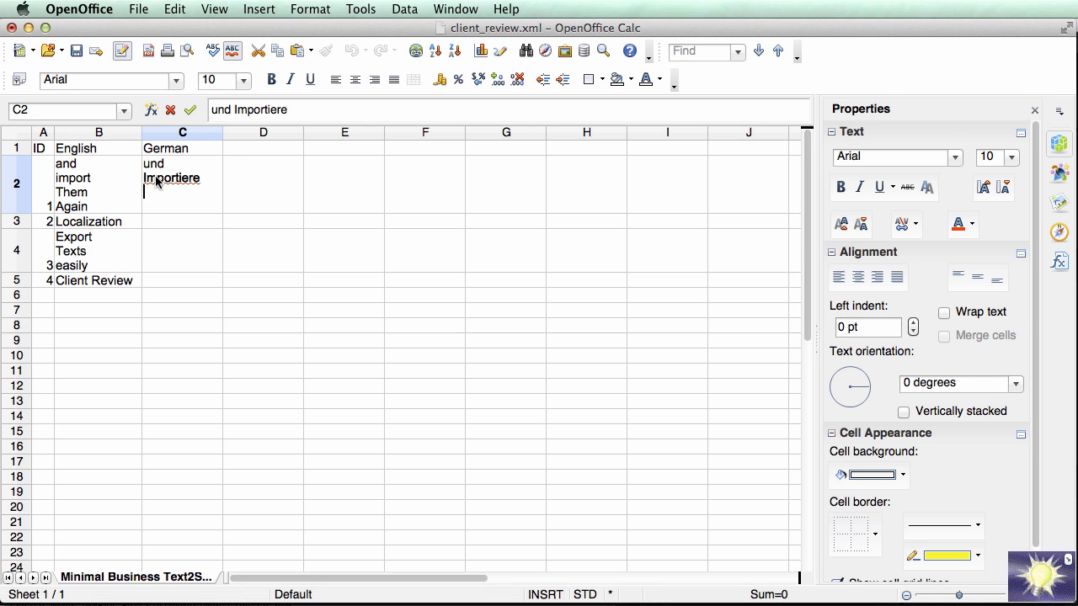
{"action": "type", "text": "Lokalisi"}
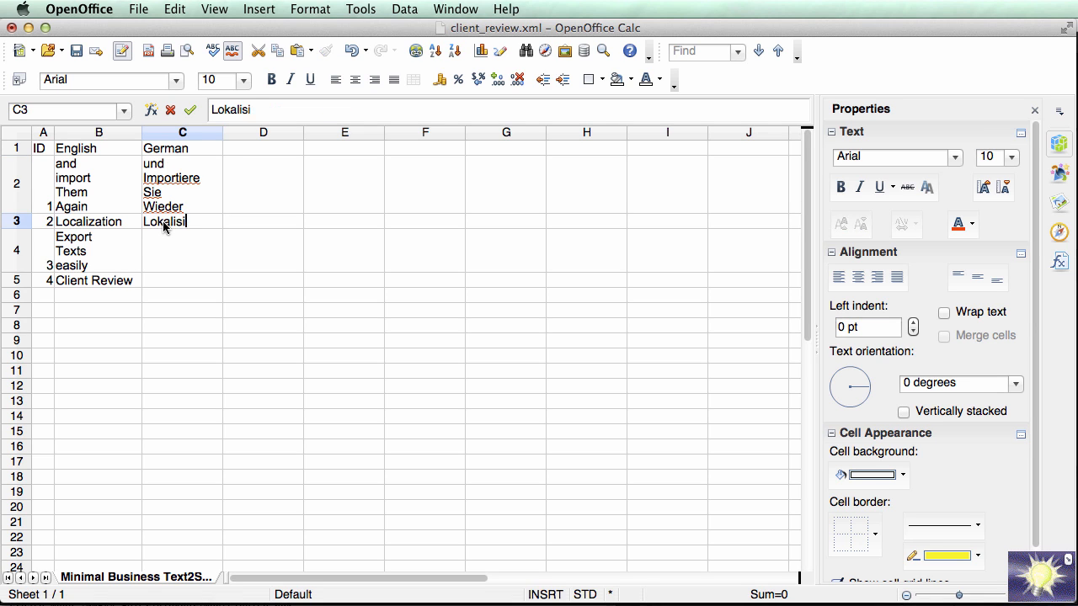
{"action": "key", "text": "Return"}
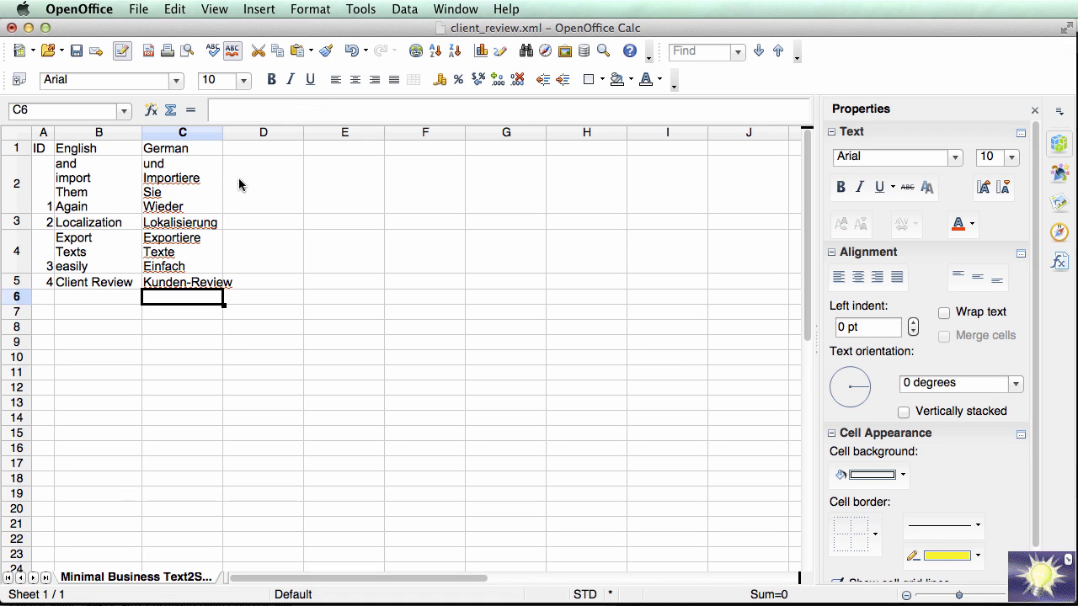
{"action": "left_click", "coordinate": [138, 10]}
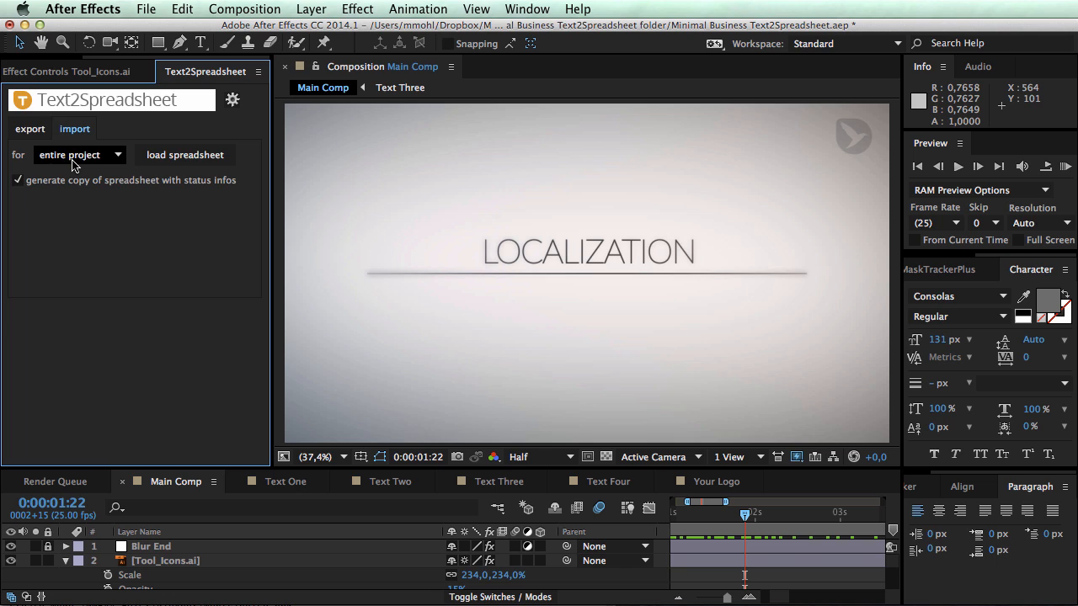
{"action": "mouse_move", "coordinate": [185, 155]}
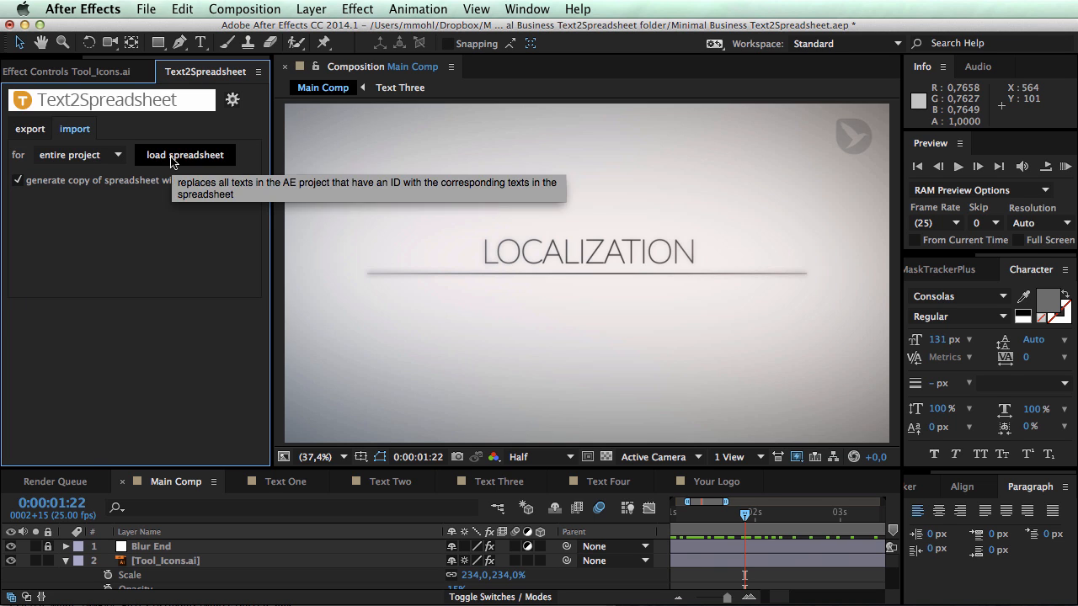
- Load client_review.xml taking the German column, then dismiss the status notice and results summary
{"action": "left_click", "coordinate": [185, 155]}
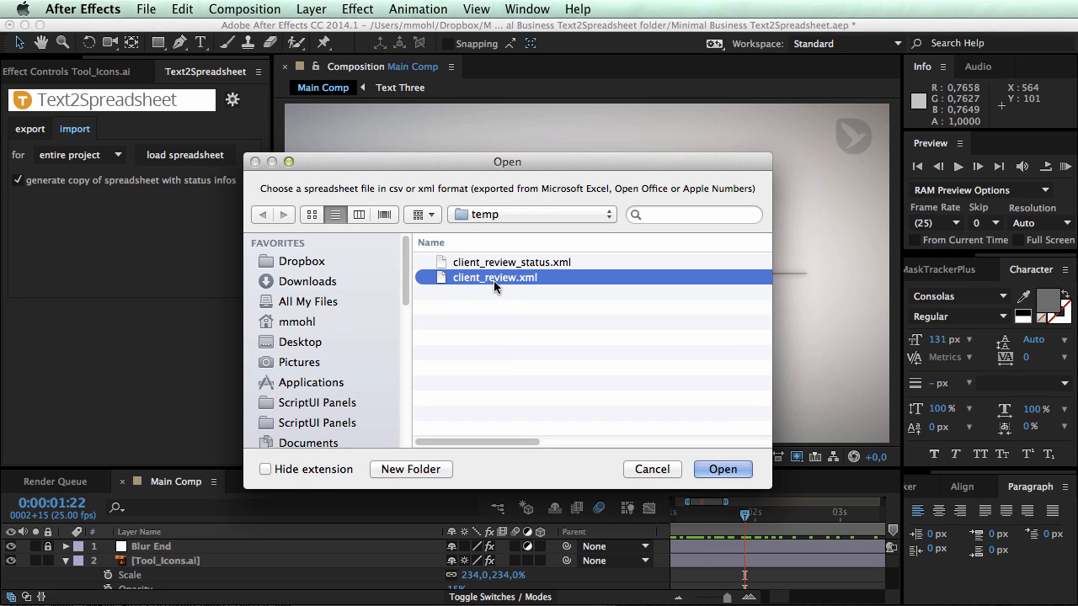
{"action": "left_click", "coordinate": [721, 468]}
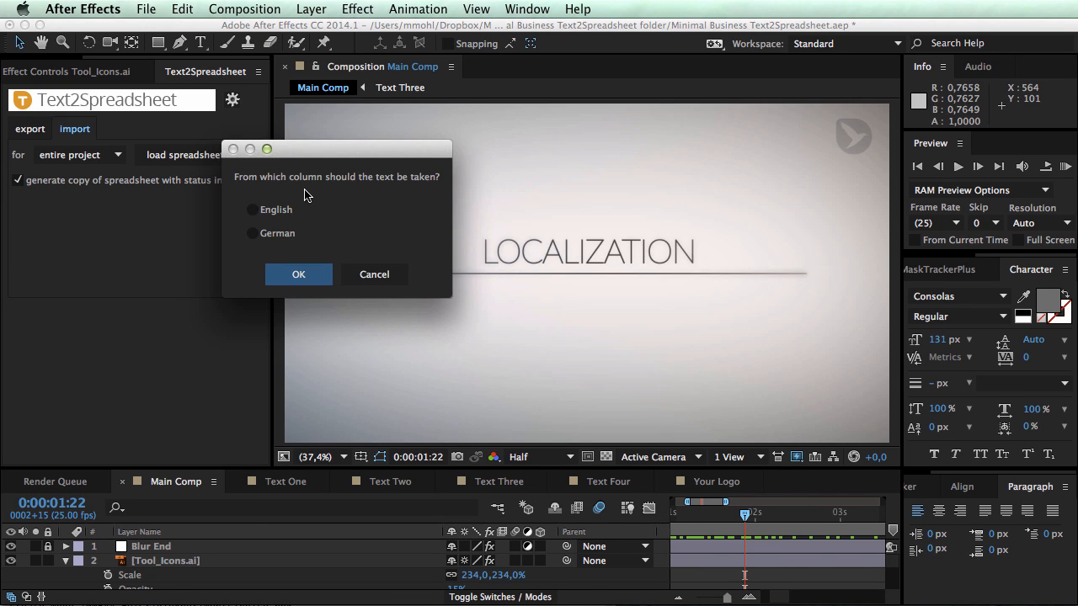
{"action": "left_click", "coordinate": [253, 209]}
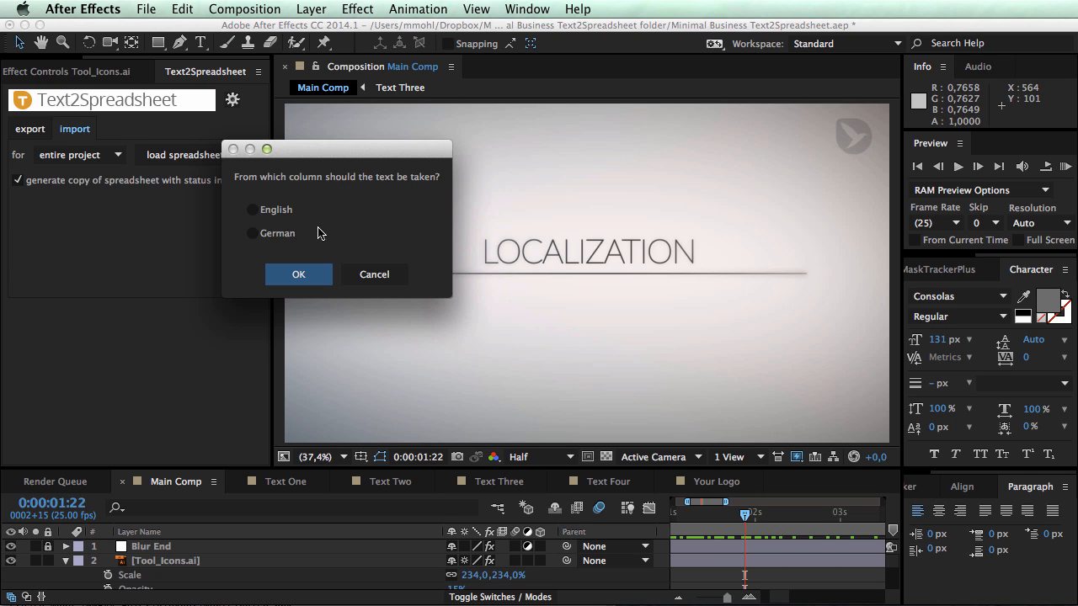
{"action": "left_click", "coordinate": [253, 232]}
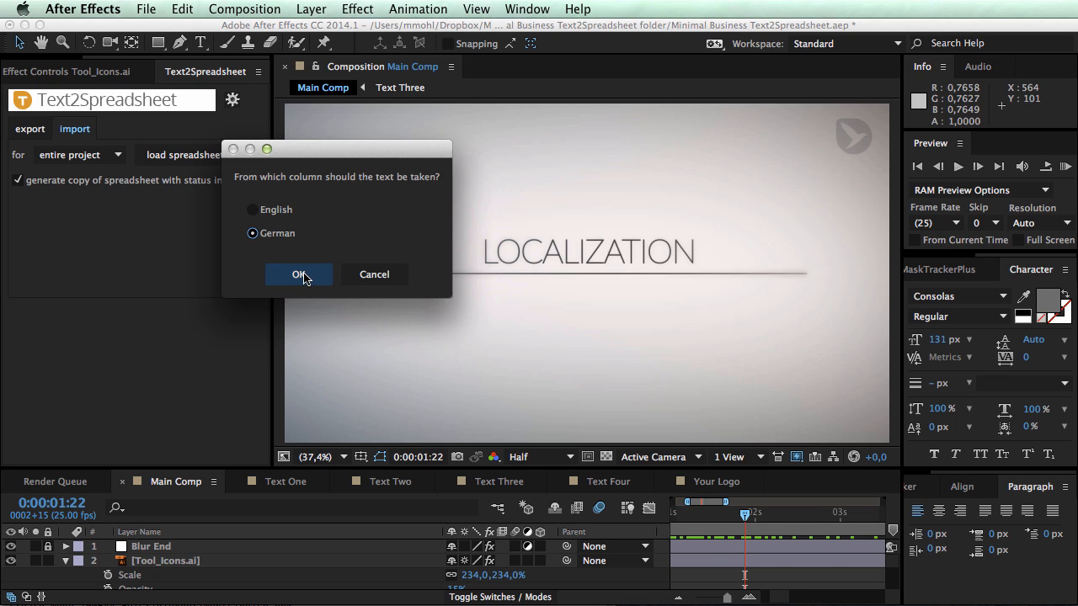
{"action": "left_click", "coordinate": [298, 273]}
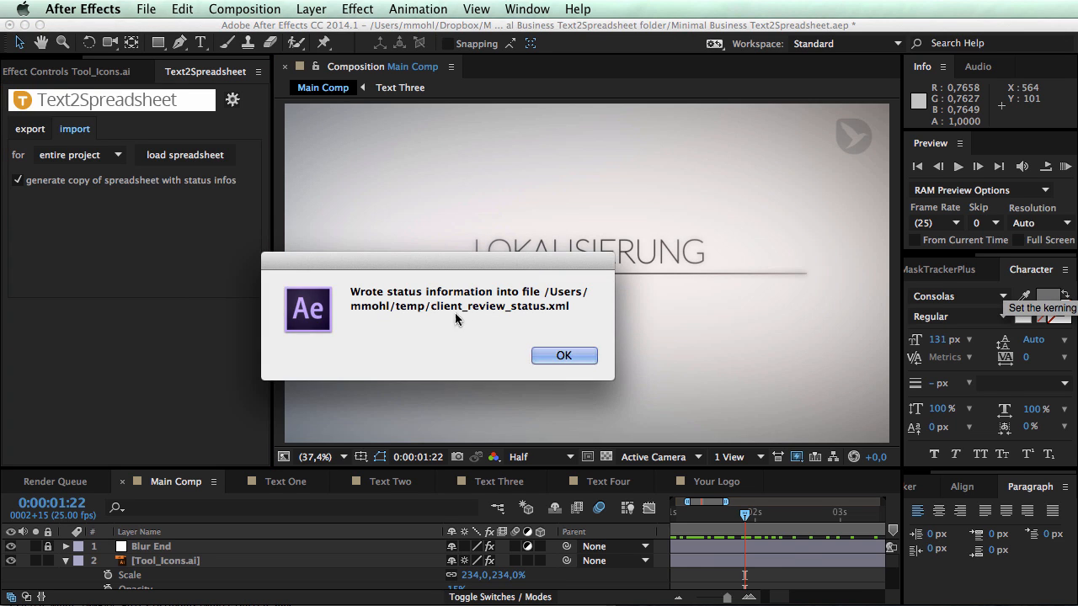
{"action": "left_click", "coordinate": [563, 353]}
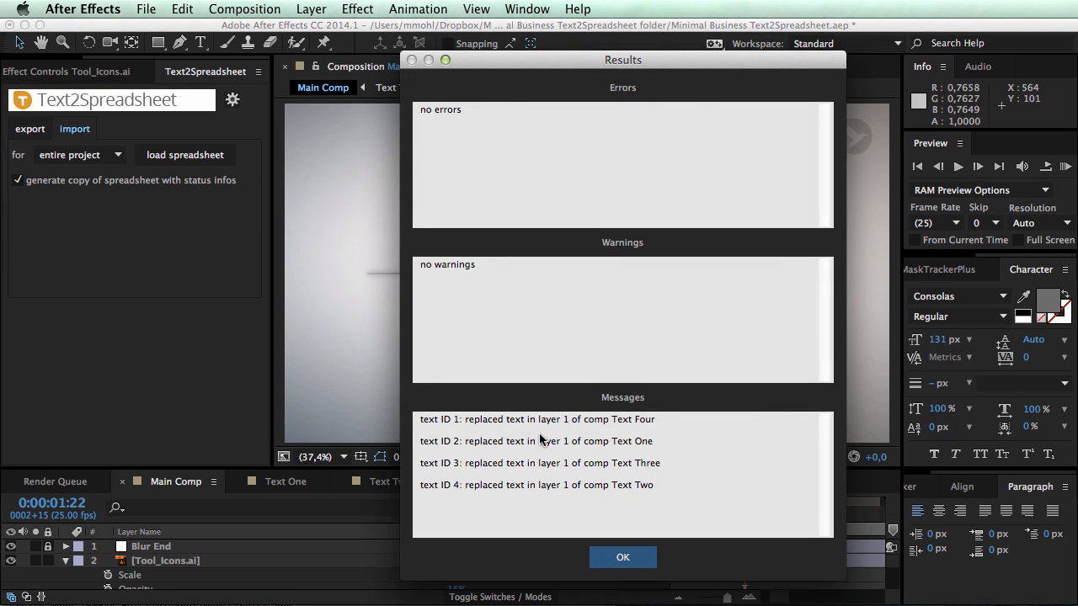
{"action": "mouse_move", "coordinate": [515, 448]}
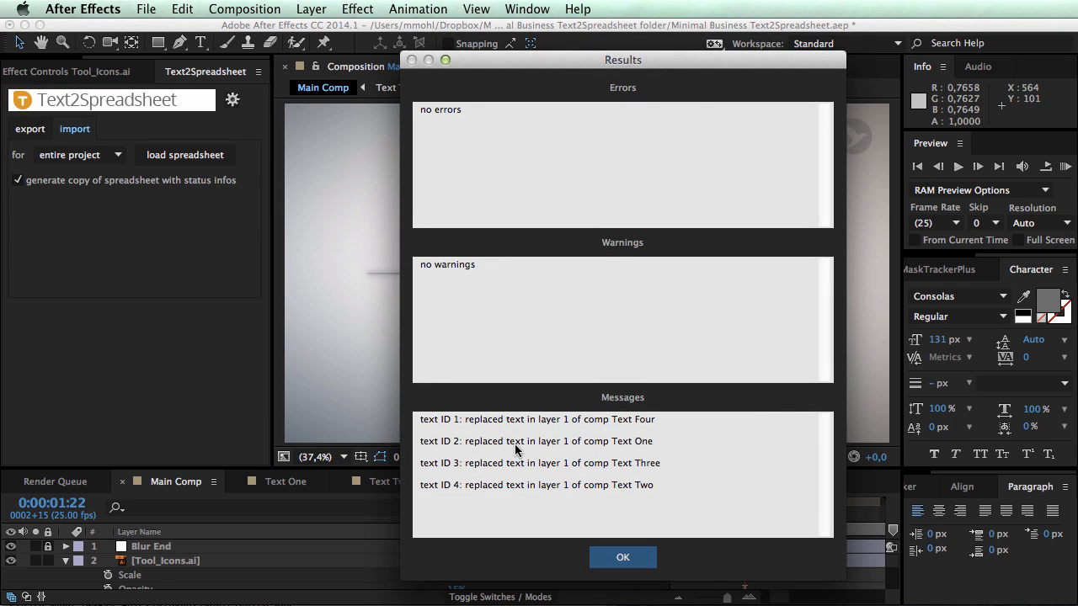
{"action": "mouse_move", "coordinate": [593, 534]}
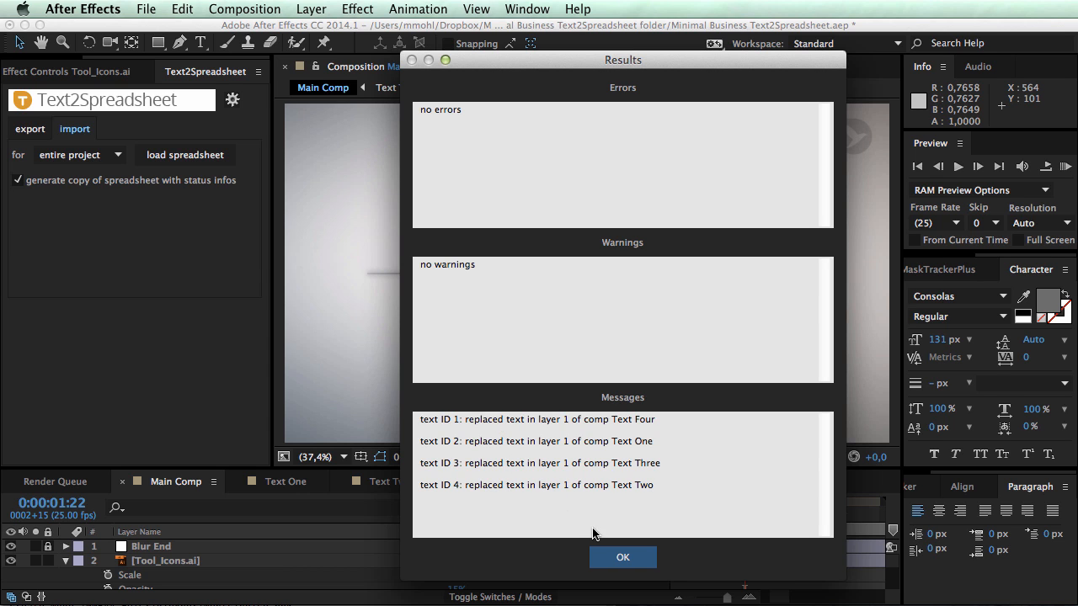
{"action": "left_click", "coordinate": [623, 555]}
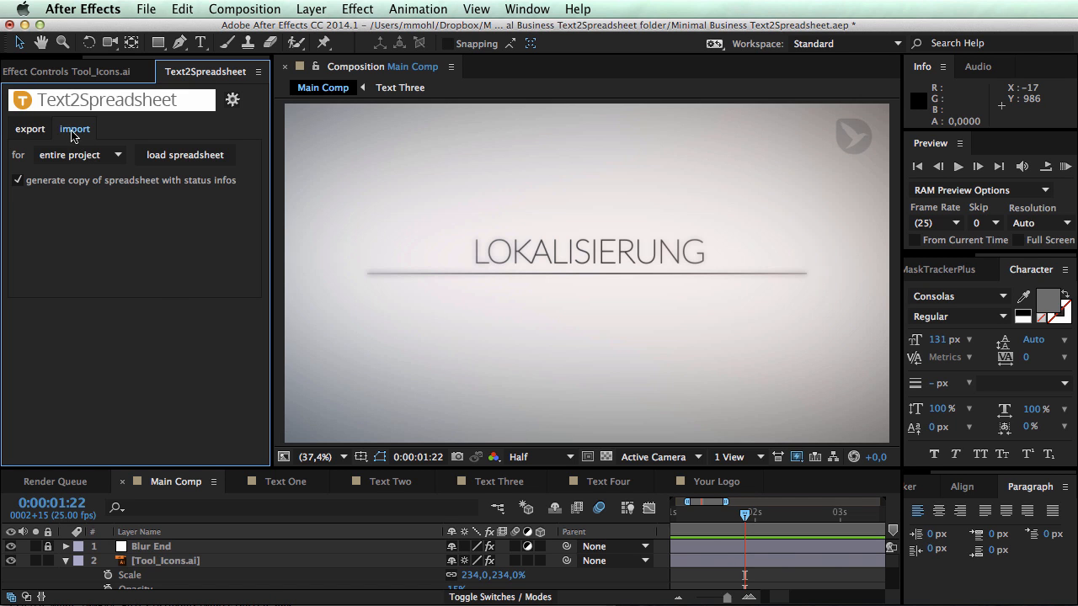
- Re-import client_review.xml using the English column and dismiss the status notice and results summary
{"action": "left_click", "coordinate": [185, 155]}
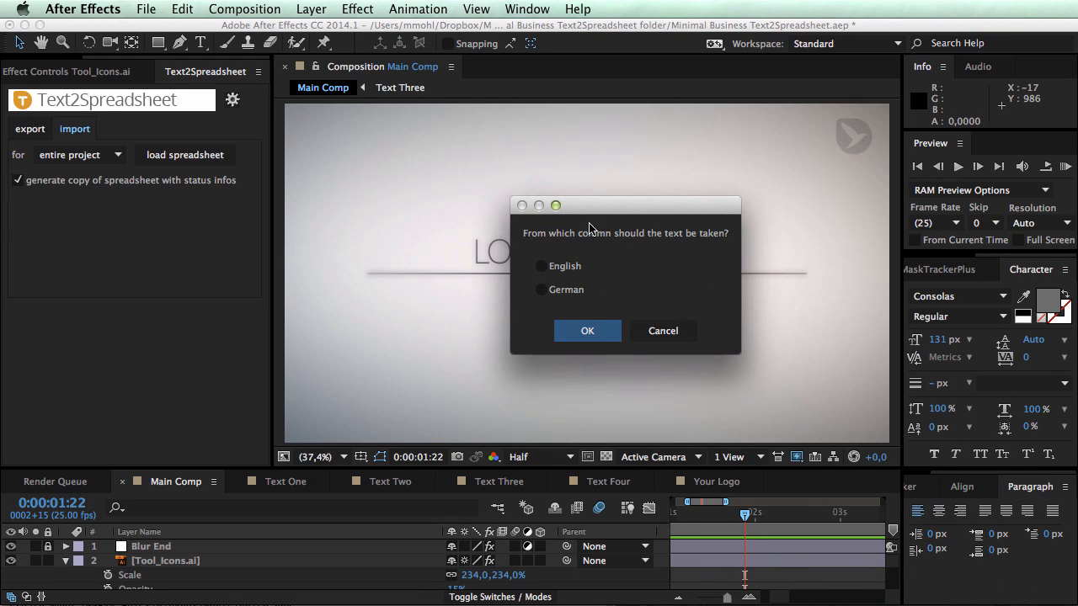
{"action": "left_click", "coordinate": [586, 330]}
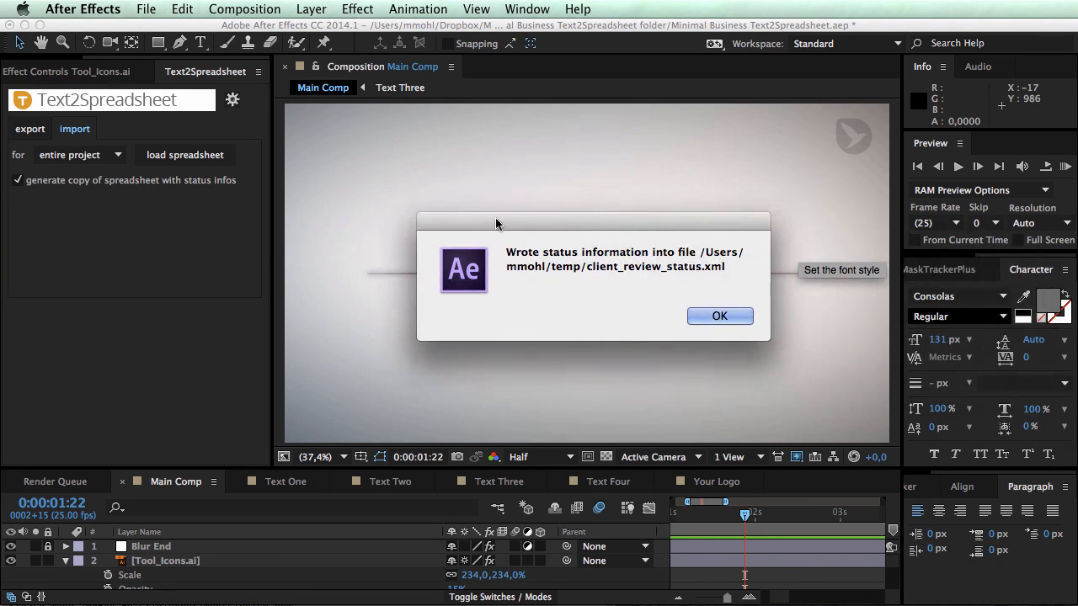
{"action": "left_click", "coordinate": [719, 317]}
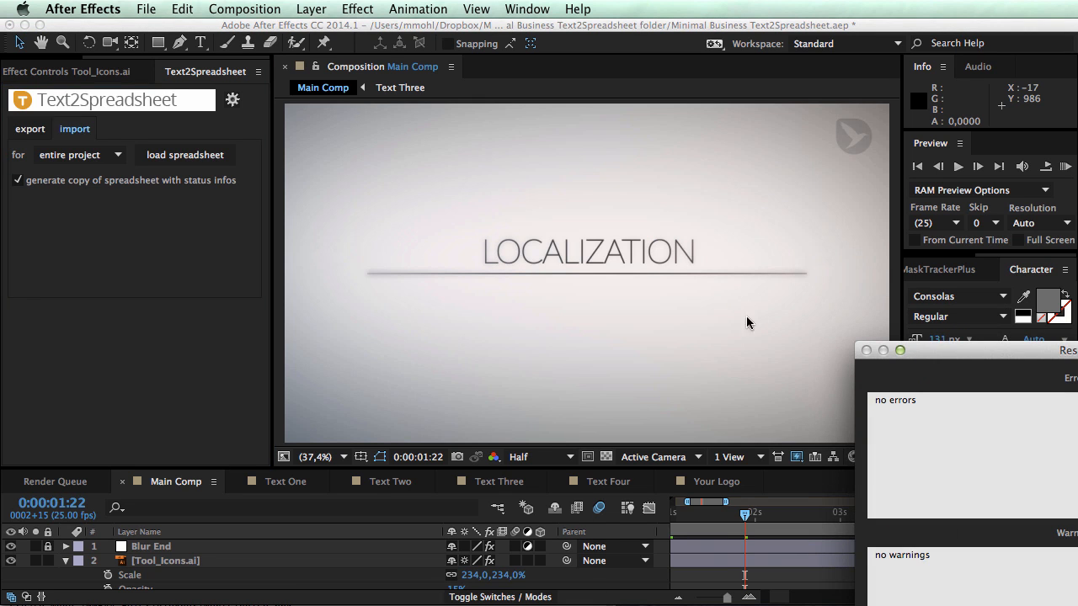
{"action": "left_click", "coordinate": [185, 155]}
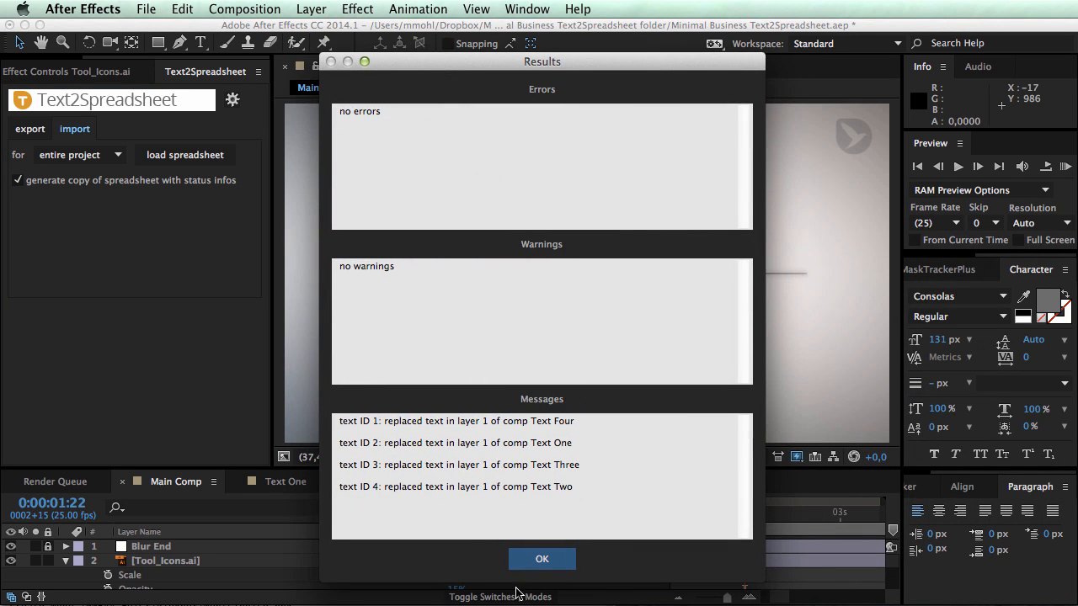
{"action": "left_click", "coordinate": [542, 559]}
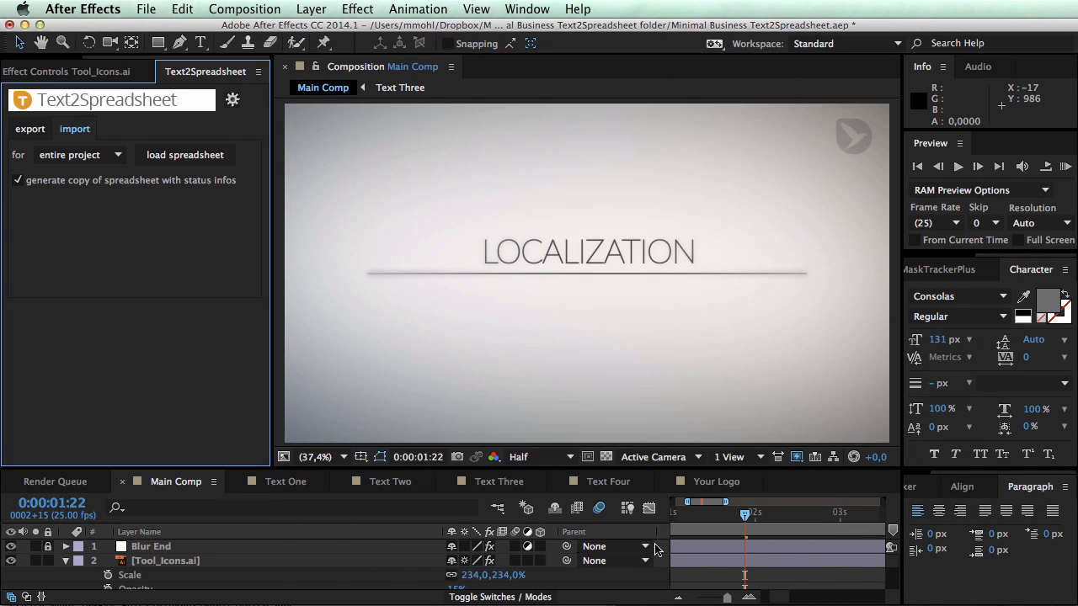
{"action": "mouse_move", "coordinate": [1059, 177]}
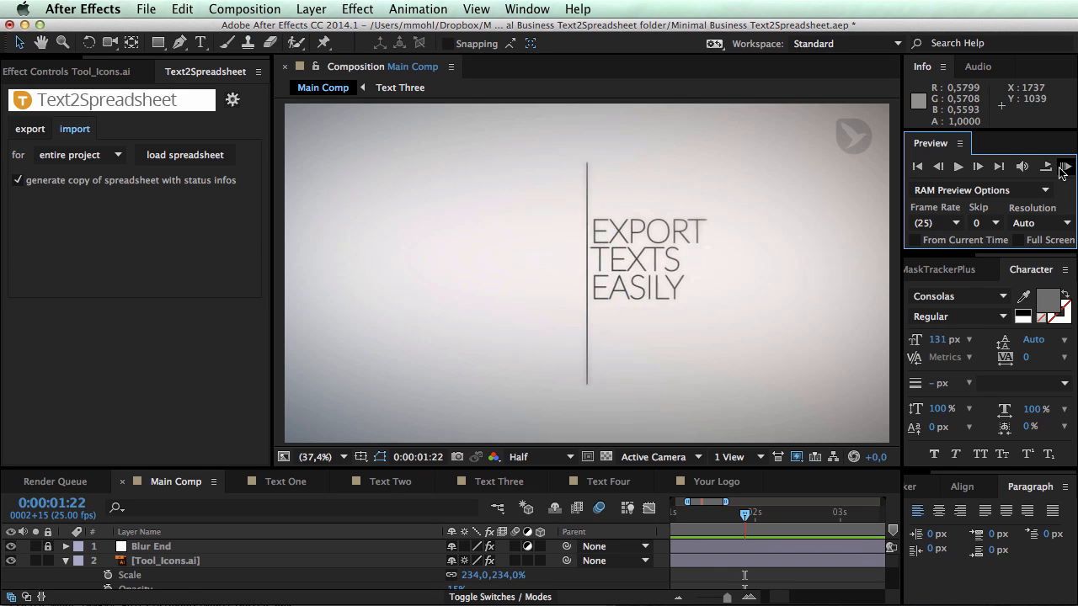
- Show the Text2Spreadsheet extended export options with the Text One comp open
{"action": "left_click", "coordinate": [284, 482]}
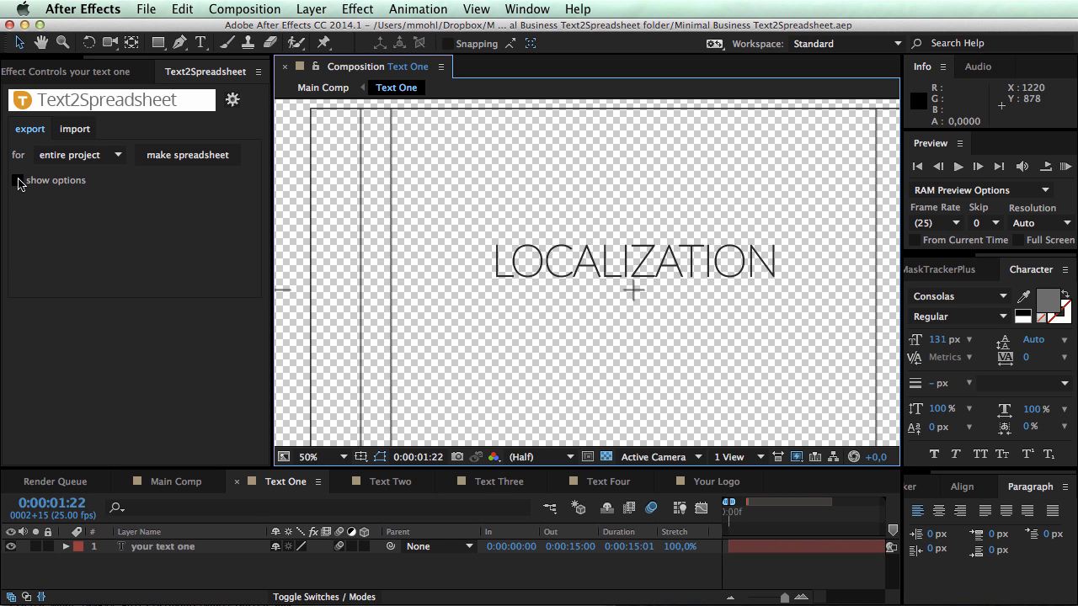
{"action": "left_click", "coordinate": [17, 180]}
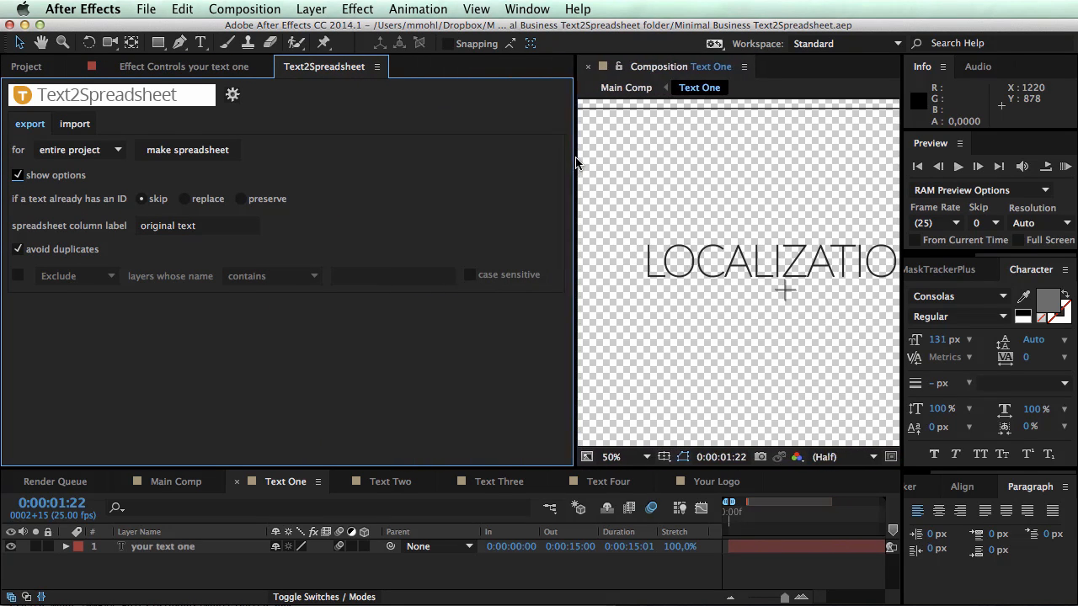
{"action": "mouse_move", "coordinate": [57, 206]}
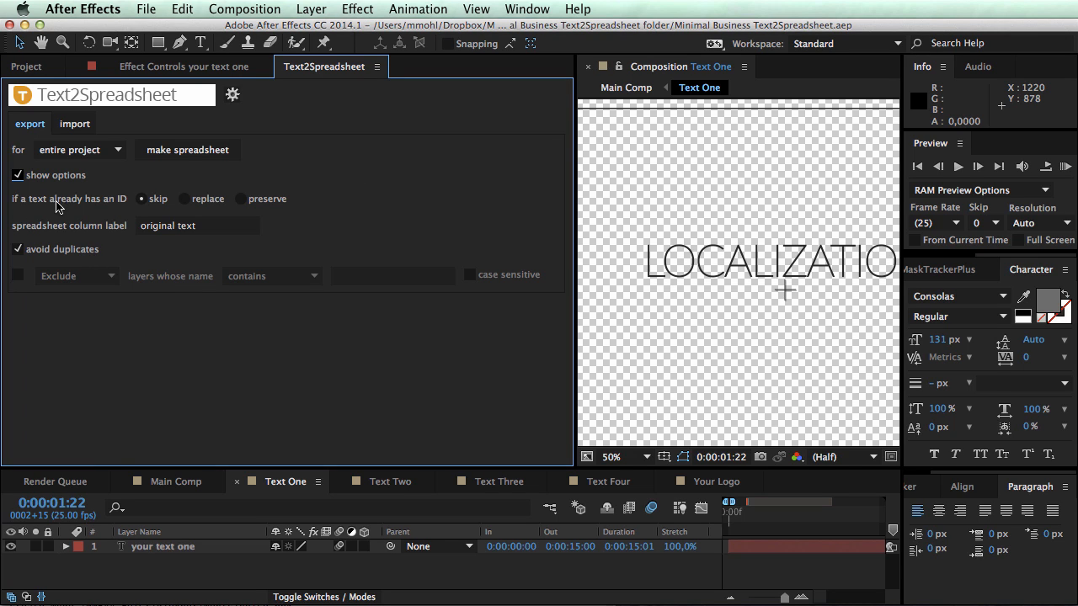
{"action": "mouse_move", "coordinate": [95, 209]}
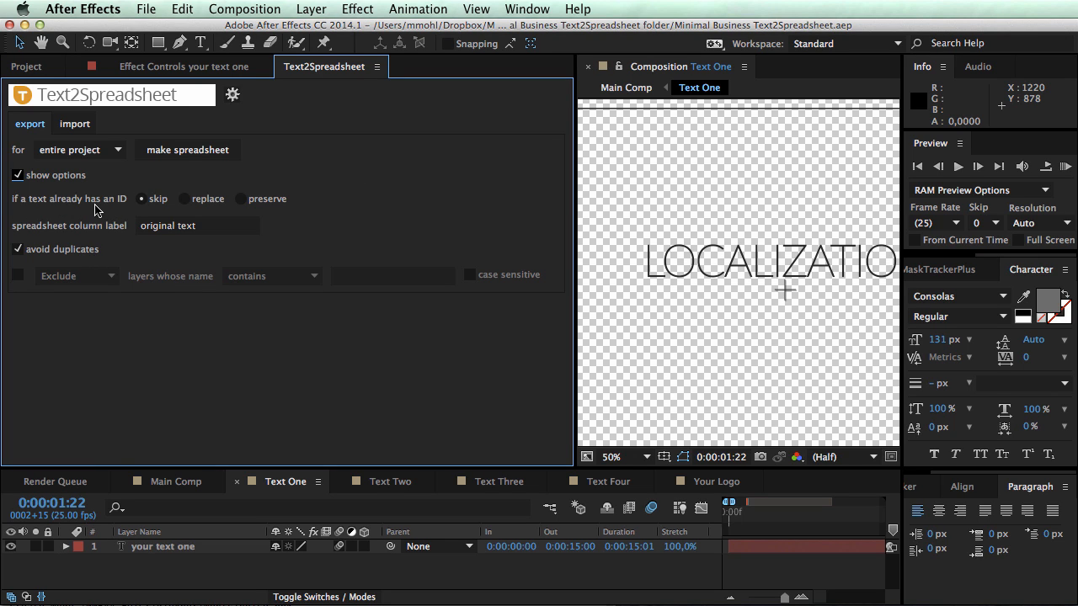
{"action": "mouse_move", "coordinate": [114, 205]}
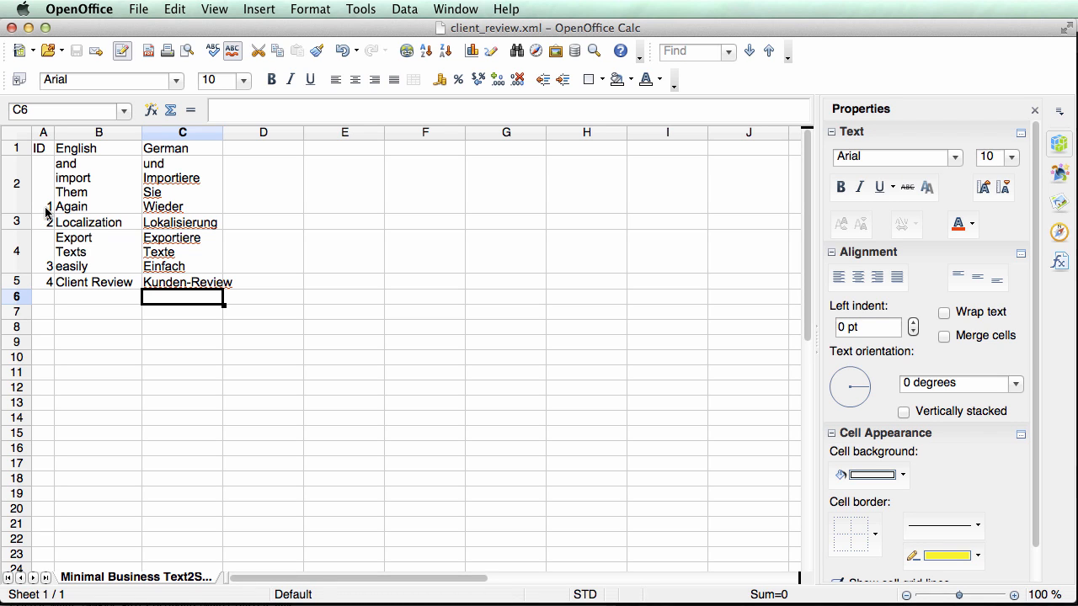
{"action": "mouse_move", "coordinate": [101, 276]}
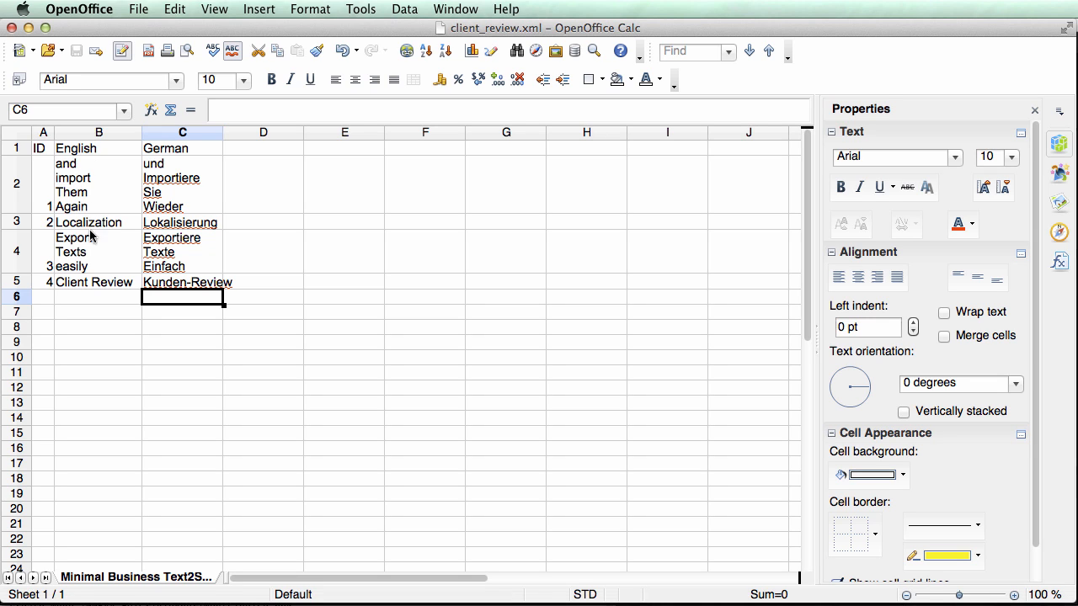
{"action": "mouse_move", "coordinate": [45, 226]}
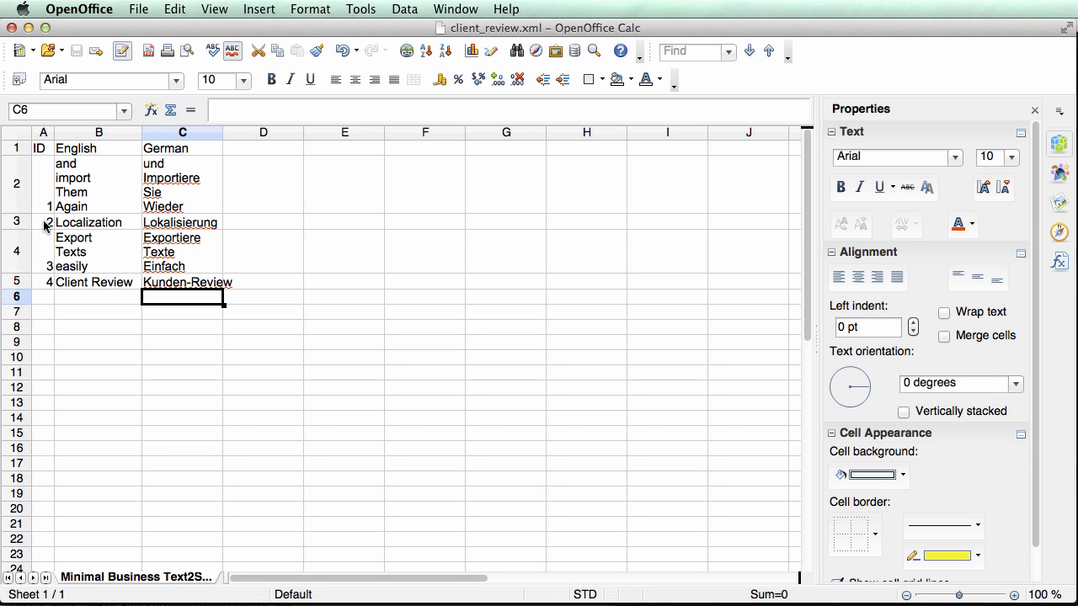
{"action": "mouse_move", "coordinate": [71, 167]}
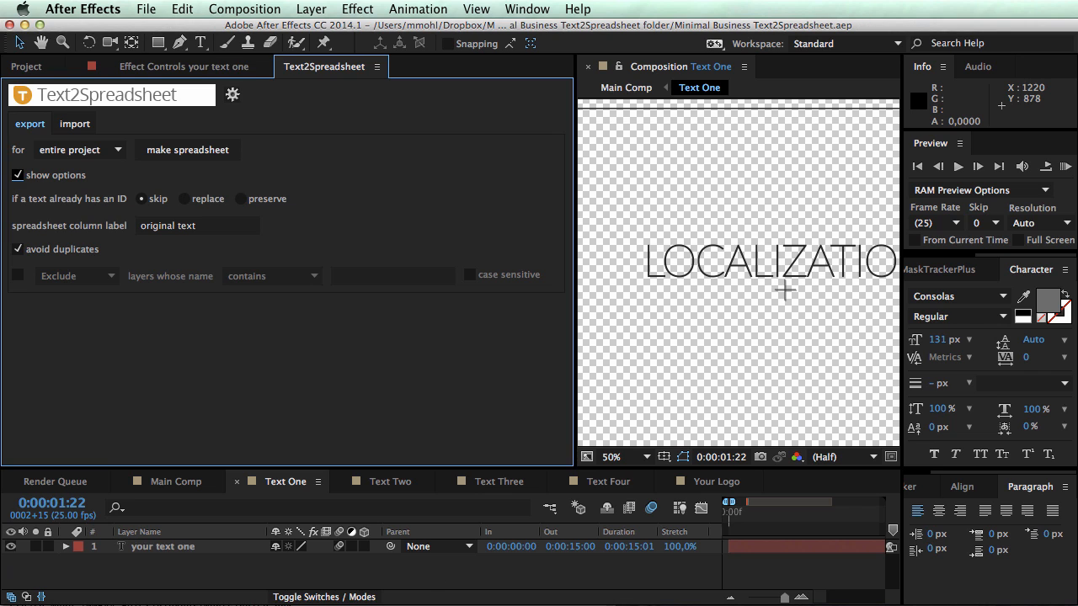
{"action": "mouse_move", "coordinate": [408, 261]}
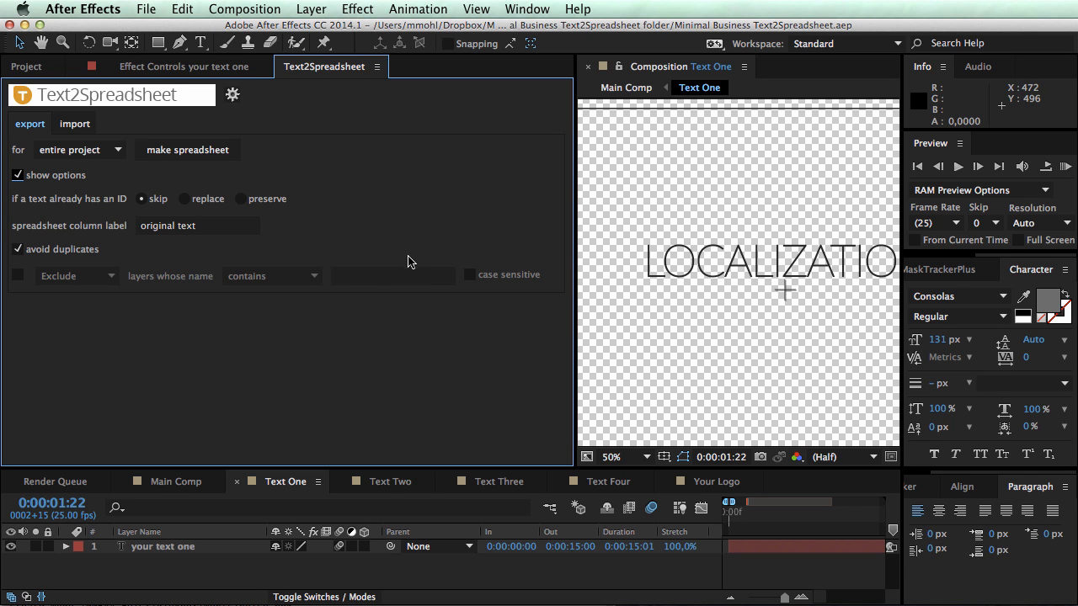
{"action": "left_click", "coordinate": [175, 482]}
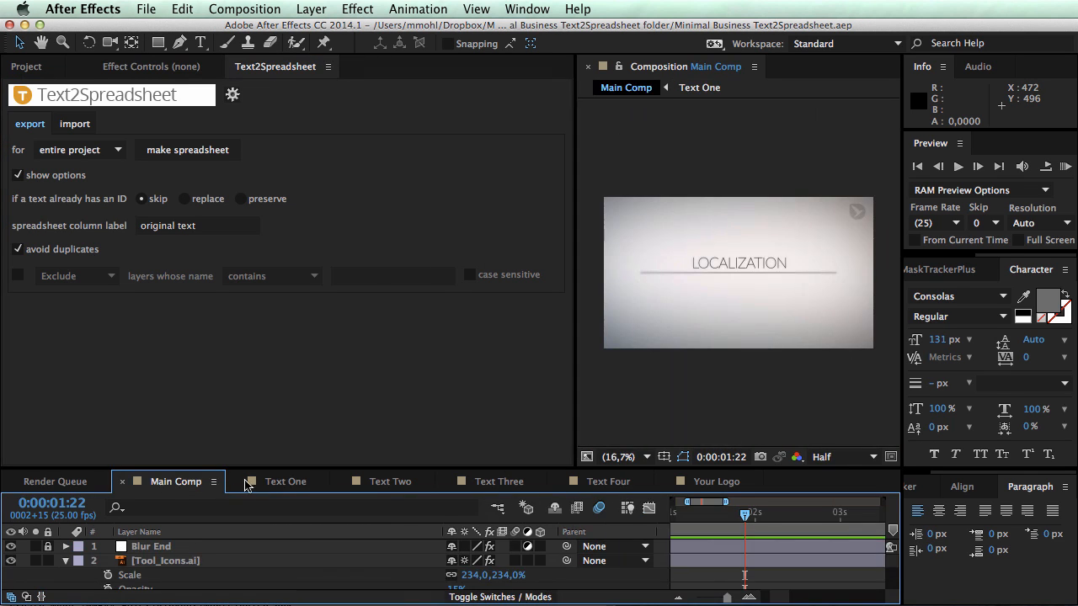
{"action": "left_click", "coordinate": [284, 481]}
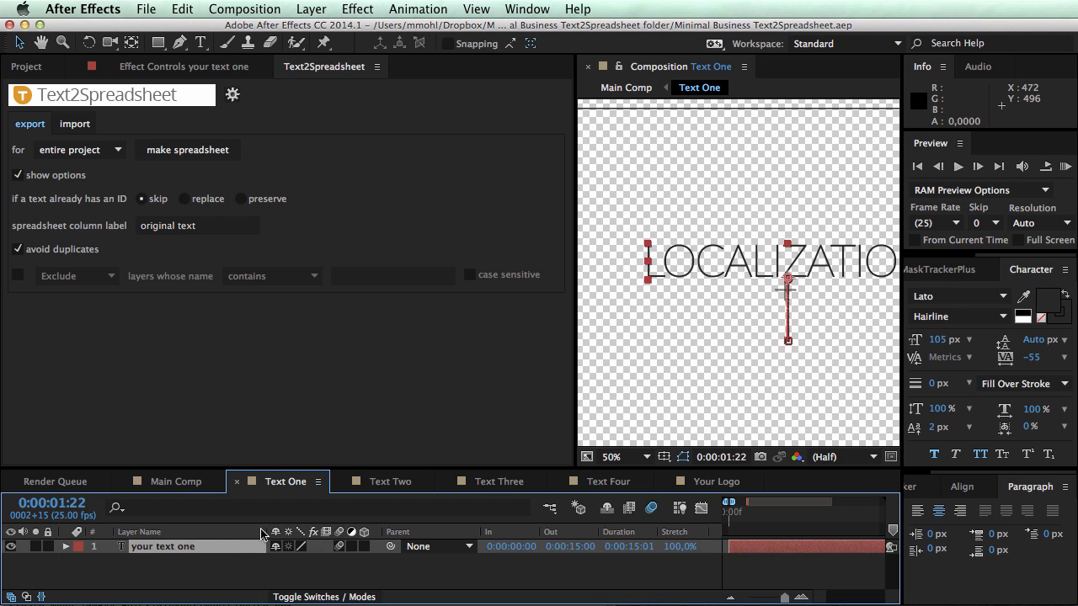
{"action": "mouse_move", "coordinate": [576, 251]}
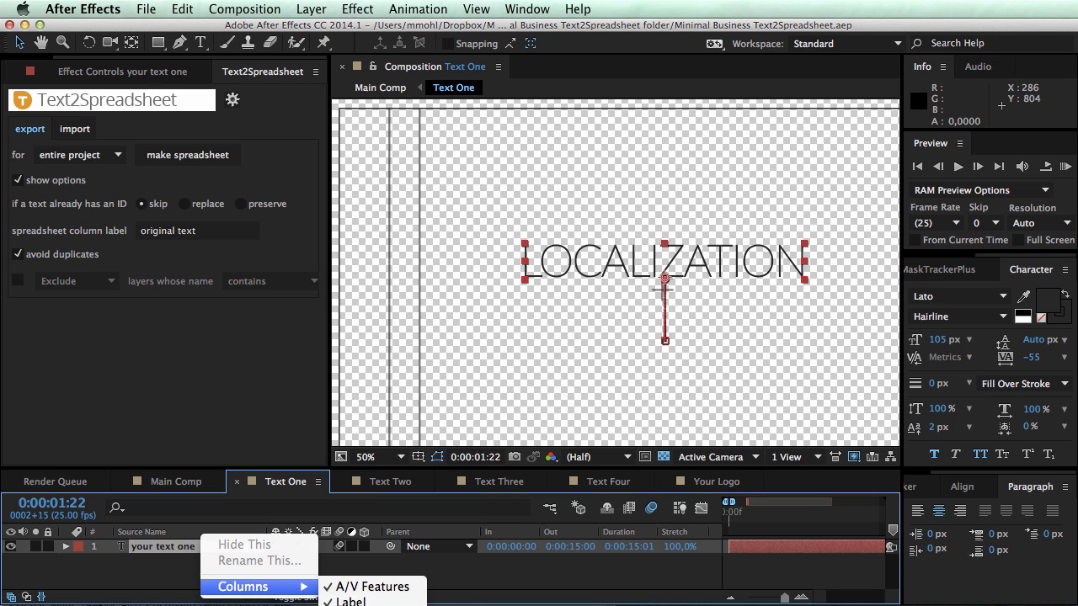
{"action": "left_click", "coordinate": [370, 600]}
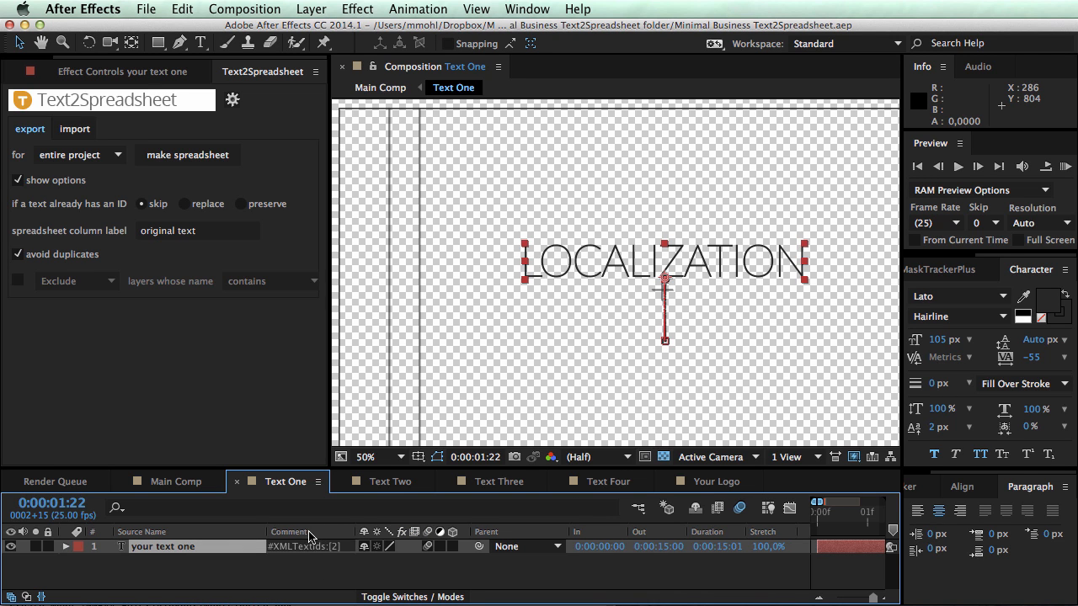
{"action": "mouse_move", "coordinate": [340, 549]}
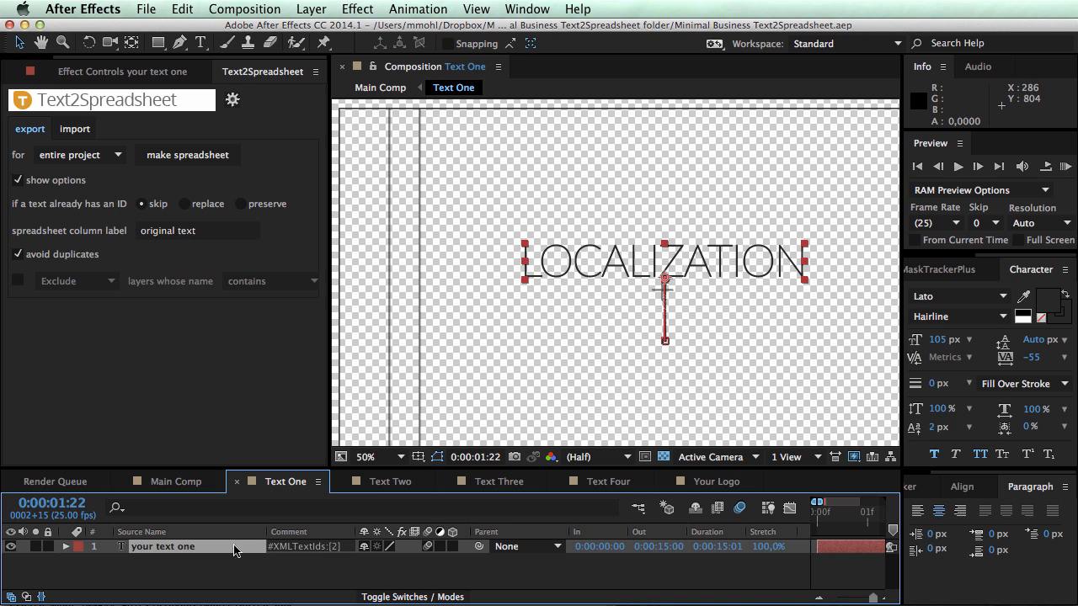
{"action": "mouse_move", "coordinate": [254, 552]}
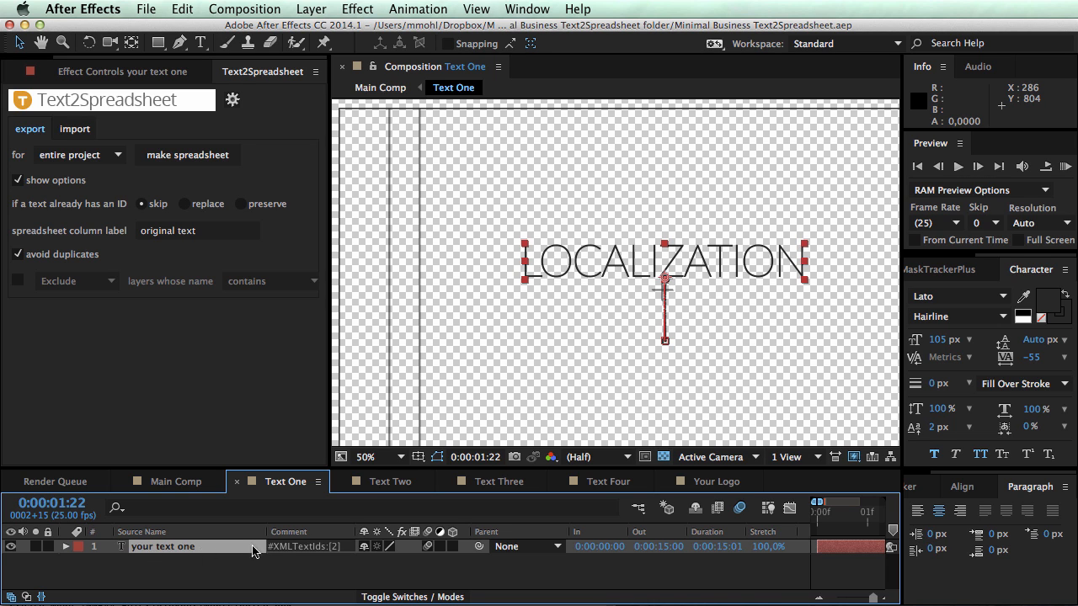
{"action": "mouse_move", "coordinate": [335, 554]}
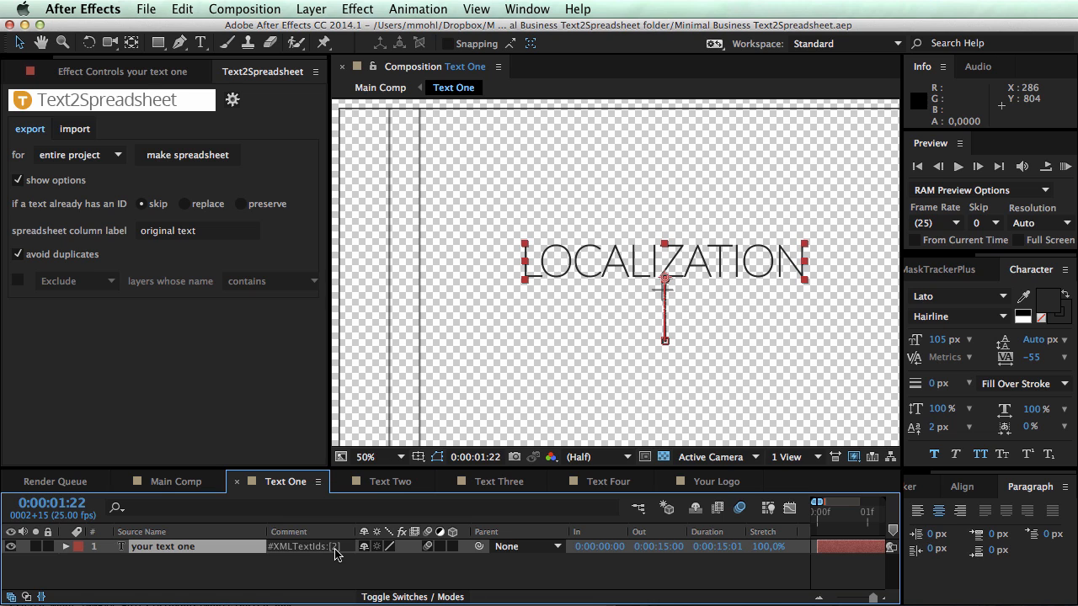
{"action": "mouse_move", "coordinate": [580, 519]}
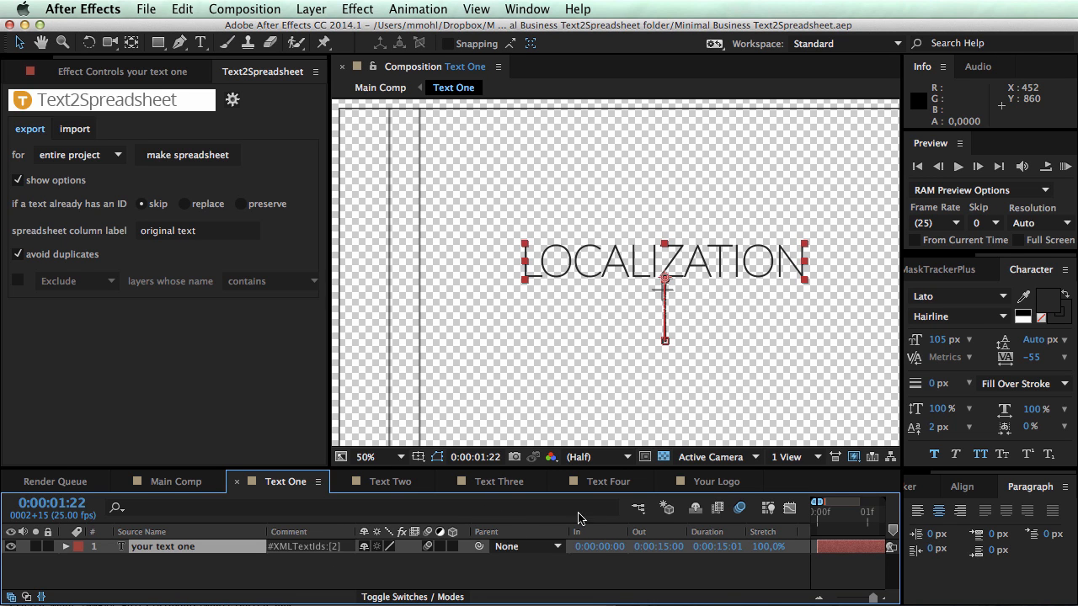
{"action": "mouse_move", "coordinate": [657, 266]}
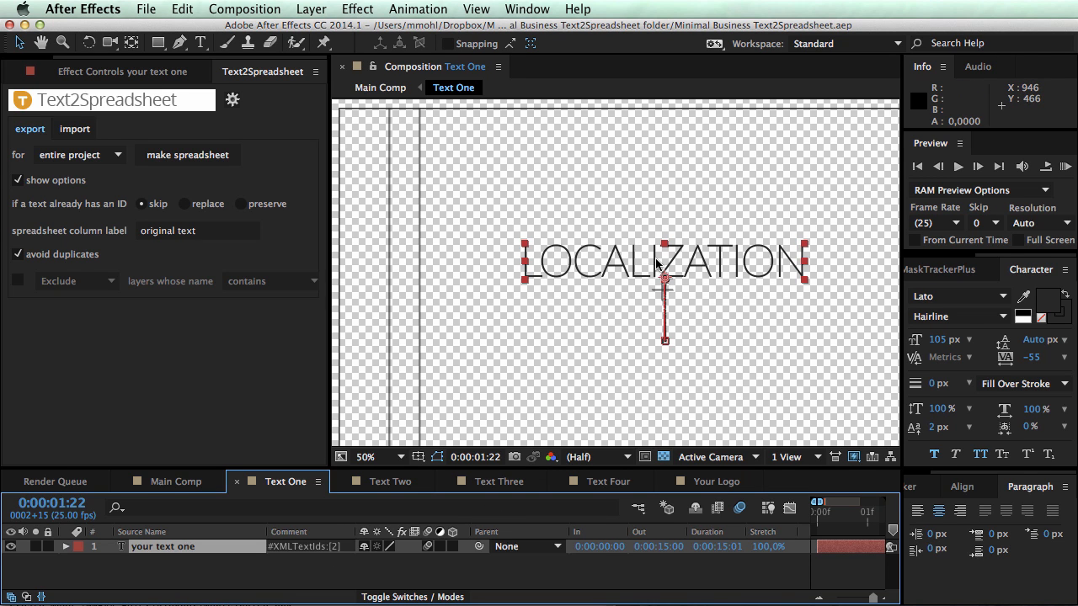
{"action": "mouse_move", "coordinate": [337, 554]}
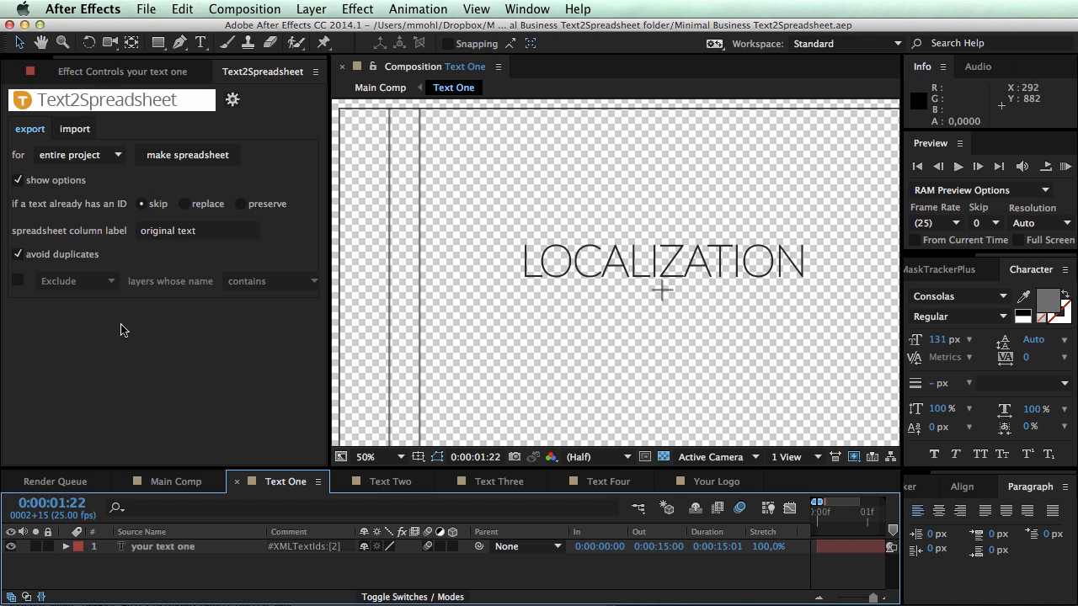
{"action": "mouse_move", "coordinate": [273, 554]}
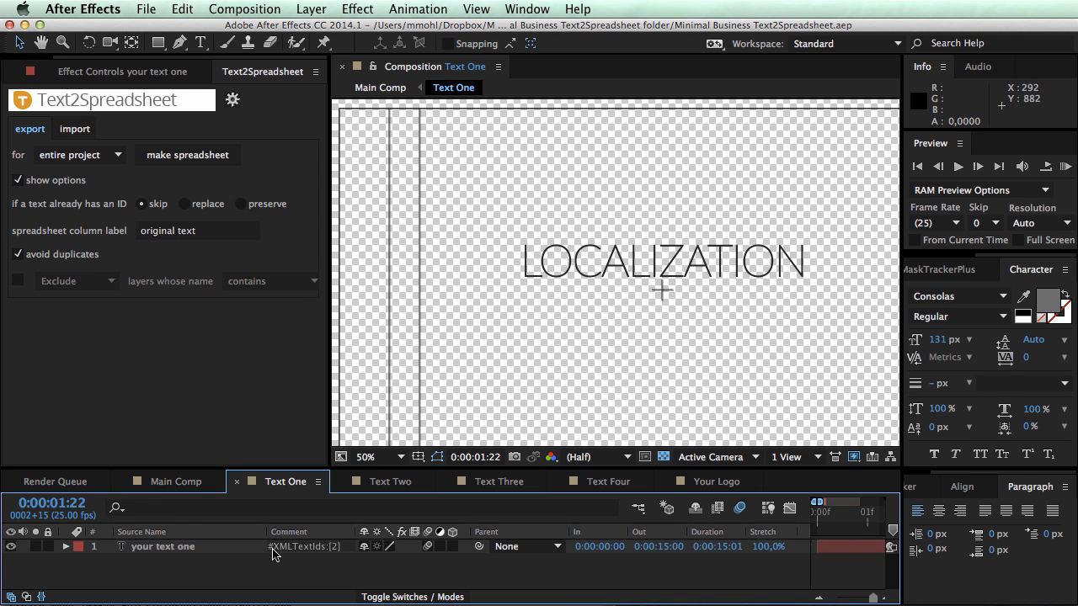
{"action": "mouse_move", "coordinate": [283, 546]}
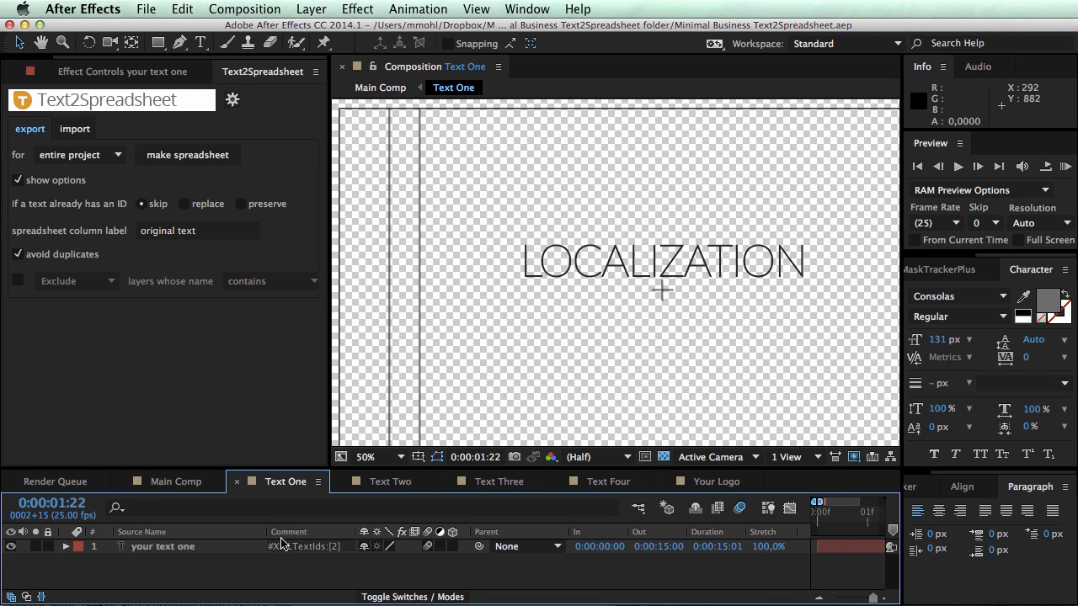
{"action": "left_click", "coordinate": [660, 261]}
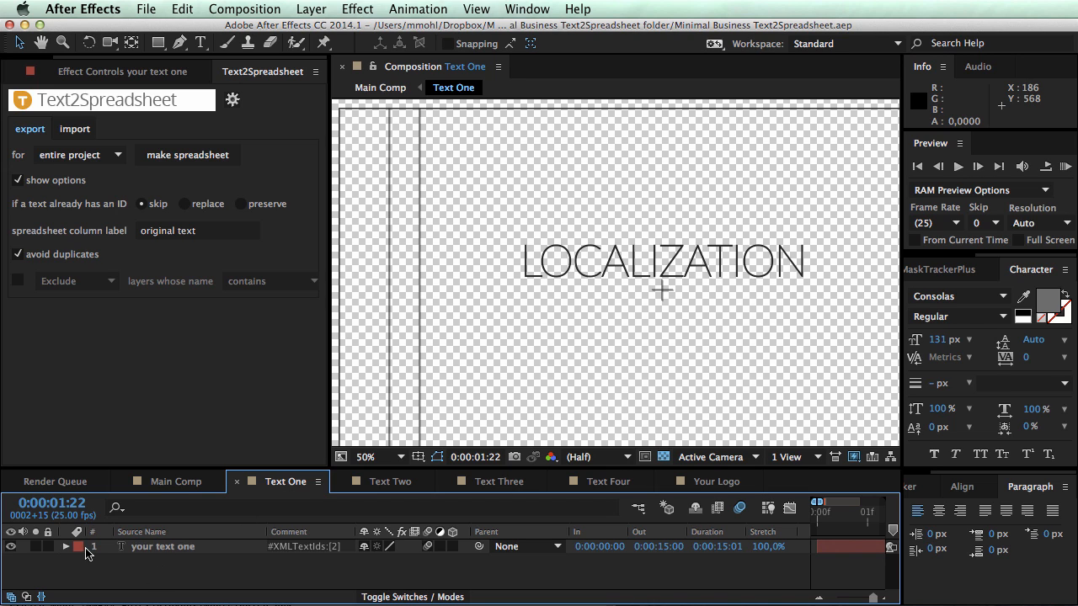
{"action": "mouse_move", "coordinate": [185, 570]}
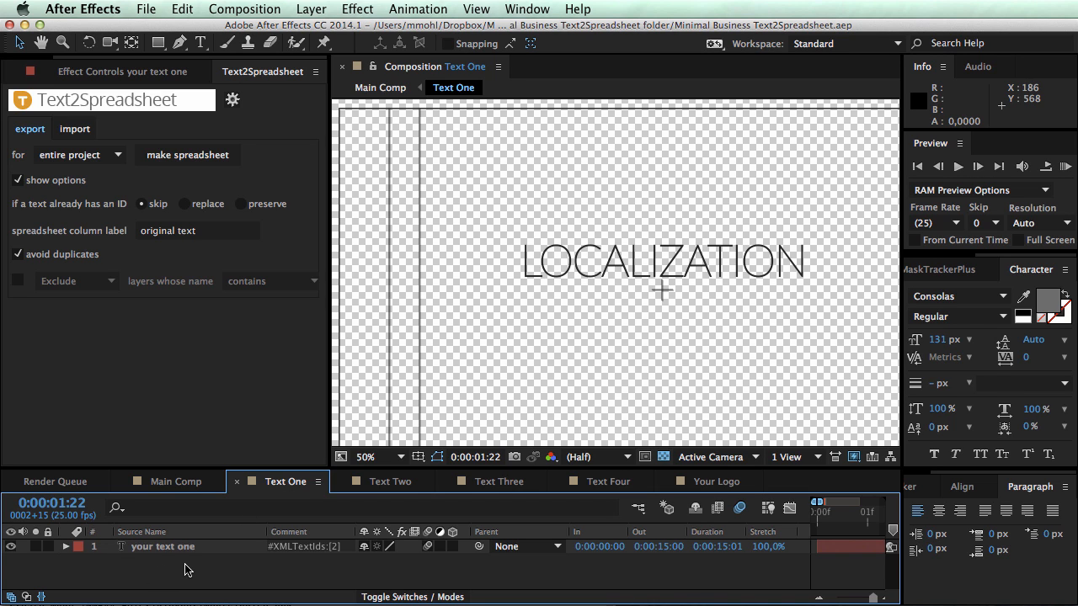
{"action": "mouse_move", "coordinate": [317, 556]}
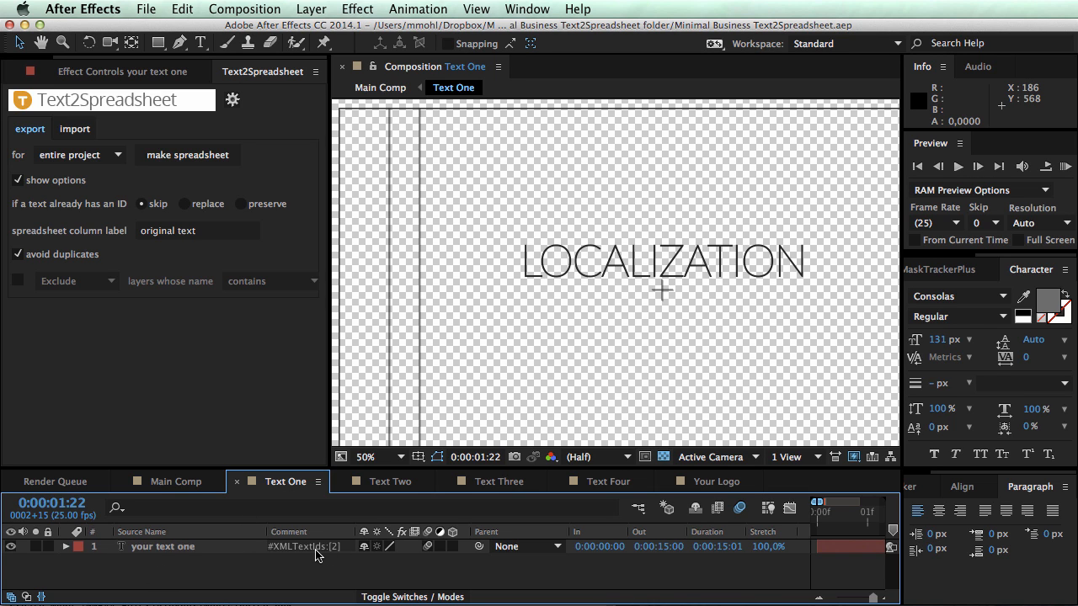
{"action": "mouse_move", "coordinate": [340, 553]}
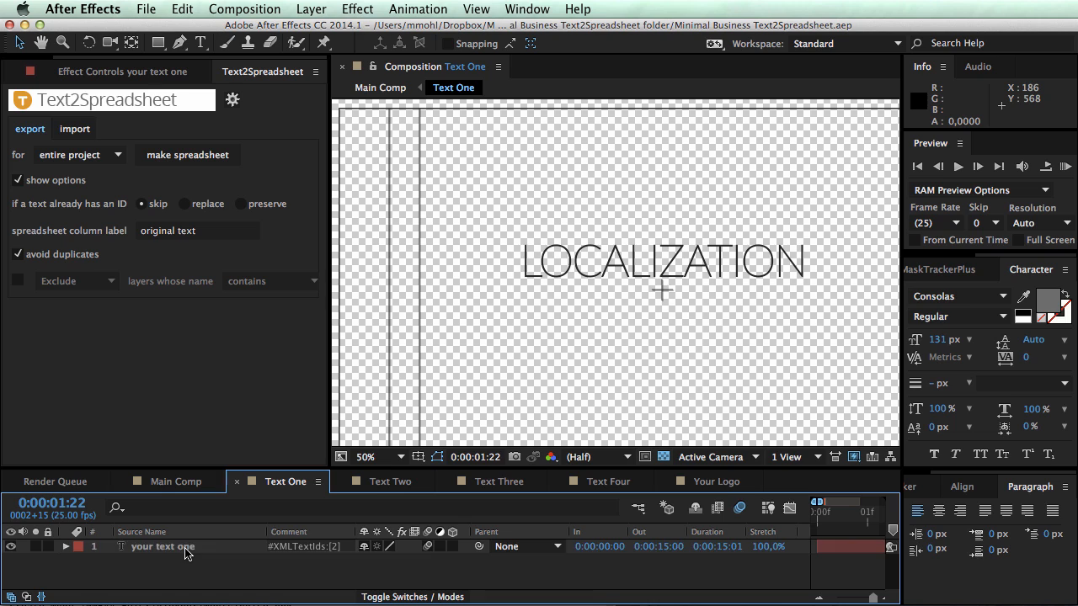
{"action": "left_click", "coordinate": [162, 545]}
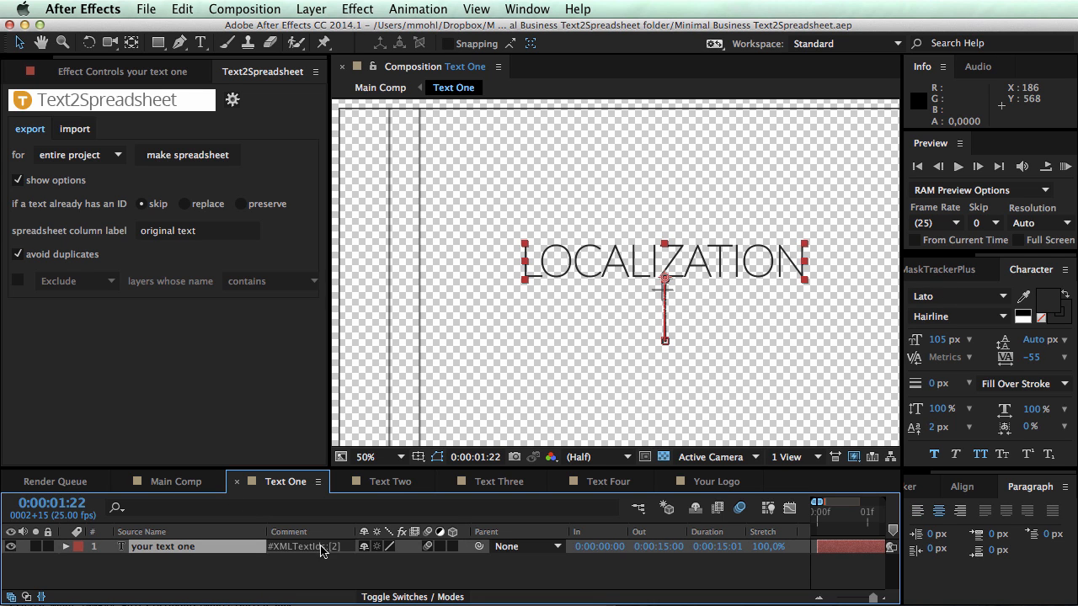
{"action": "mouse_move", "coordinate": [330, 554]}
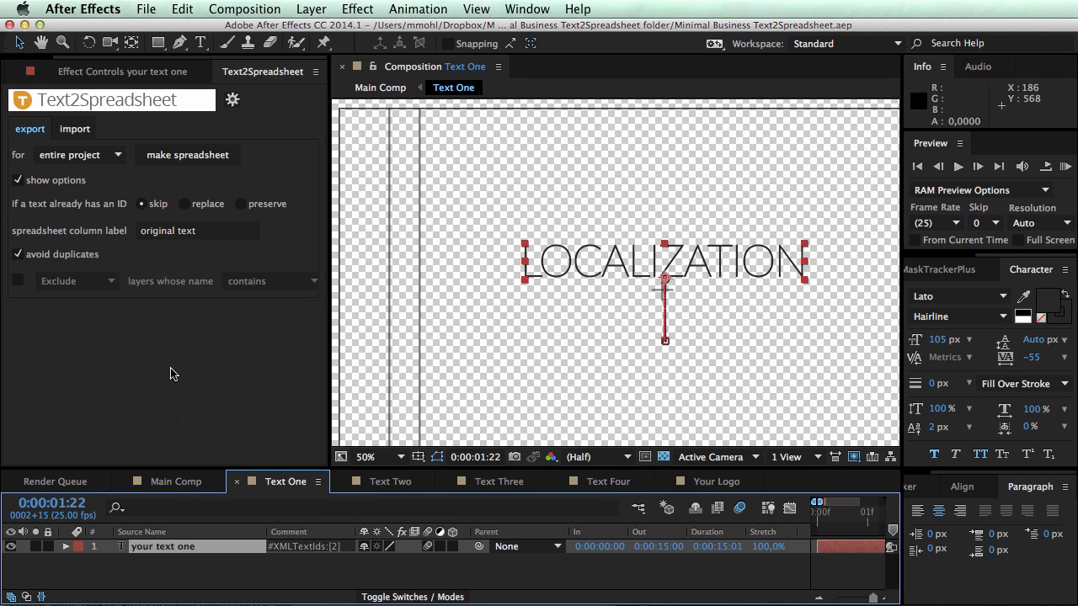
{"action": "mouse_move", "coordinate": [310, 436]}
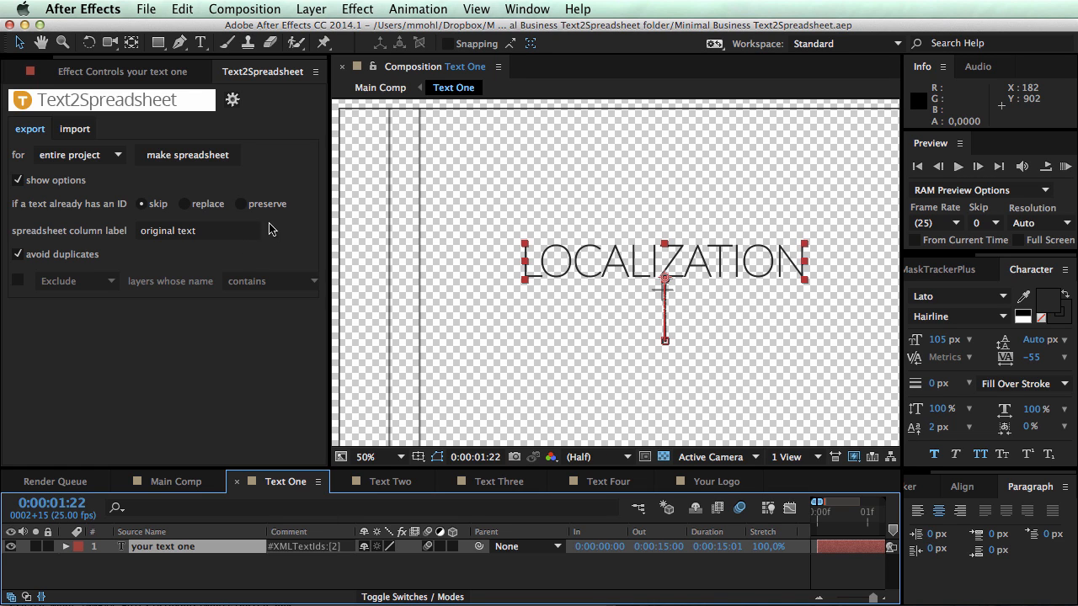
{"action": "left_click", "coordinate": [241, 204]}
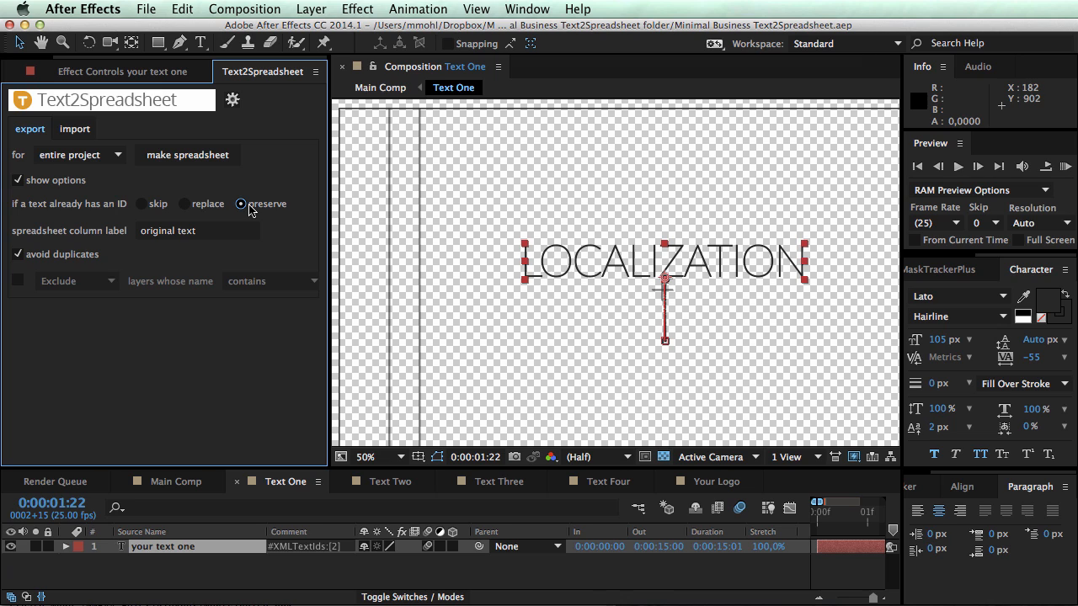
{"action": "mouse_move", "coordinate": [260, 212]}
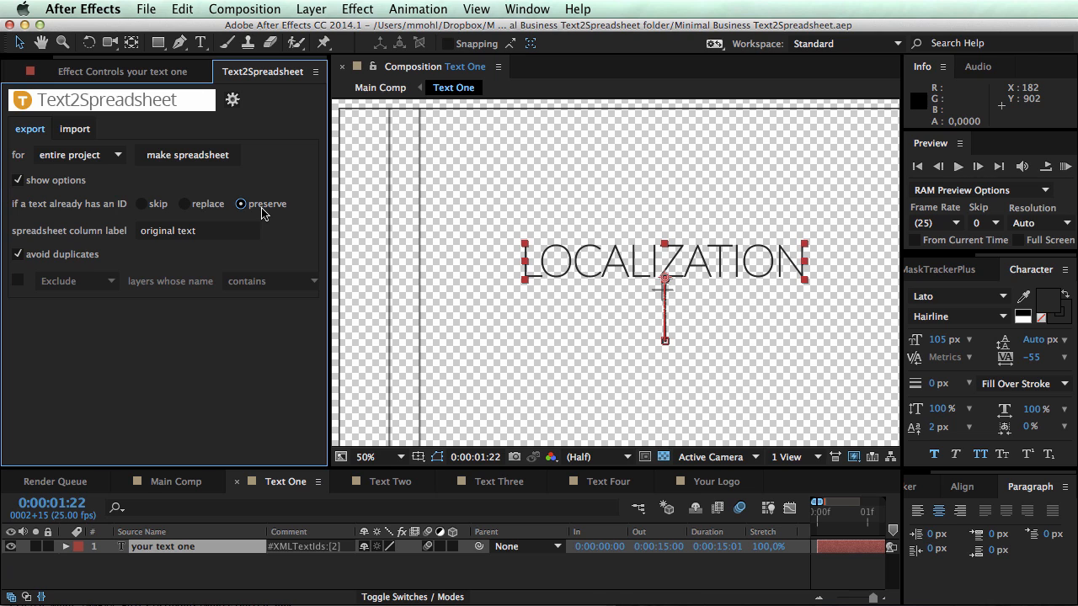
{"action": "mouse_move", "coordinate": [266, 212]}
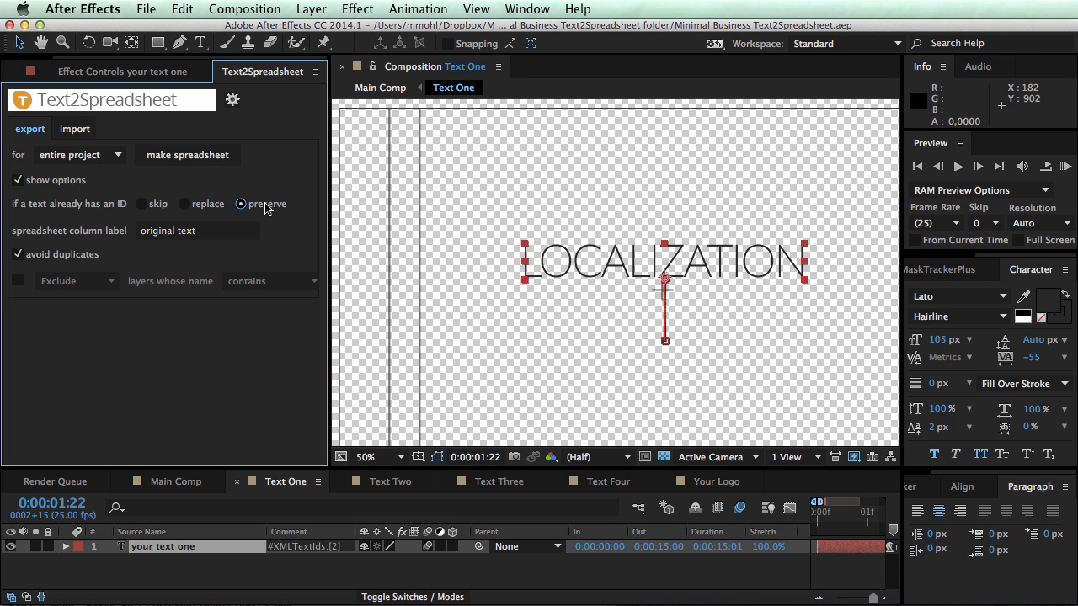
{"action": "mouse_move", "coordinate": [266, 204]}
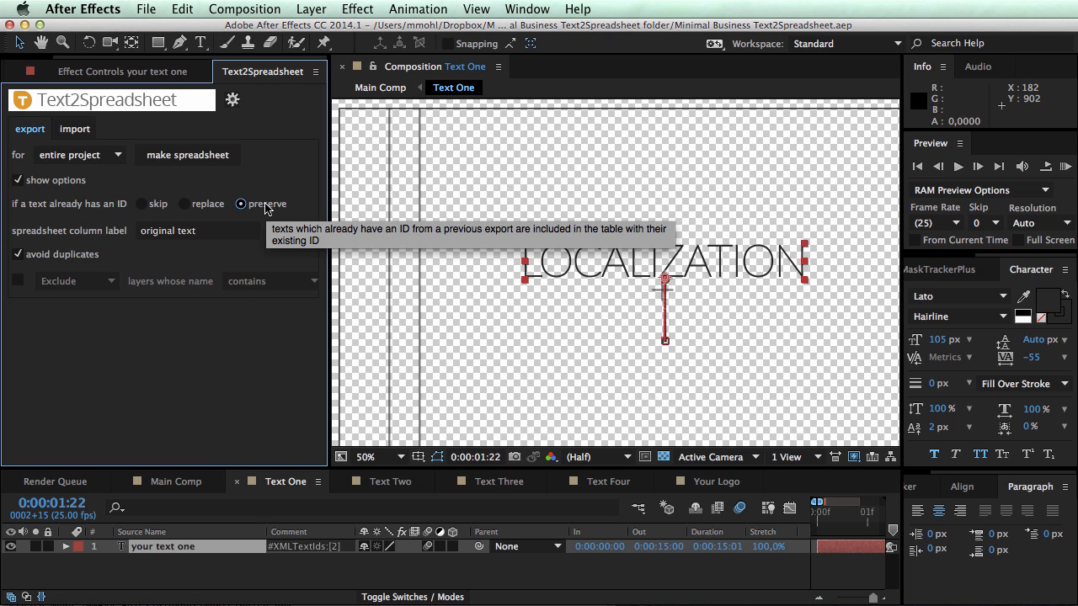
{"action": "left_click", "coordinate": [185, 204]}
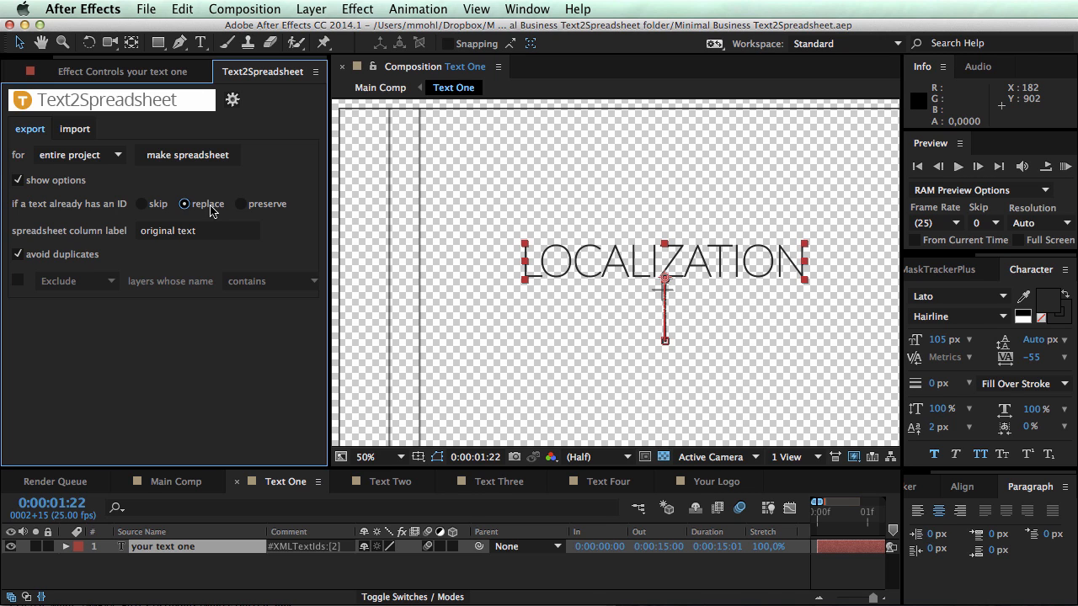
{"action": "mouse_move", "coordinate": [621, 245]}
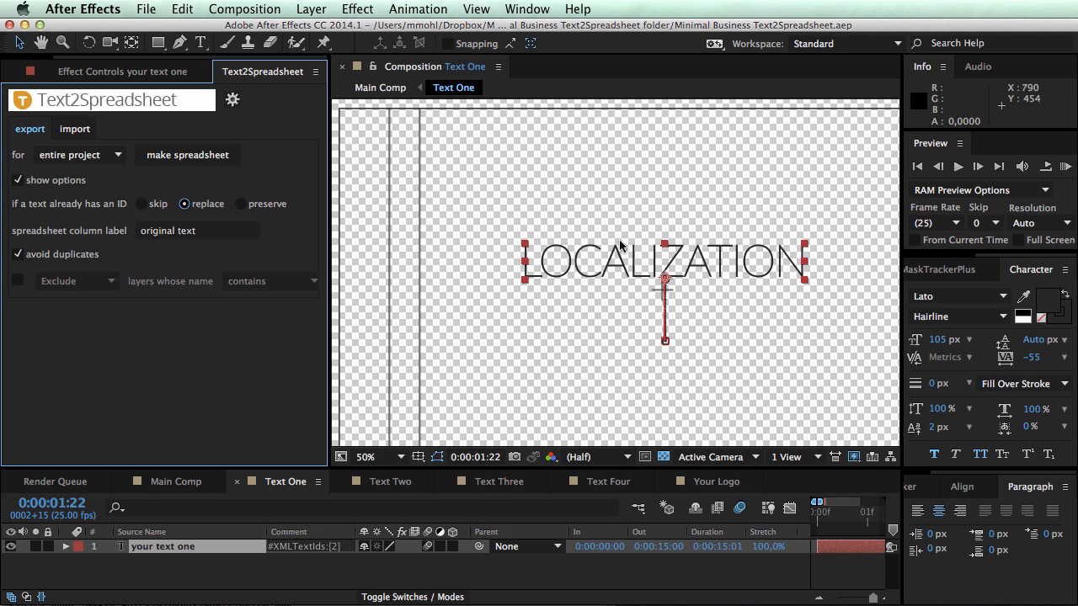
{"action": "mouse_move", "coordinate": [251, 323]}
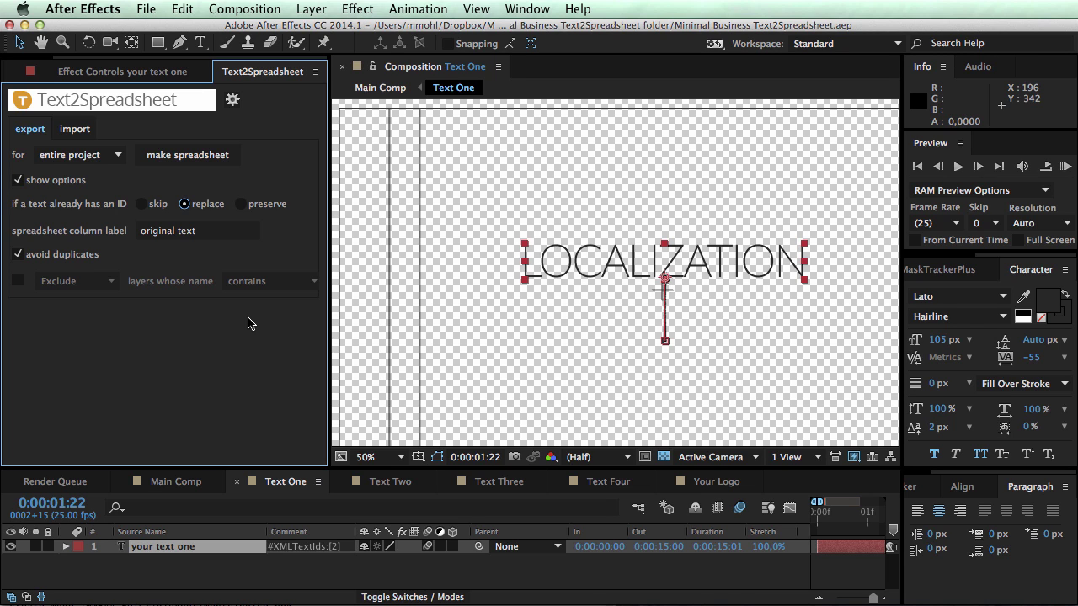
{"action": "mouse_move", "coordinate": [218, 208]}
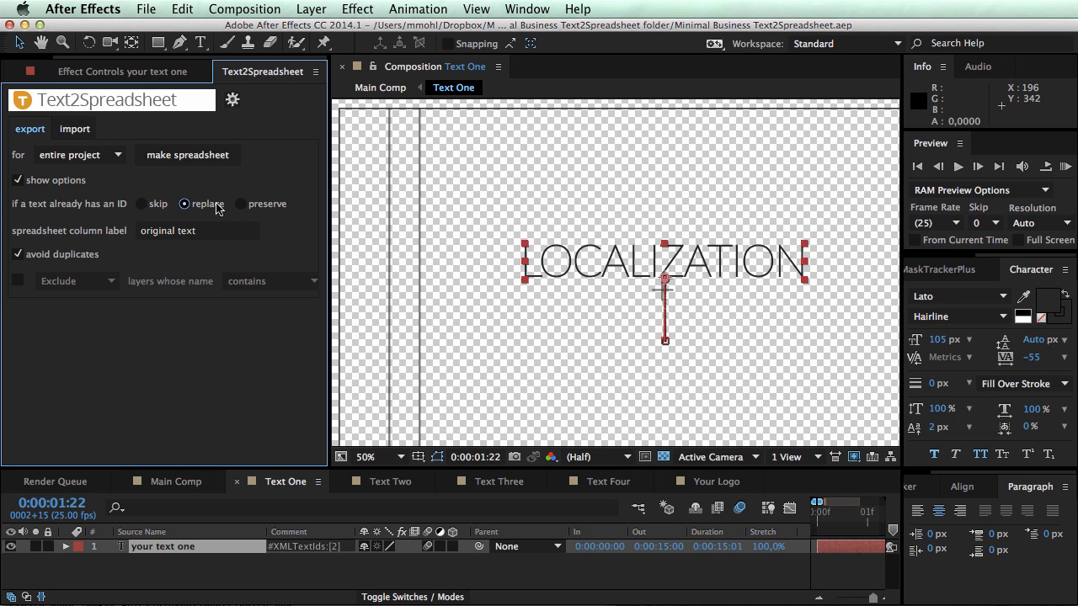
{"action": "mouse_move", "coordinate": [256, 315]}
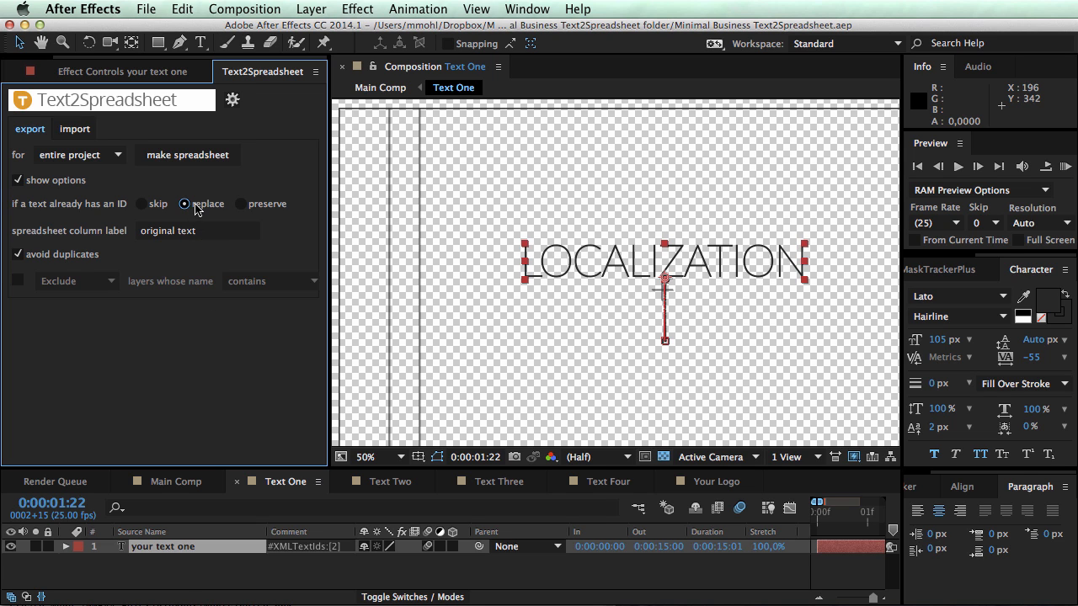
{"action": "mouse_move", "coordinate": [195, 209]}
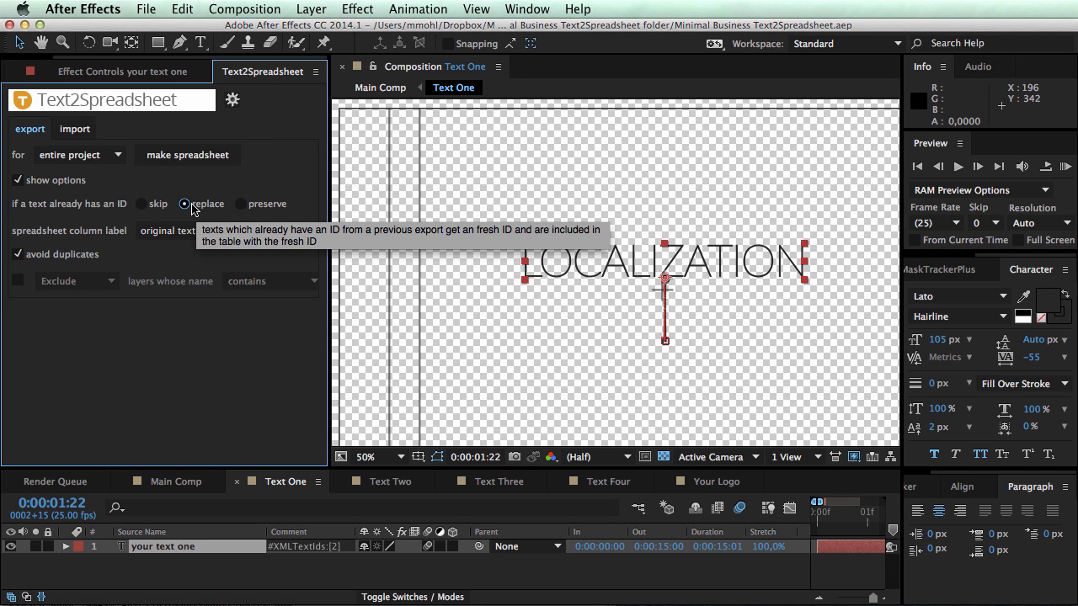
{"action": "left_click", "coordinate": [143, 204]}
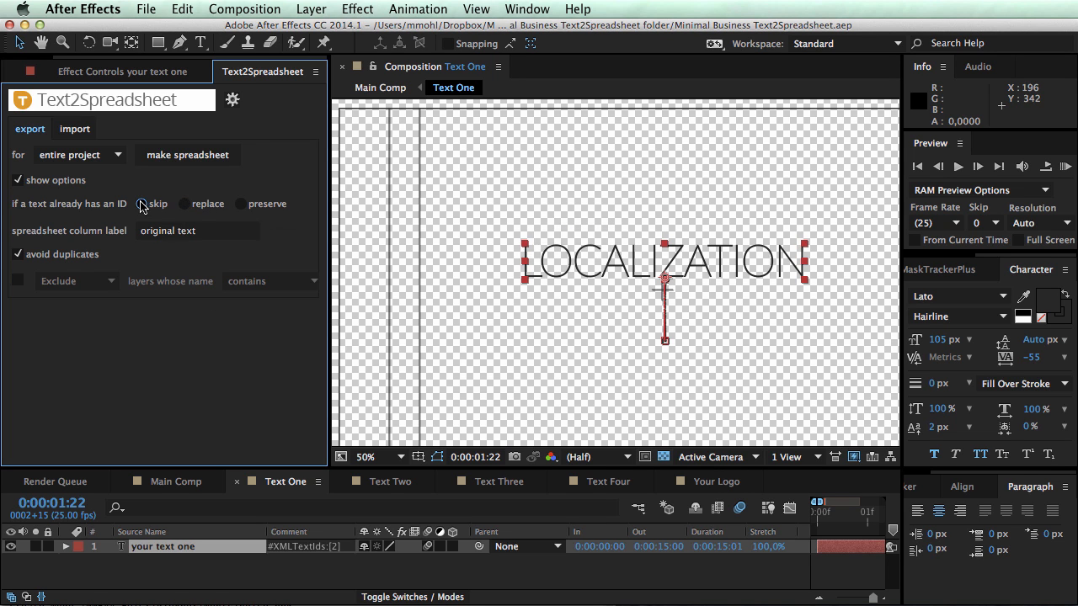
{"action": "left_click", "coordinate": [142, 204]}
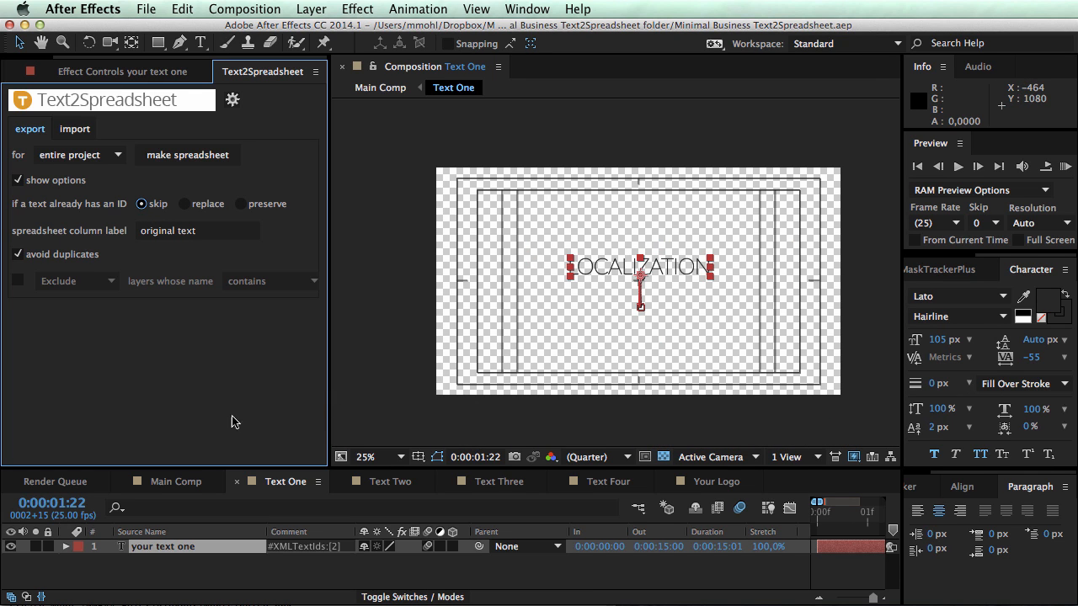
{"action": "left_click", "coordinate": [175, 481]}
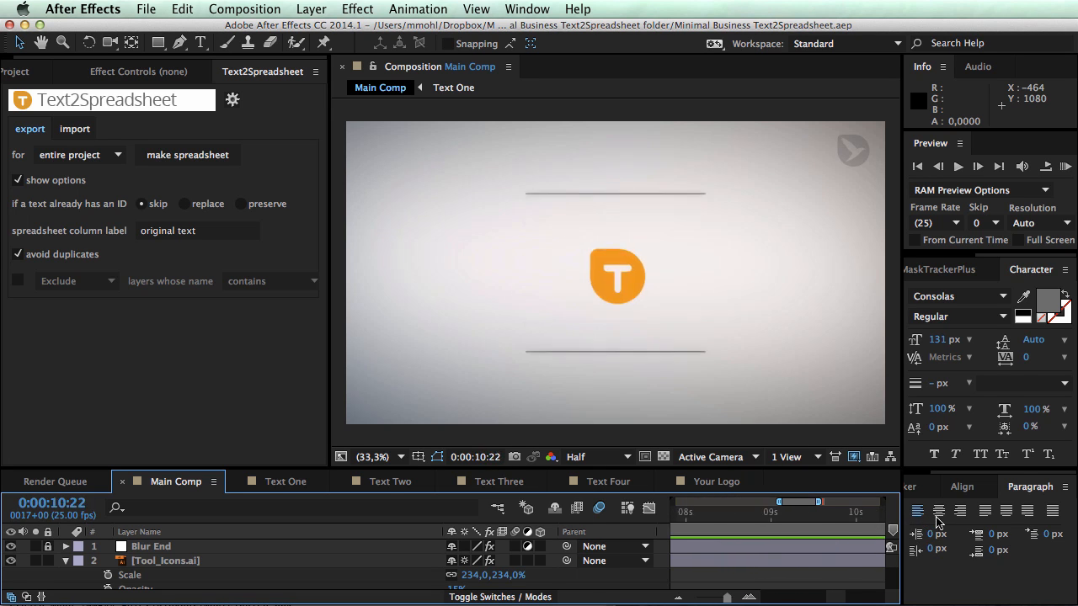
{"action": "left_click_drag", "start_coordinate": [775, 516], "coordinate": [788, 516]}
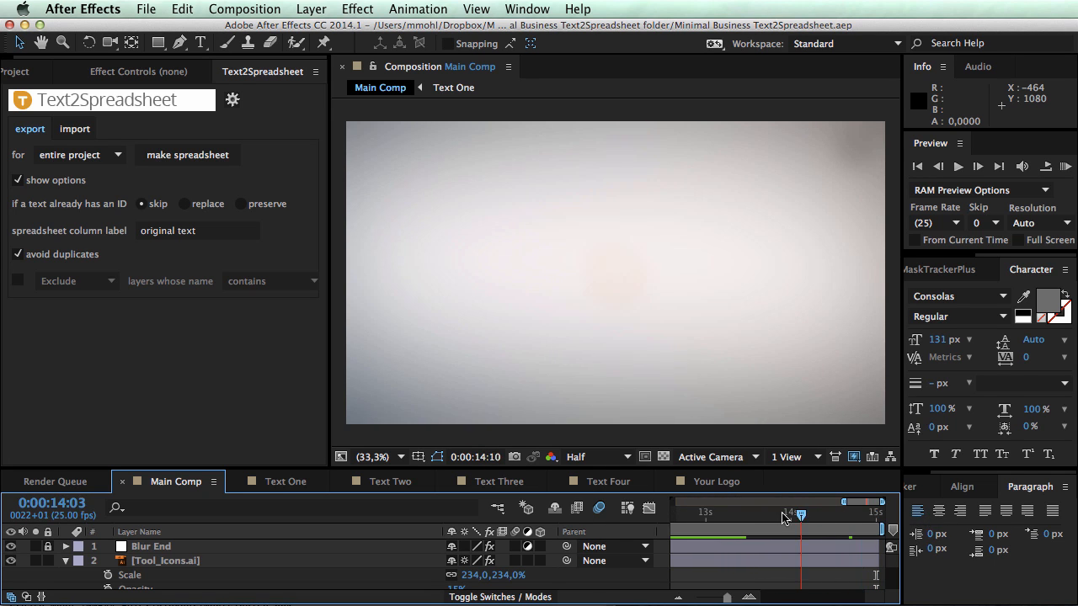
{"action": "left_click_drag", "start_coordinate": [800, 515], "coordinate": [682, 516]}
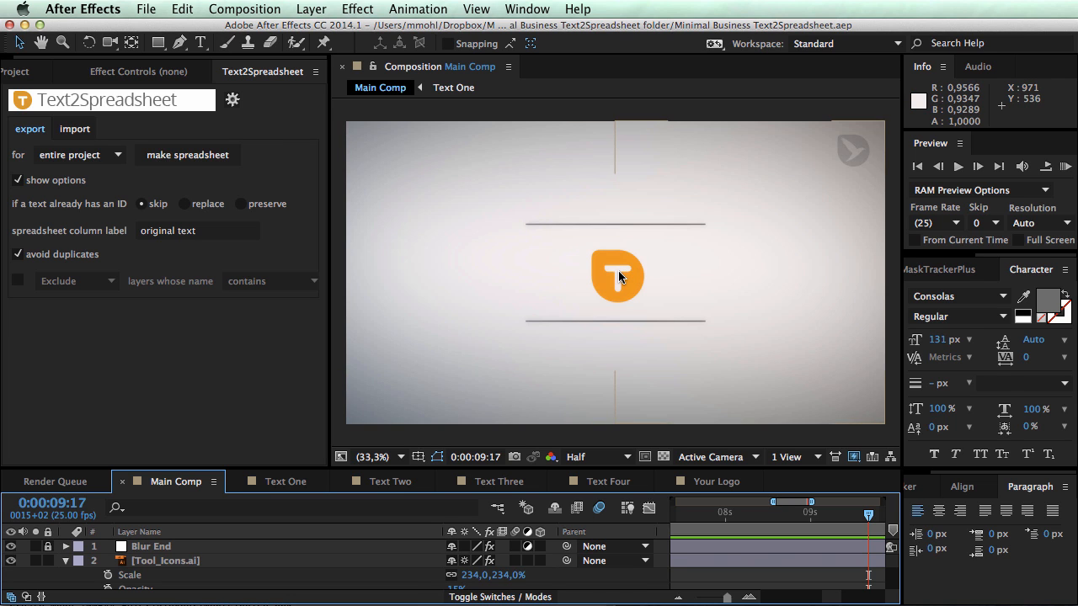
{"action": "left_click", "coordinate": [717, 482]}
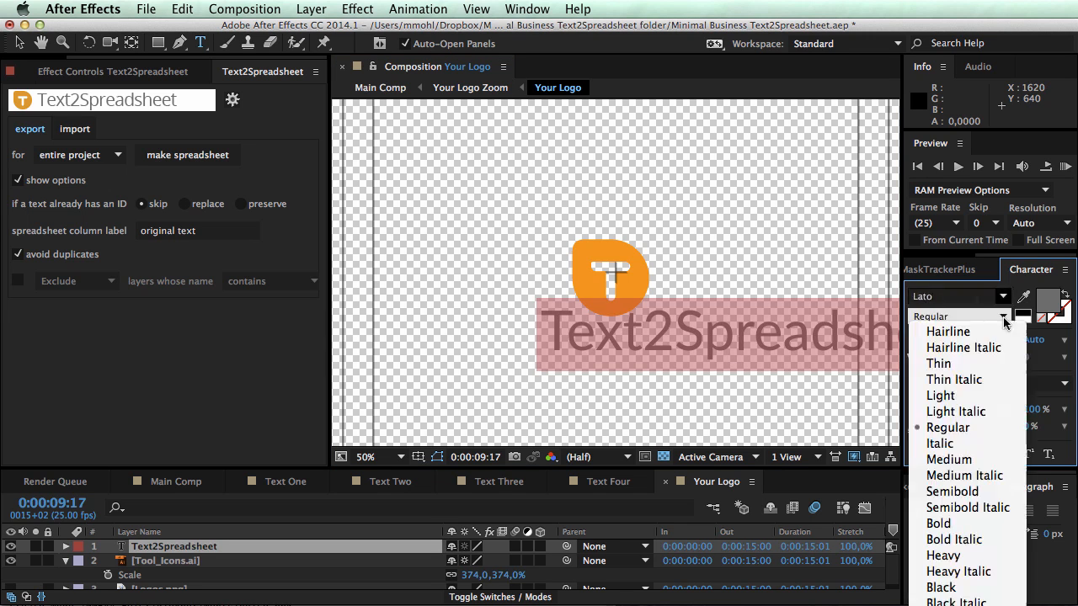
{"action": "left_click", "coordinate": [948, 330]}
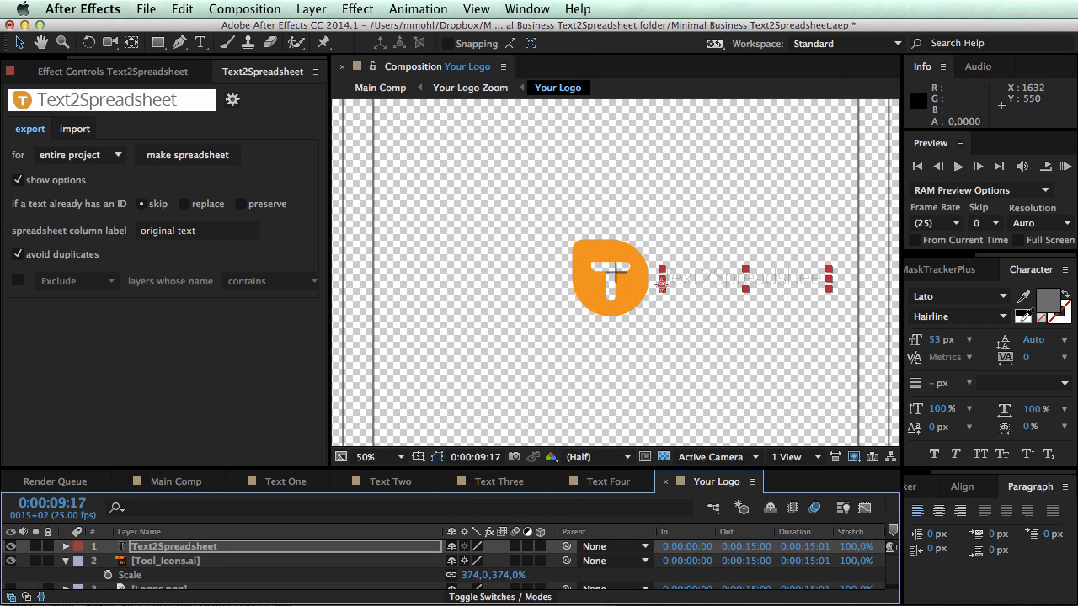
{"action": "left_click", "coordinate": [175, 482]}
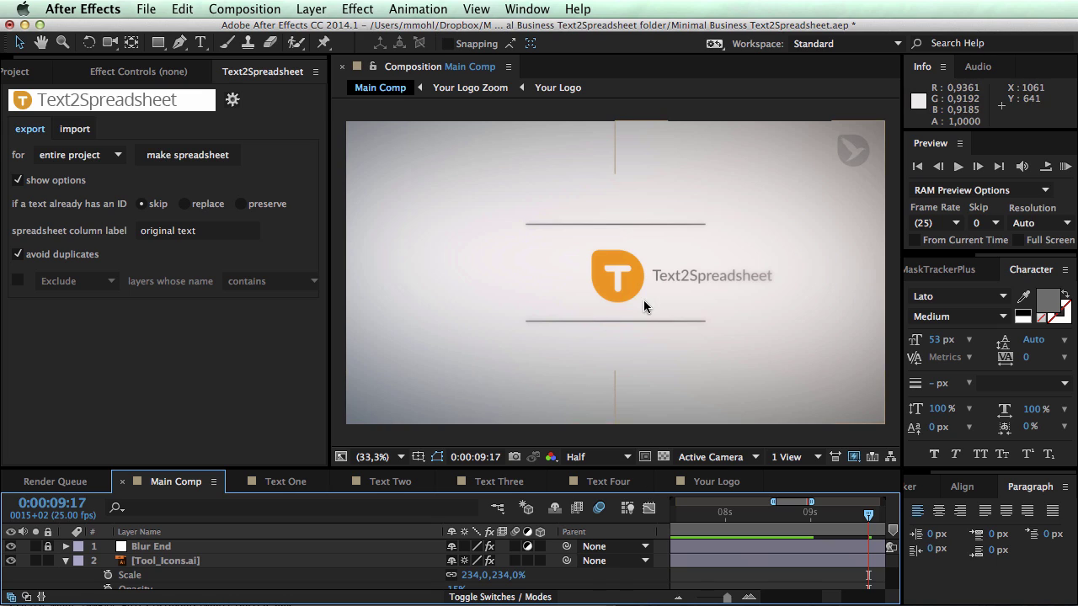
{"action": "mouse_move", "coordinate": [569, 277]}
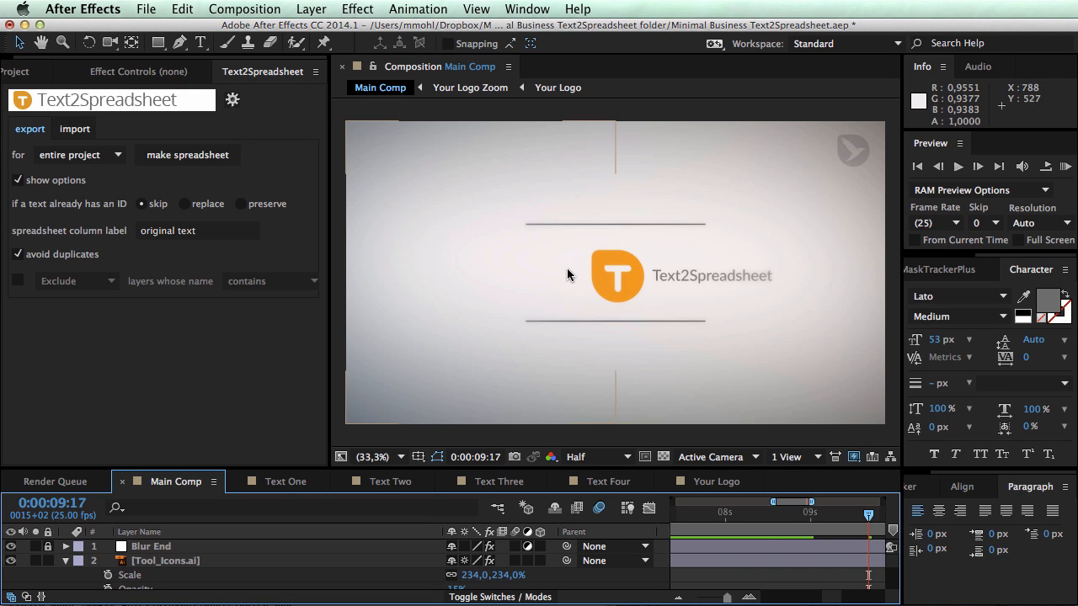
{"action": "mouse_move", "coordinate": [522, 222]}
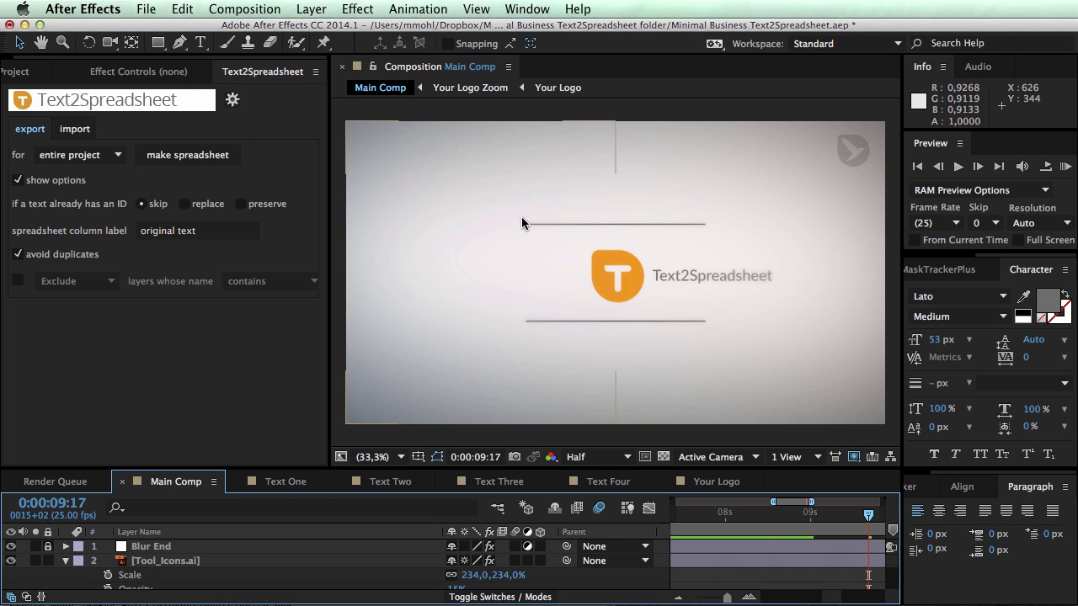
{"action": "mouse_move", "coordinate": [564, 328]}
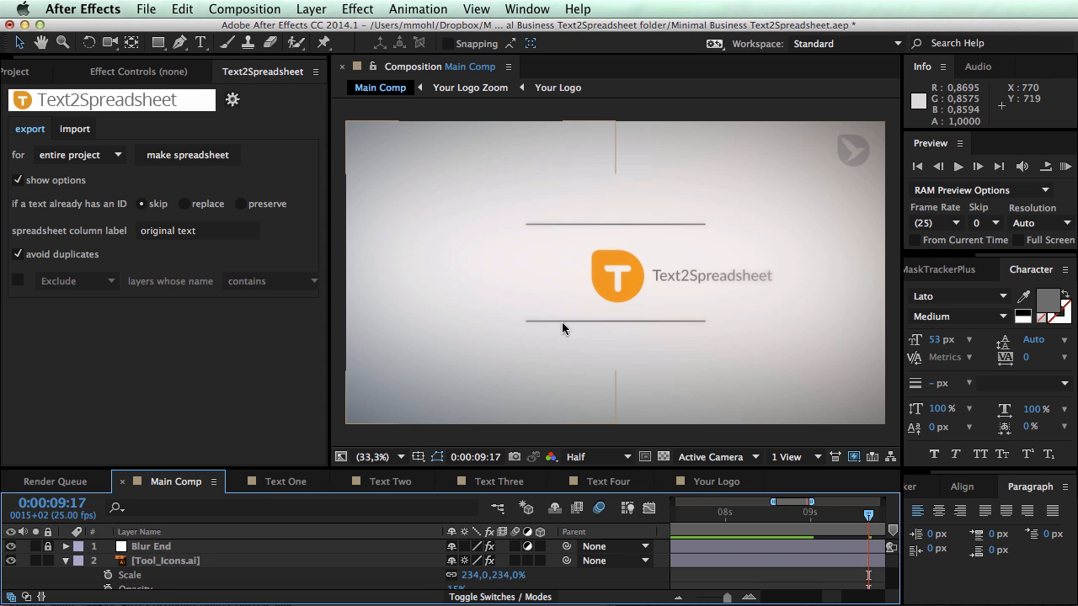
{"action": "mouse_move", "coordinate": [657, 286]}
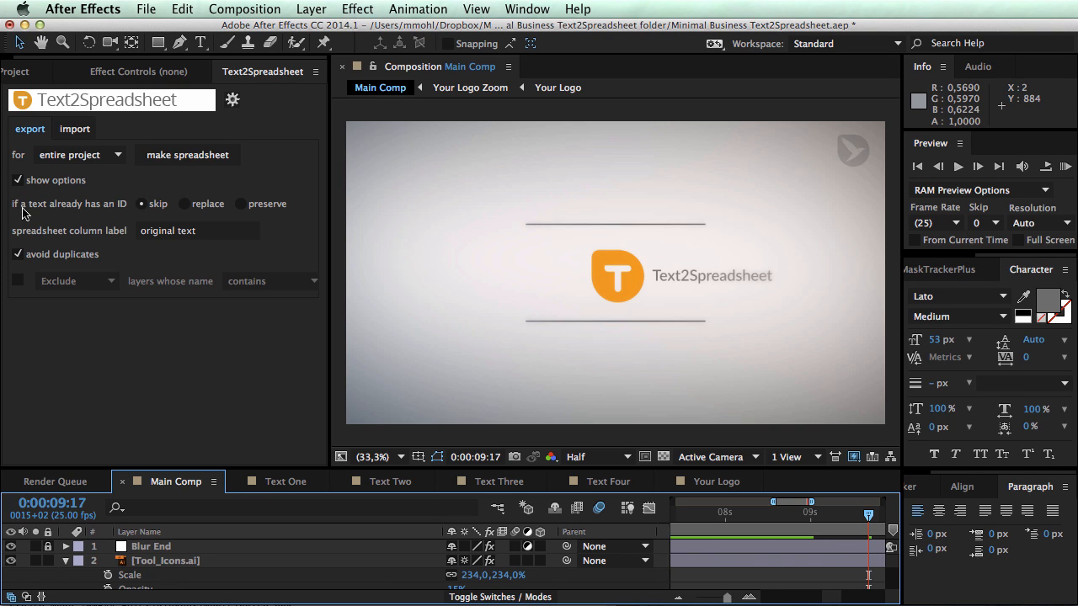
- Make a spreadsheet saved as new_texts_only, exporting the one new text, and dismiss the results
{"action": "left_click", "coordinate": [142, 204]}
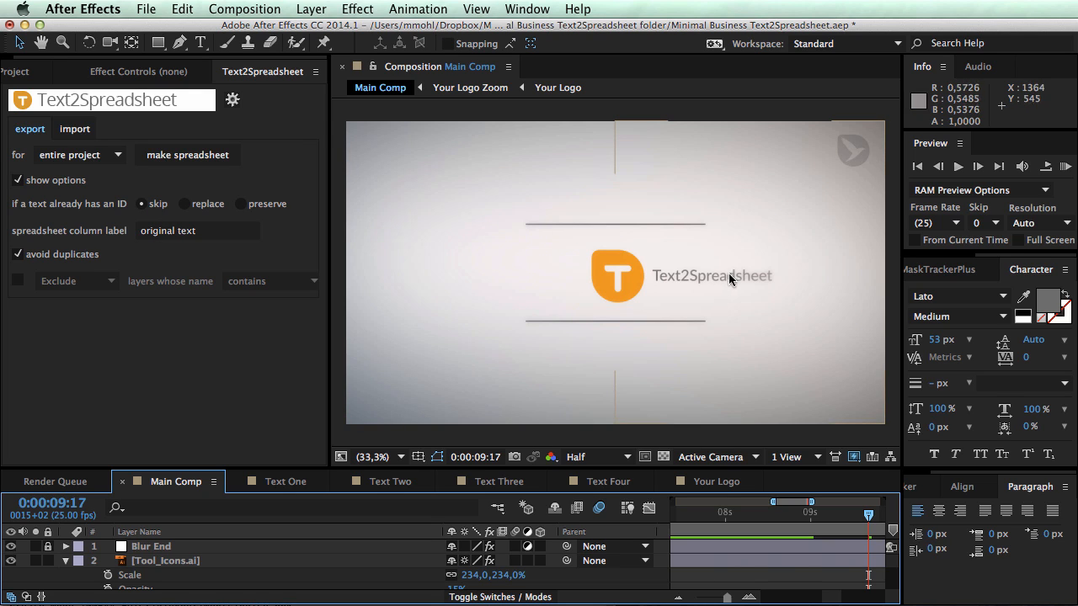
{"action": "mouse_move", "coordinate": [741, 279]}
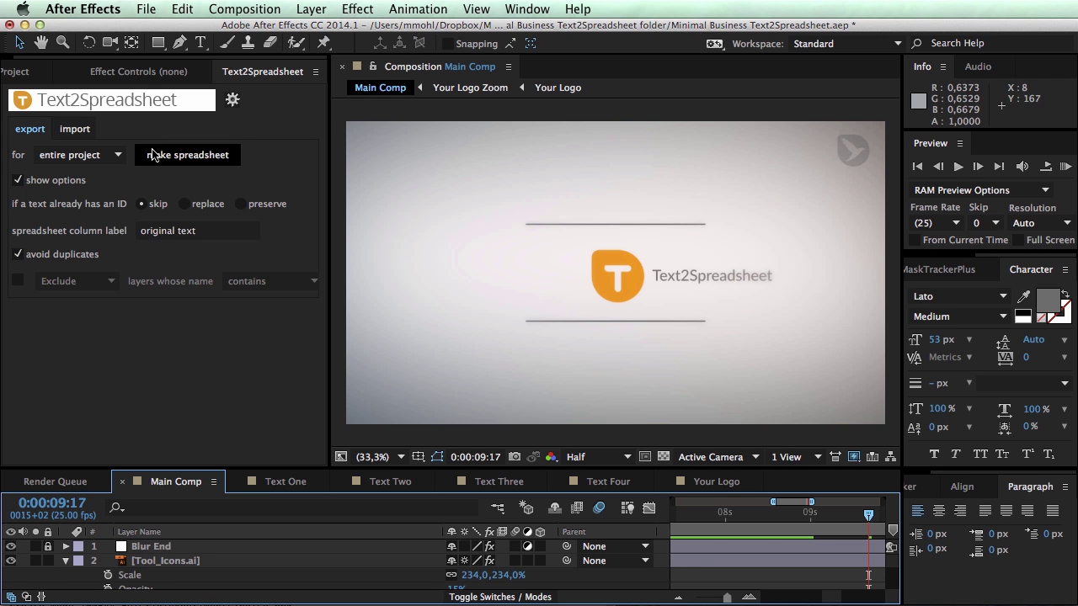
{"action": "left_click", "coordinate": [187, 155]}
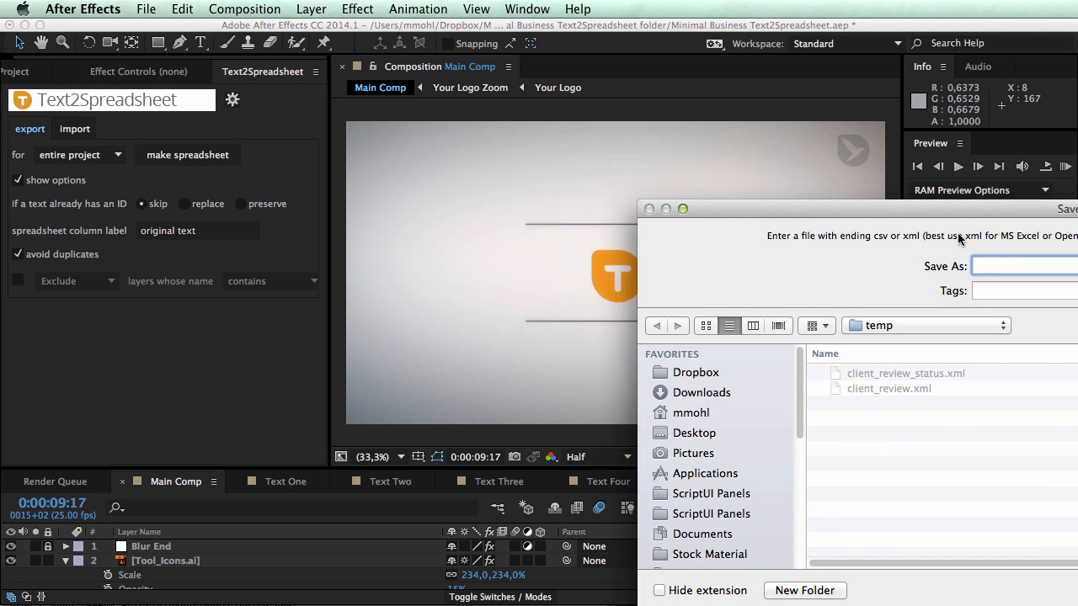
{"action": "type", "text": "new_texts_only"}
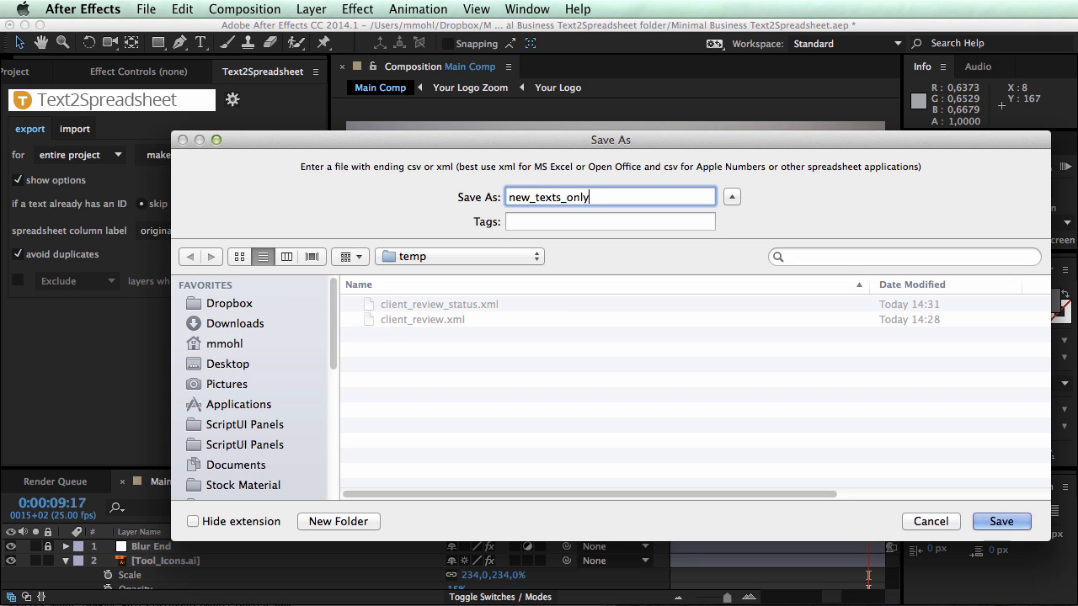
{"action": "left_click", "coordinate": [1000, 522]}
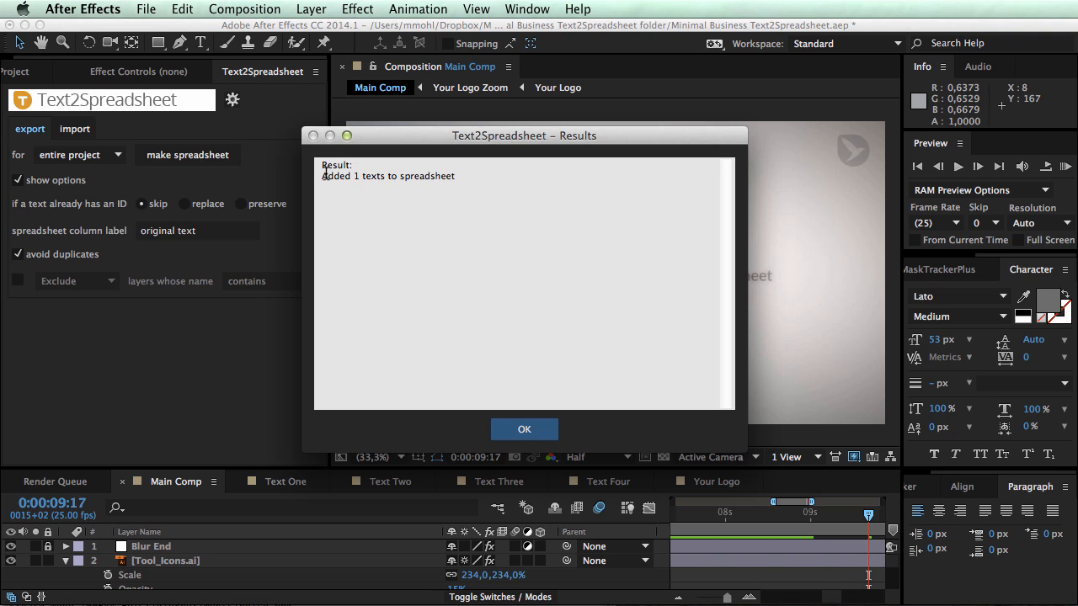
{"action": "mouse_move", "coordinate": [390, 185]}
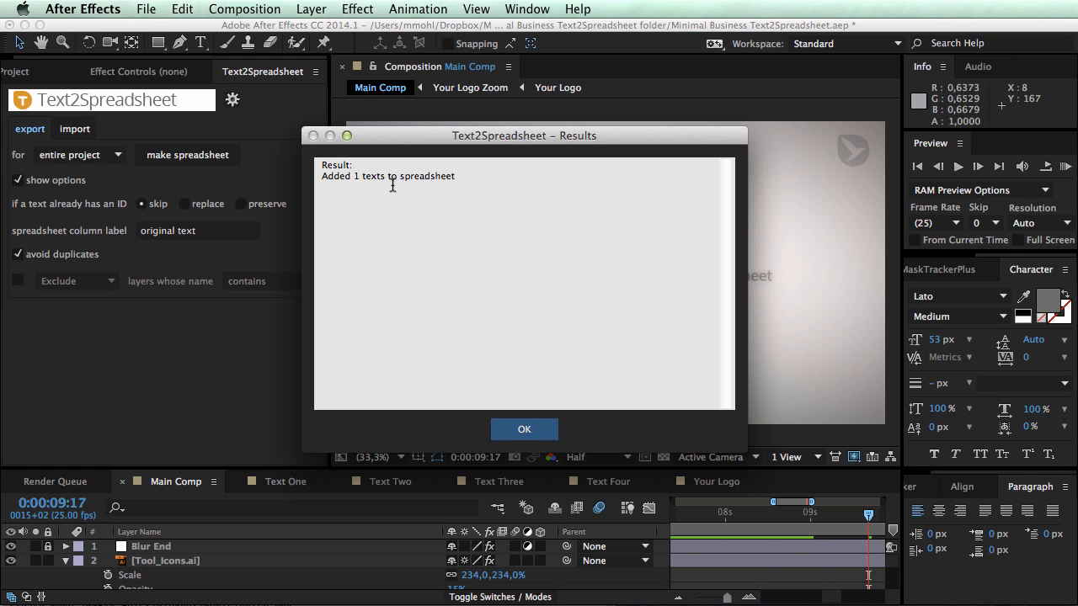
{"action": "left_click", "coordinate": [524, 429]}
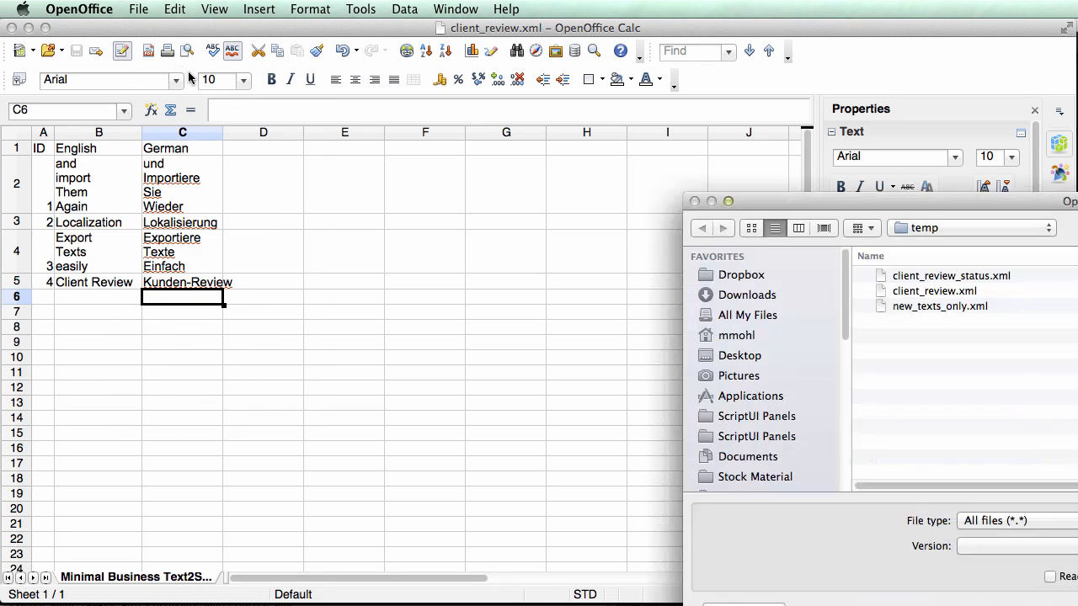
- Copy the ID 5 / Text2Spreadsheet row A2:B2 from new_texts_only.xml
{"action": "left_click", "coordinate": [940, 307]}
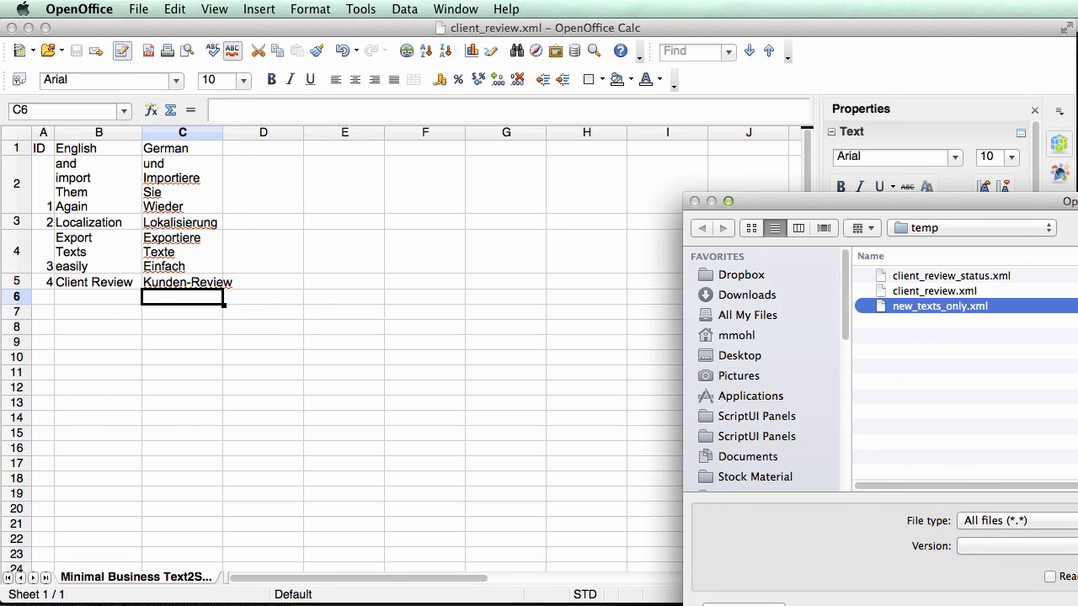
{"action": "double_click", "coordinate": [940, 307]}
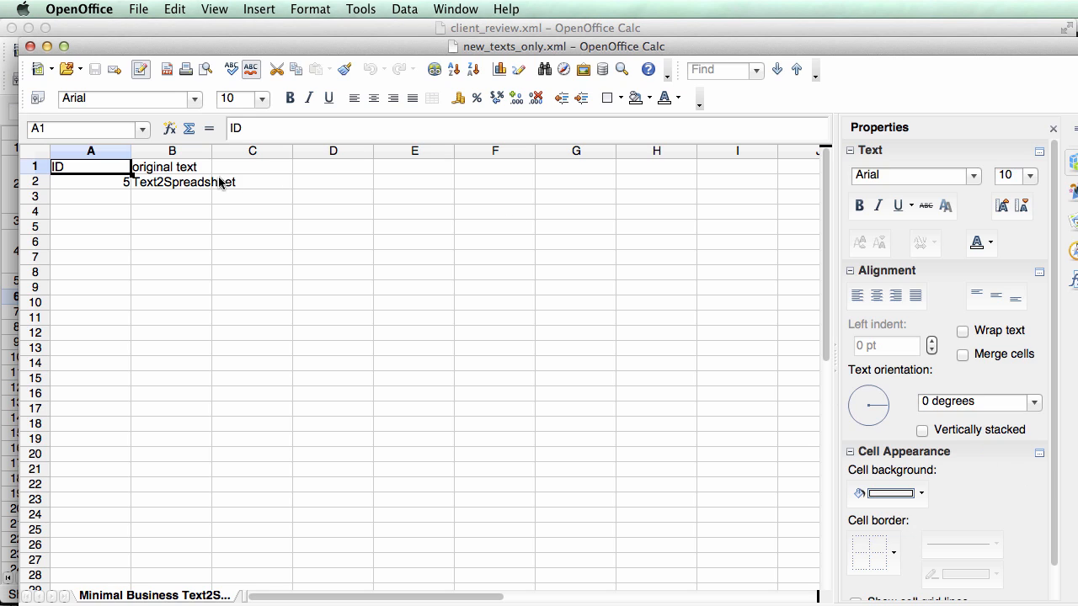
{"action": "left_click", "coordinate": [91, 182]}
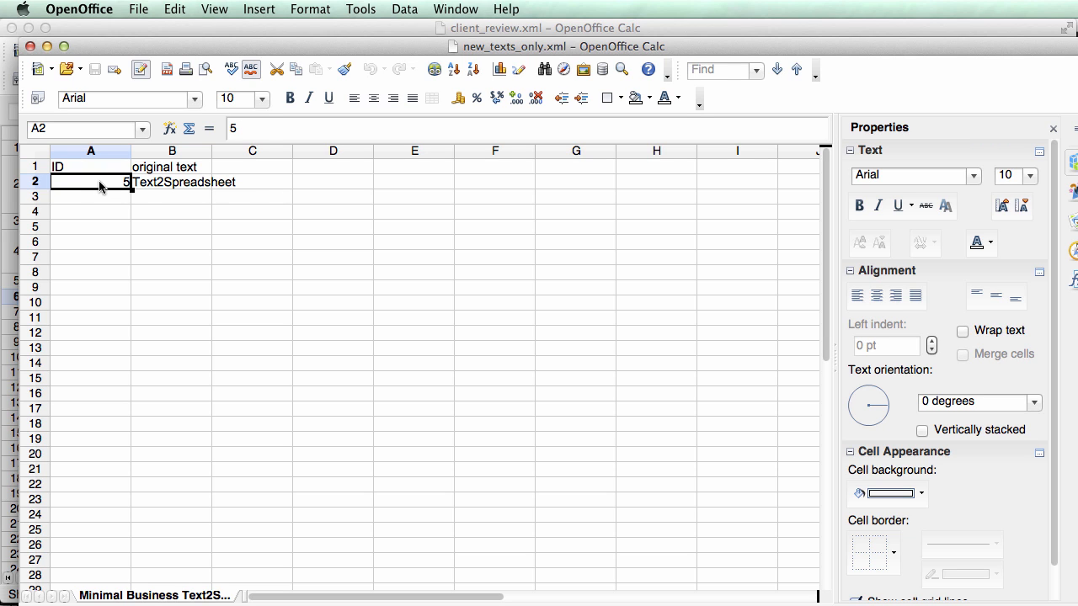
{"action": "left_click_drag", "start_coordinate": [100, 182], "coordinate": [189, 182]}
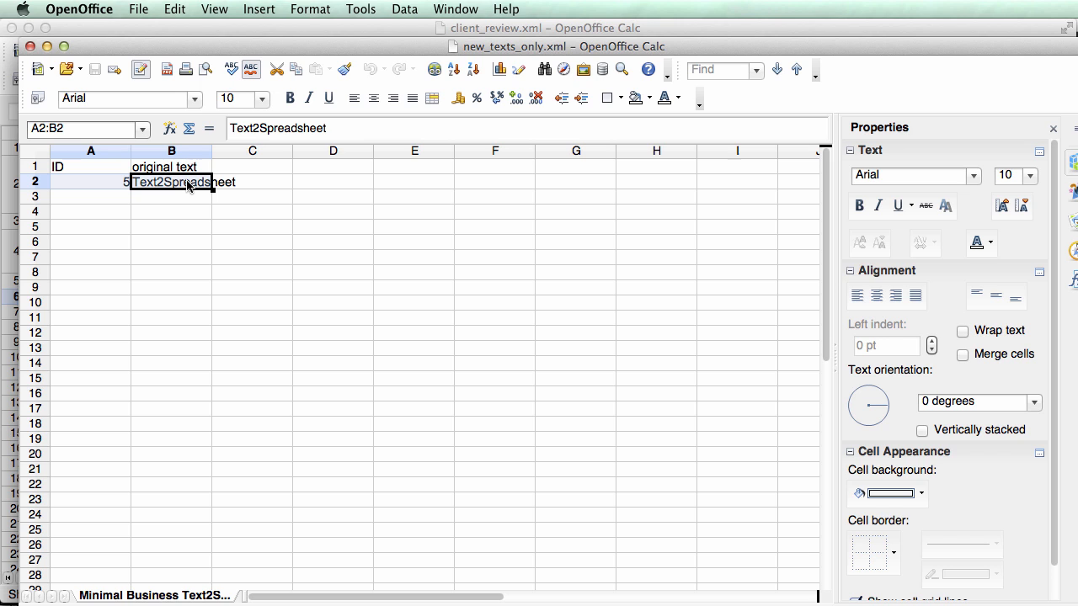
{"action": "left_click", "coordinate": [175, 10]}
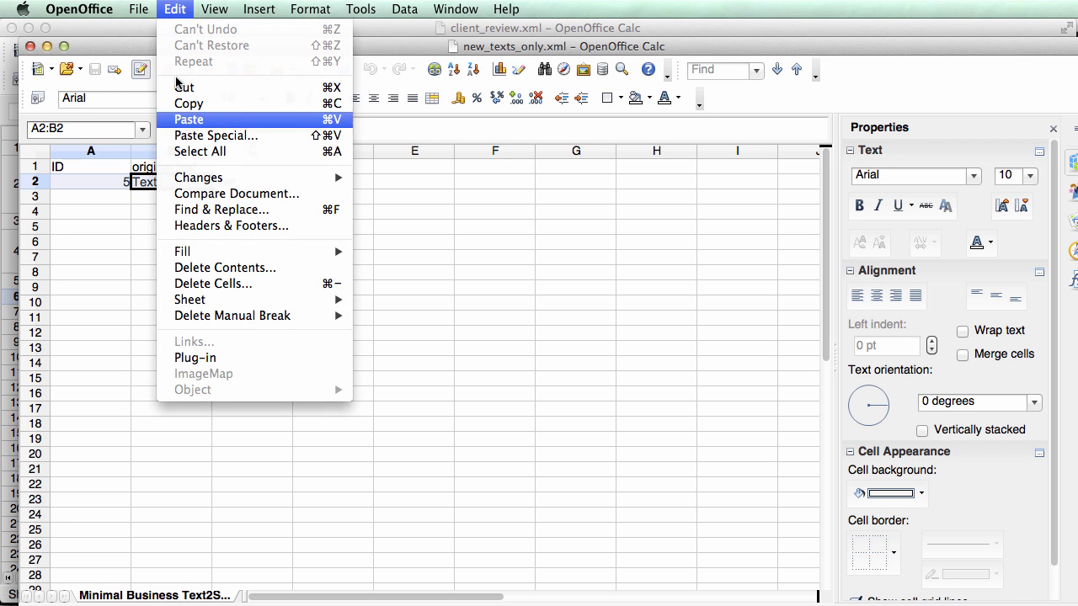
{"action": "left_click", "coordinate": [189, 118]}
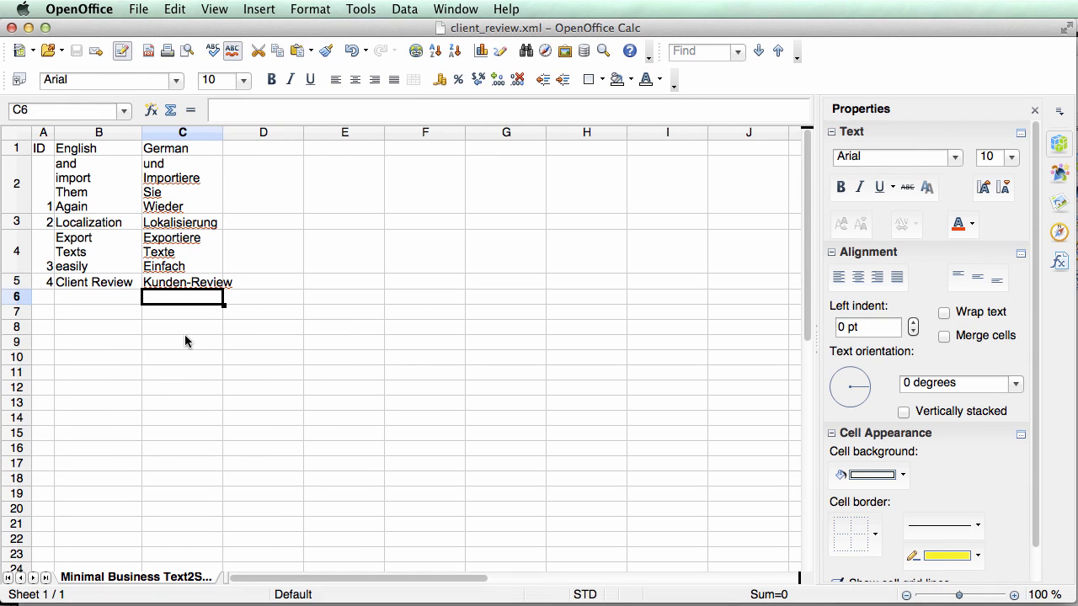
{"action": "mouse_move", "coordinate": [103, 154]}
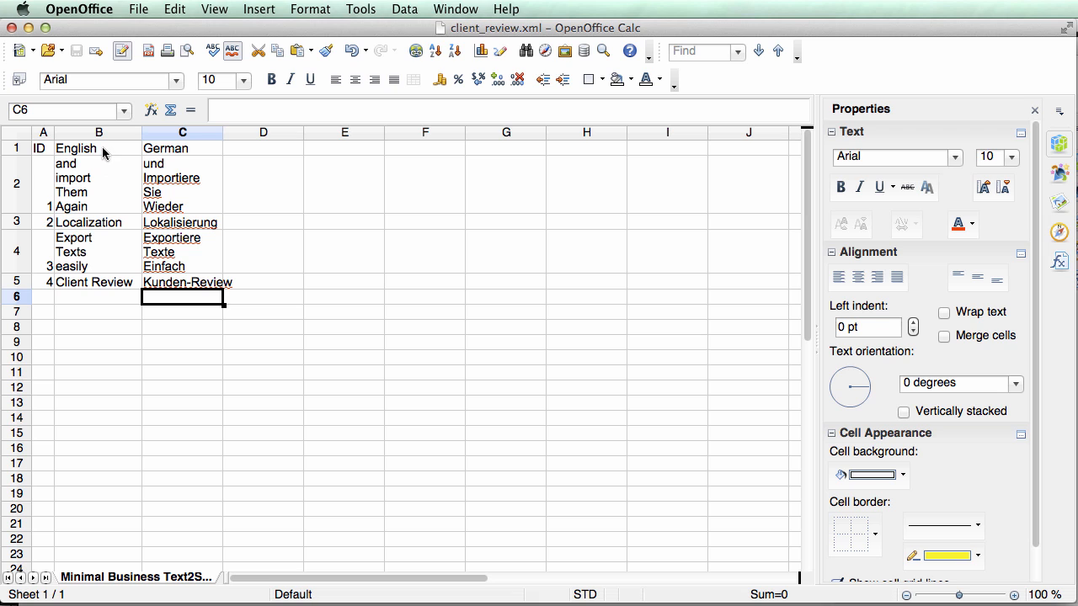
- Paste the new text into row 6 of client_review.xml and fill its German column C6
{"action": "left_click", "coordinate": [44, 297]}
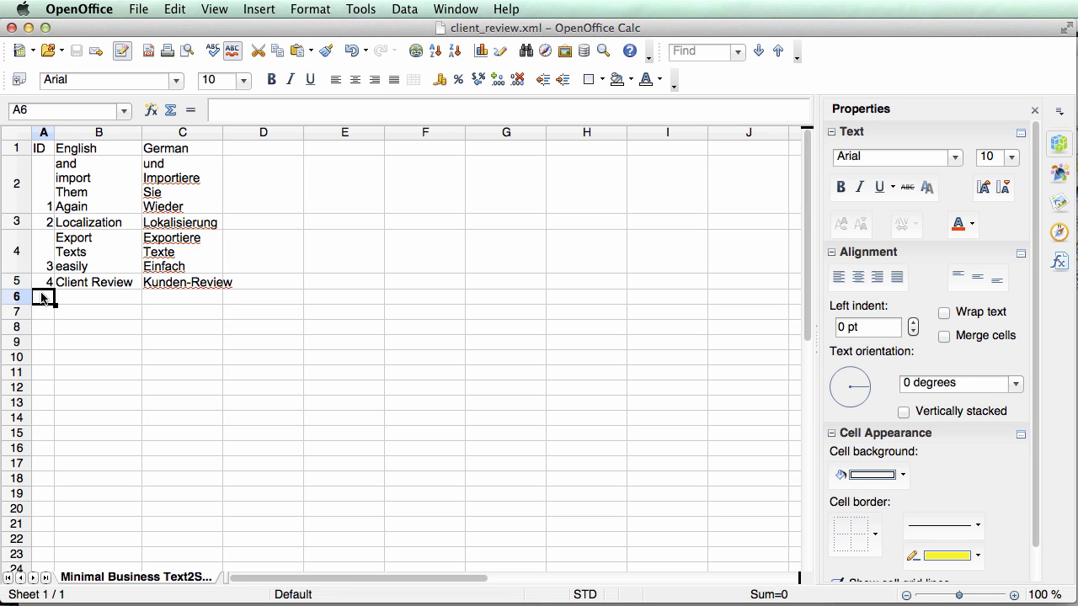
{"action": "left_click", "coordinate": [175, 10]}
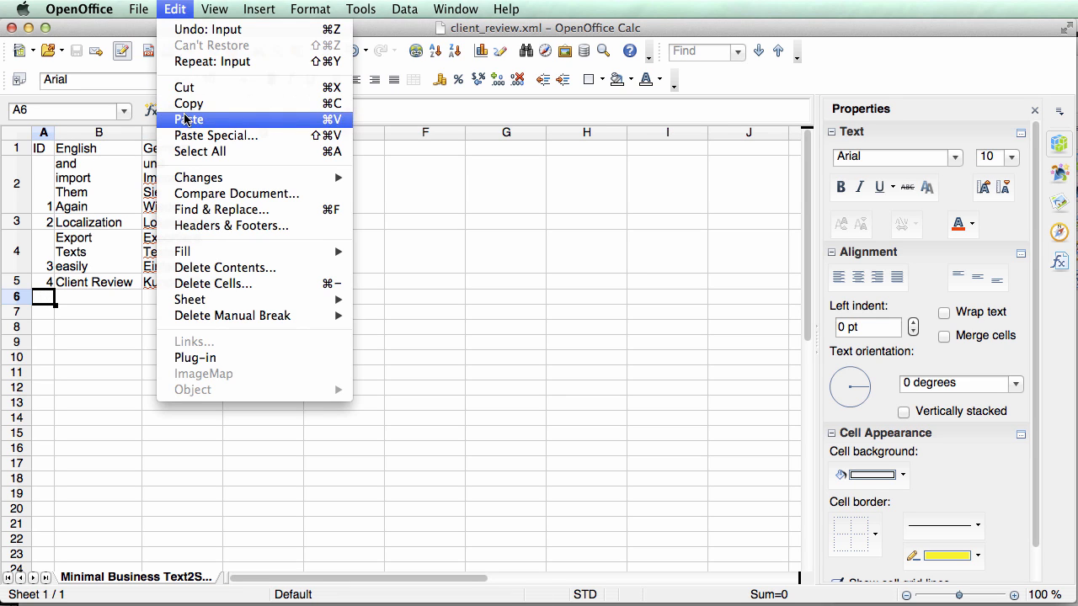
{"action": "left_click", "coordinate": [189, 119]}
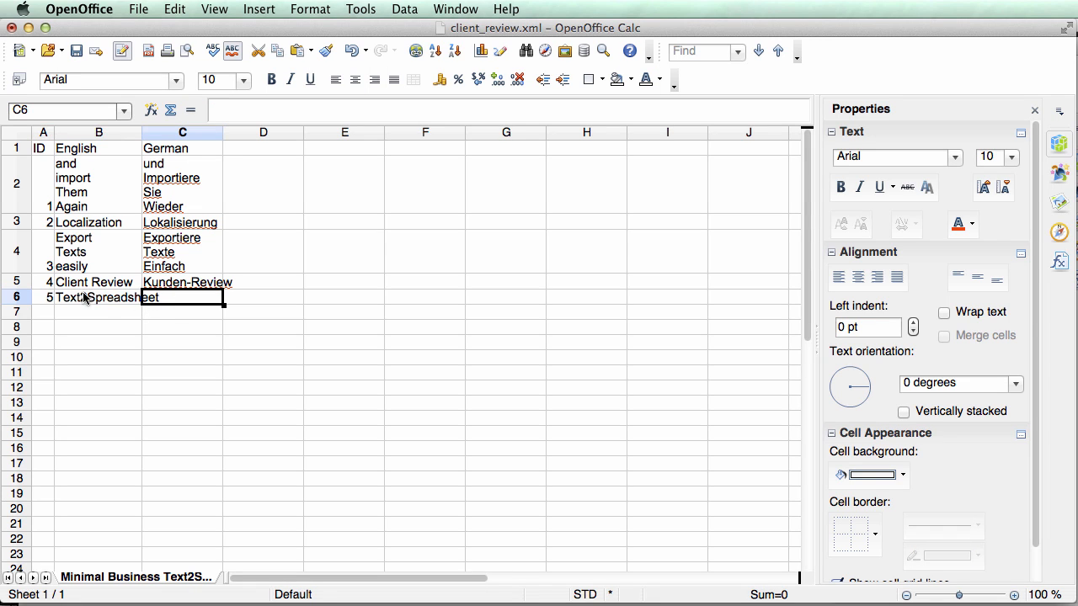
{"action": "left_click", "coordinate": [98, 297]}
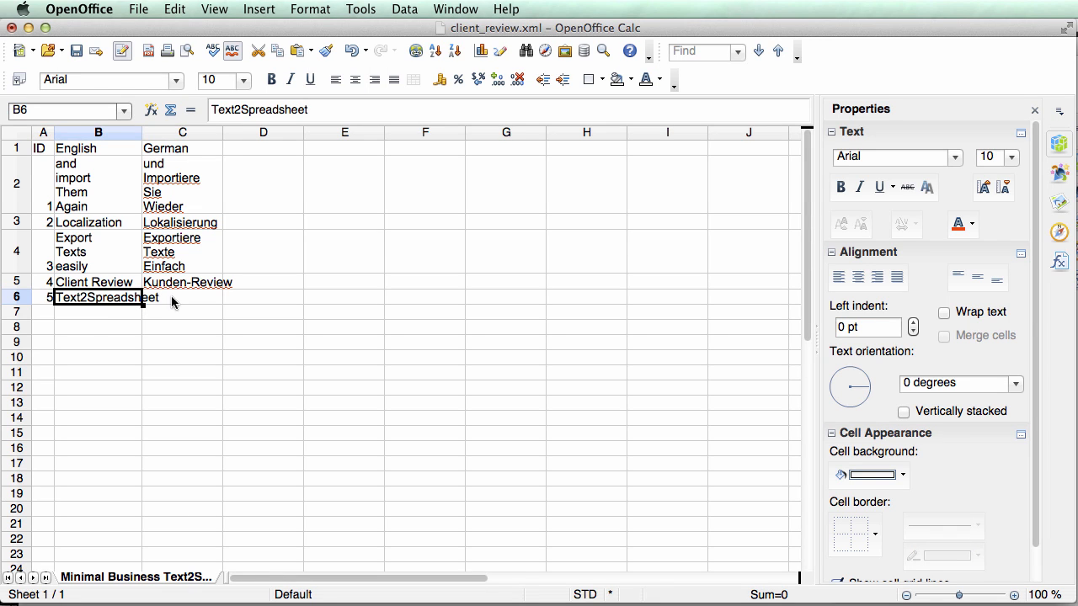
{"action": "left_click", "coordinate": [182, 296]}
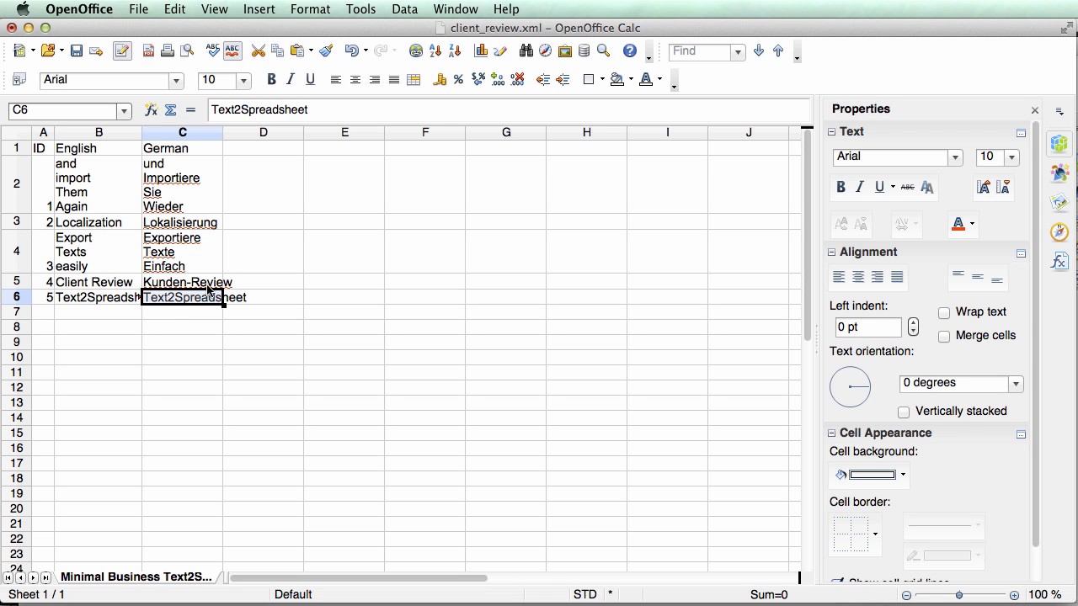
{"action": "mouse_move", "coordinate": [246, 346]}
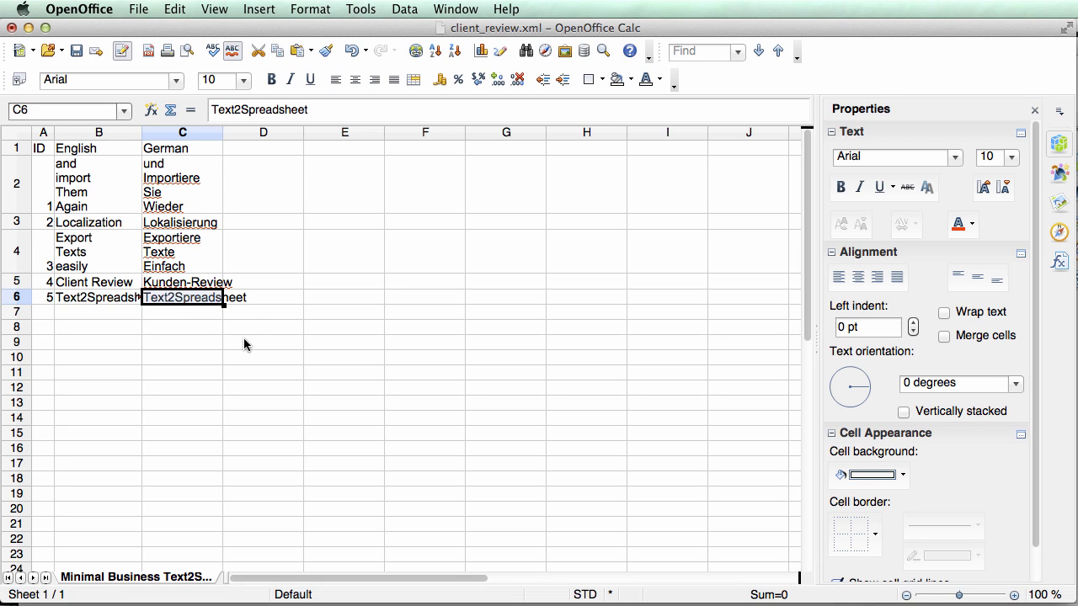
{"action": "mouse_move", "coordinate": [110, 217]}
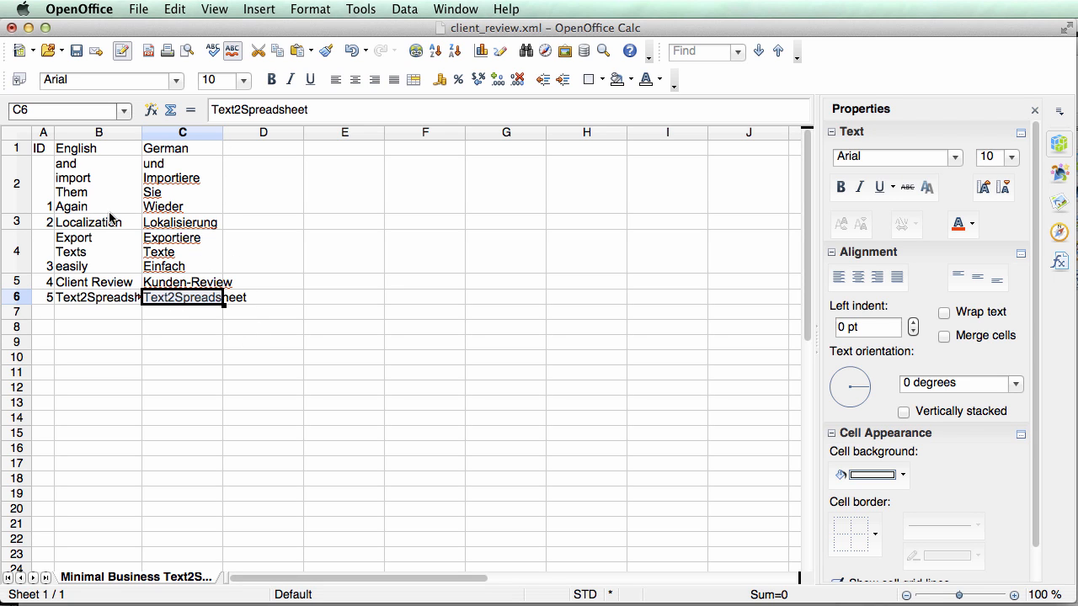
{"action": "mouse_move", "coordinate": [138, 184]}
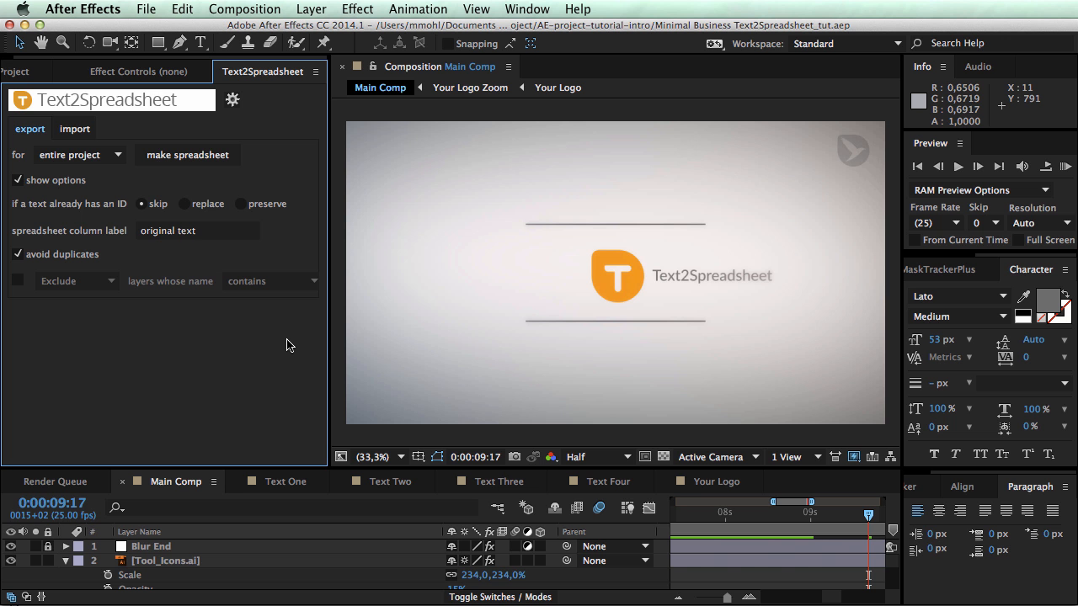
{"action": "mouse_move", "coordinate": [67, 234]}
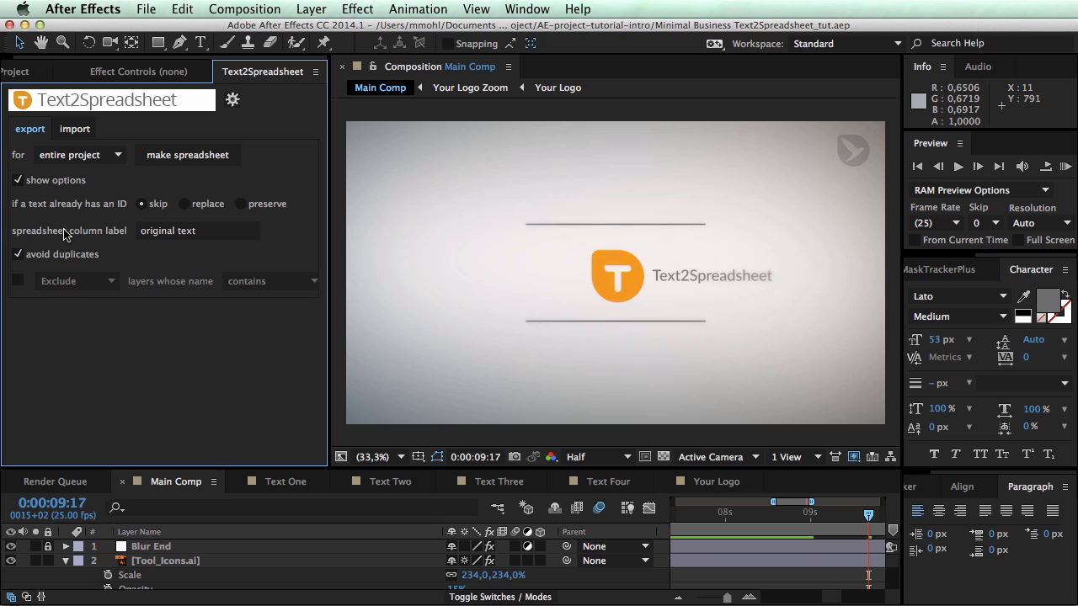
- Show the export options with the column label field reading original text
{"action": "left_click", "coordinate": [197, 229]}
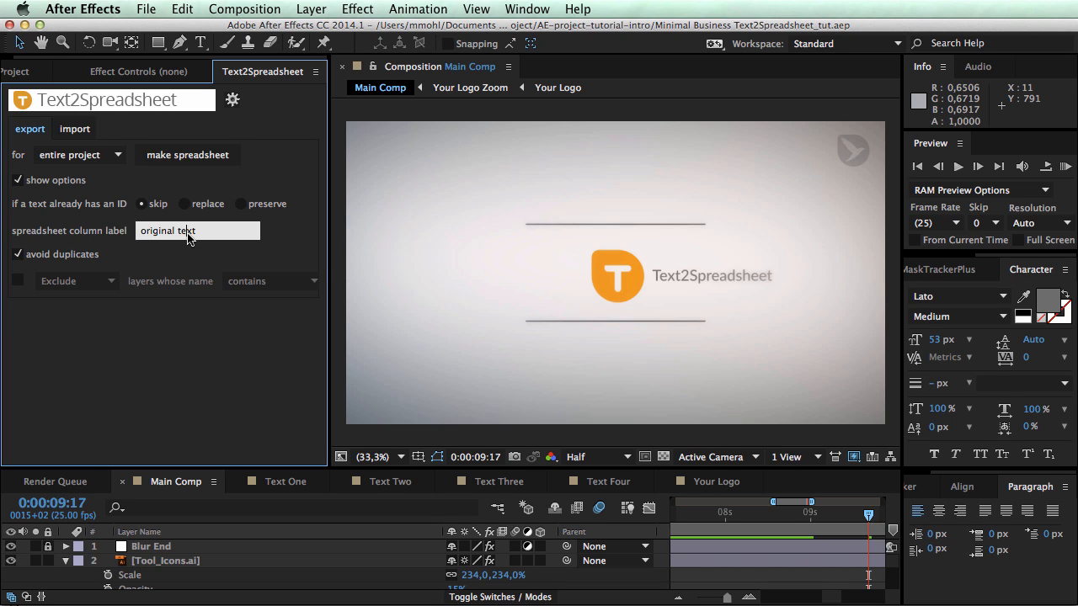
{"action": "mouse_move", "coordinate": [169, 231]}
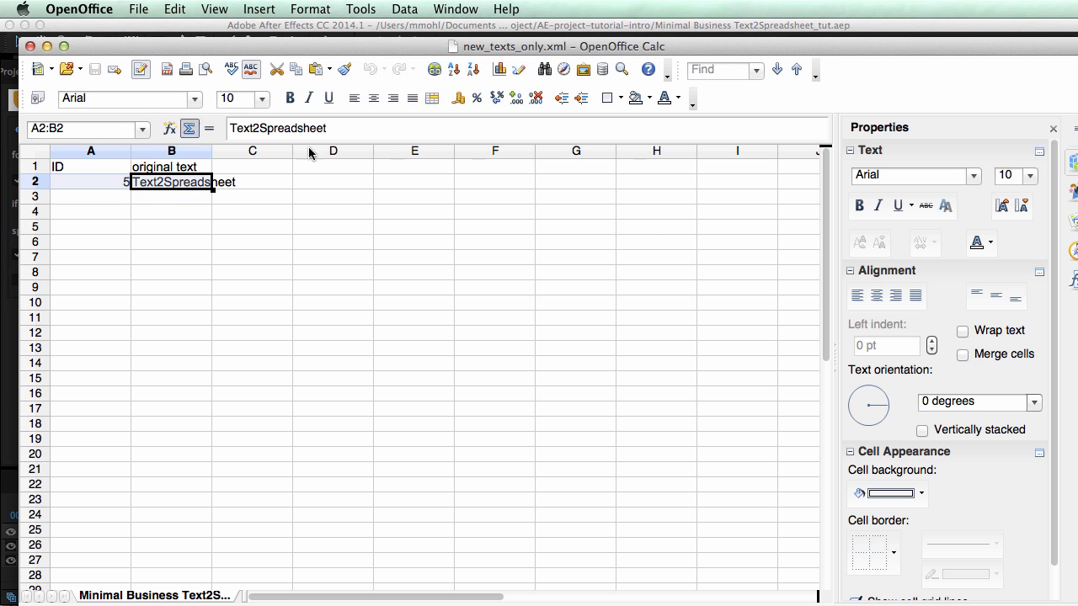
{"action": "left_click", "coordinate": [172, 167]}
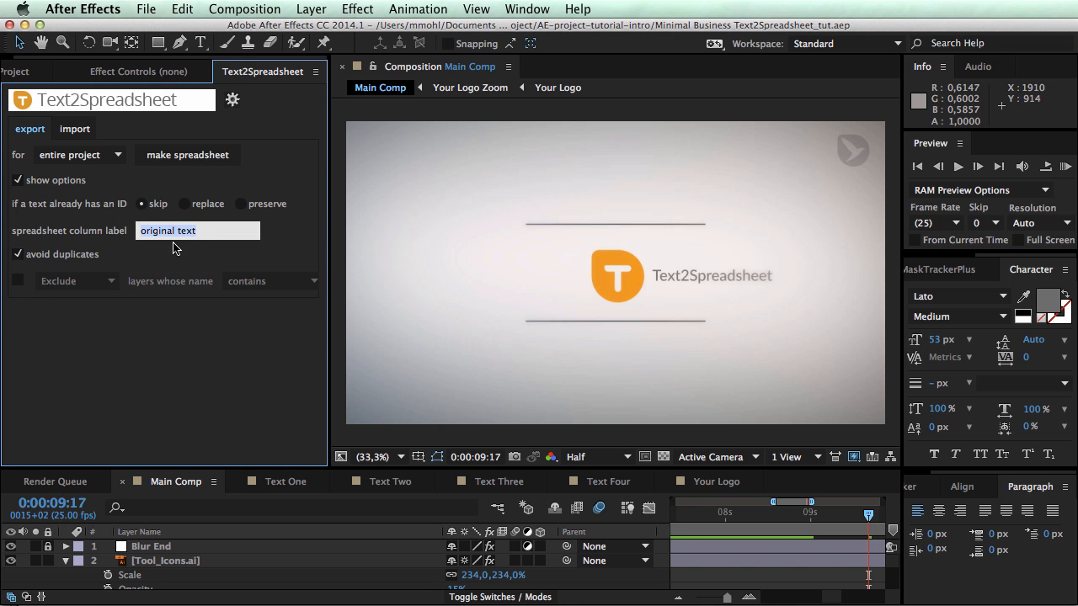
{"action": "mouse_move", "coordinate": [172, 247]}
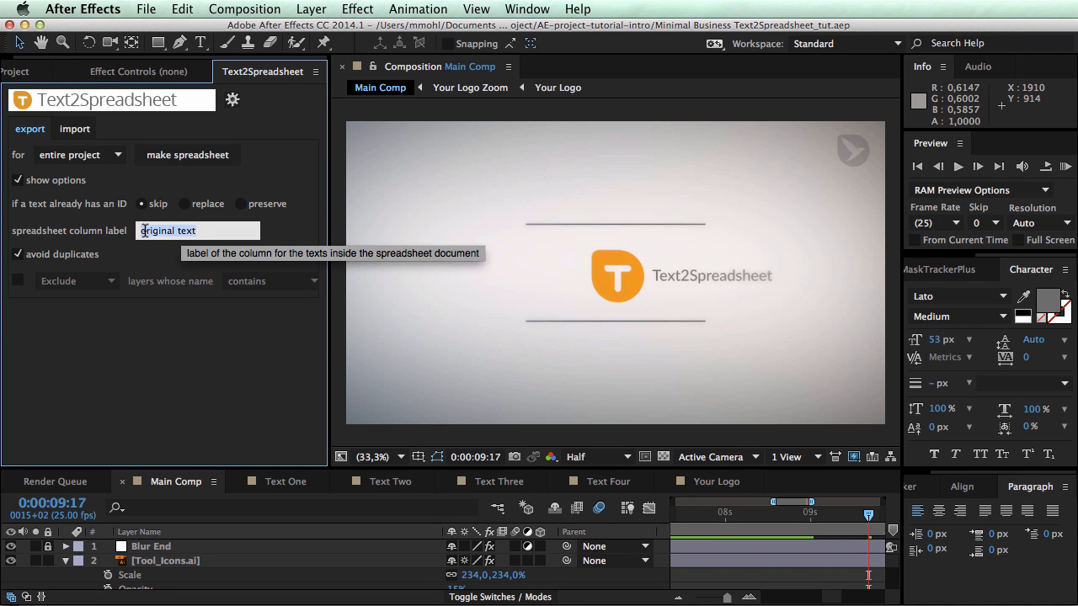
{"action": "mouse_move", "coordinate": [108, 326]}
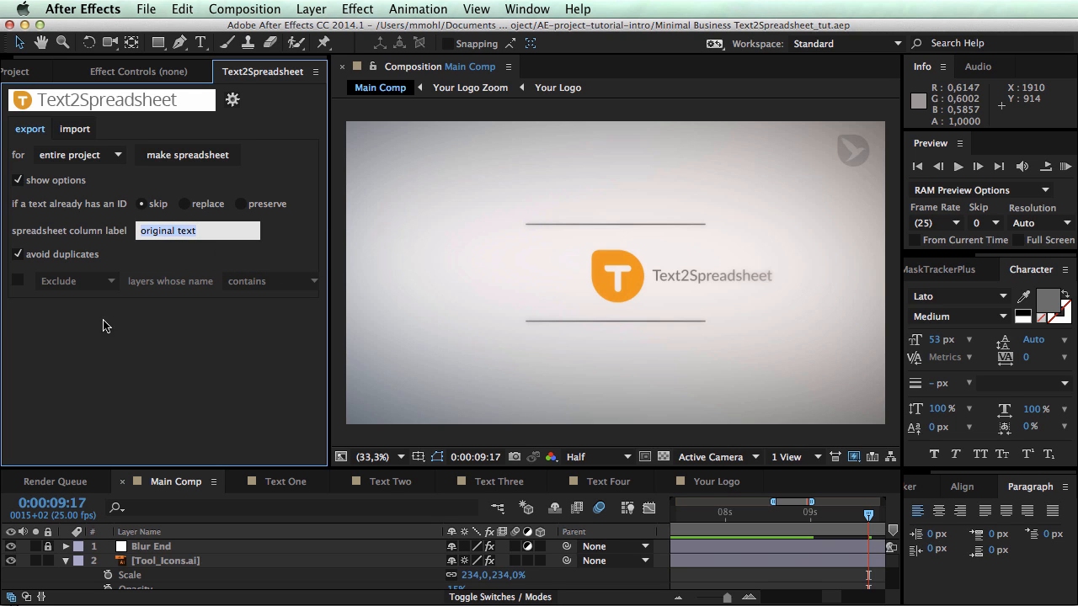
{"action": "mouse_move", "coordinate": [17, 254]}
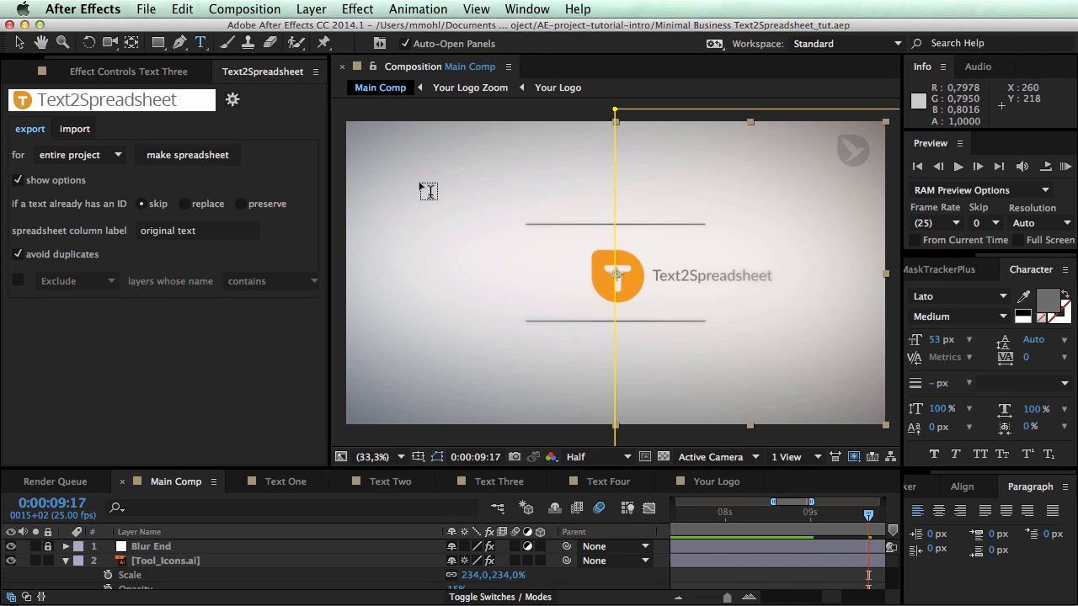
- Place a duplicate Text2Spreadsheet text above the upper line, keeping duplicate avoidance on
{"action": "left_click", "coordinate": [429, 177]}
{"action": "type", "text": "Text2Spreadsheet"}
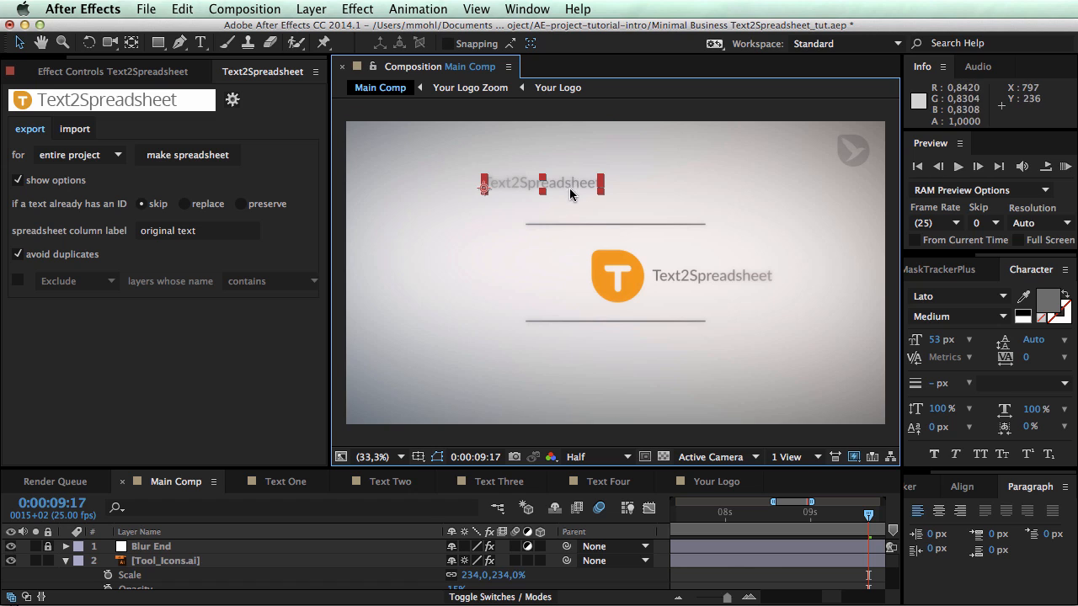
{"action": "mouse_move", "coordinate": [17, 259]}
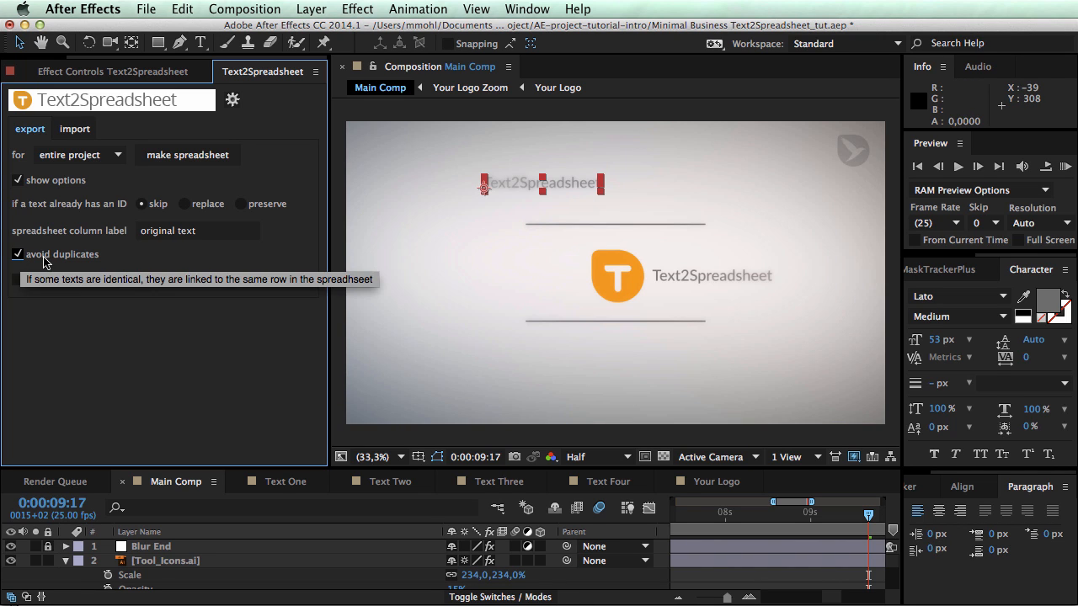
{"action": "left_click", "coordinate": [18, 254]}
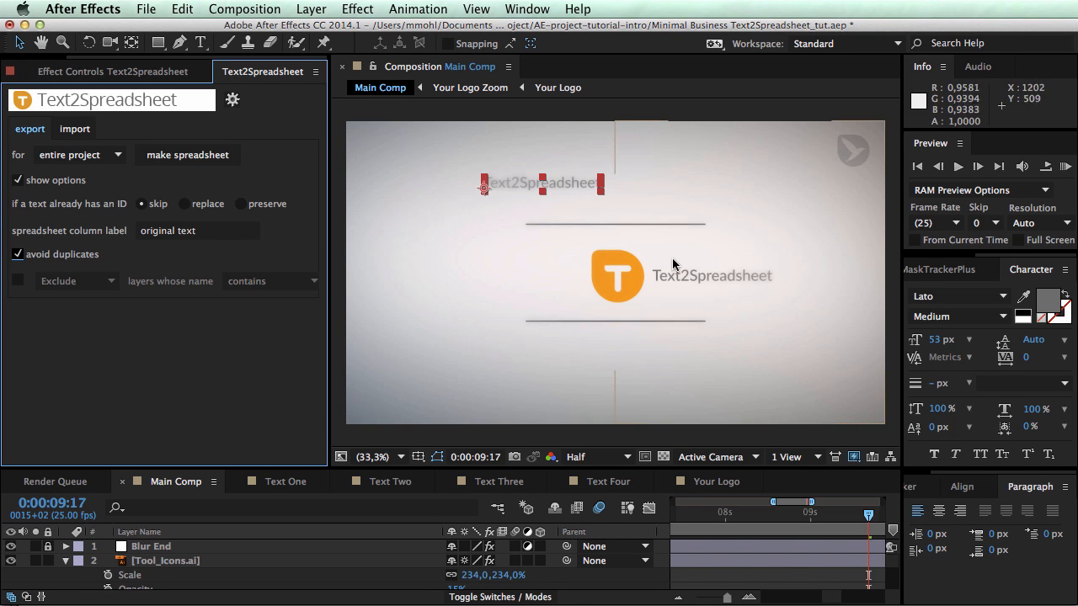
{"action": "mouse_move", "coordinate": [734, 283]}
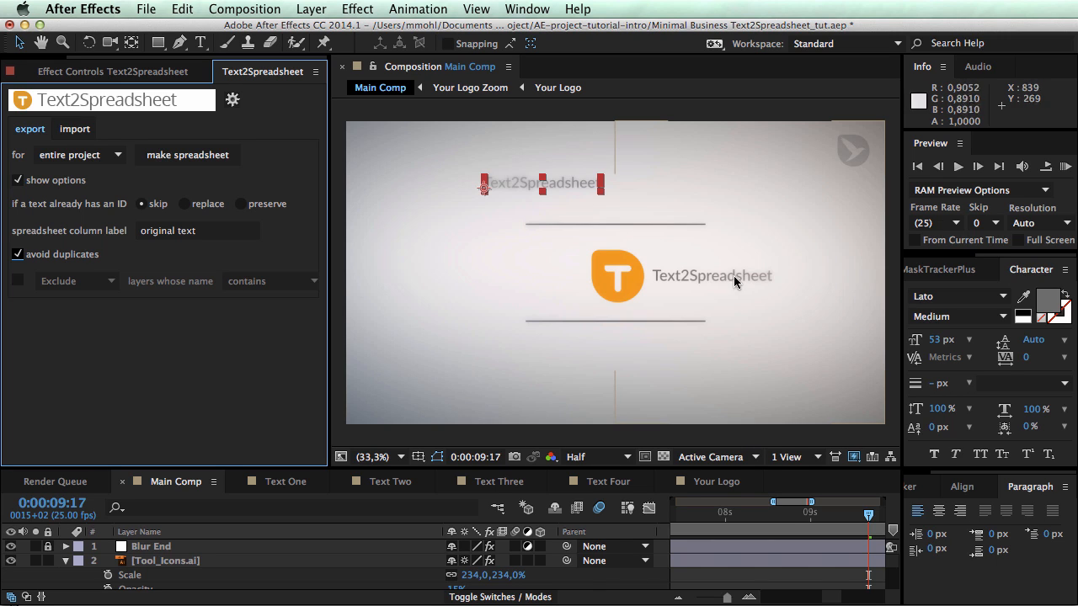
{"action": "mouse_move", "coordinate": [565, 203]}
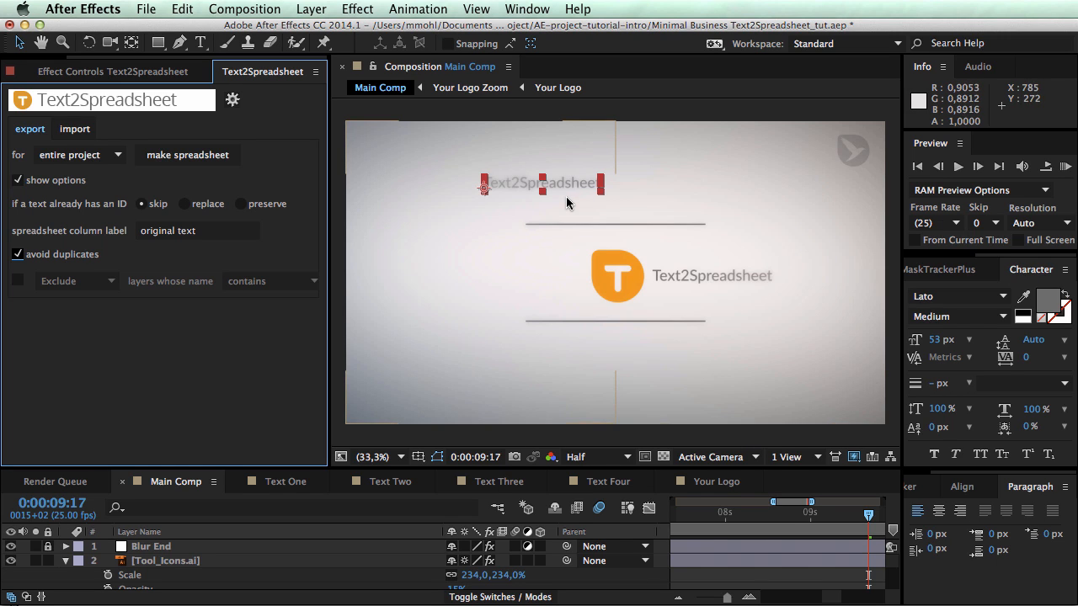
{"action": "mouse_move", "coordinate": [260, 229]}
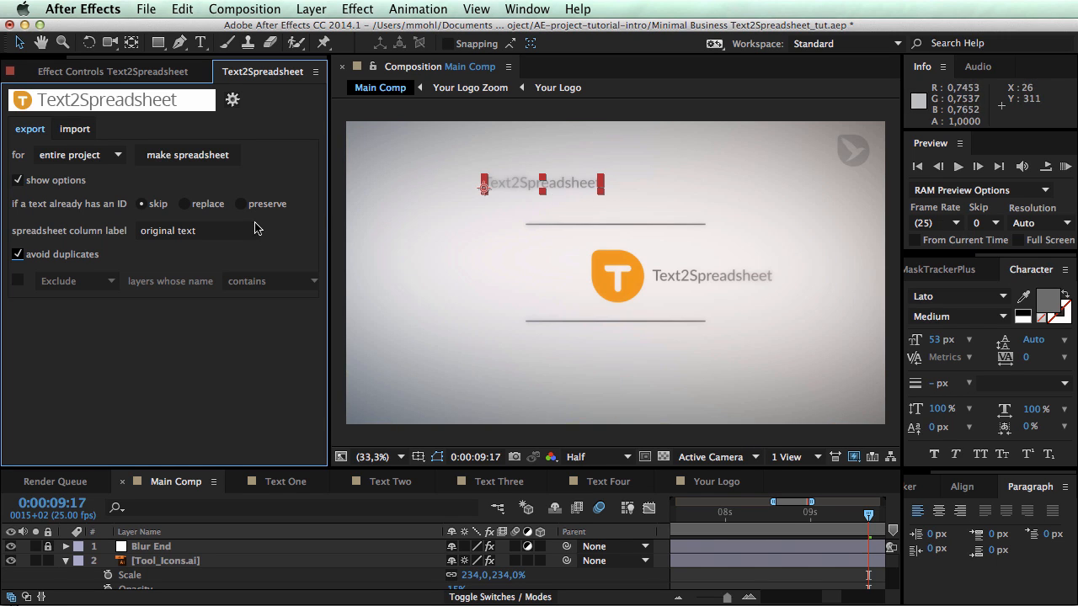
{"action": "mouse_move", "coordinate": [576, 187]}
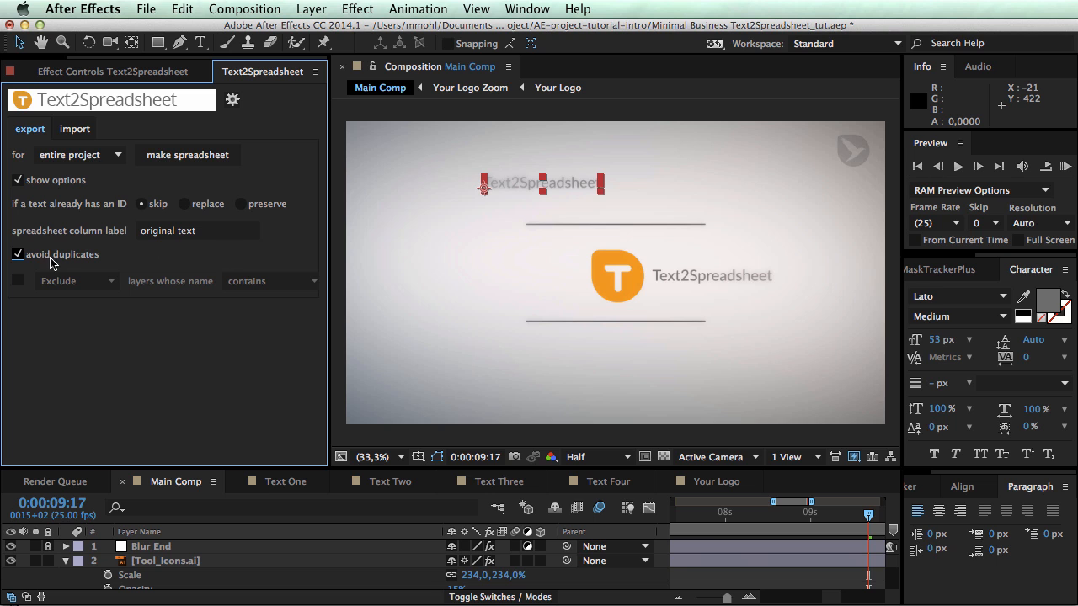
{"action": "mouse_move", "coordinate": [330, 222]}
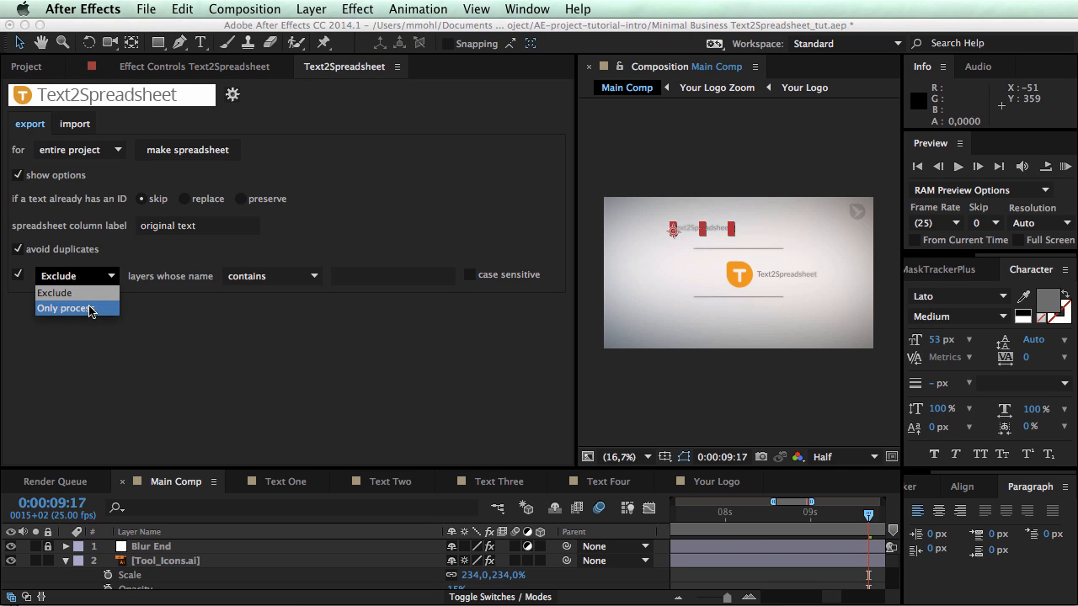
- Enable the layer-name filter, try Only process, then set it back to Exclude
{"action": "left_click", "coordinate": [64, 306]}
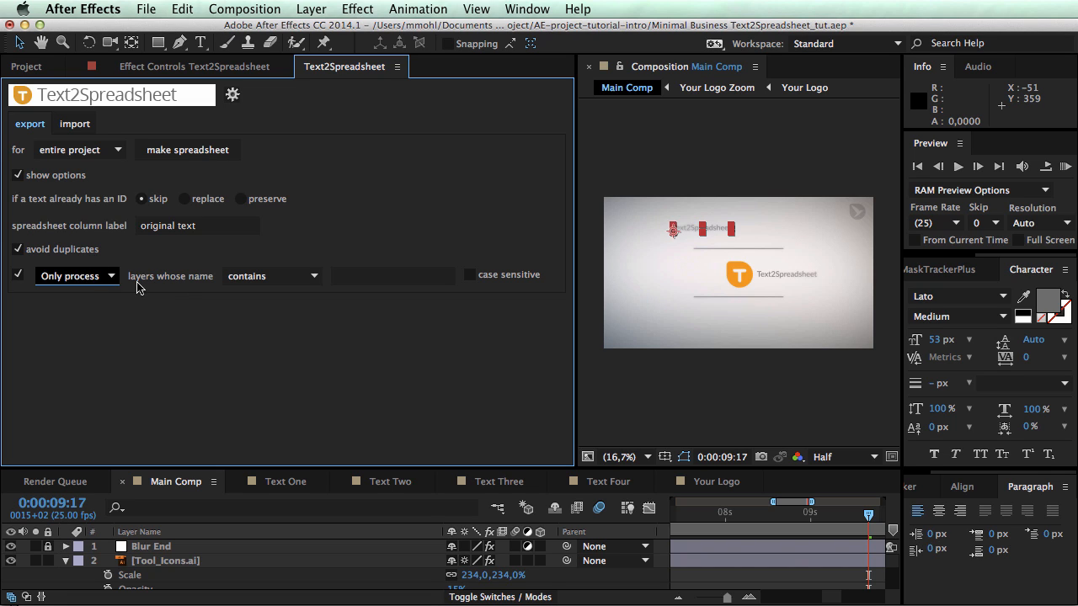
{"action": "mouse_move", "coordinate": [111, 283]}
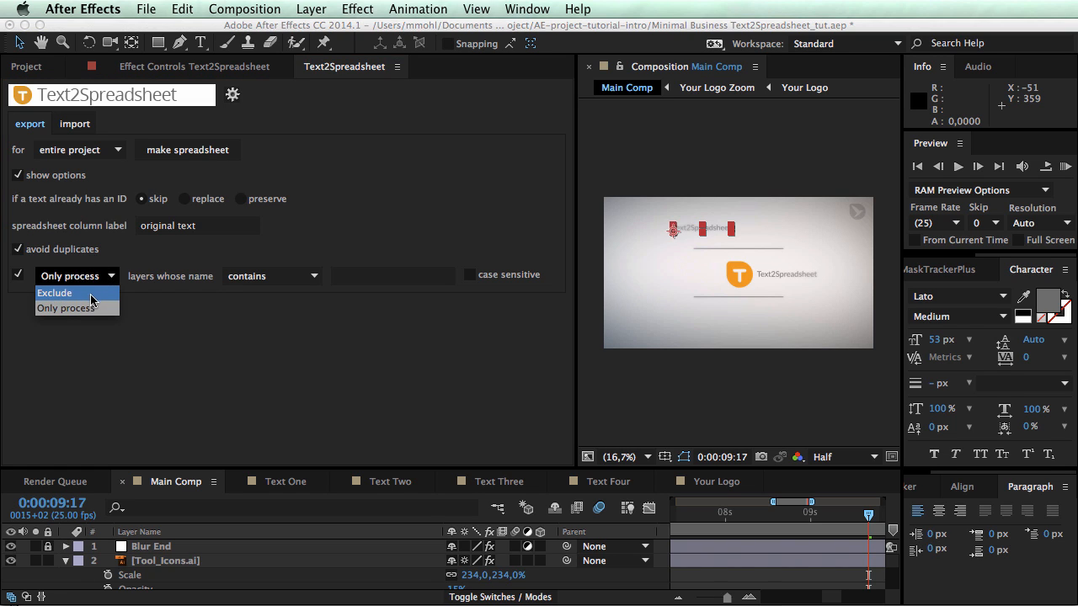
{"action": "left_click", "coordinate": [54, 293]}
{"action": "type", "text": "web"}
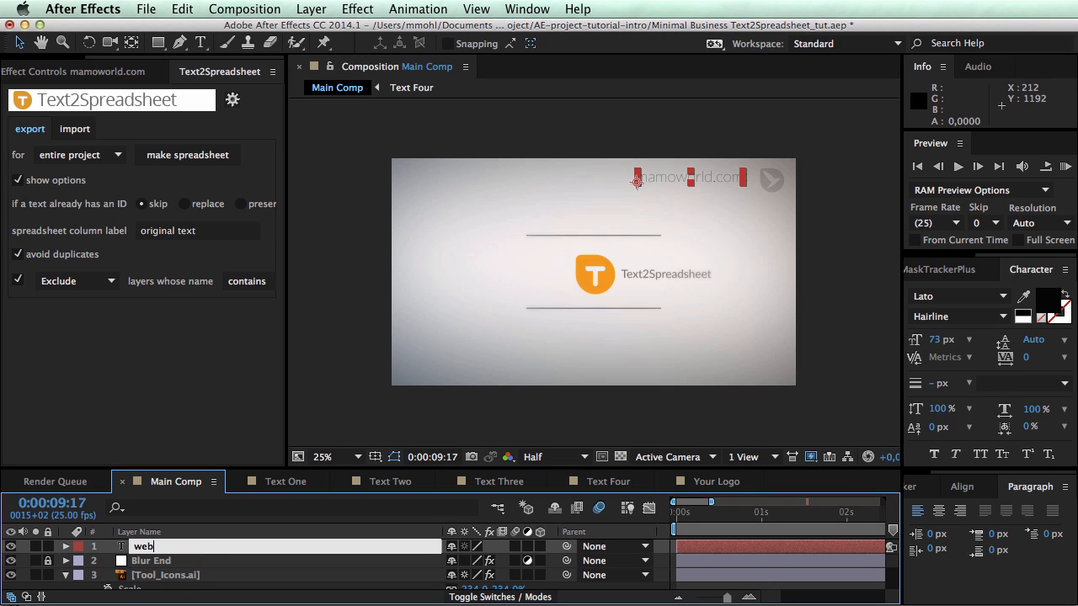
- Rename the layer WEBsite and exclude layers starting with website, case-insensitively
{"action": "type", "text": "site"}
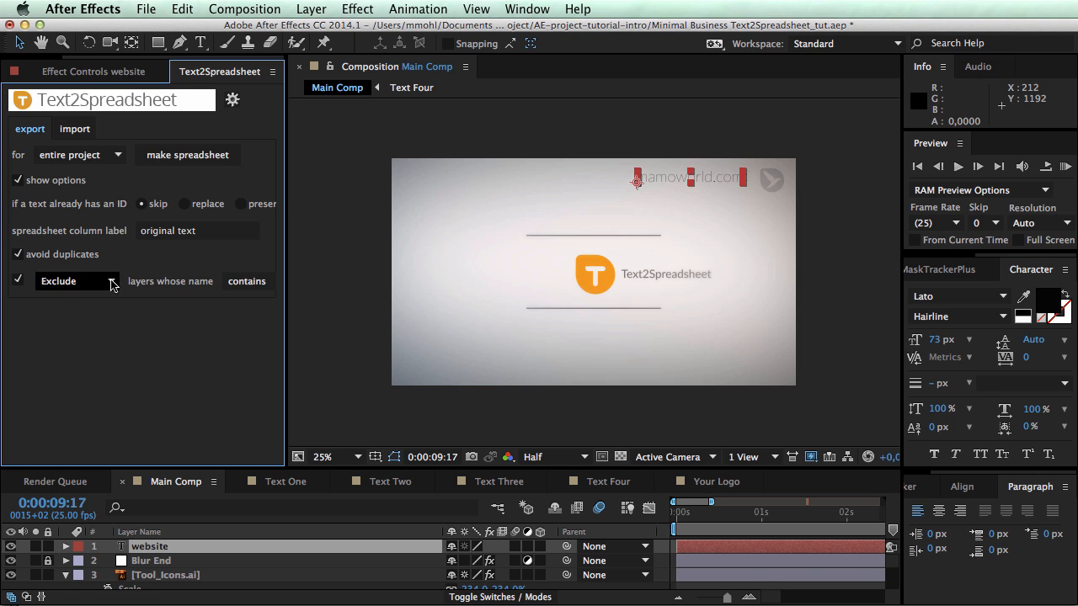
{"action": "mouse_move", "coordinate": [294, 281]}
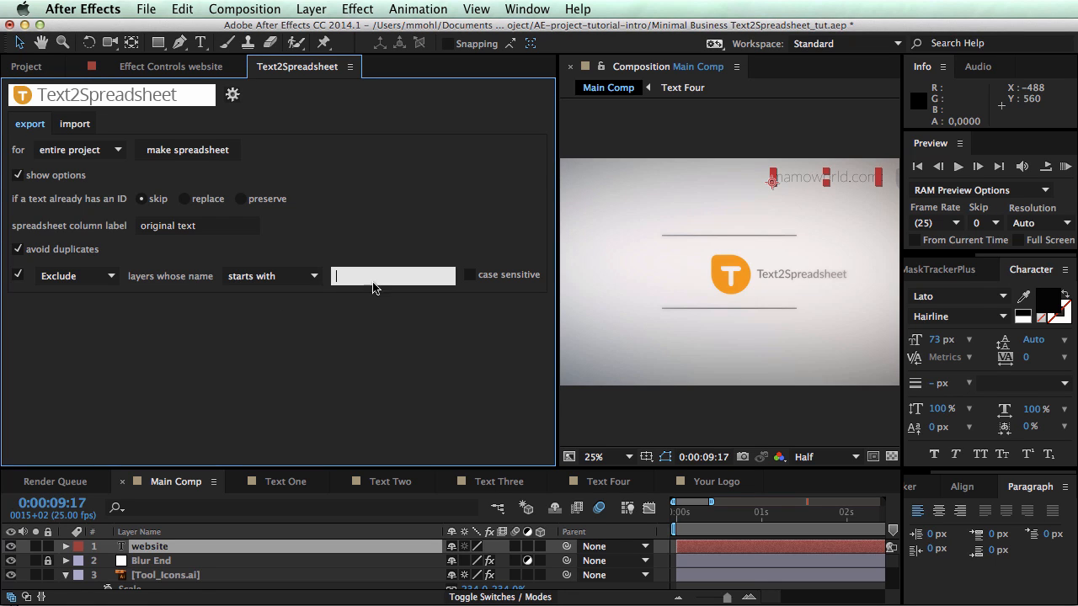
{"action": "type", "text": "website"}
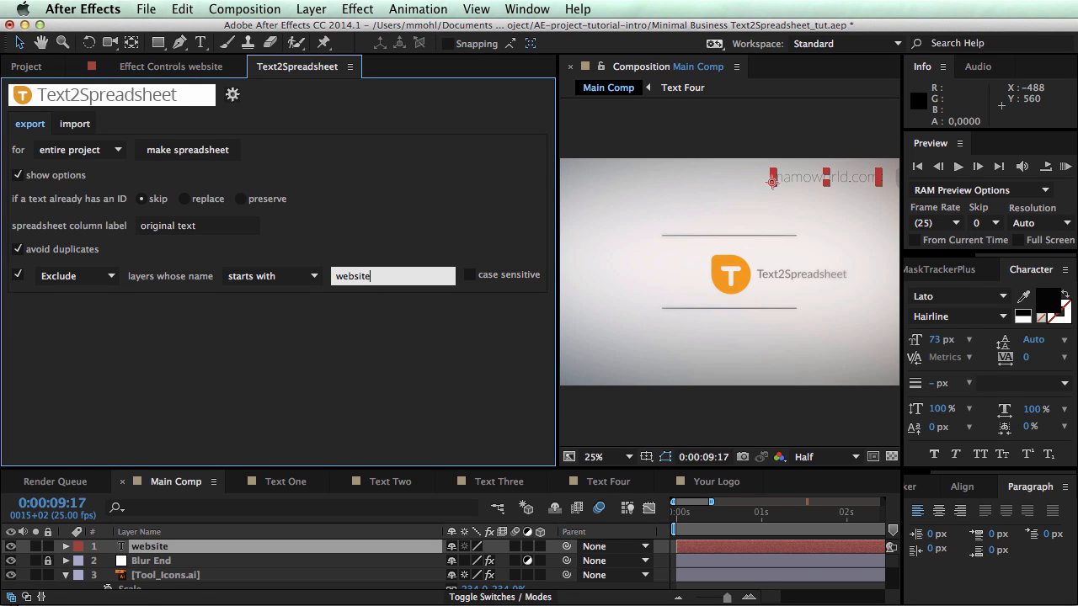
{"action": "left_click", "coordinate": [470, 274]}
{"action": "type", "text": "WEB"}
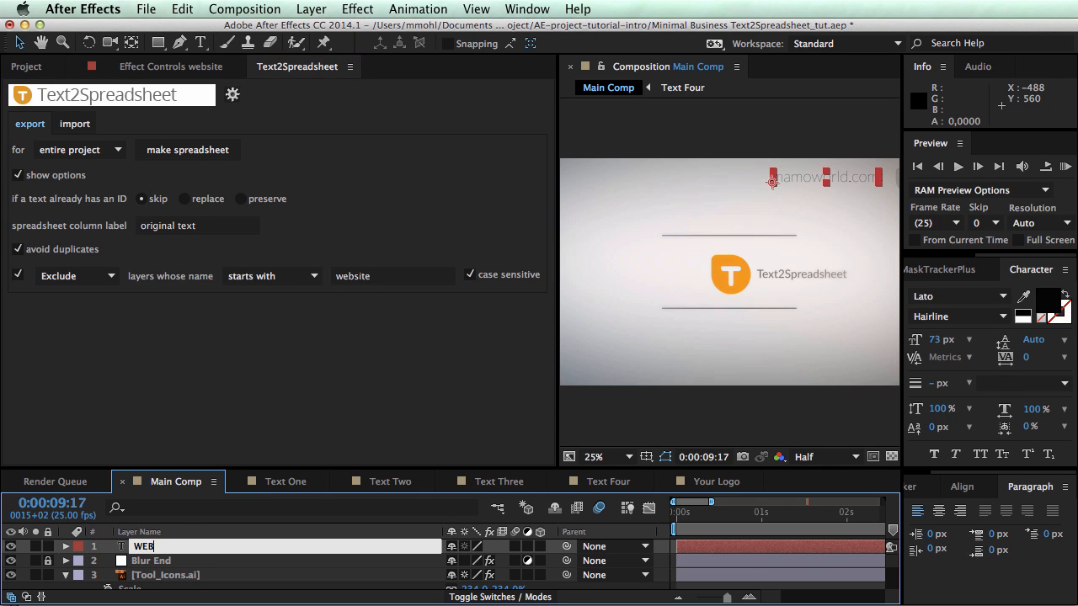
{"action": "type", "text": "site"}
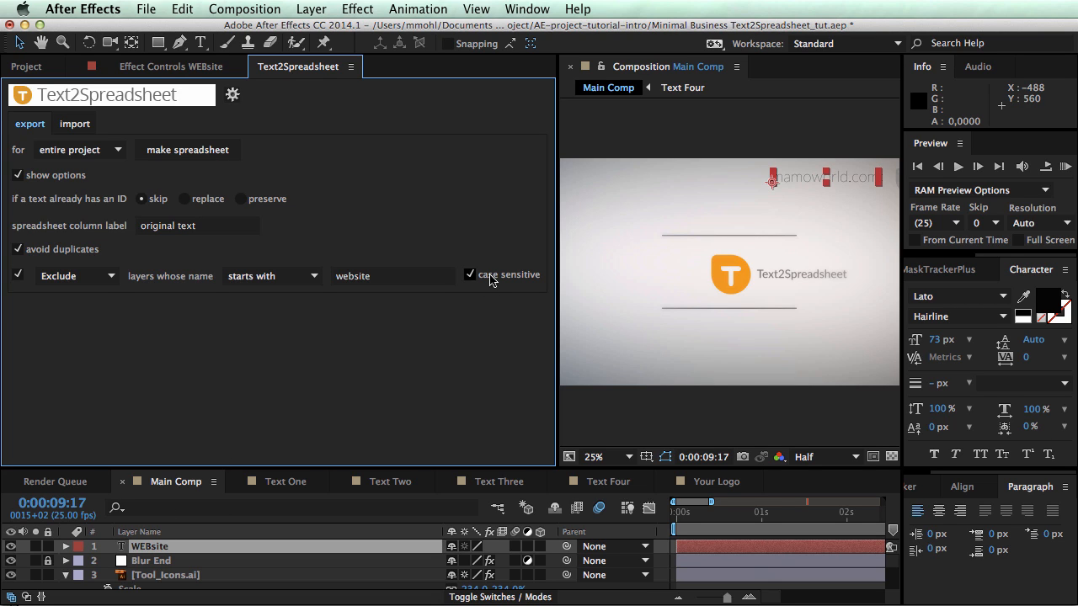
{"action": "left_click", "coordinate": [470, 275]}
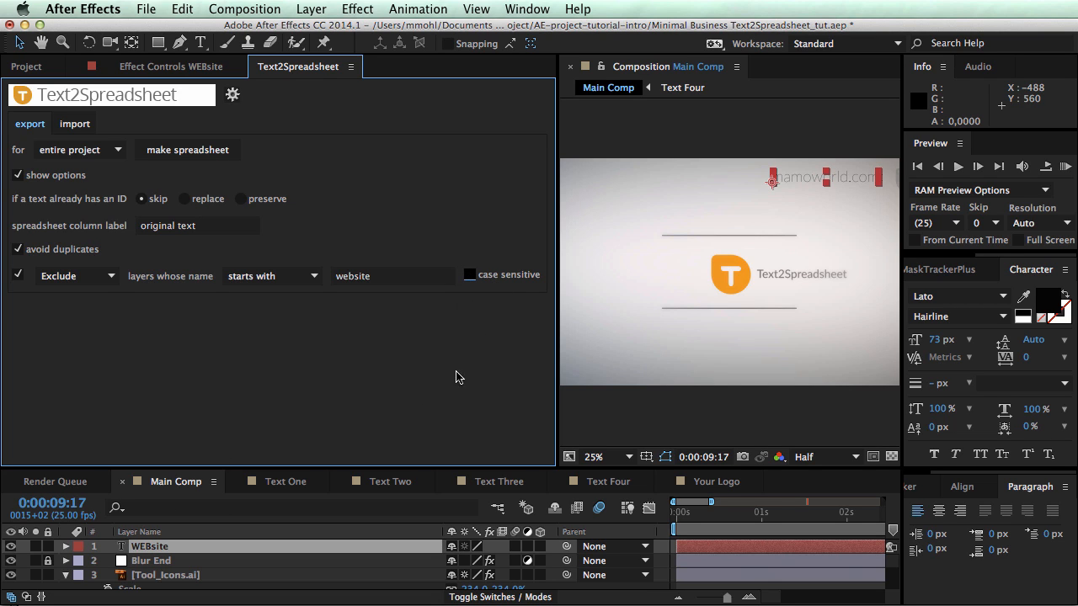
{"action": "mouse_move", "coordinate": [502, 279]}
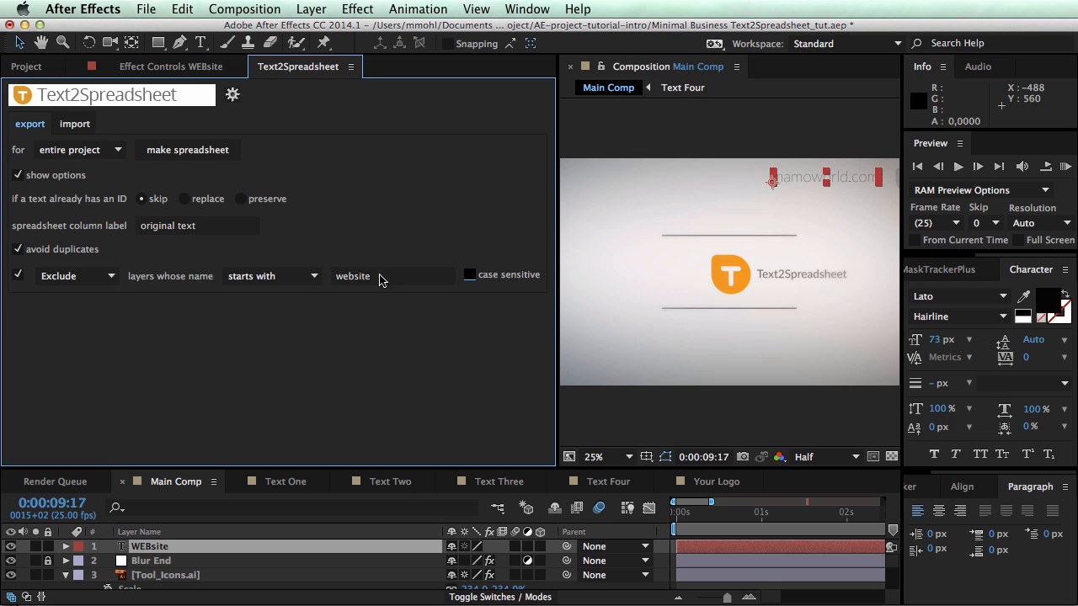
{"action": "mouse_move", "coordinate": [367, 282]}
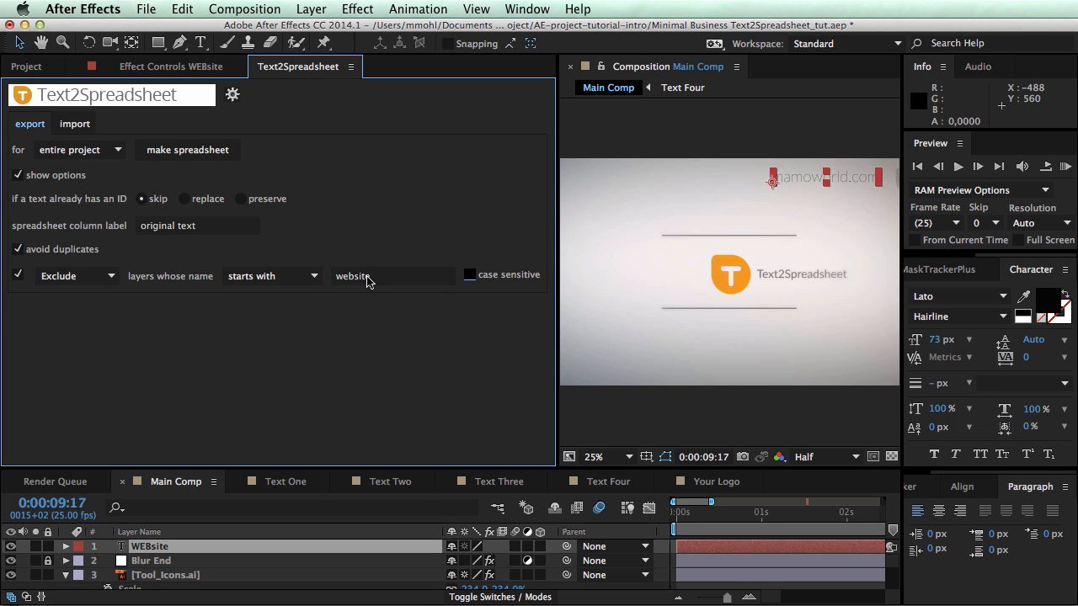
- Exclude layers whose name contains 'no spreadsheet' and rename the layer website (no change)
{"action": "double_click", "coordinate": [352, 276]}
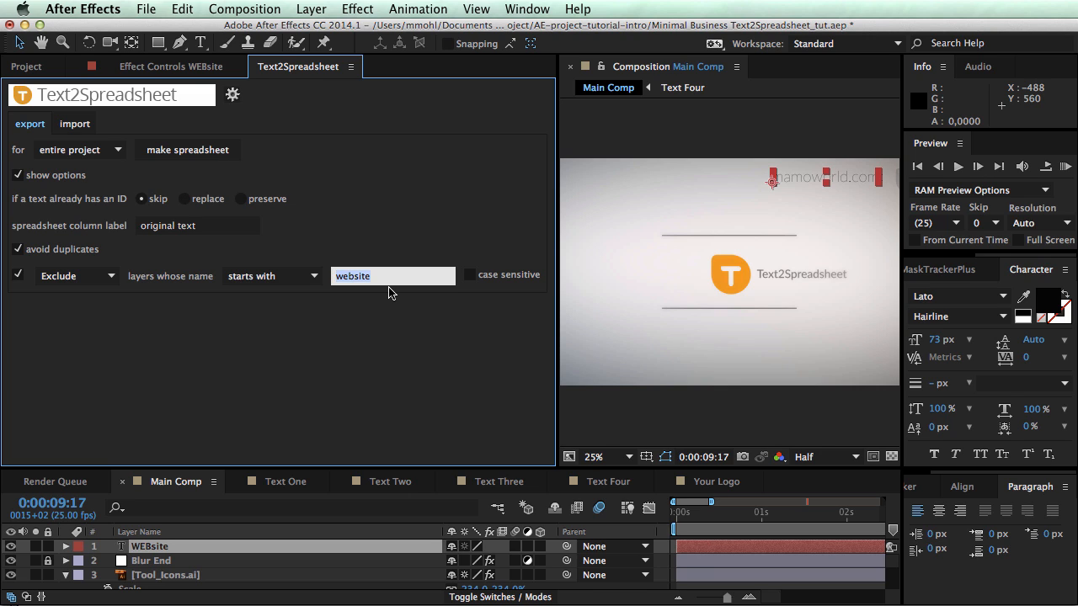
{"action": "type", "text": "no c"}
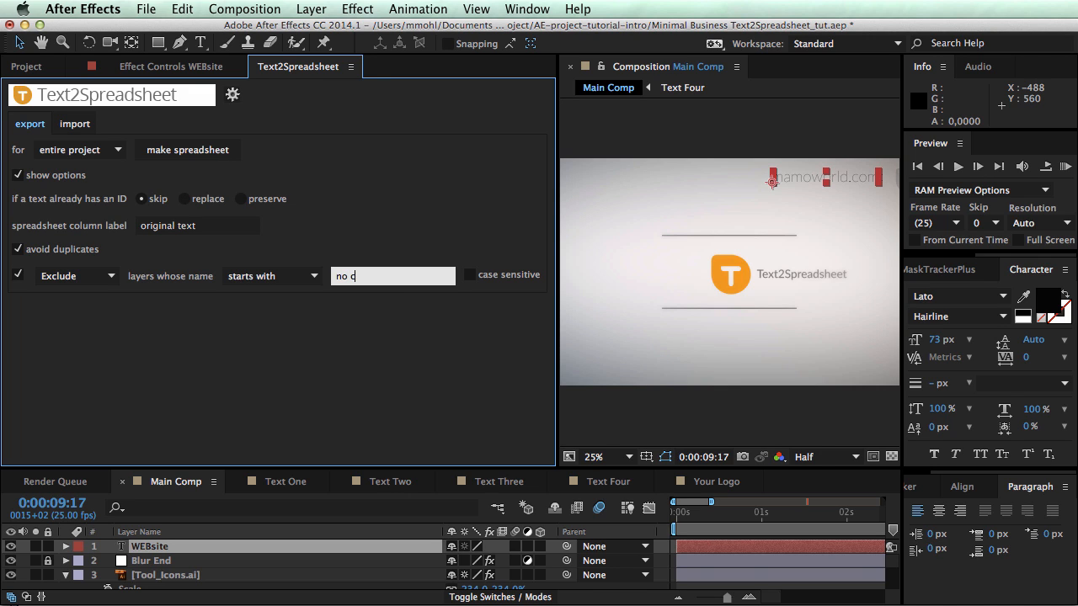
{"action": "type", "text": "hange"}
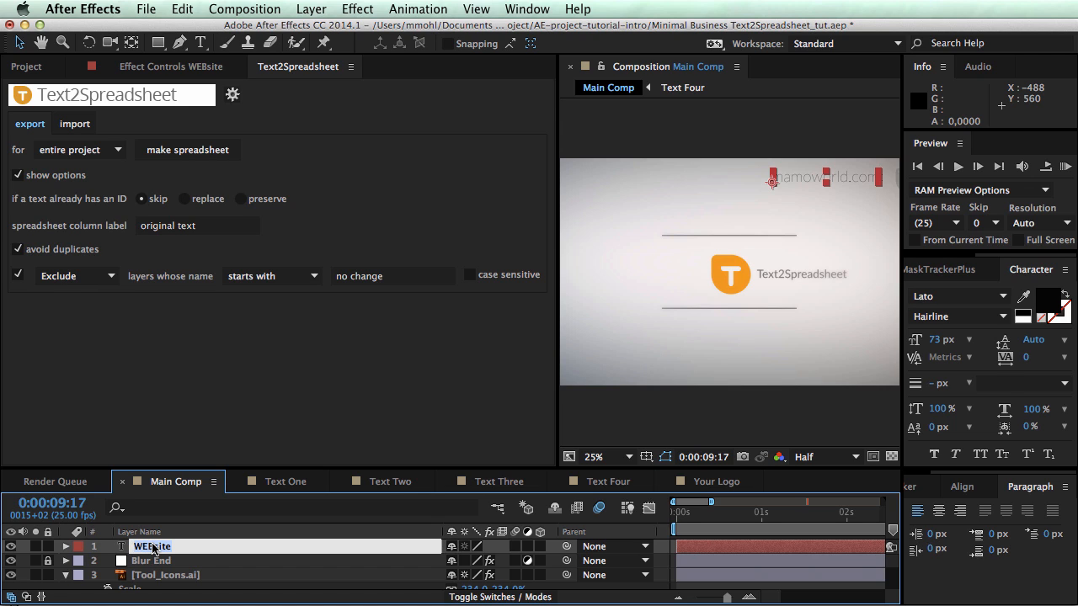
{"action": "type", "text": "website"}
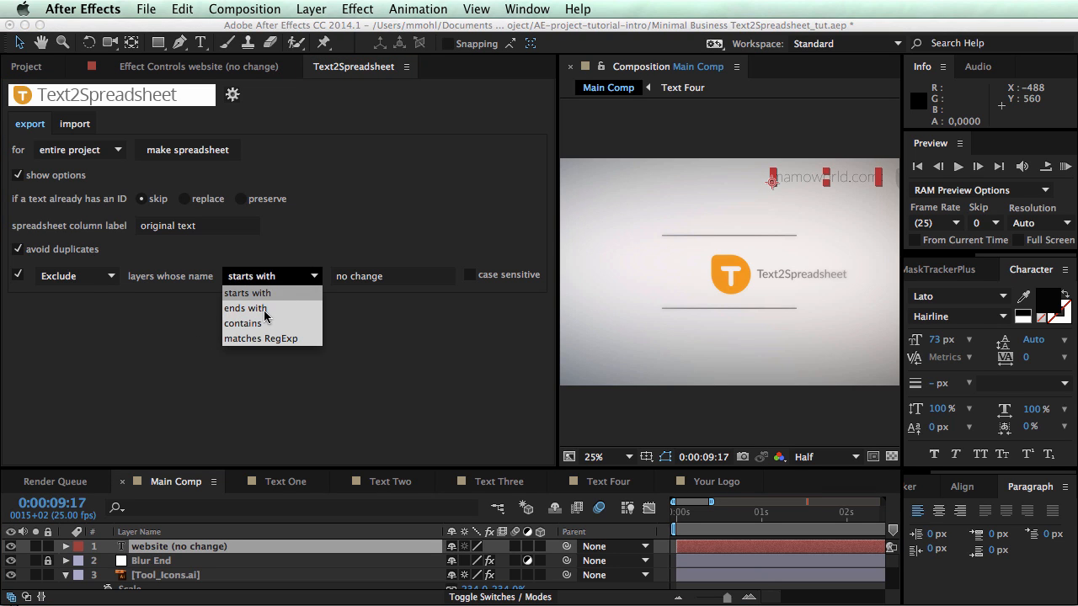
{"action": "left_click", "coordinate": [242, 324]}
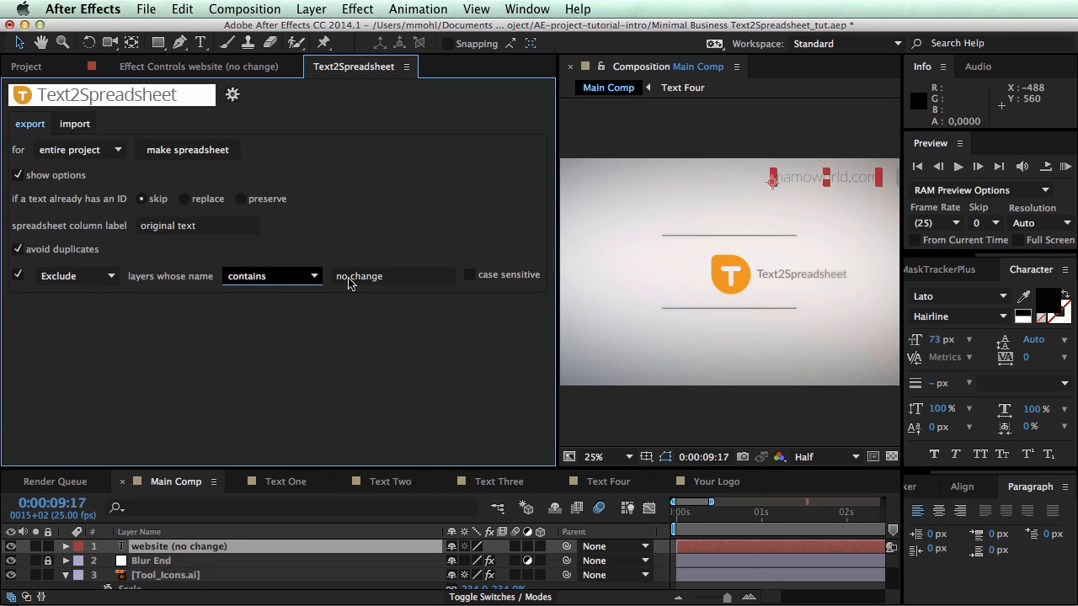
{"action": "mouse_move", "coordinate": [381, 284]}
{"action": "type", "text": "no spre"}
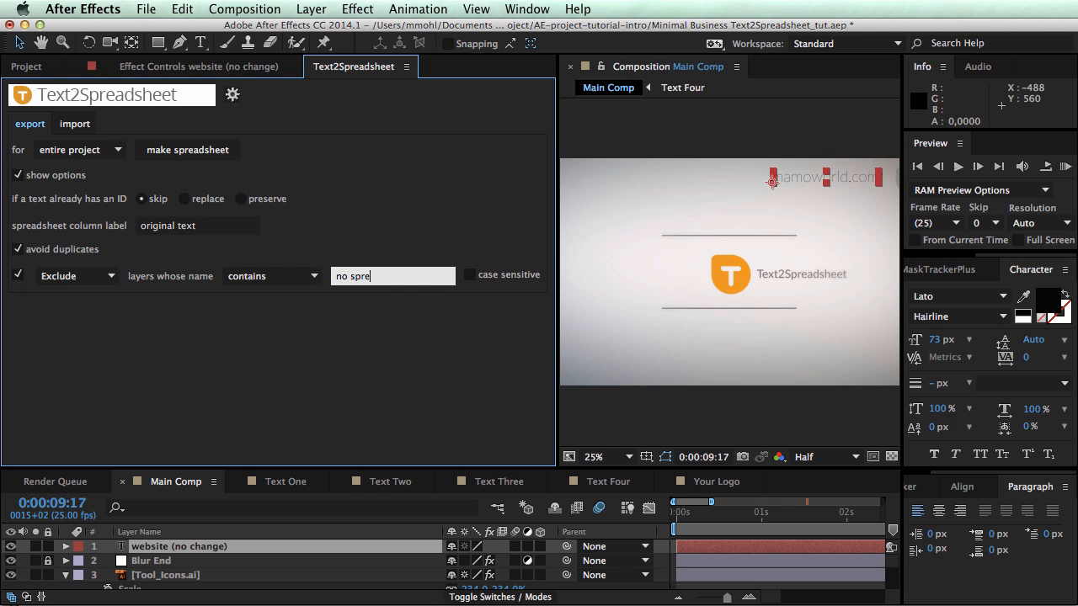
{"action": "type", "text": "adsheet"}
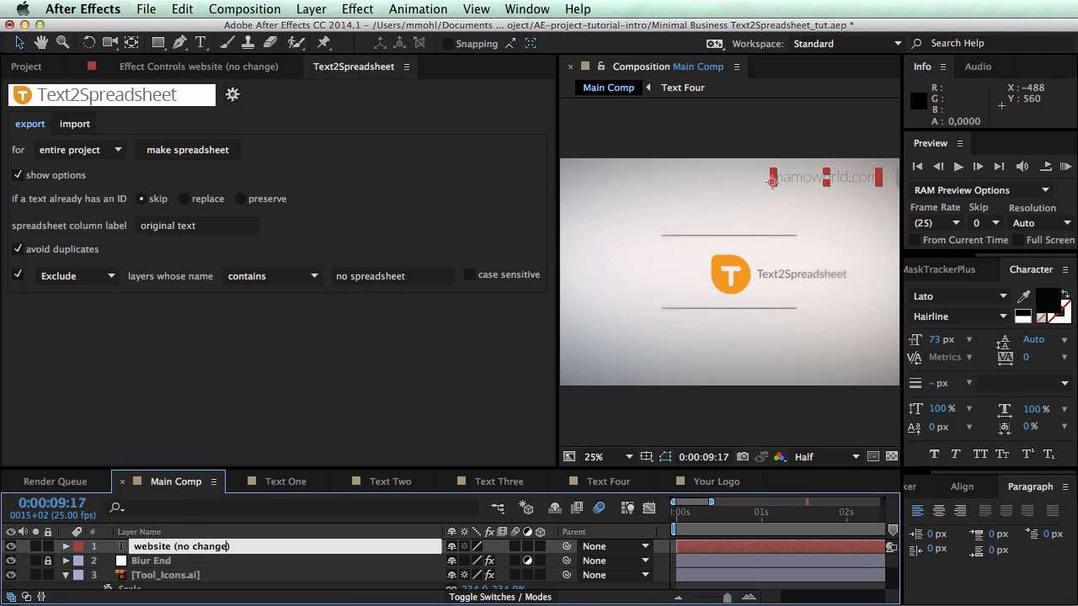
{"action": "double_click", "coordinate": [209, 546]}
{"action": "type", "text": "spreadsheet"}
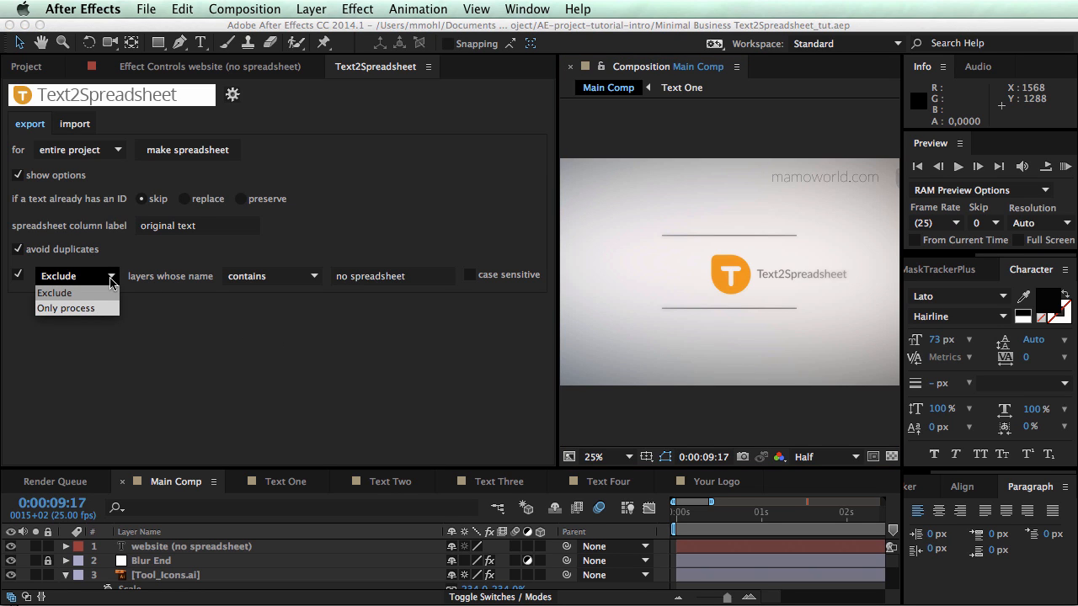
- Only process layers containing 'in spreadsheet' and rename layer 1 website in spreadsheet
{"action": "left_click", "coordinate": [66, 306]}
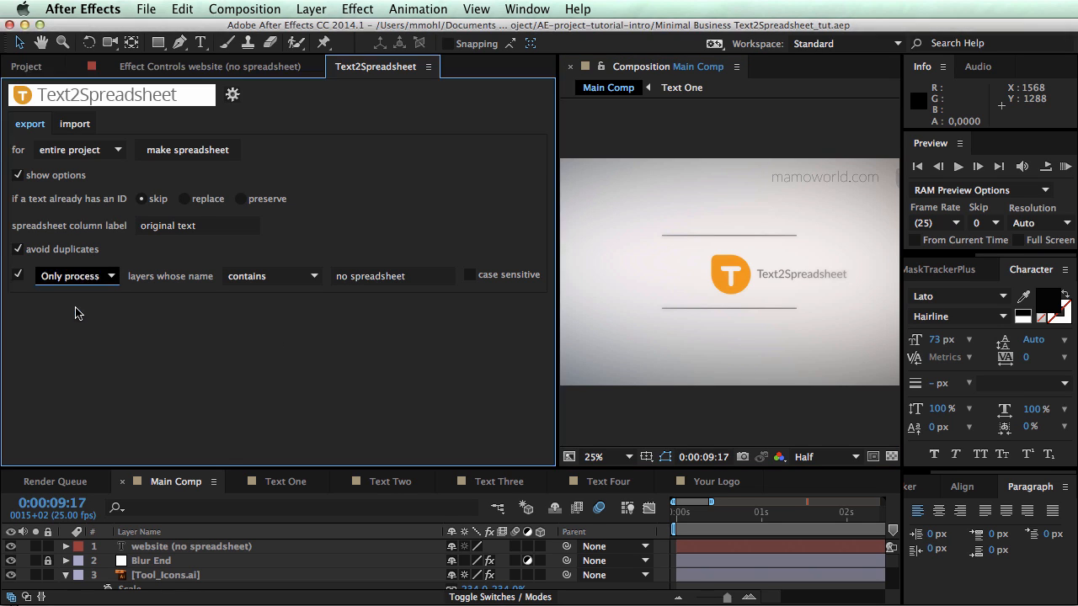
{"action": "mouse_move", "coordinate": [187, 285]}
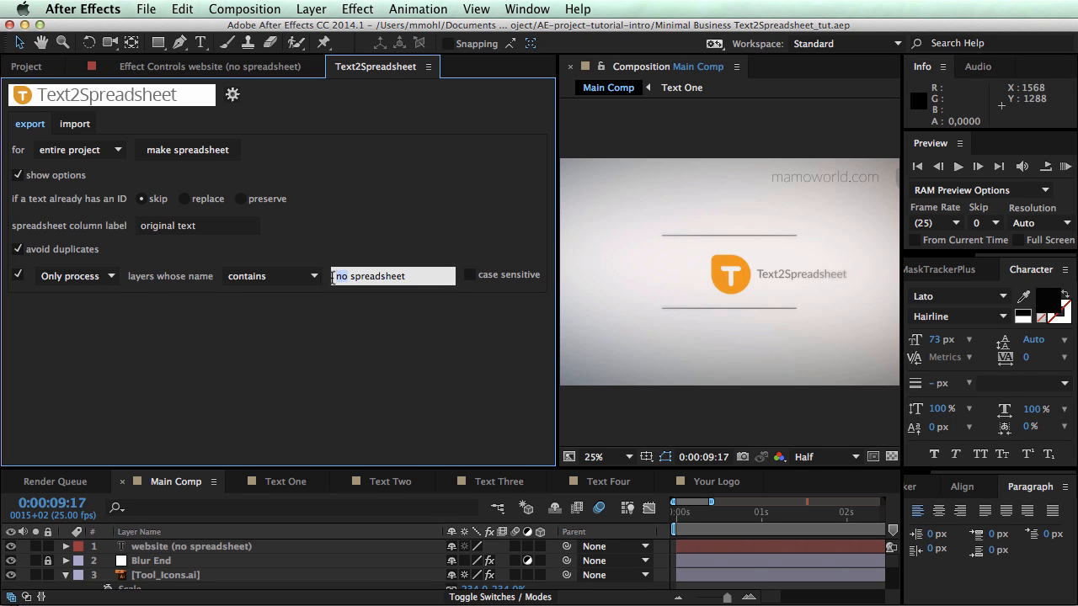
{"action": "type", "text": "in spreadsheet"}
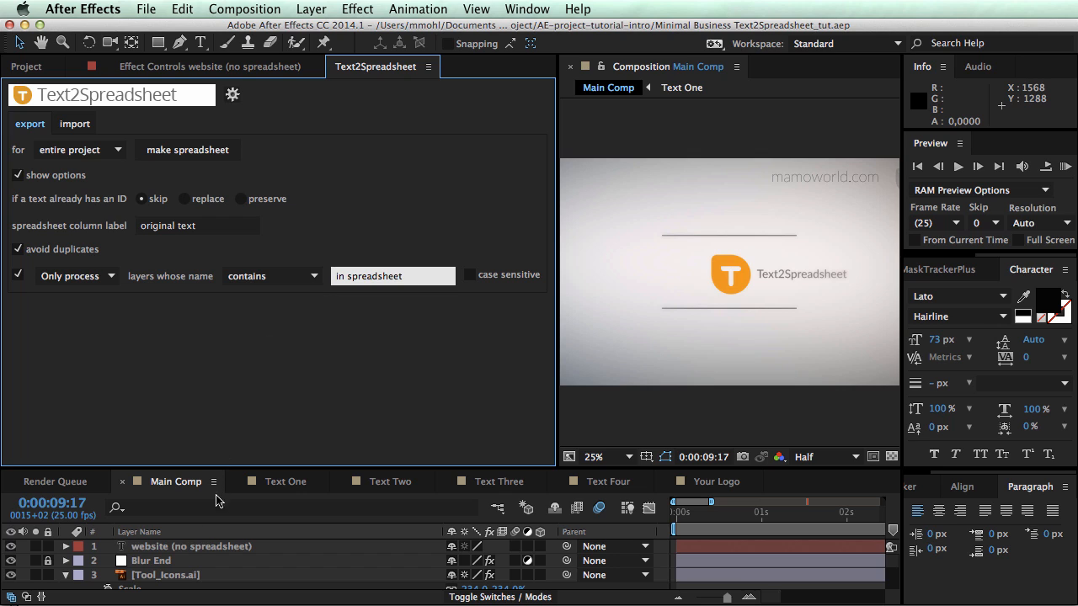
{"action": "left_click", "coordinate": [192, 546]}
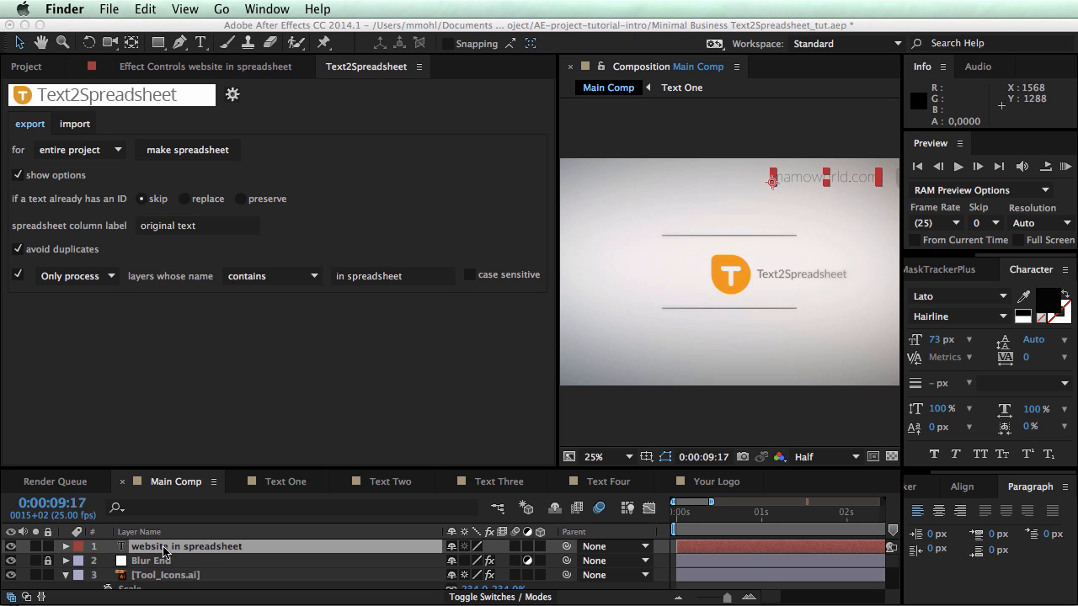
{"action": "mouse_move", "coordinate": [249, 506]}
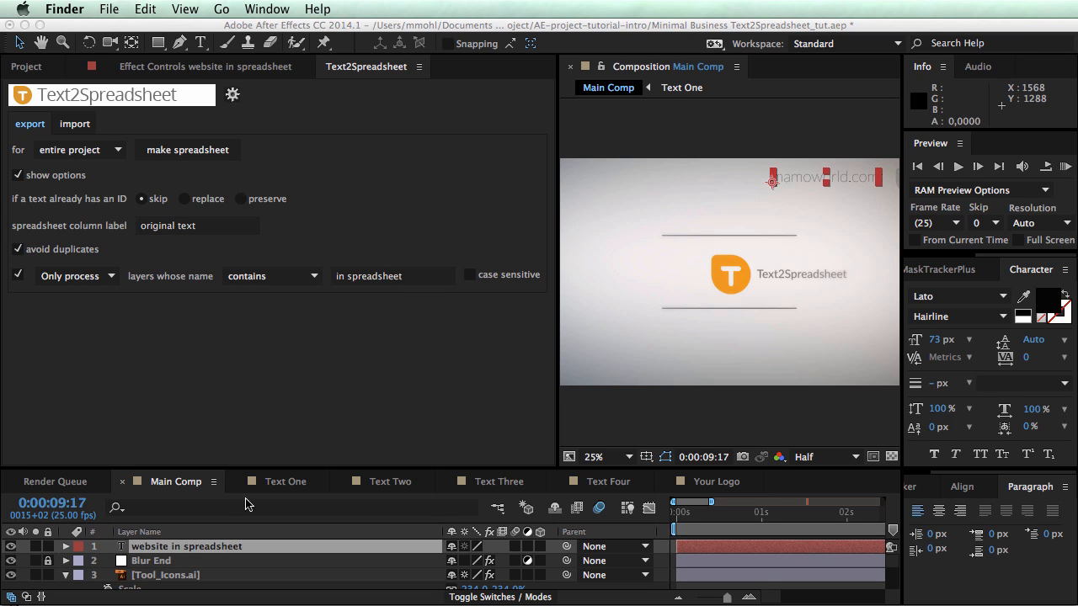
{"action": "mouse_move", "coordinate": [389, 387]}
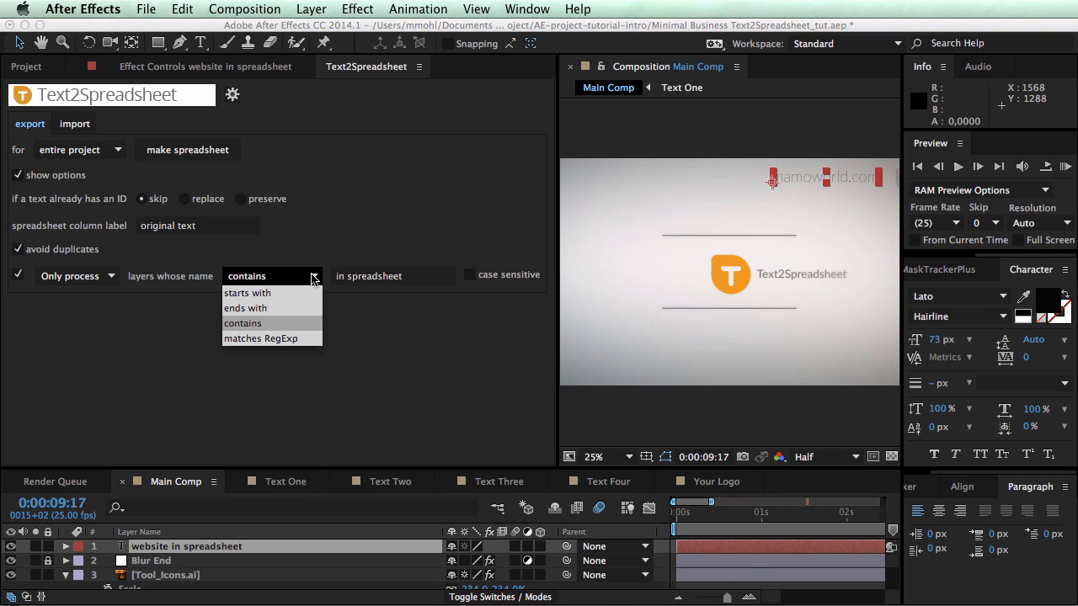
{"action": "mouse_move", "coordinate": [267, 334]}
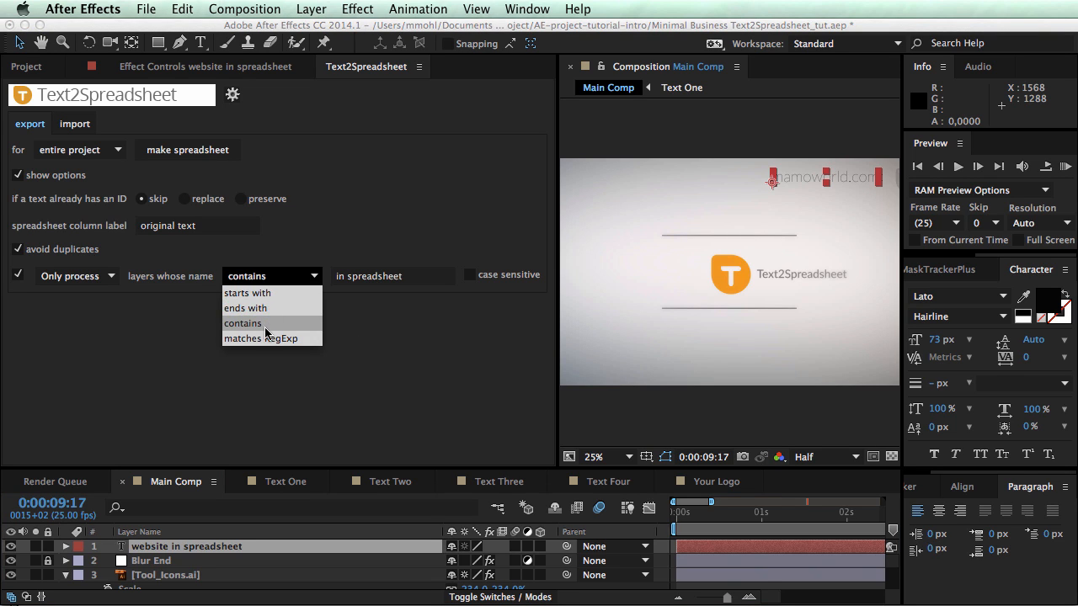
{"action": "mouse_move", "coordinate": [260, 337]}
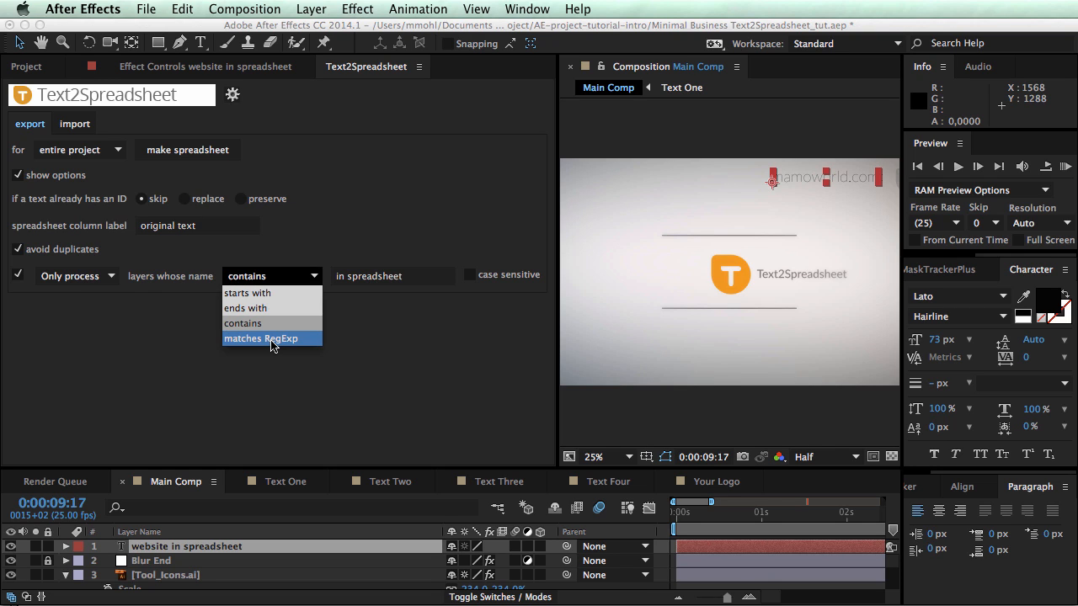
- Switch matching to RegExp and set the pattern to spreadsheet|template
{"action": "left_click", "coordinate": [259, 337]}
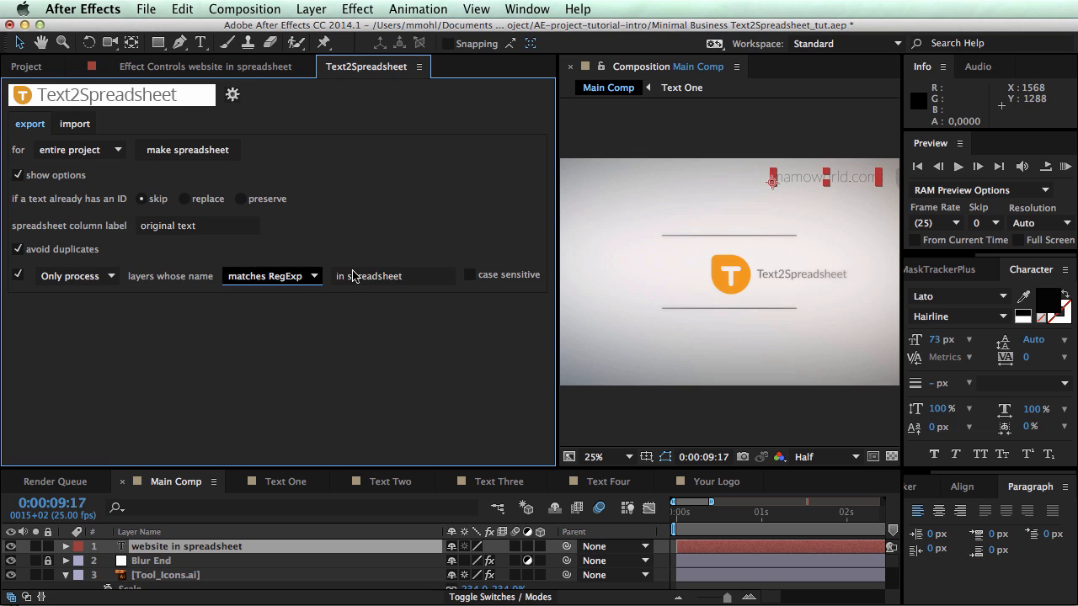
{"action": "left_click", "coordinate": [392, 277]}
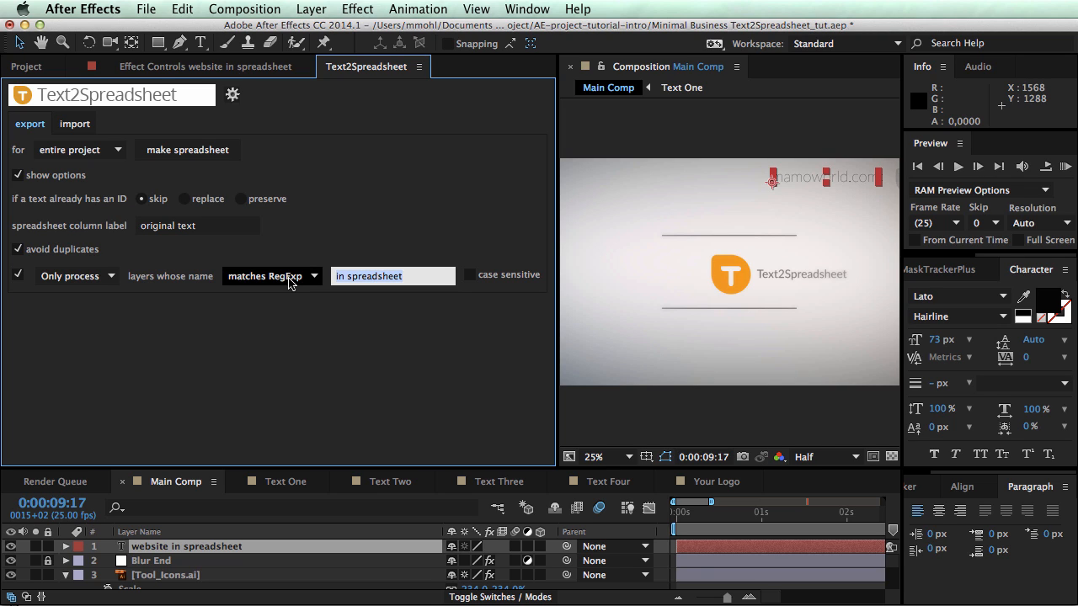
{"action": "mouse_move", "coordinate": [301, 305]}
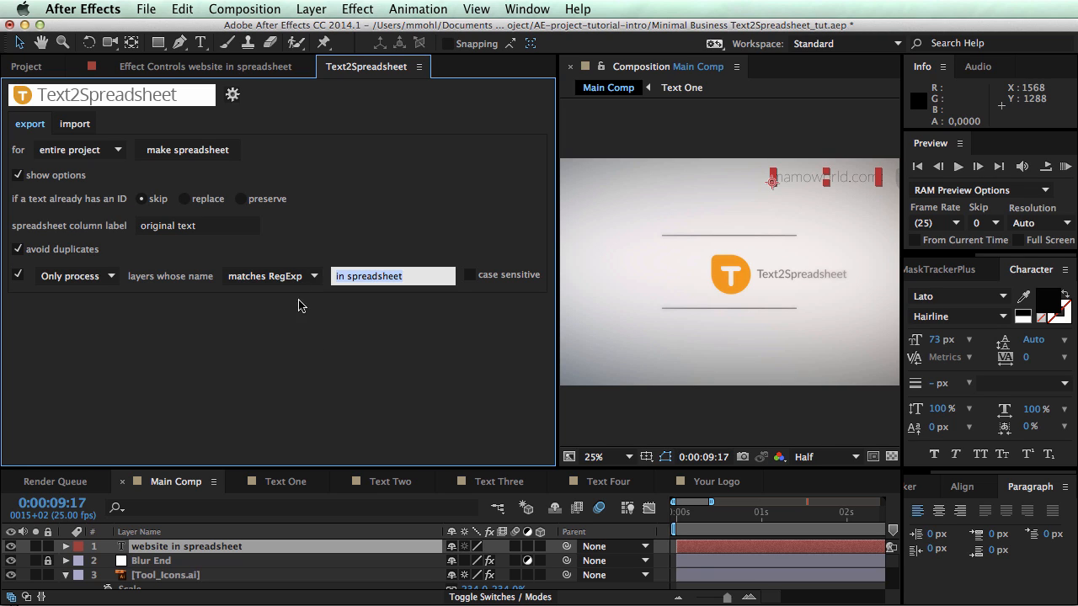
{"action": "mouse_move", "coordinate": [330, 374]}
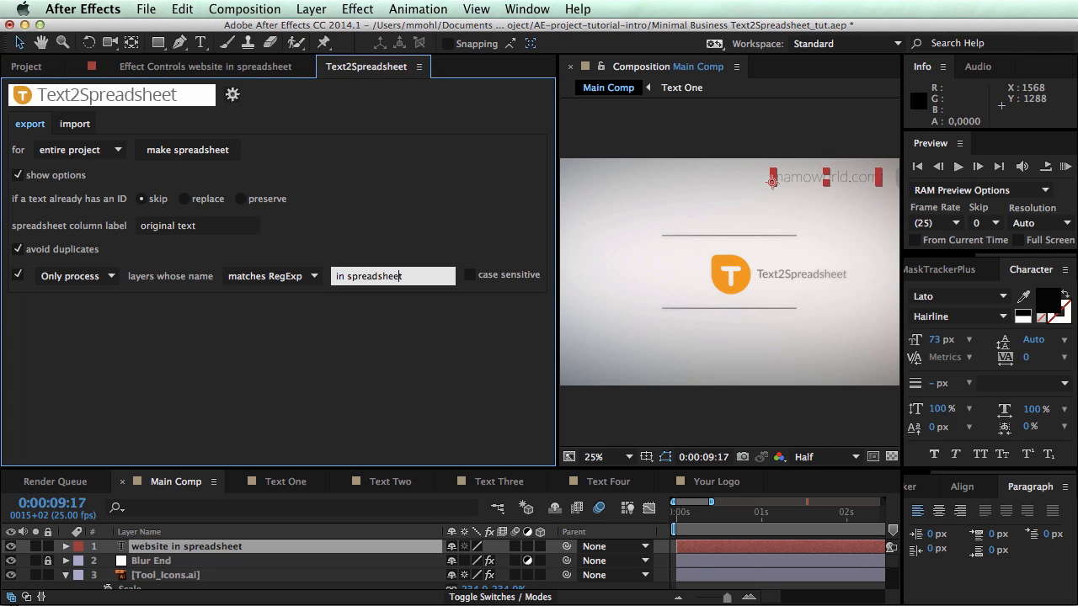
{"action": "key", "text": "Backspace"}
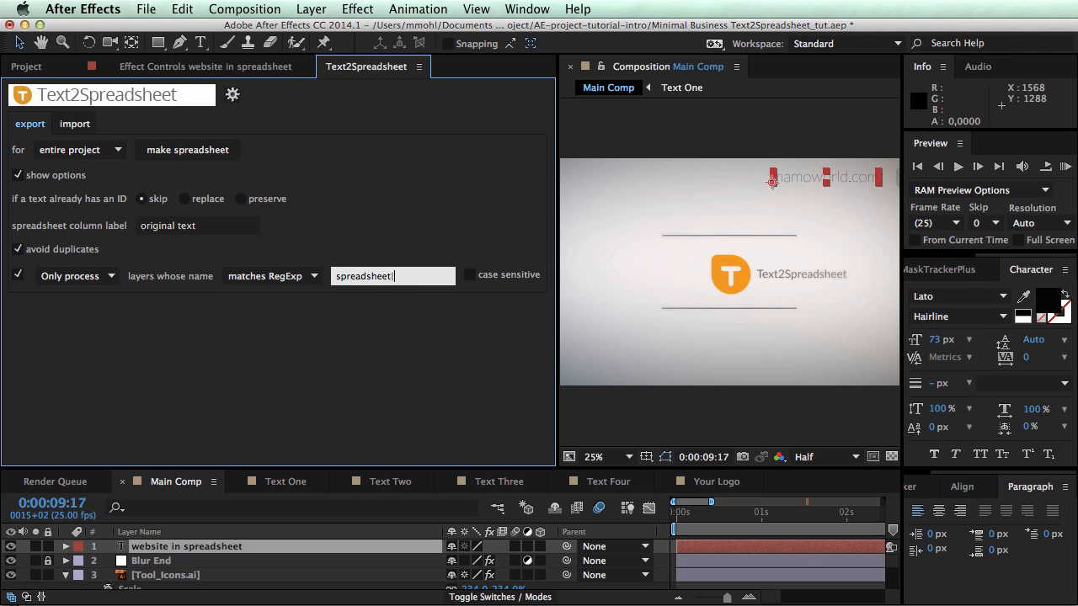
{"action": "type", "text": "|template"}
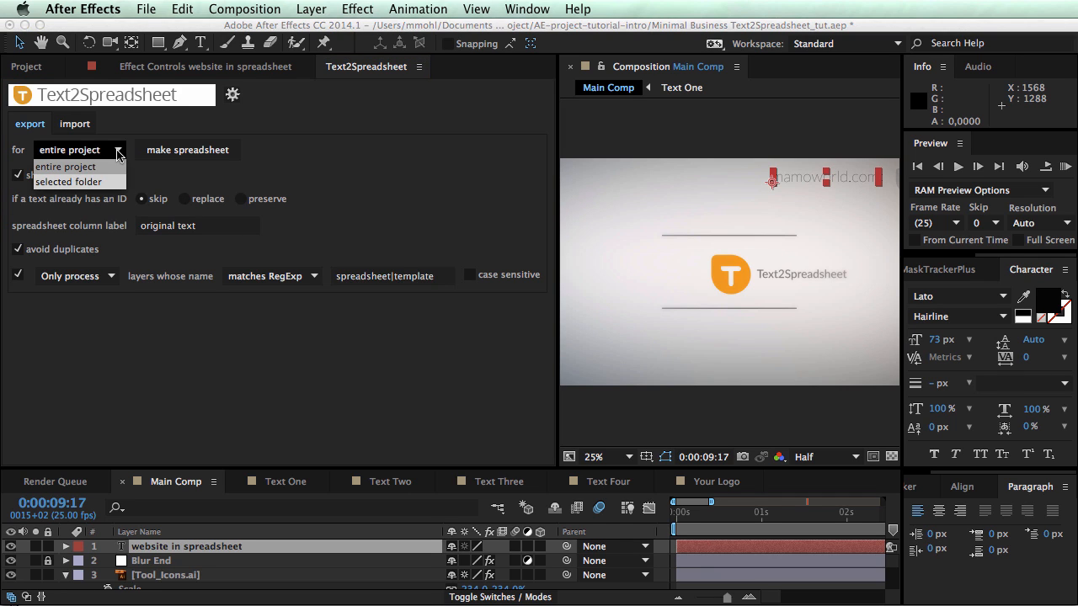
{"action": "mouse_move", "coordinate": [91, 174]}
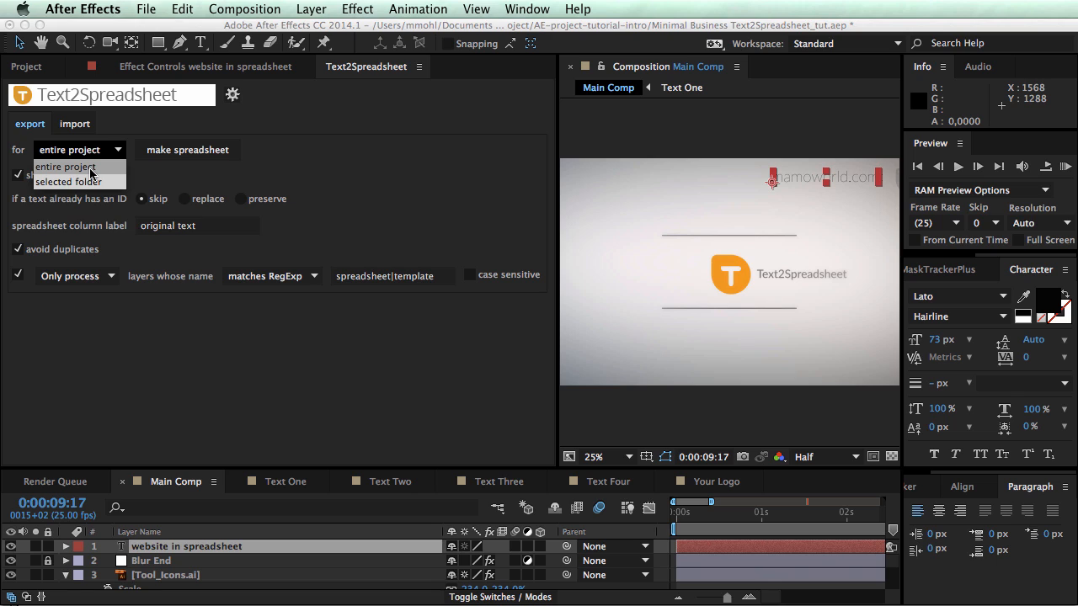
- Scope the export to 'selected folder' and choose the Solids folder in the Project panel
{"action": "left_click", "coordinate": [68, 181]}
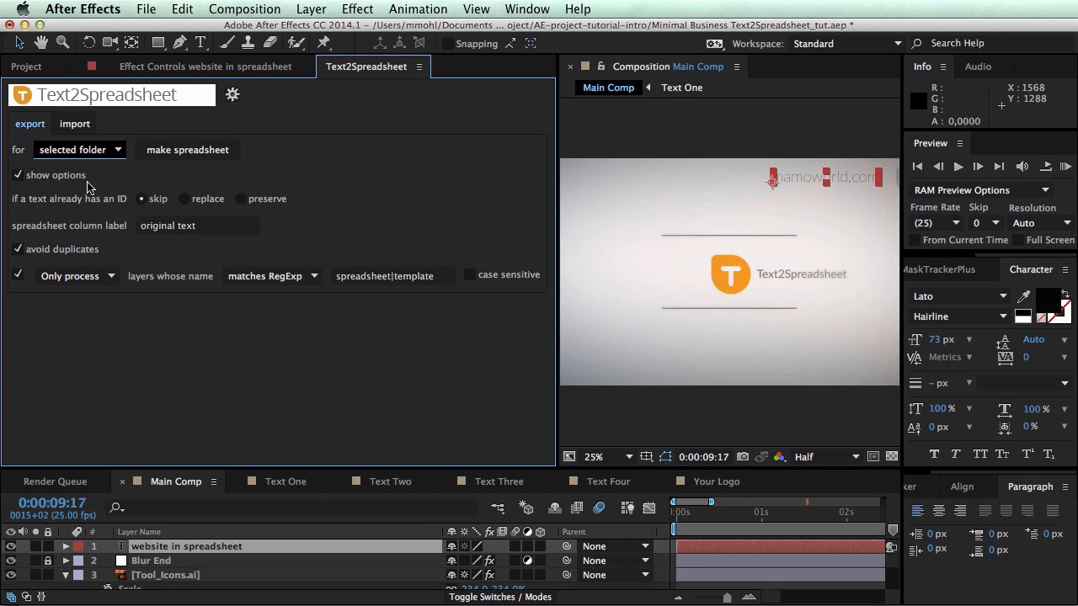
{"action": "mouse_move", "coordinate": [128, 278]}
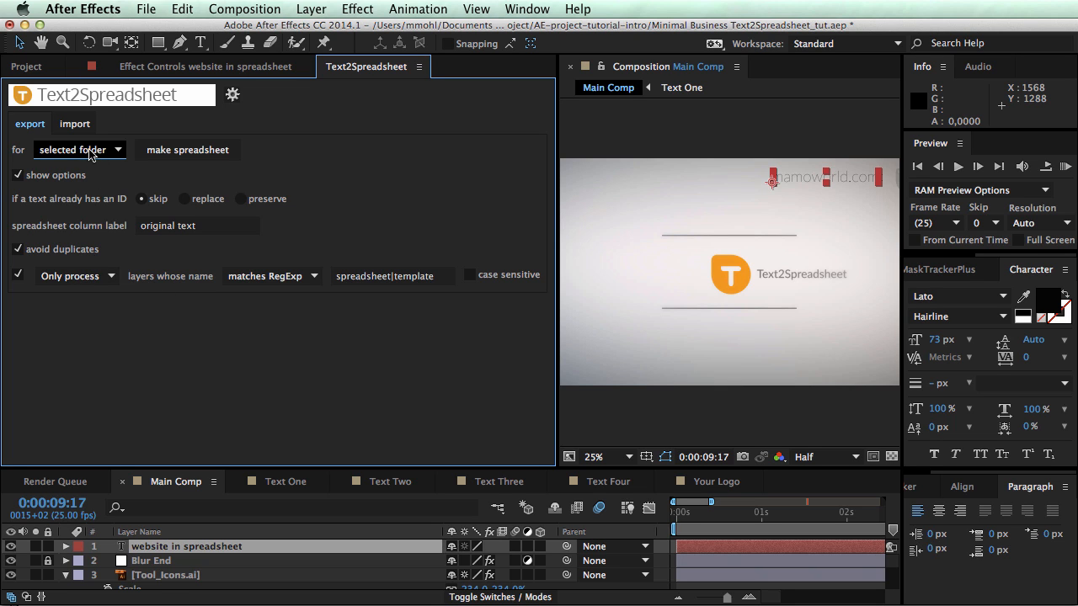
{"action": "left_click", "coordinate": [27, 68]}
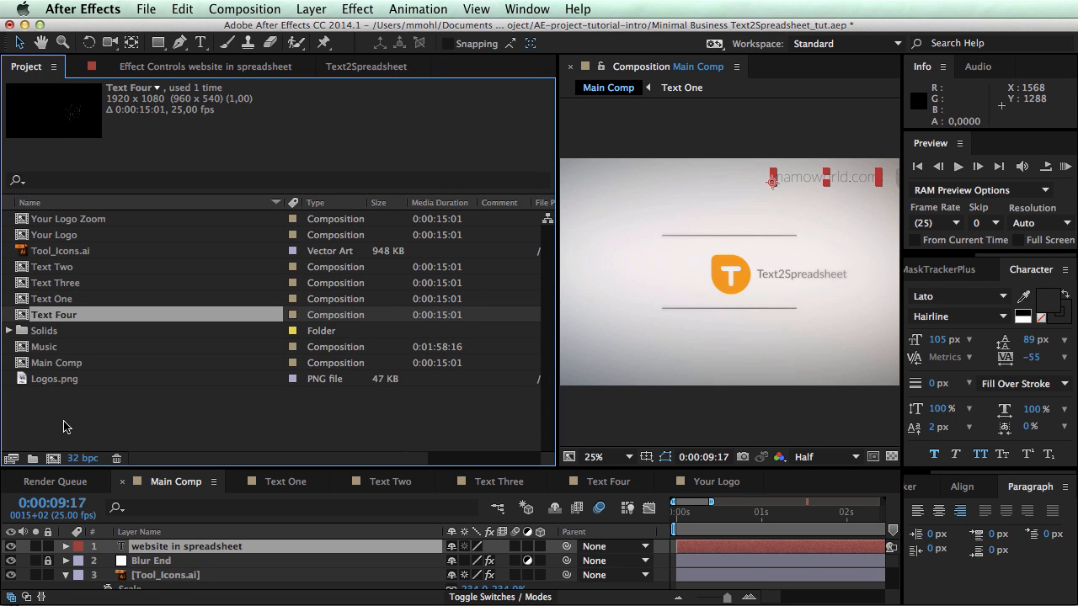
{"action": "left_click", "coordinate": [44, 330]}
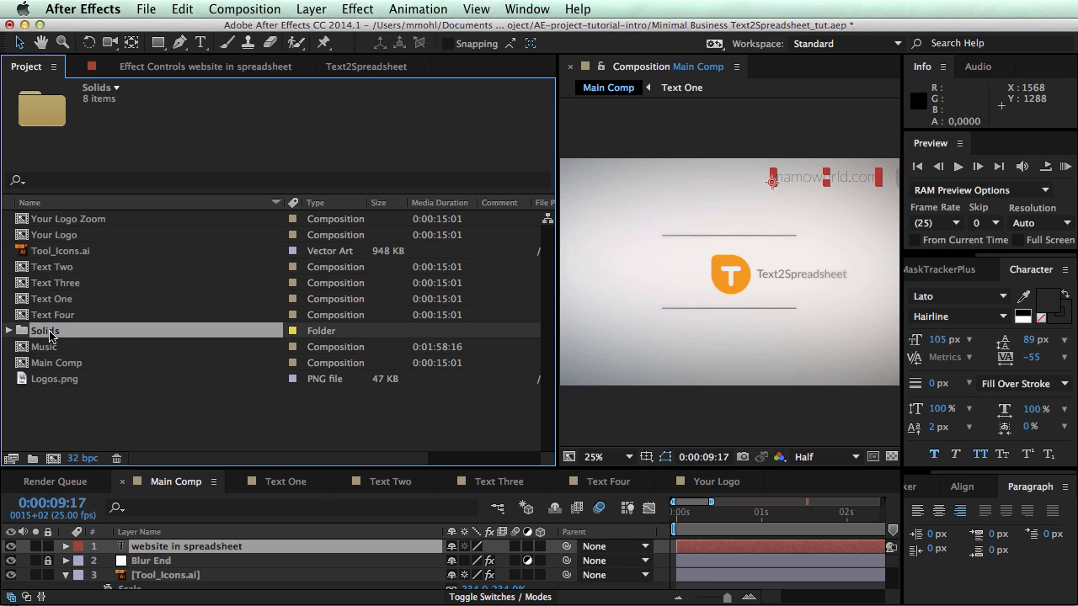
{"action": "left_click", "coordinate": [365, 68]}
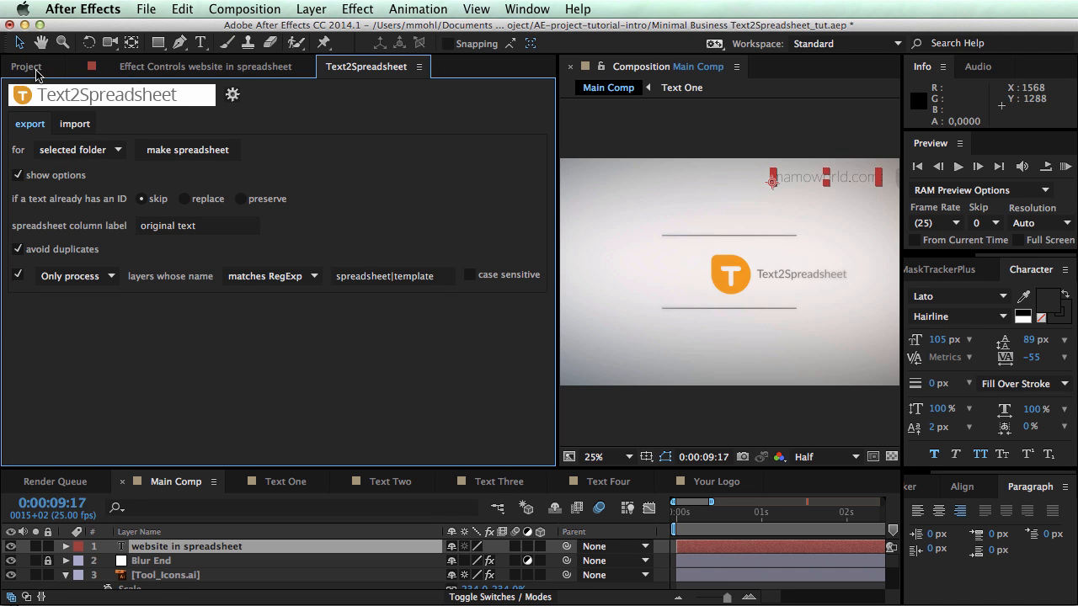
{"action": "left_click", "coordinate": [25, 68]}
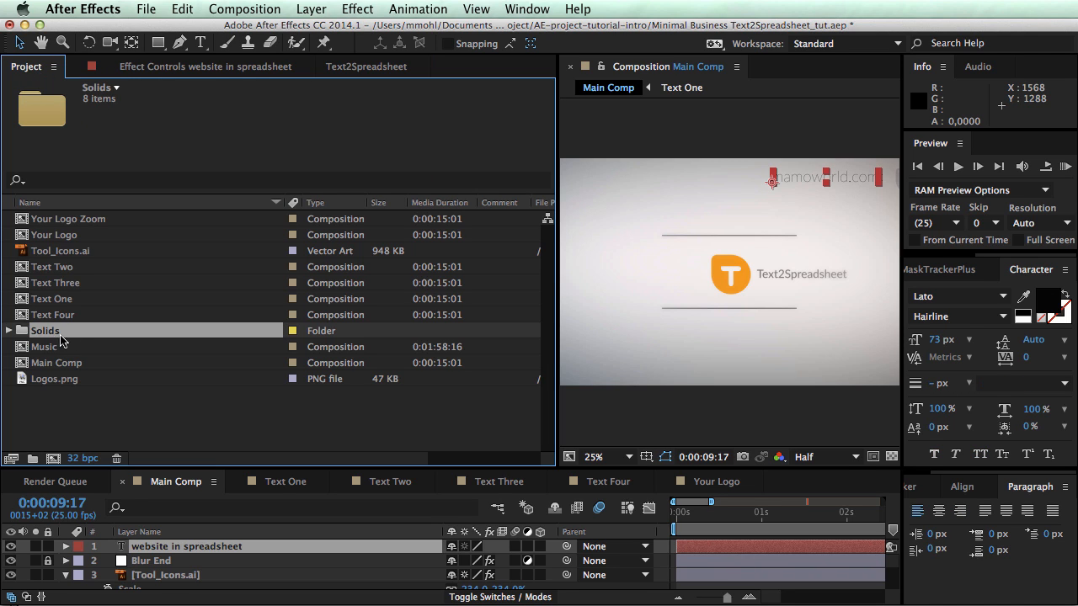
{"action": "mouse_move", "coordinate": [95, 340]}
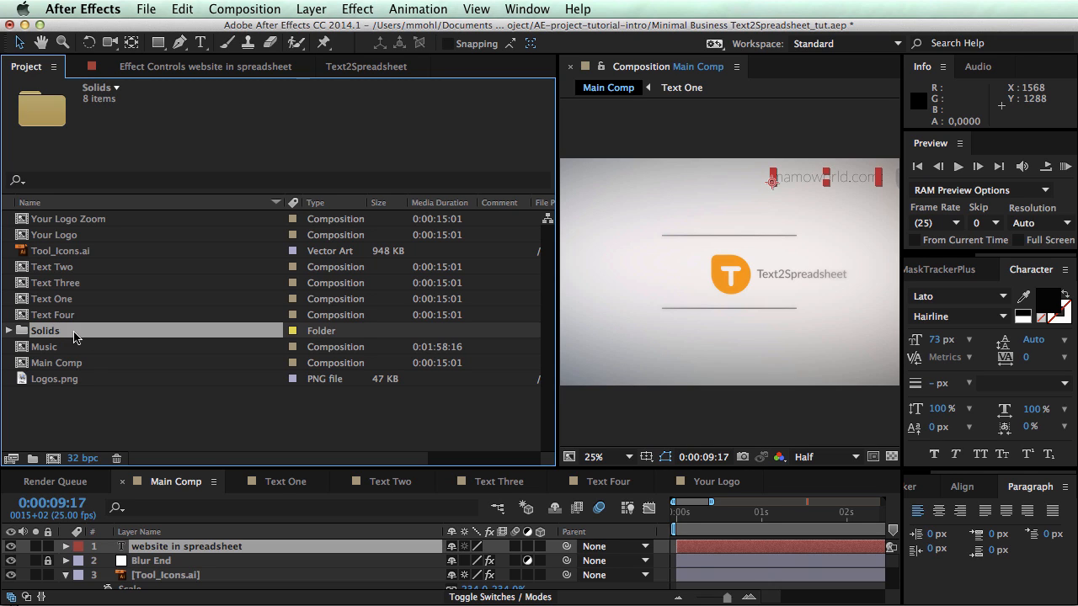
{"action": "mouse_move", "coordinate": [142, 338]}
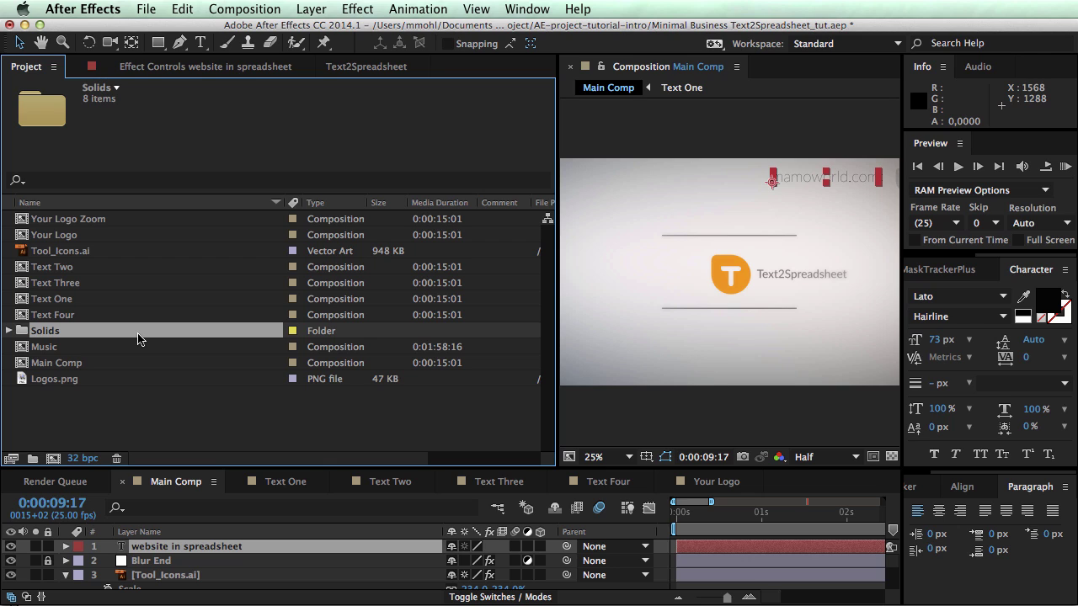
{"action": "mouse_move", "coordinate": [559, 400]}
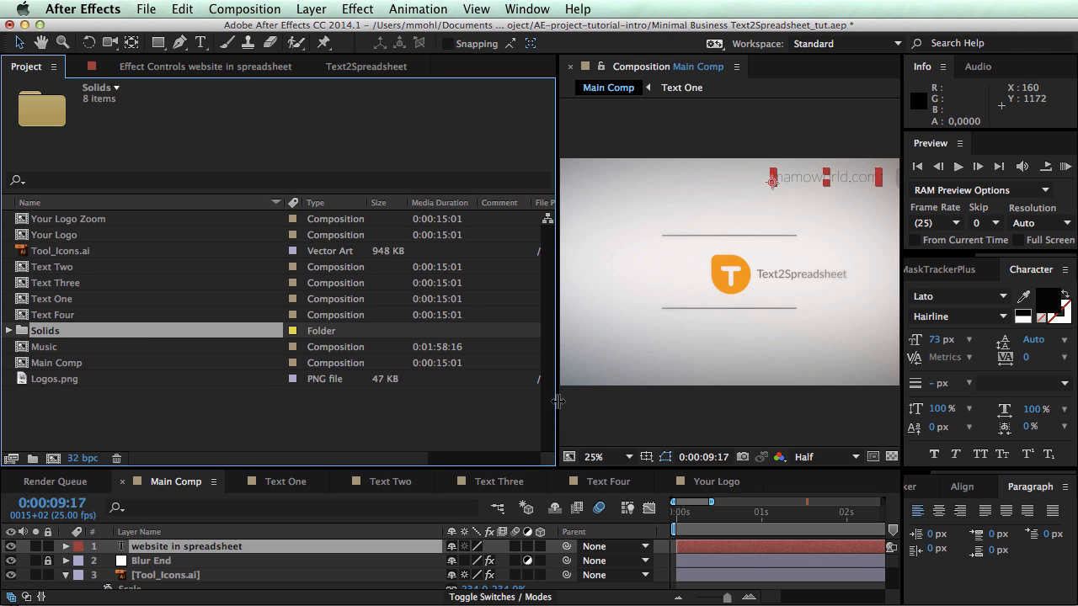
{"action": "mouse_move", "coordinate": [593, 384]}
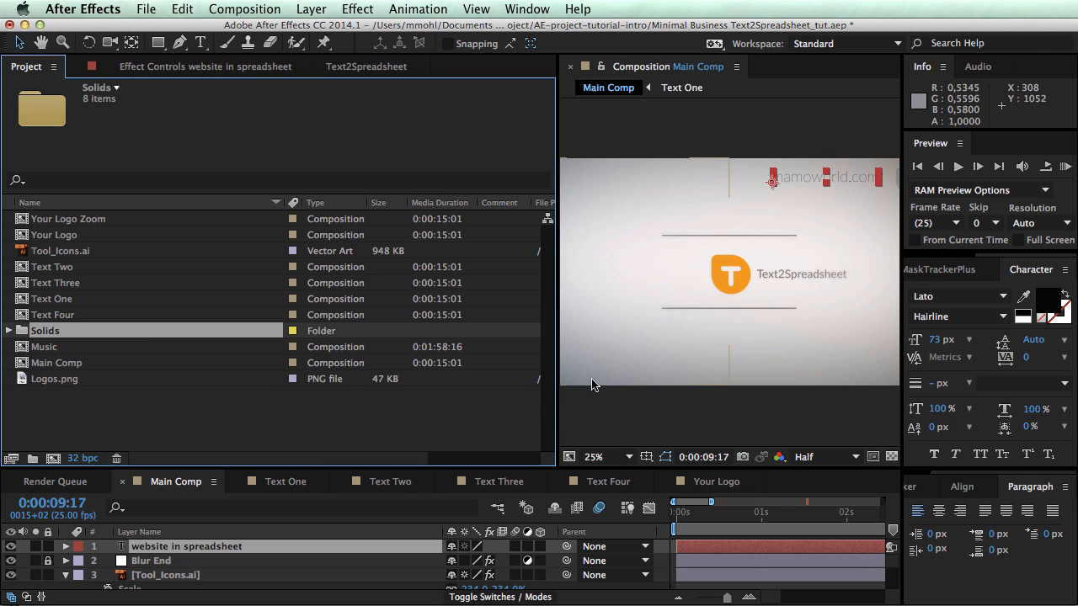